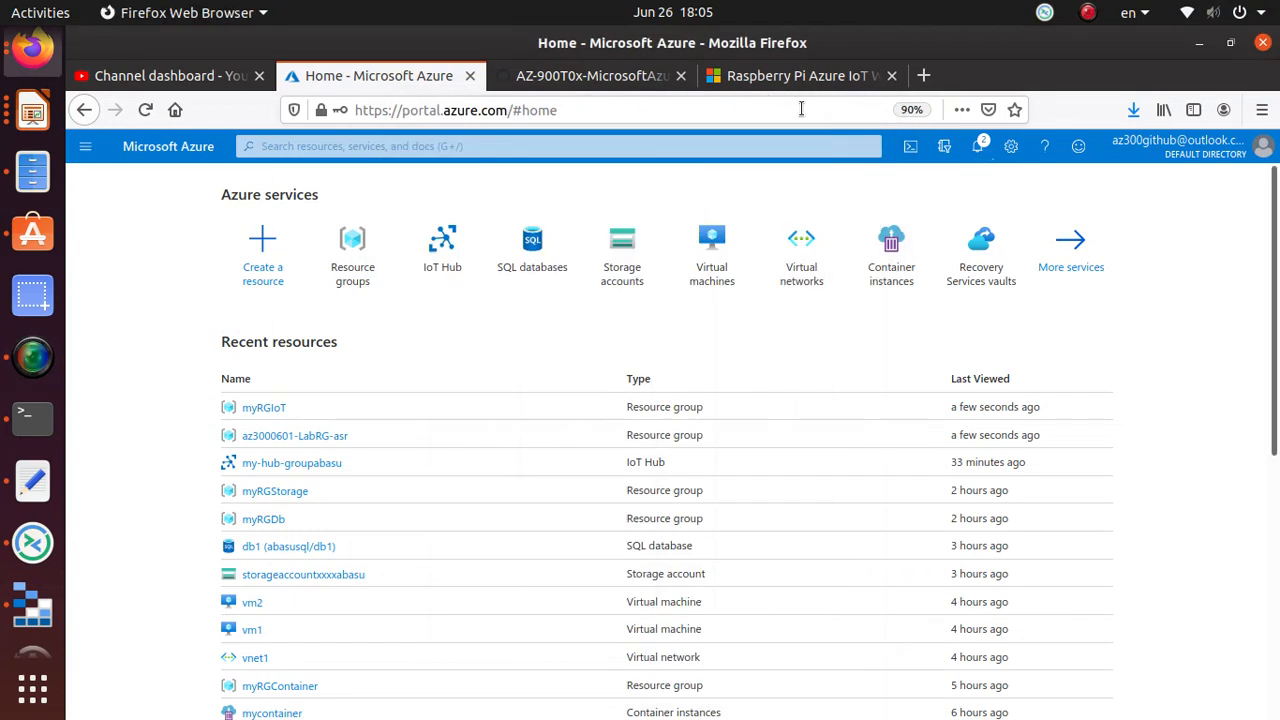
# Step: Navigate the GitHub lab repo to the '07-Implement Azure Functions' walkthrough
pyautogui.click(590, 76)
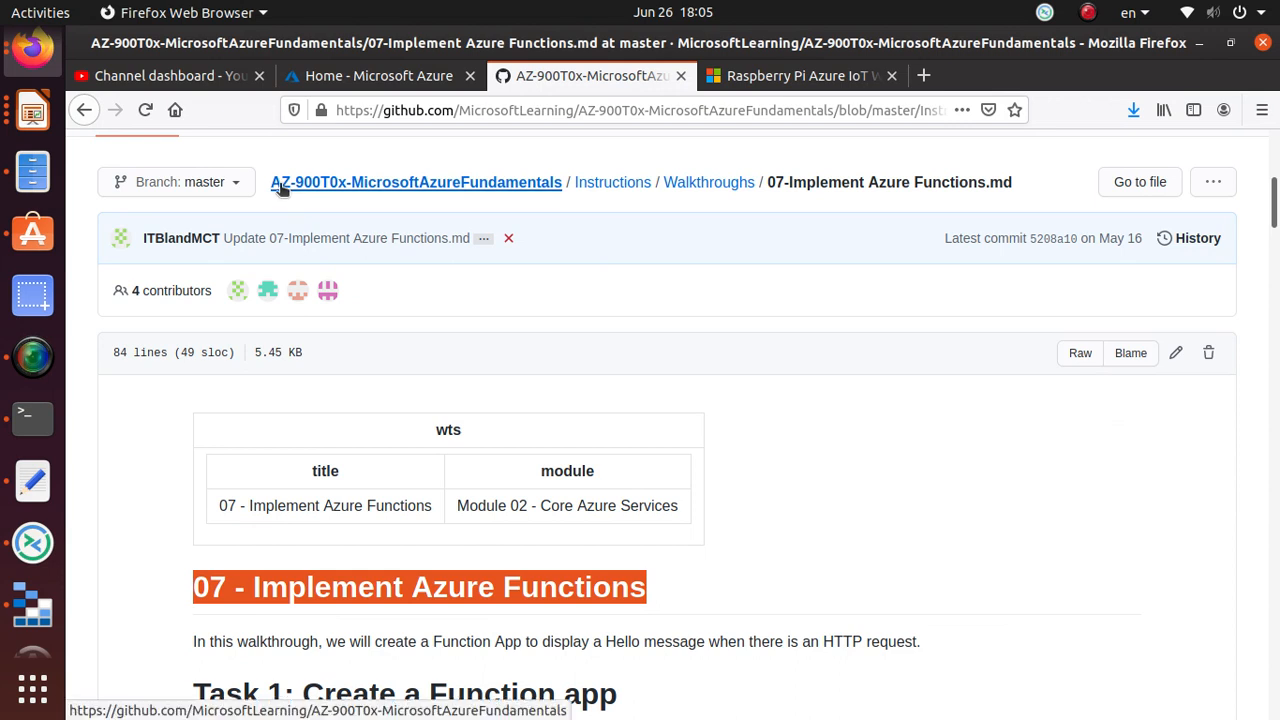
pyautogui.moveTo(344, 198)
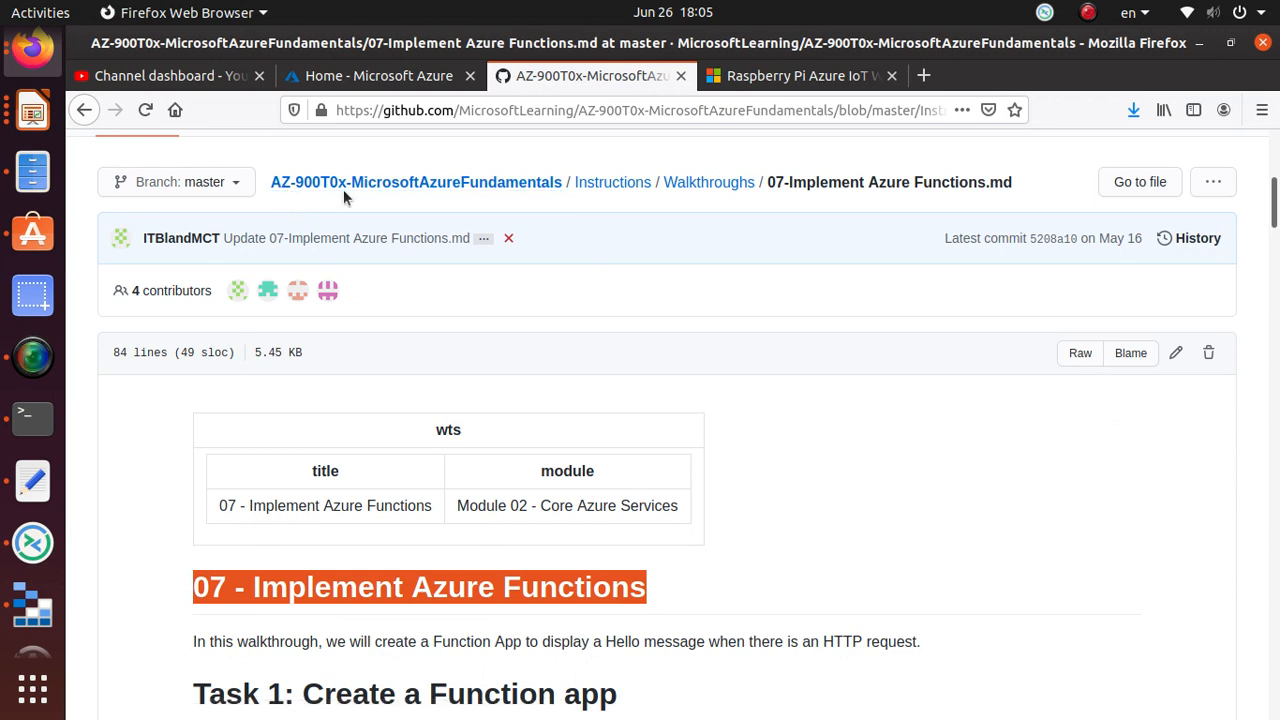
pyautogui.moveTo(364, 204)
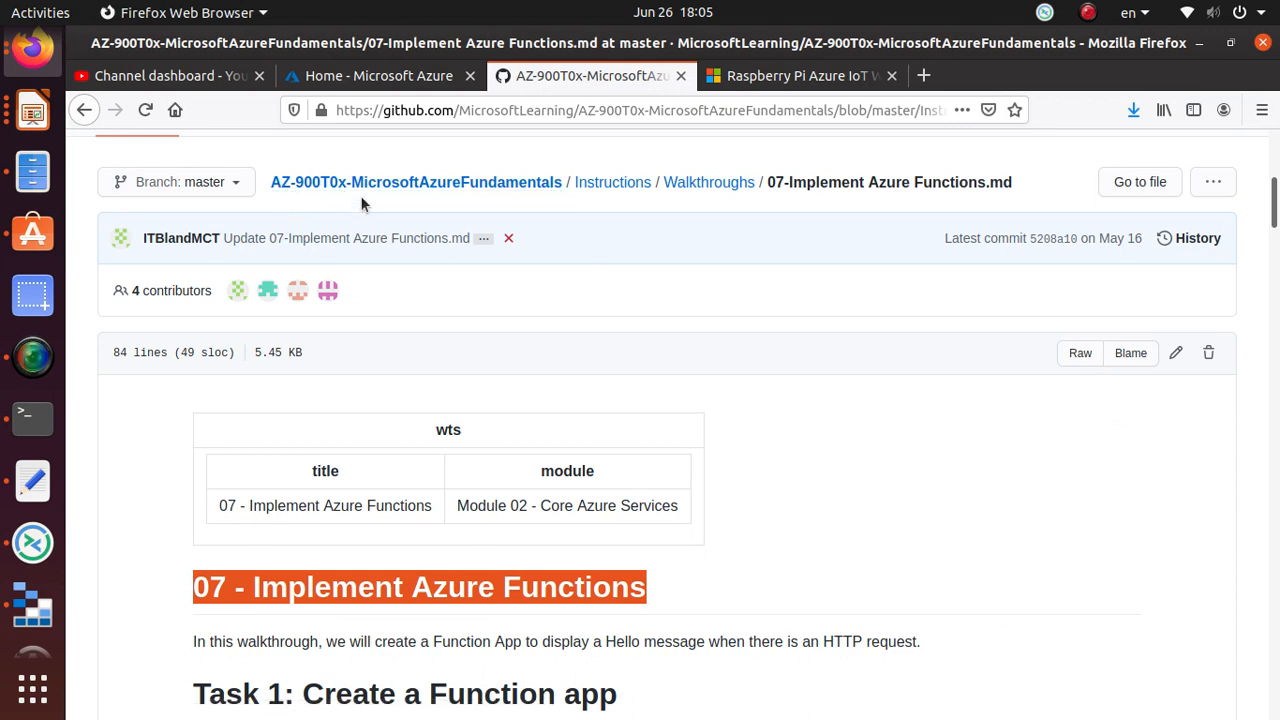
pyautogui.moveTo(416, 182)
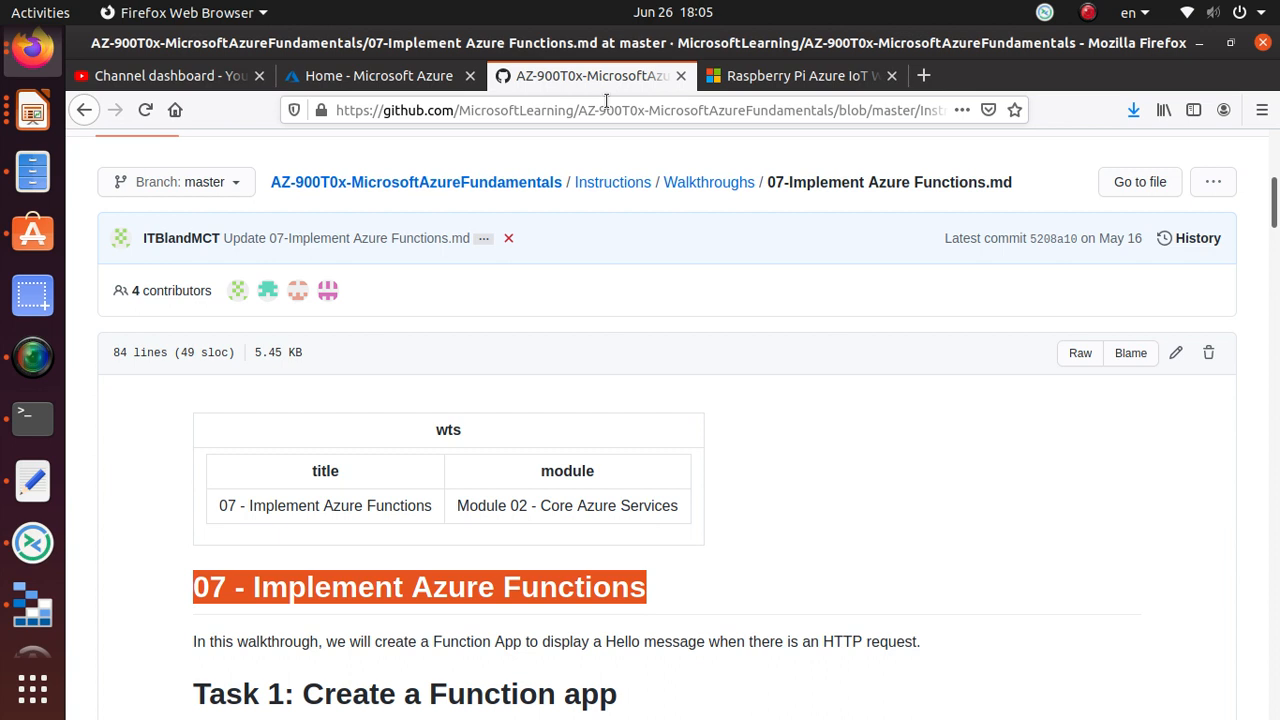
pyautogui.scroll(-3)
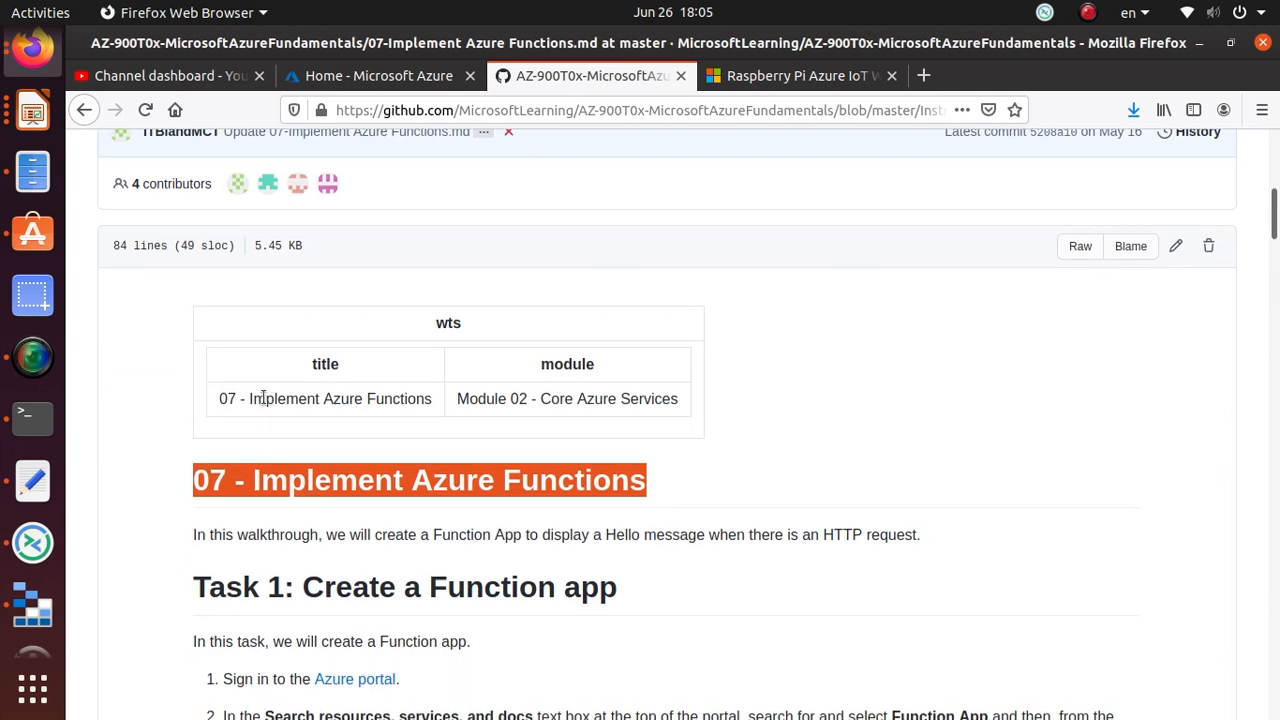
pyautogui.scroll(-3)
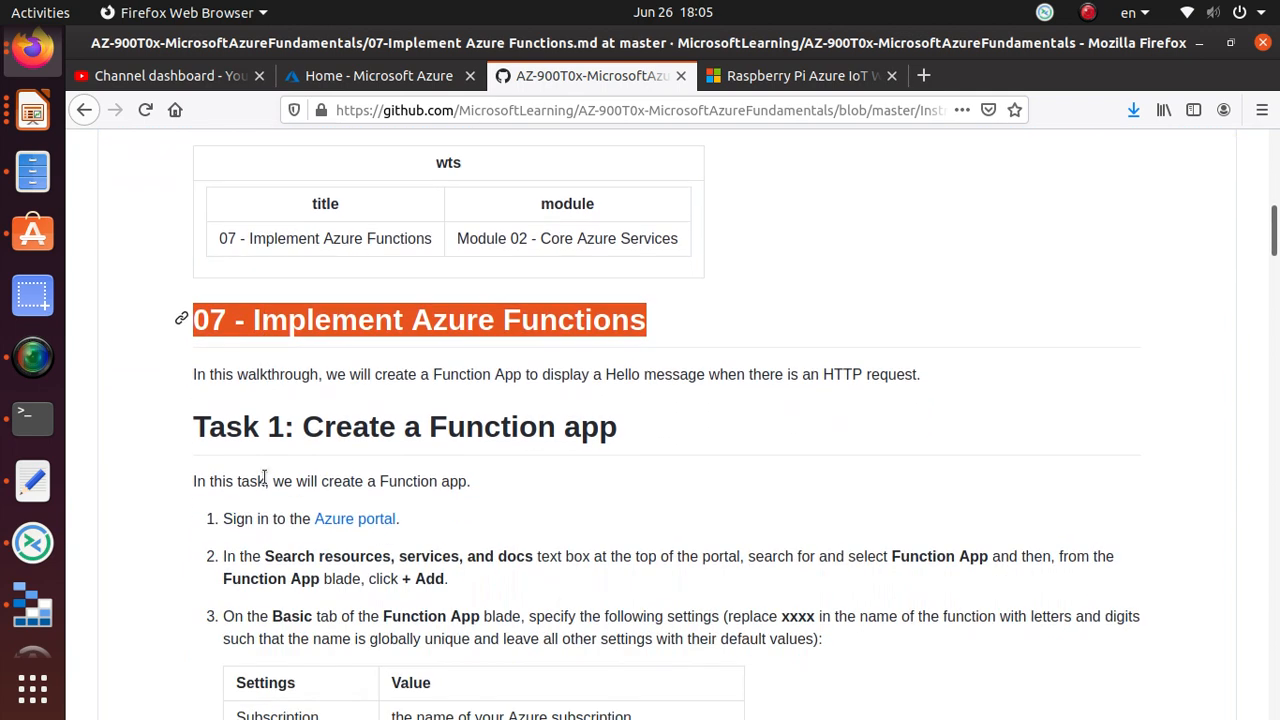
pyautogui.moveTo(418, 320)
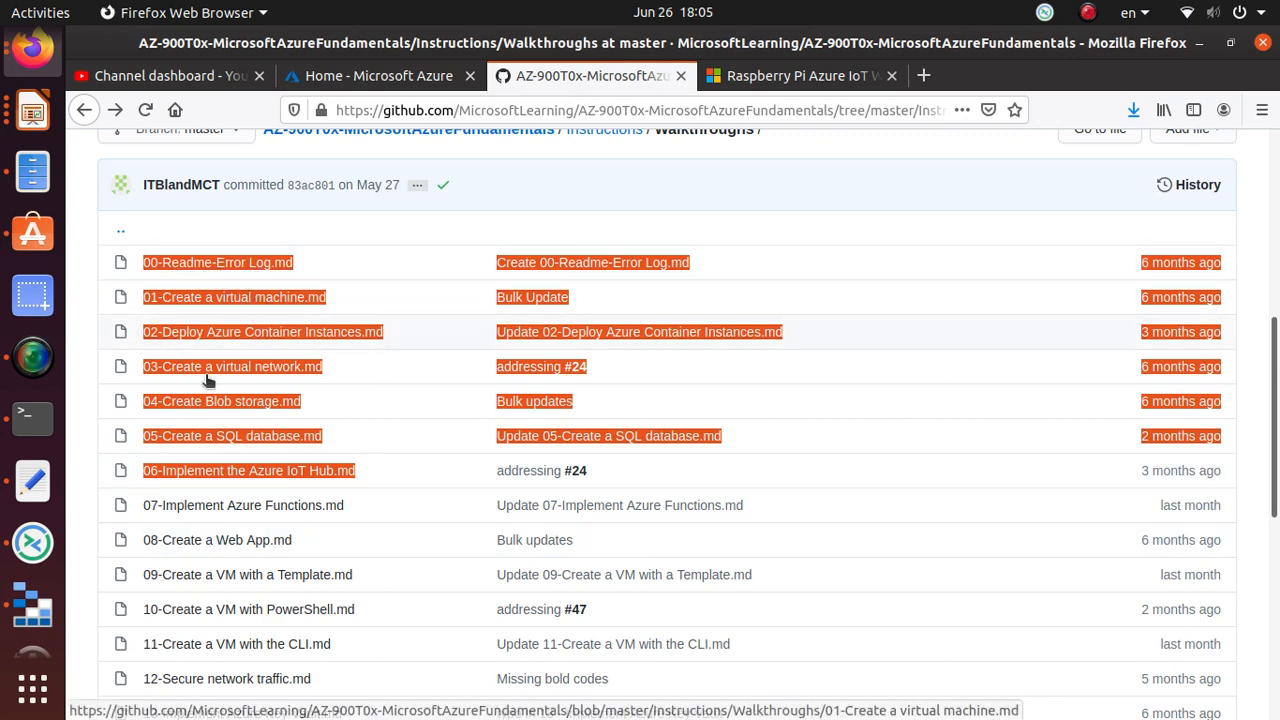
pyautogui.moveTo(244, 504)
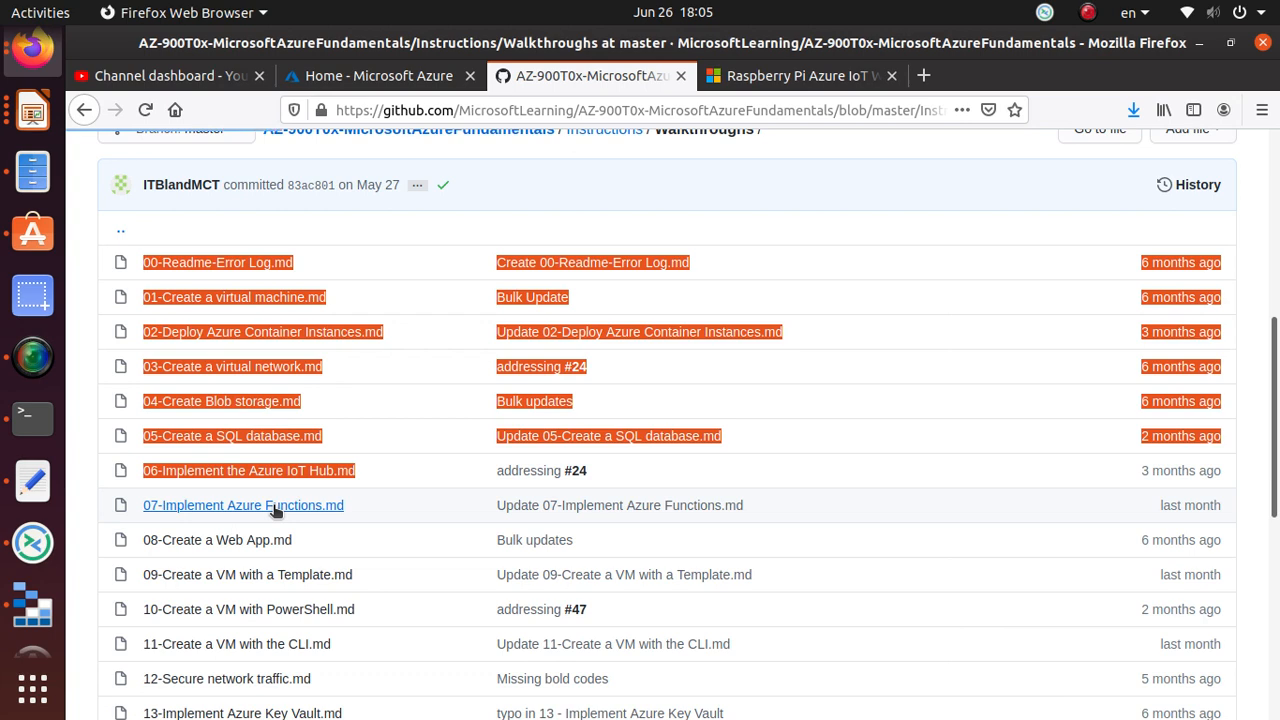
pyautogui.click(244, 504)
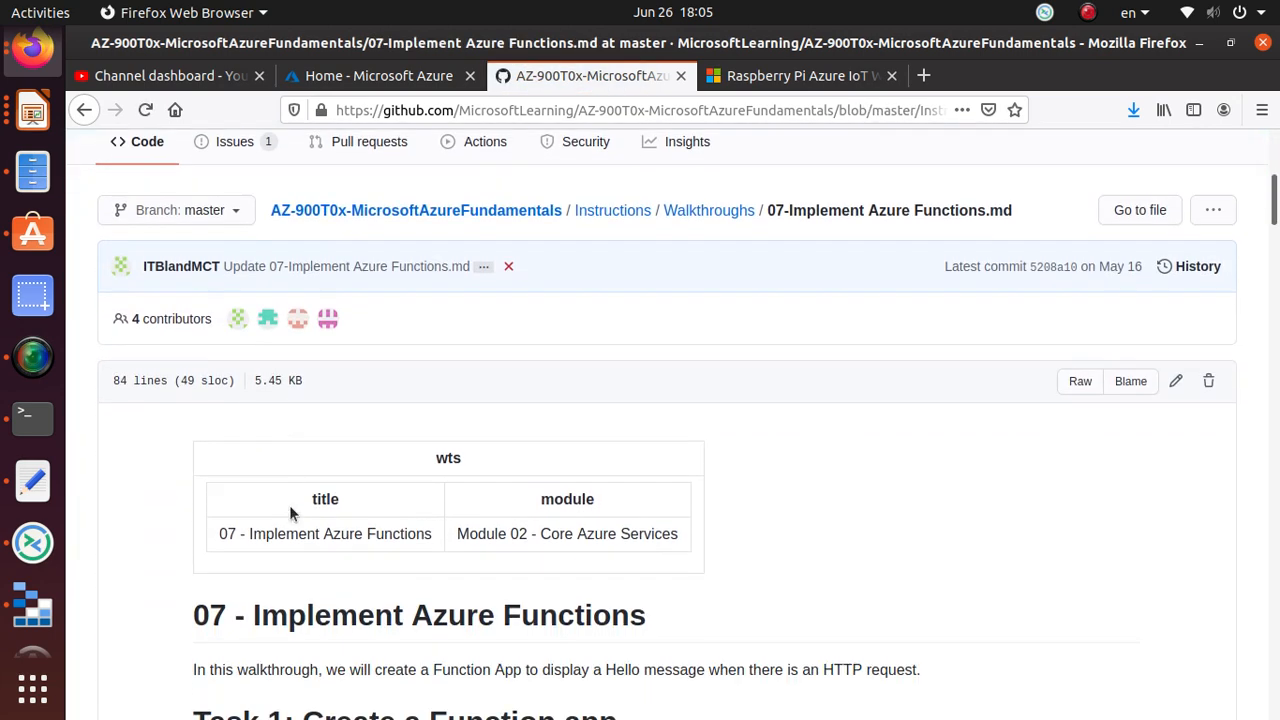
# Step: Scroll to Task 1 so its Function App settings table is in view
pyautogui.scroll(-3)
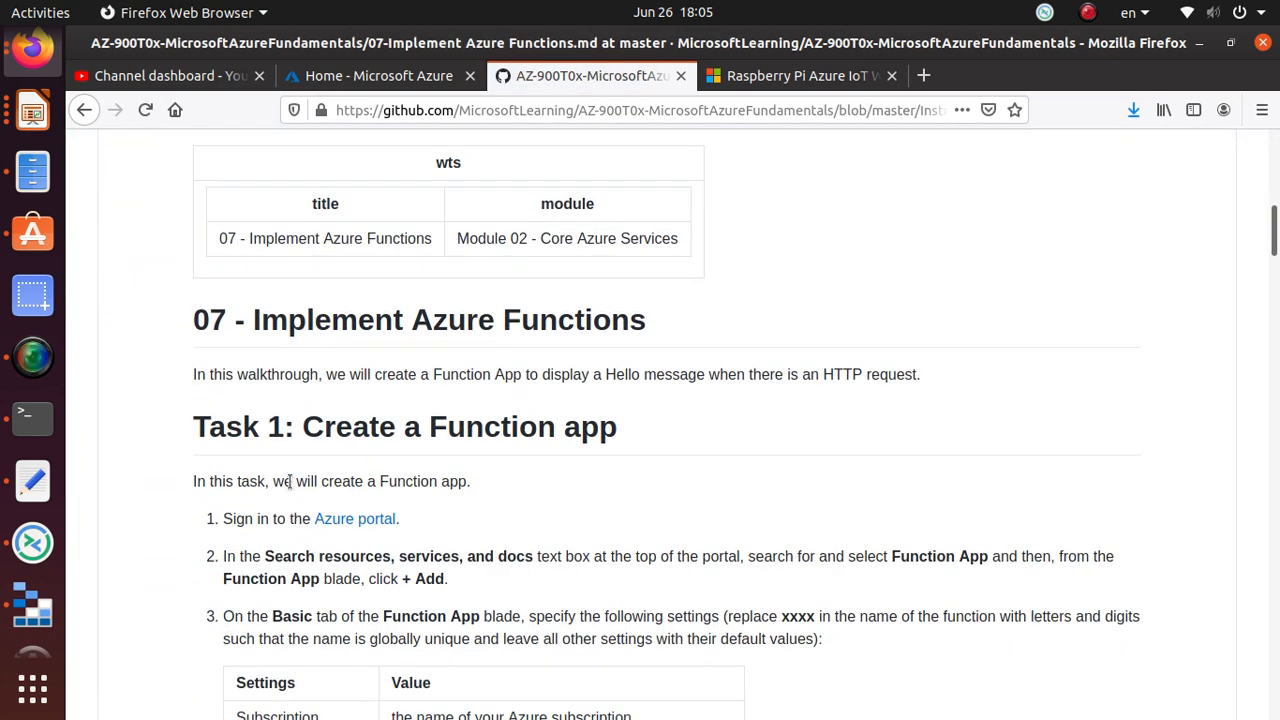
pyautogui.doubleClick(404, 428)
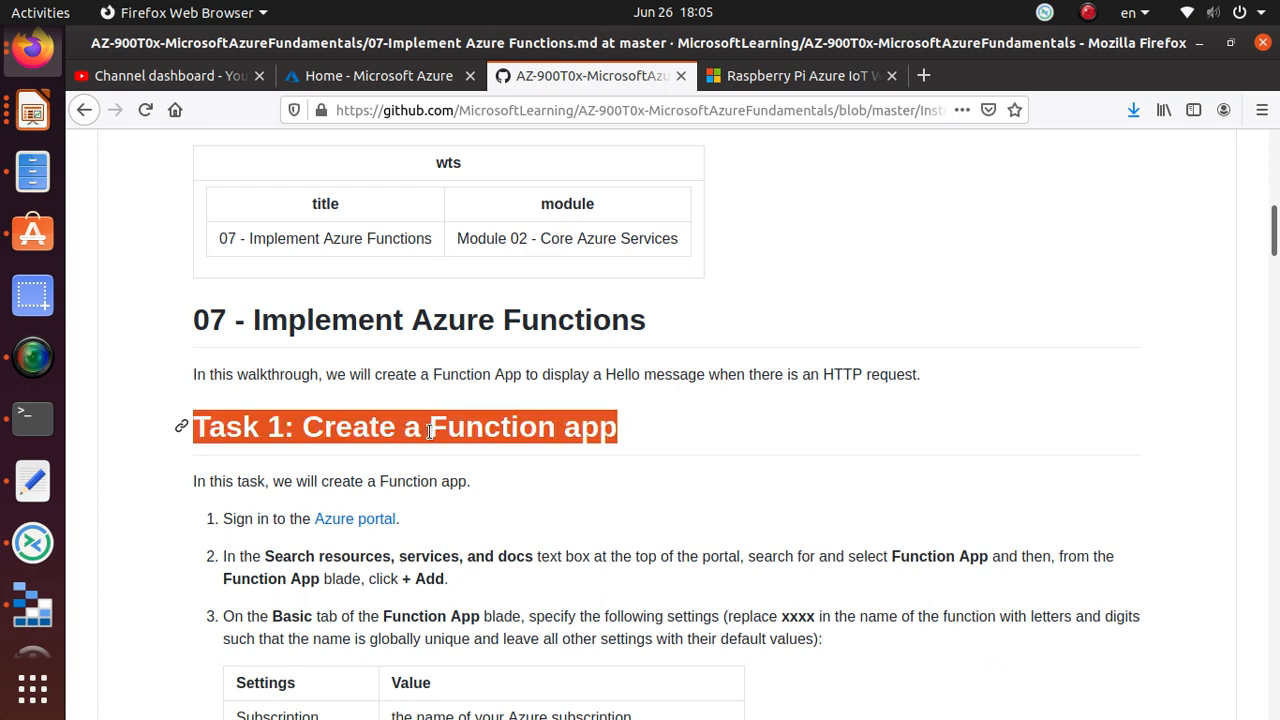
pyautogui.scroll(-3)
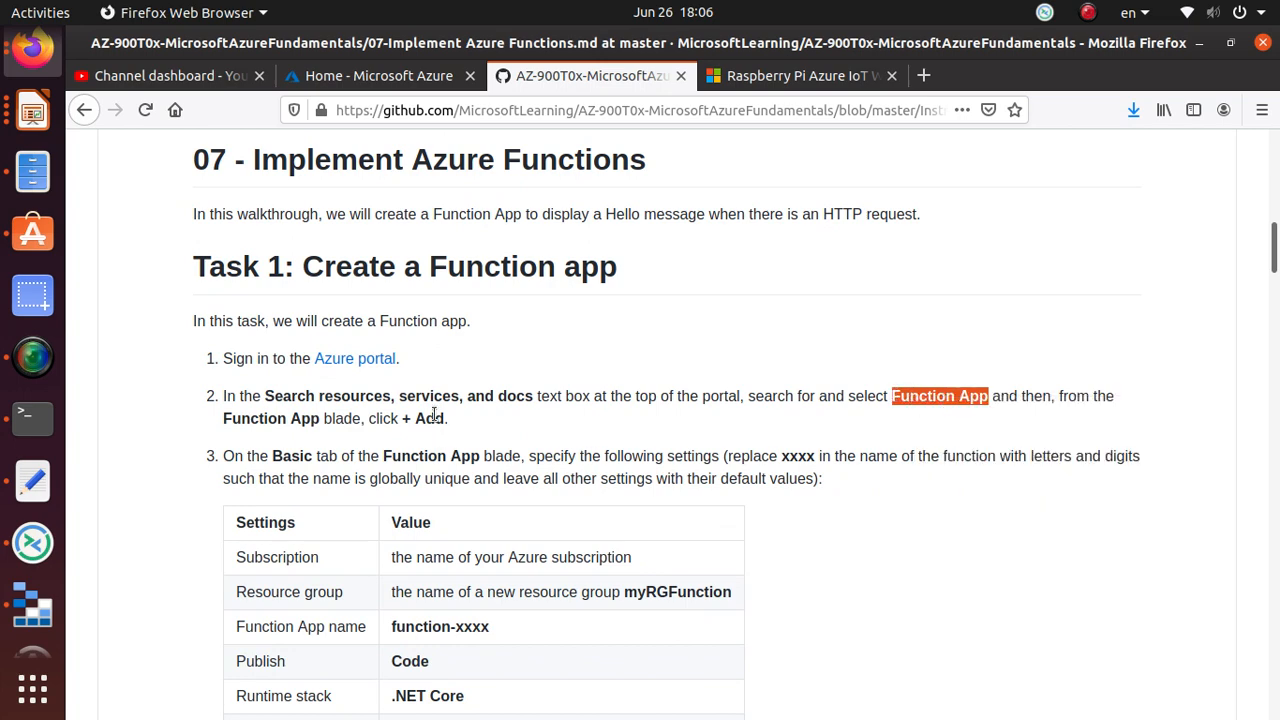
pyautogui.scroll(-3)
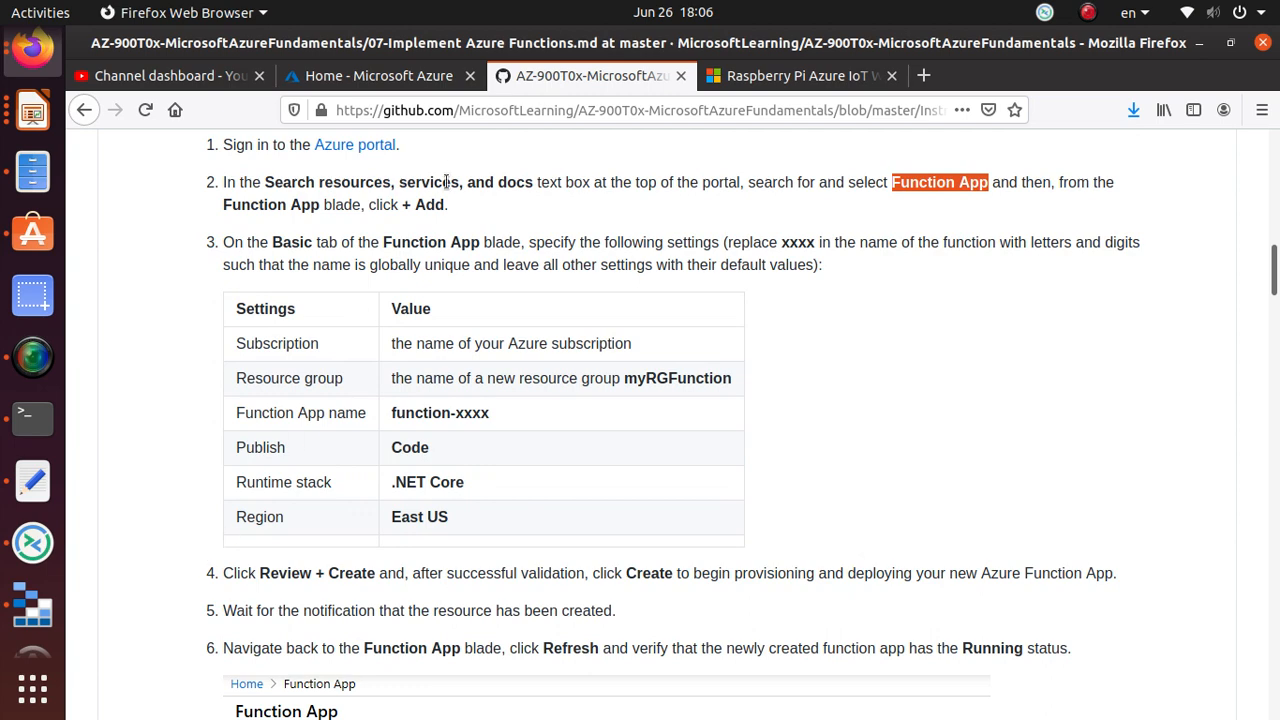
# Step: Search the portal for 'Function App' and begin creating a new Function App
pyautogui.click(378, 76)
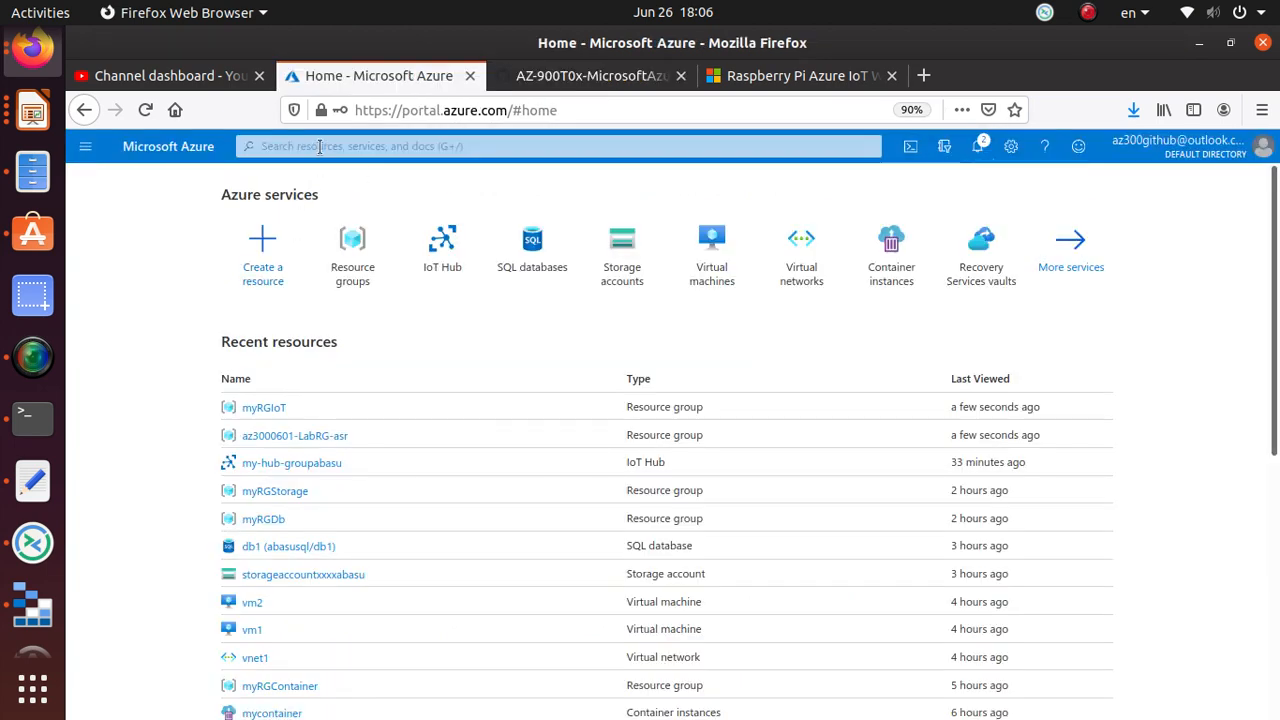
pyautogui.write('Function App')
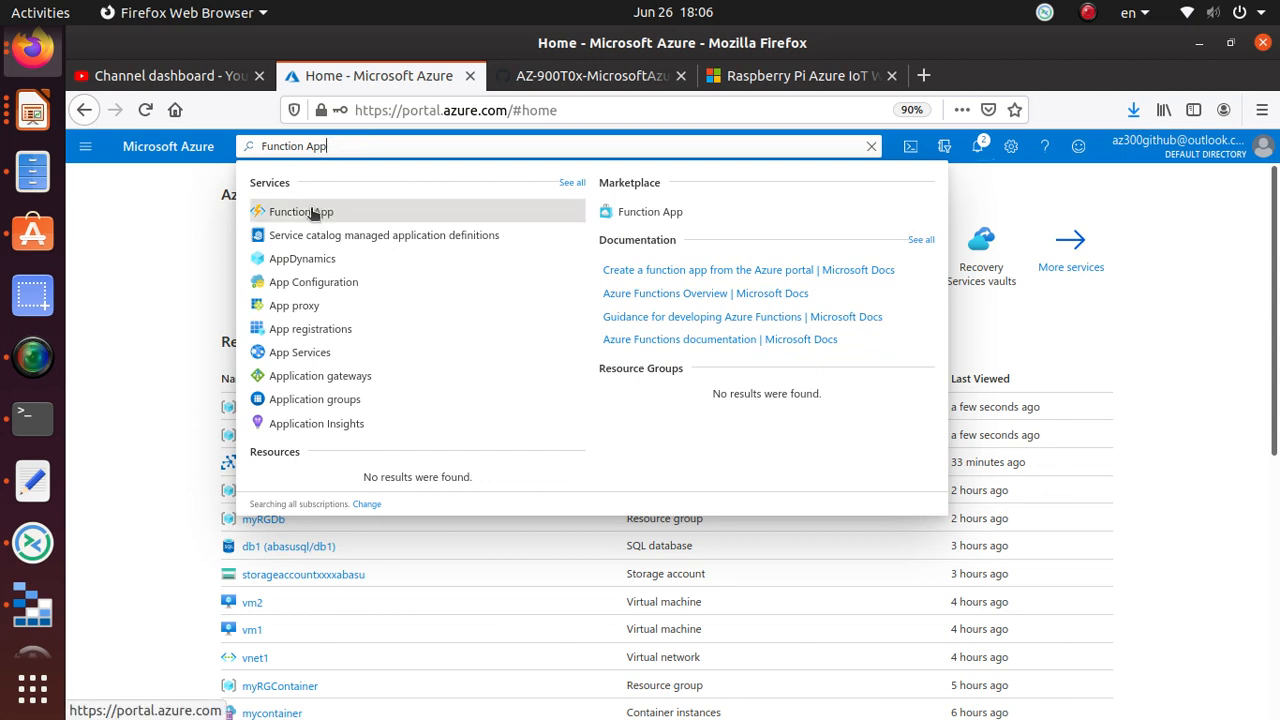
pyautogui.click(300, 212)
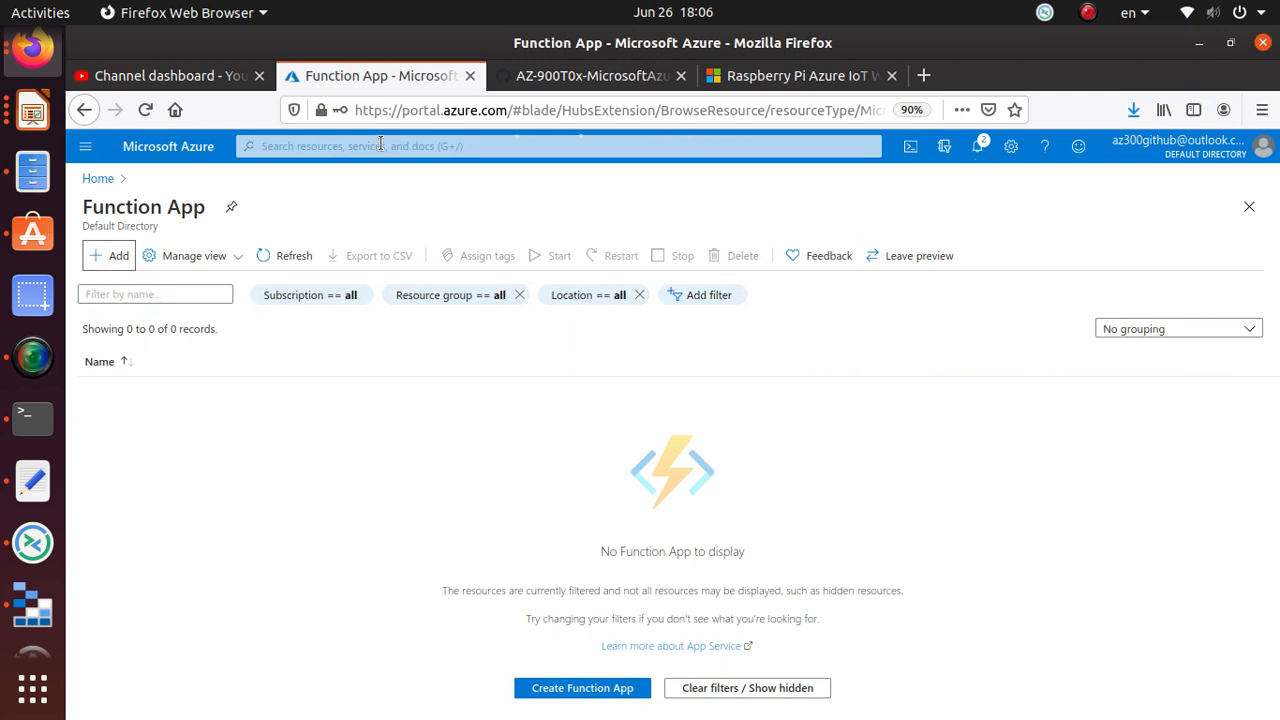
pyautogui.click(582, 688)
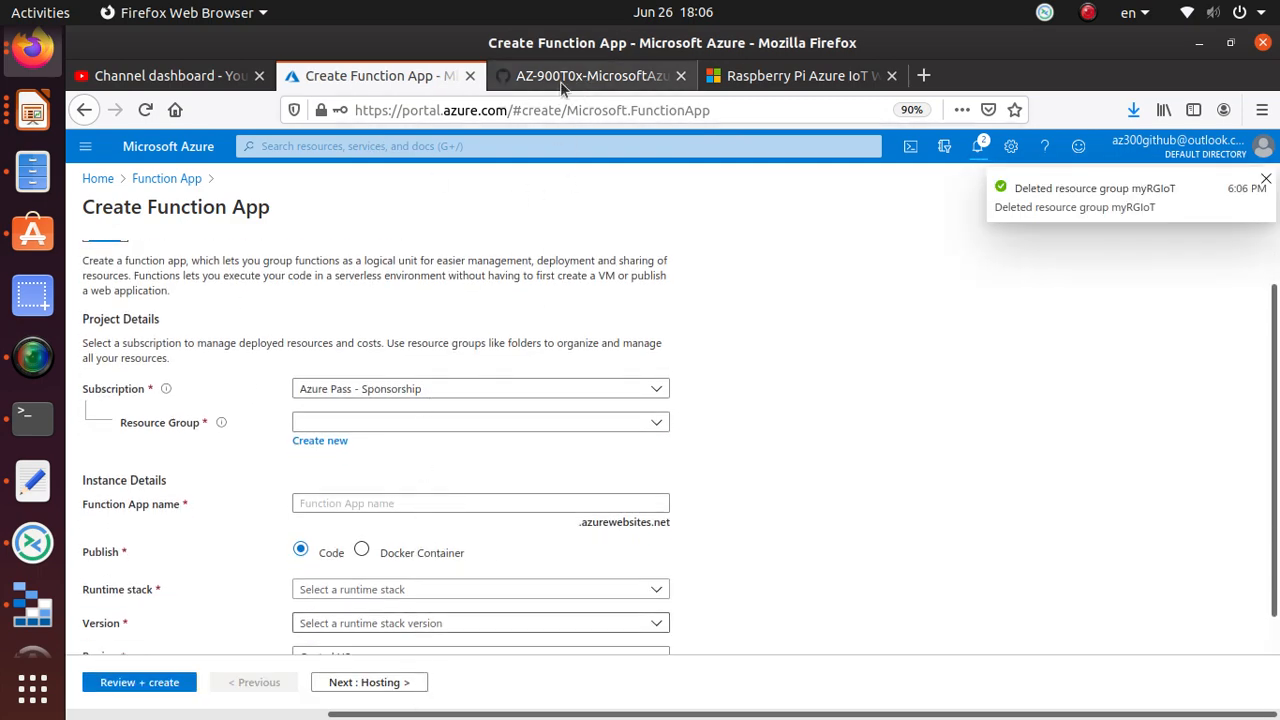
# Step: Take resource group name myRGFunction from the lab and confirm it as a new group
pyautogui.click(590, 76)
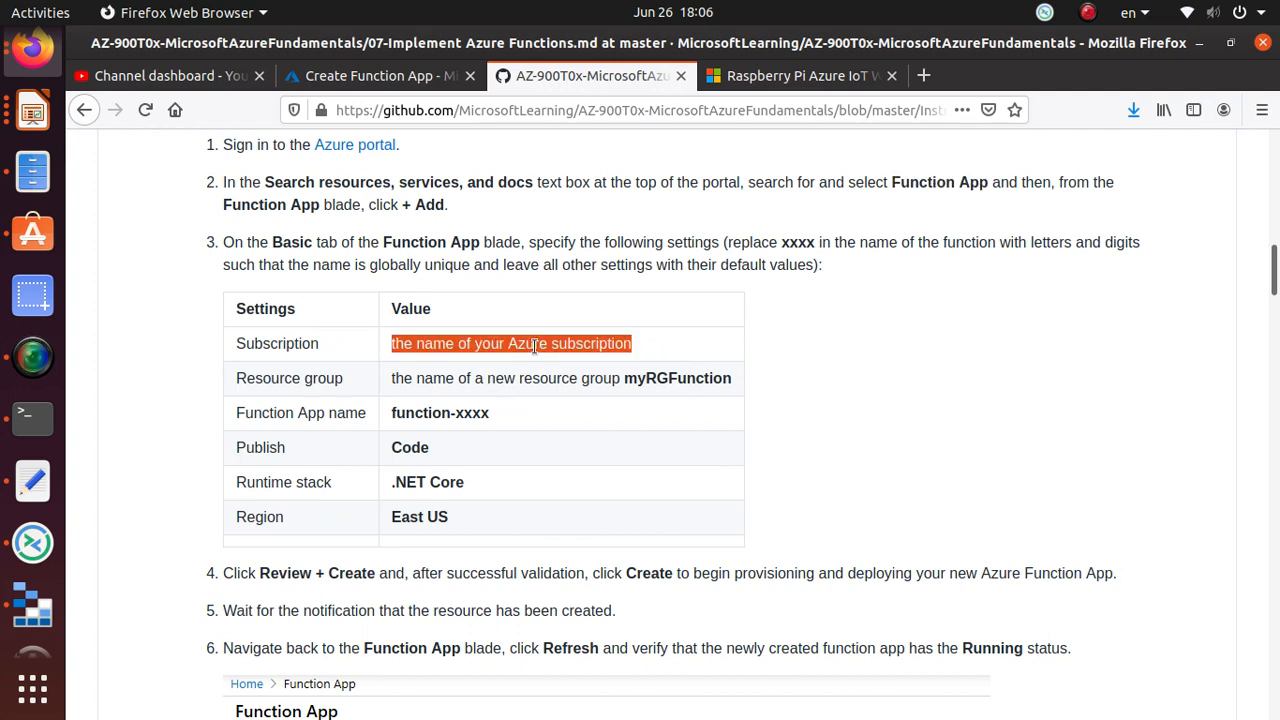
pyautogui.moveTo(678, 384)
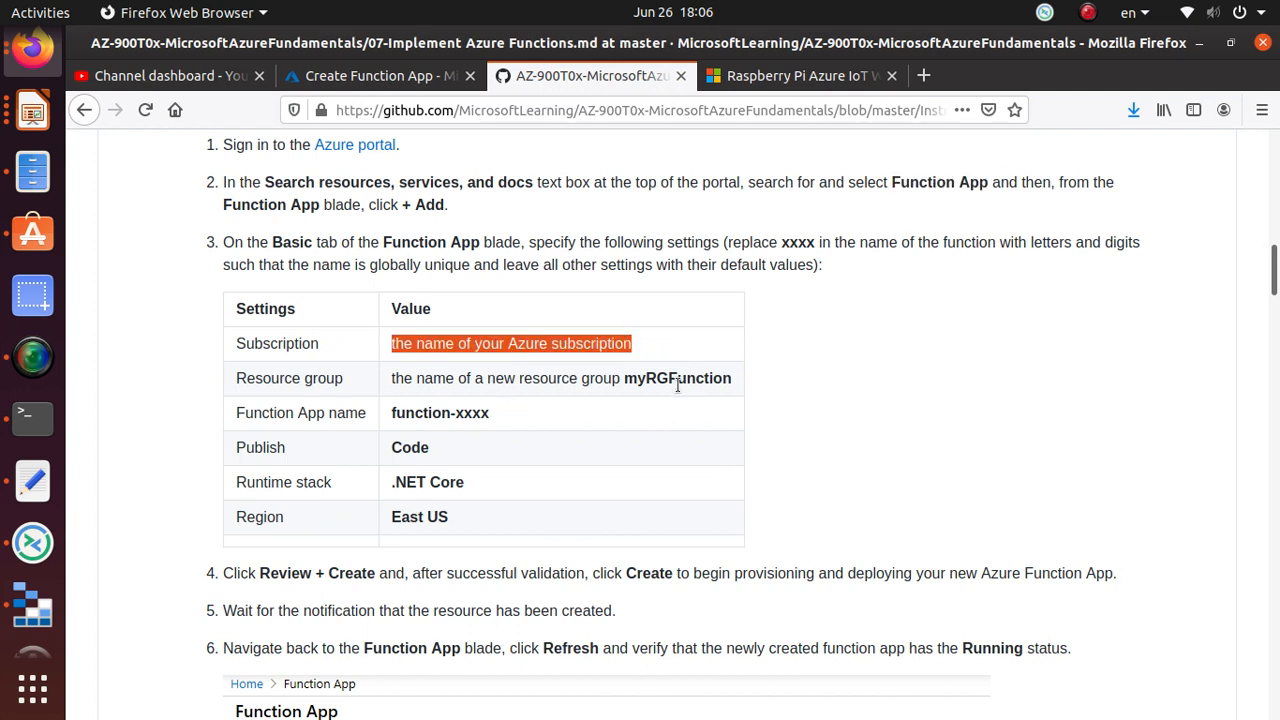
pyautogui.doubleClick(678, 378)
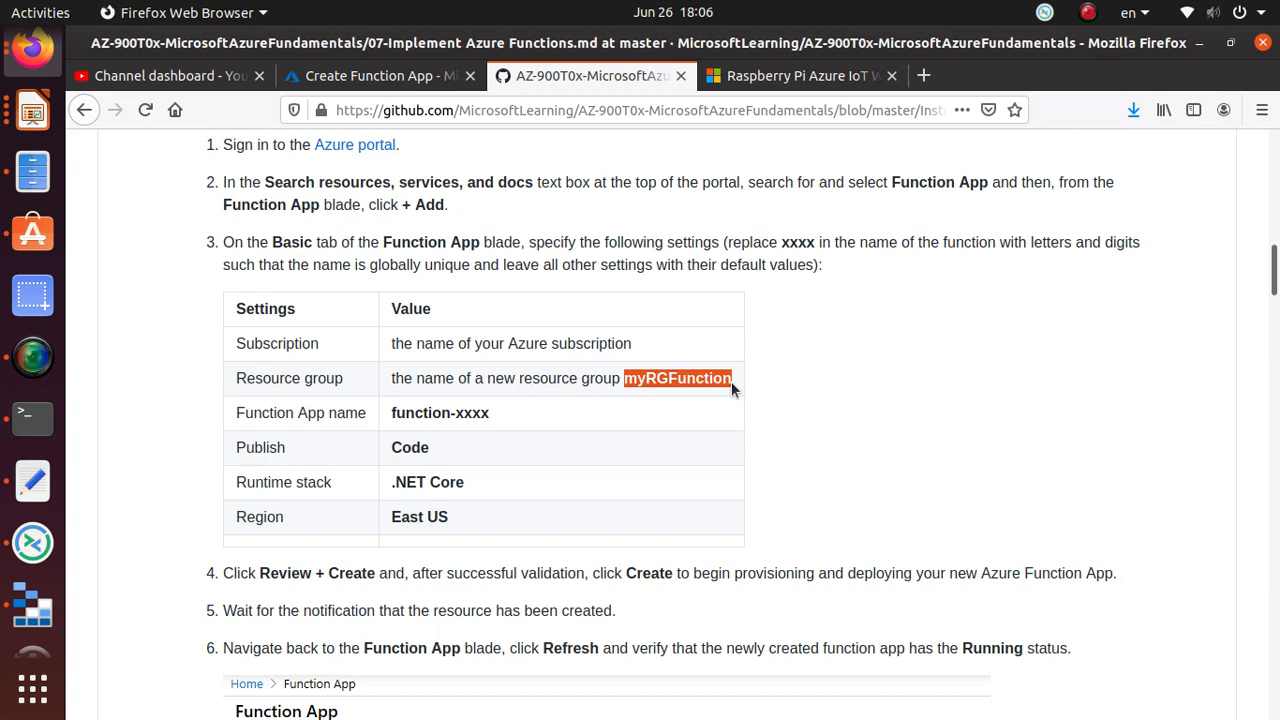
pyautogui.click(380, 76)
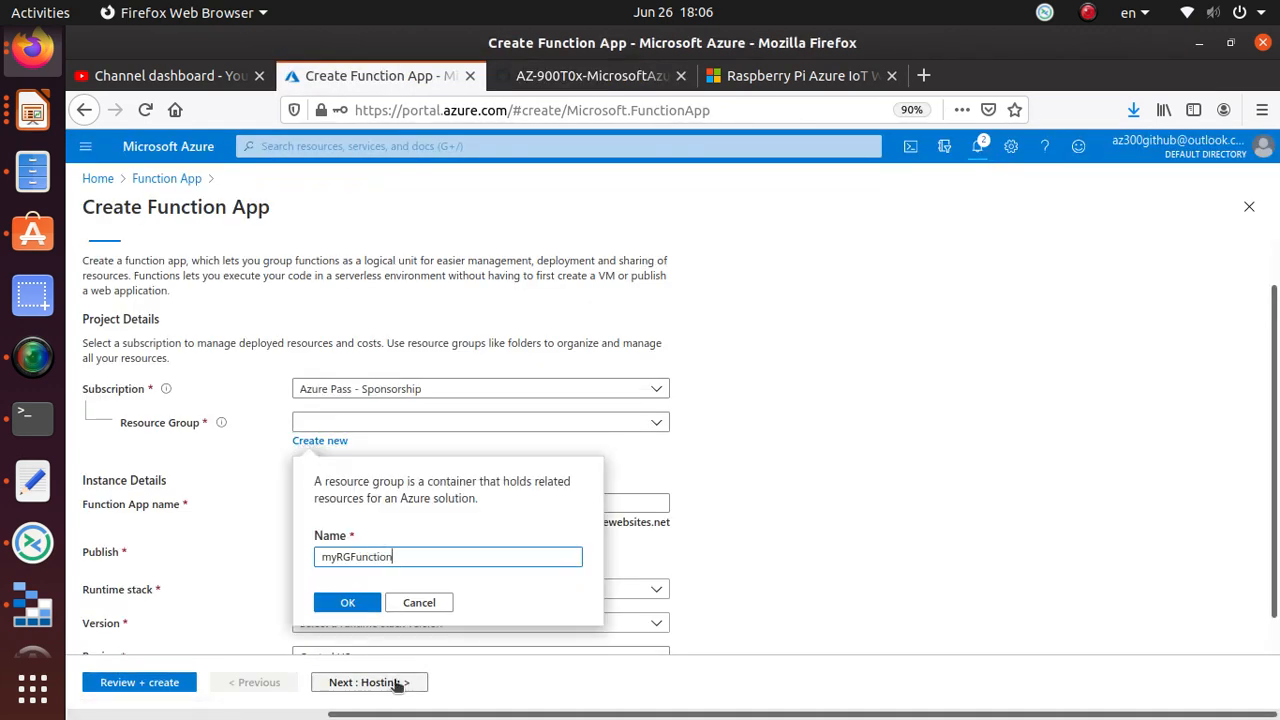
pyautogui.click(348, 602)
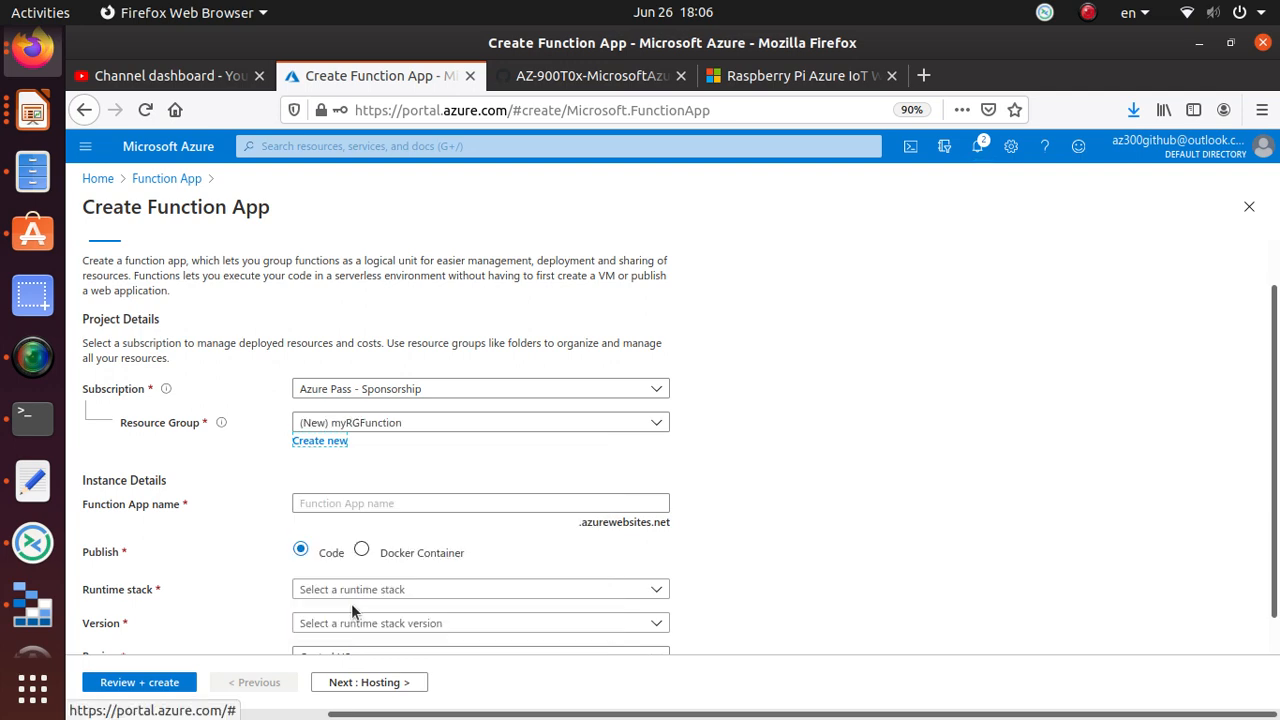
# Step: Name the app function-abasu and set Code publishing with .NET Core 3.1 runtime
pyautogui.click(590, 76)
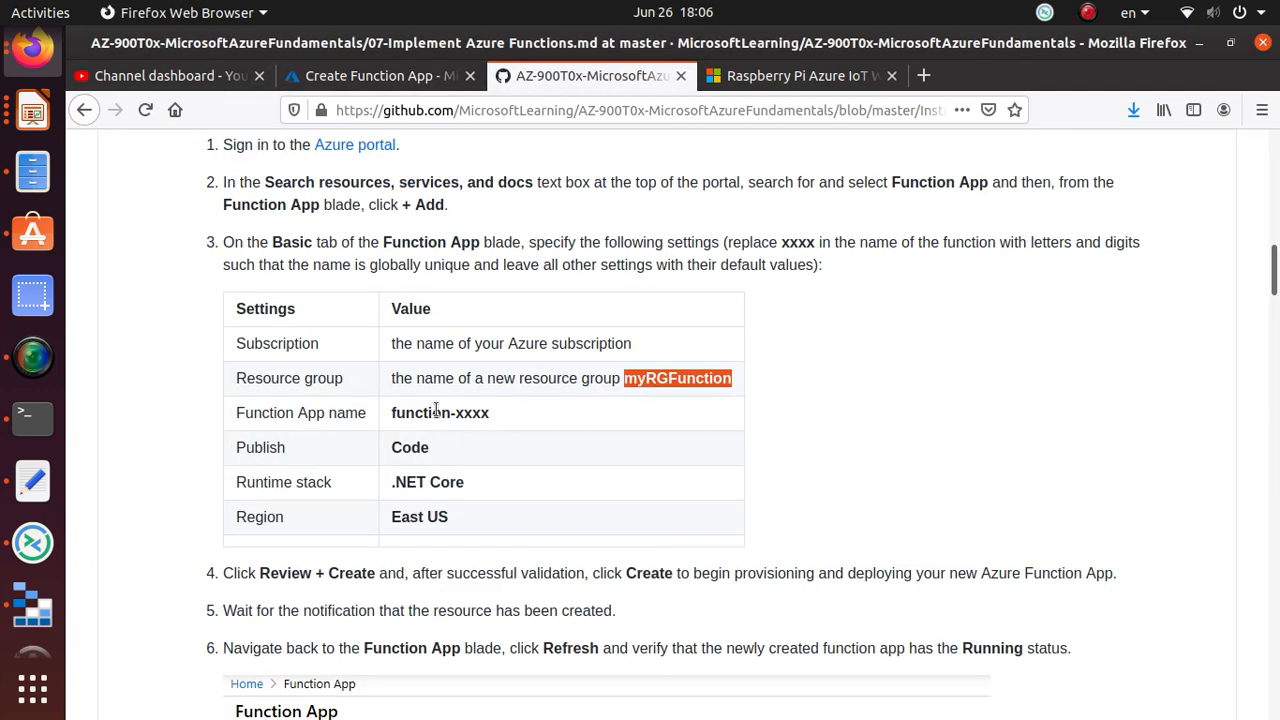
pyautogui.rightClick(440, 412)
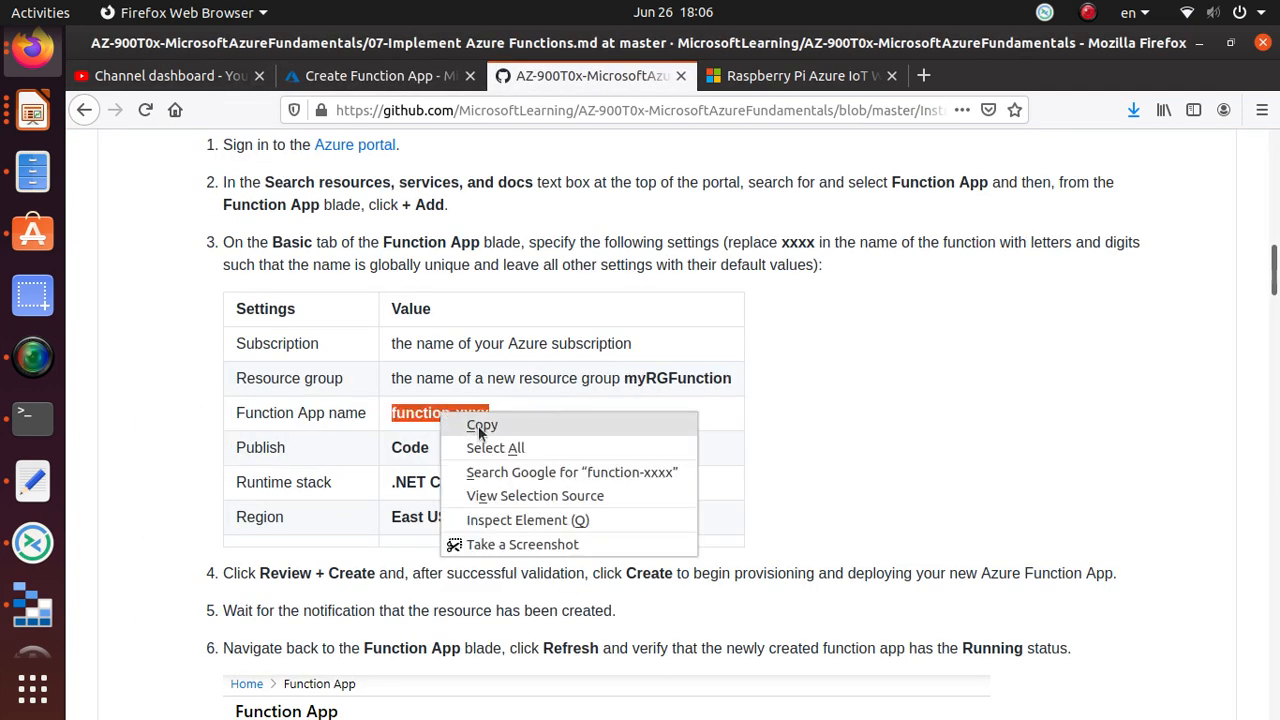
pyautogui.click(380, 76)
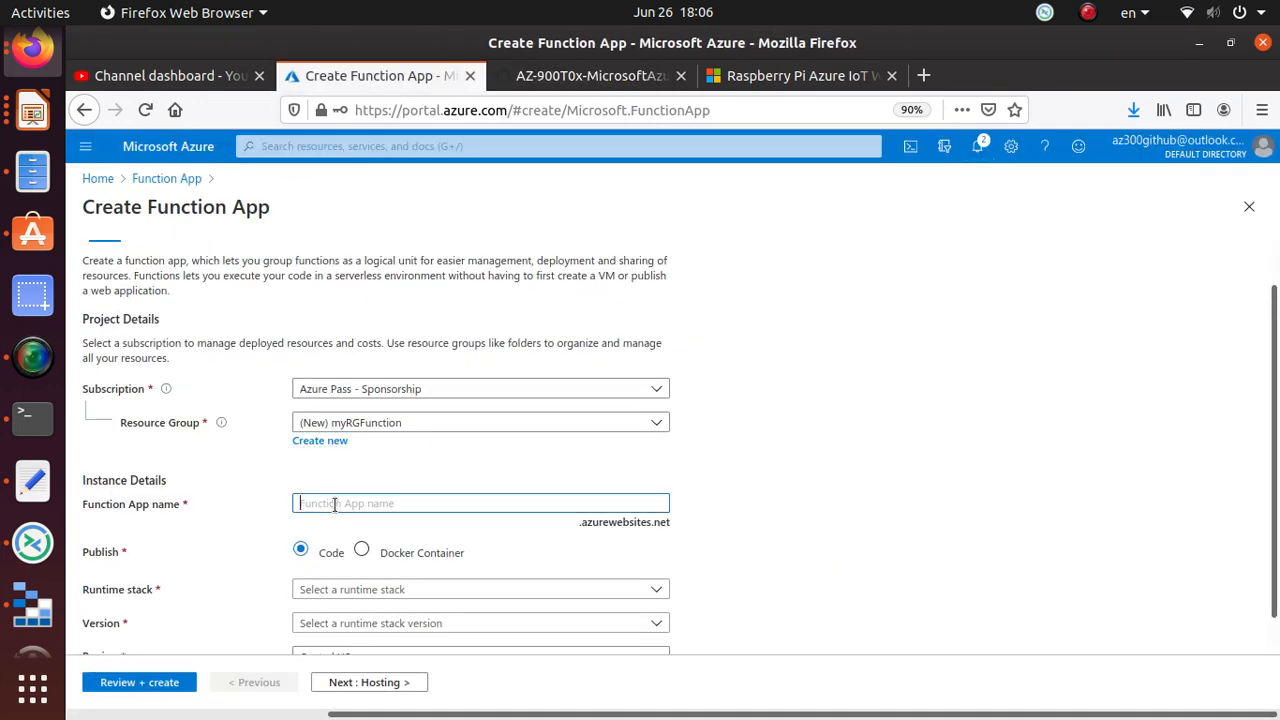
pyautogui.write('function-abasu')
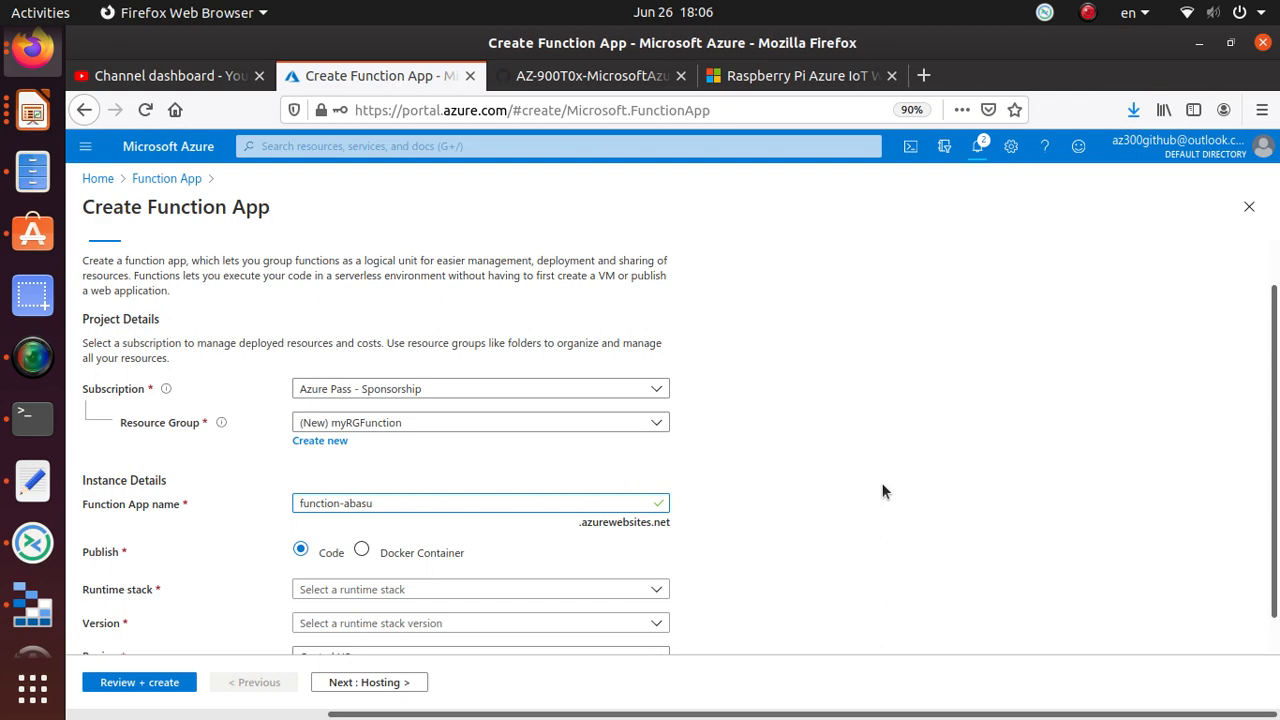
pyautogui.click(590, 76)
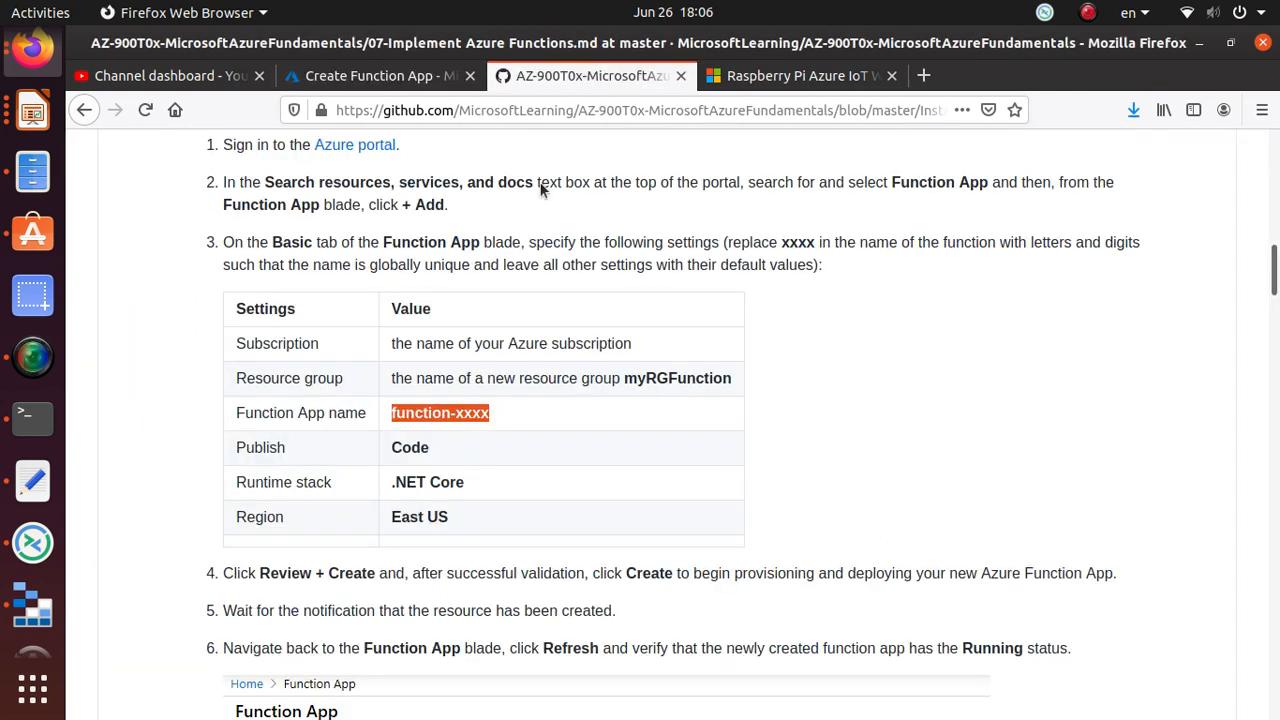
pyautogui.scroll(-3)
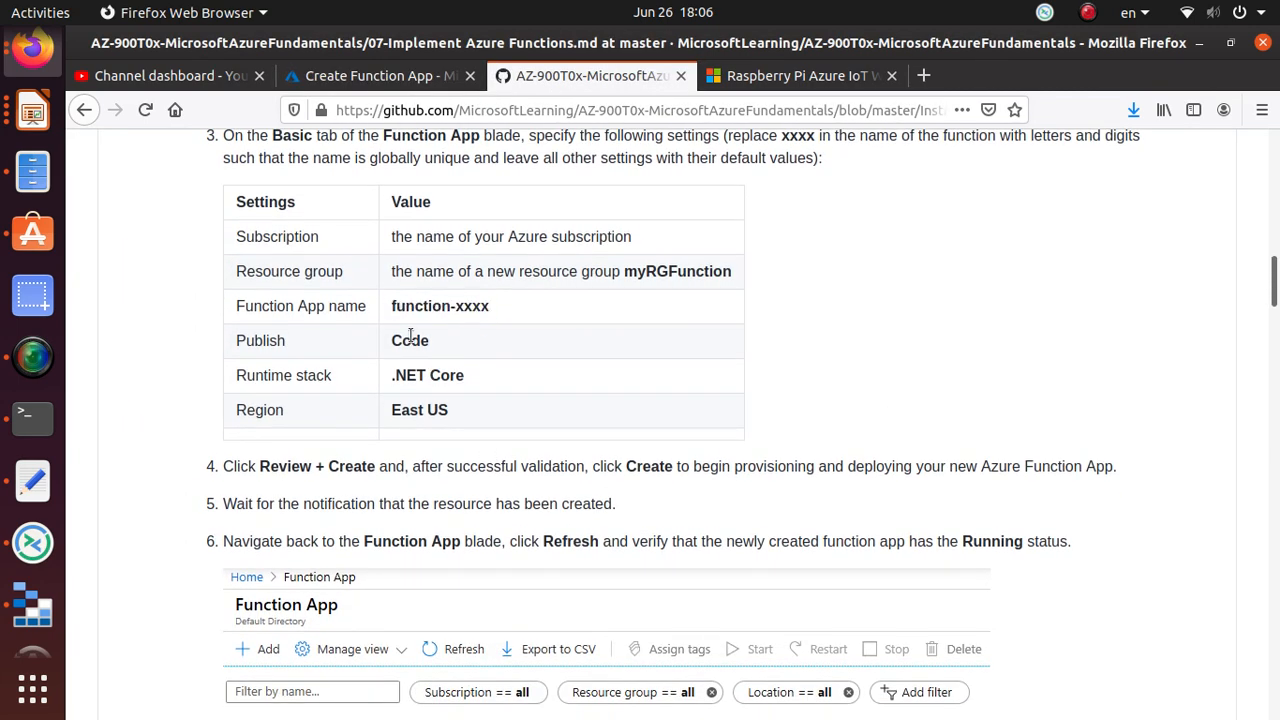
pyautogui.click(376, 76)
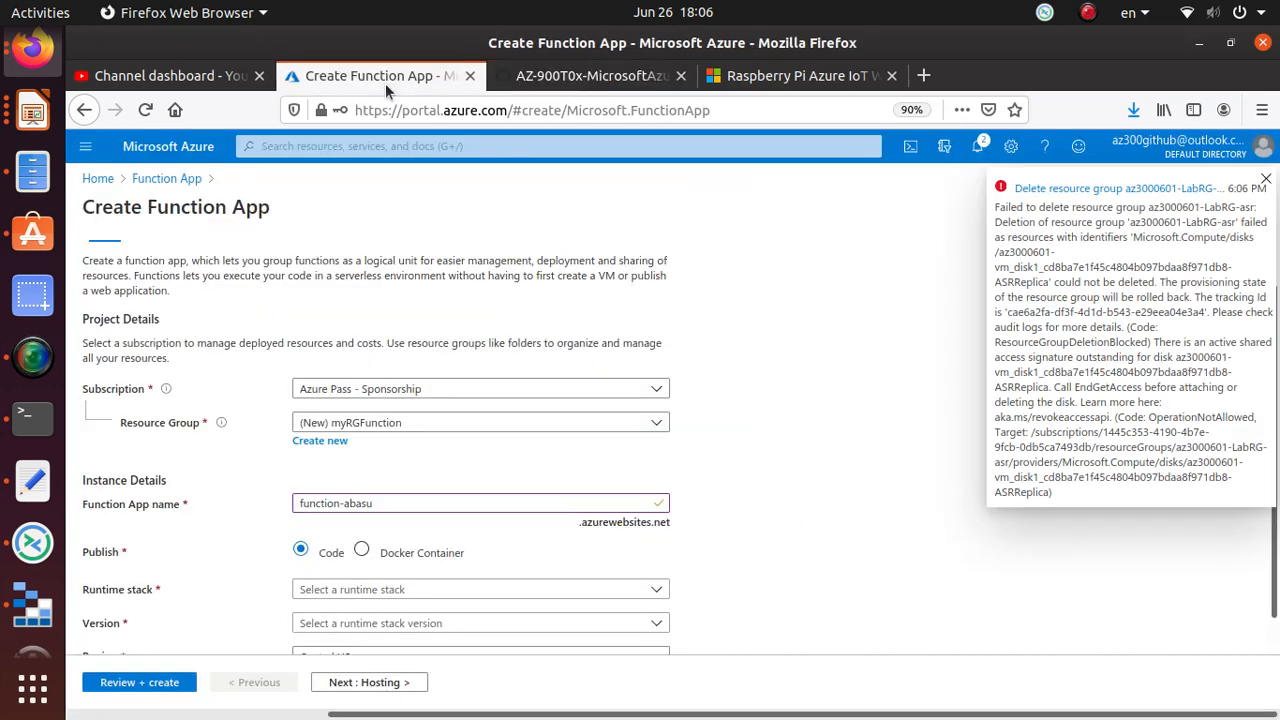
pyautogui.scroll(-3)
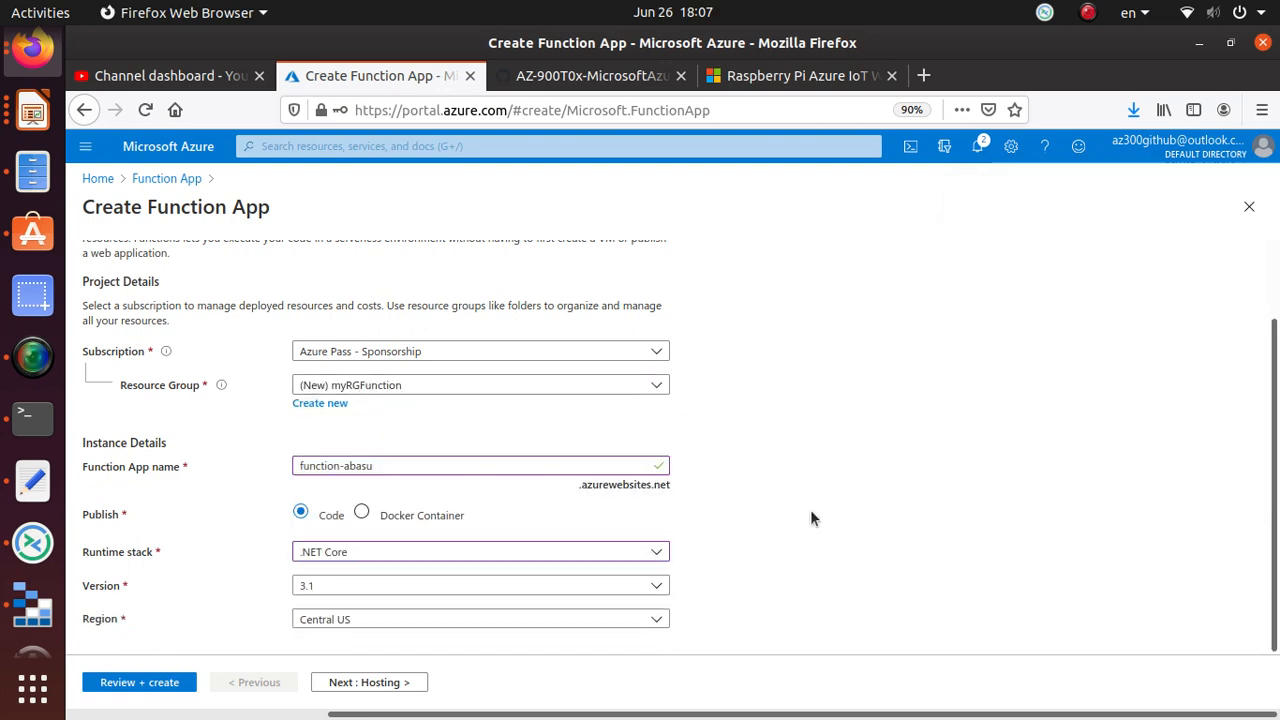
# Step: Change the function app's region from Central US to East Asia per the lab
pyautogui.click(590, 76)
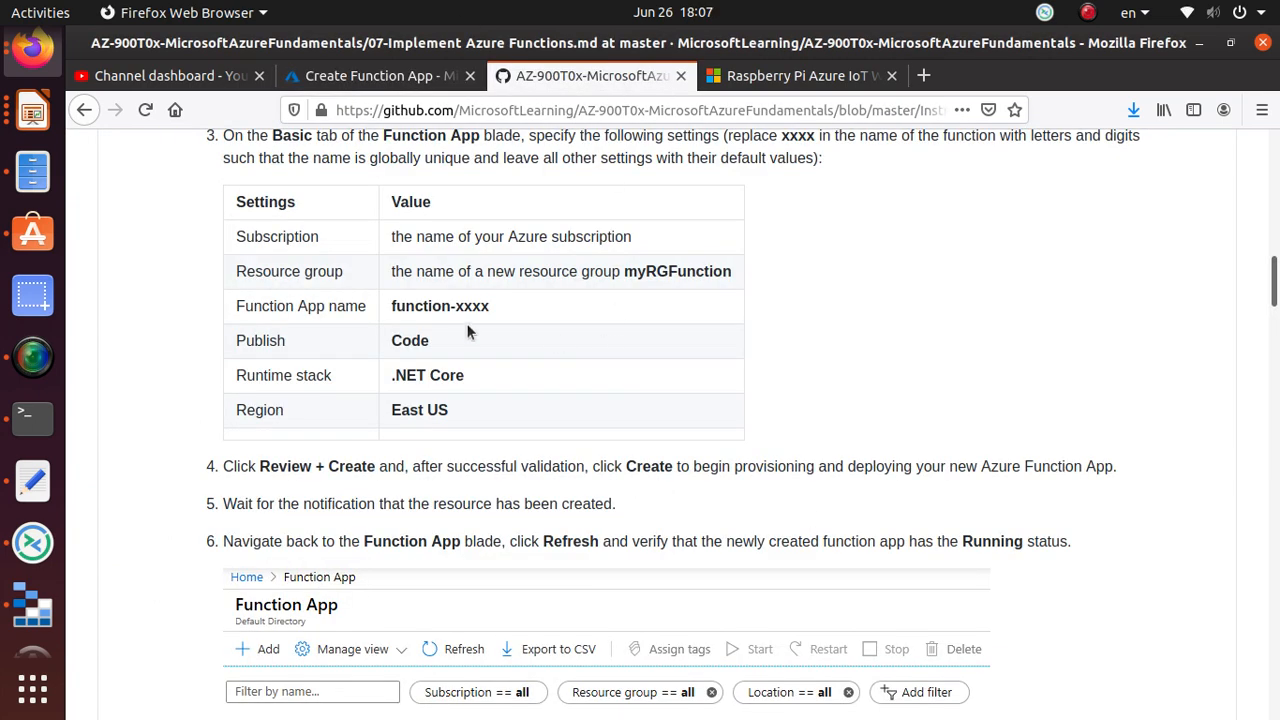
pyautogui.click(378, 76)
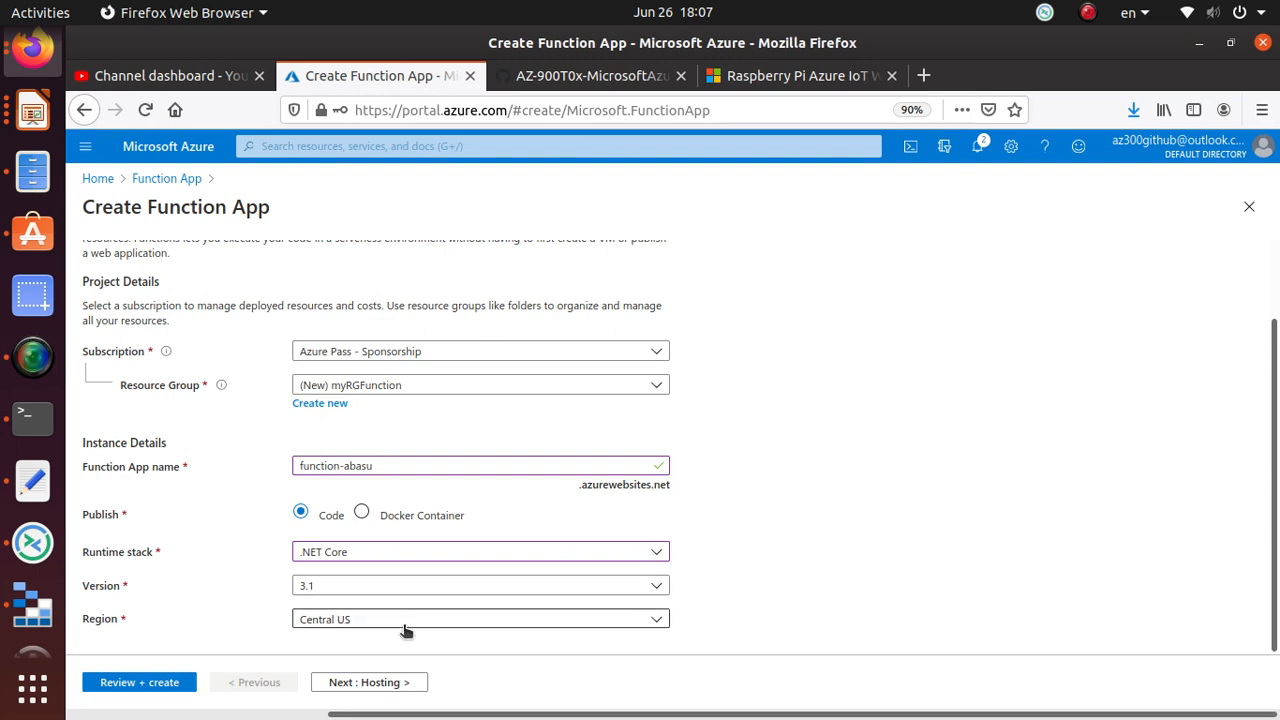
pyautogui.click(480, 620)
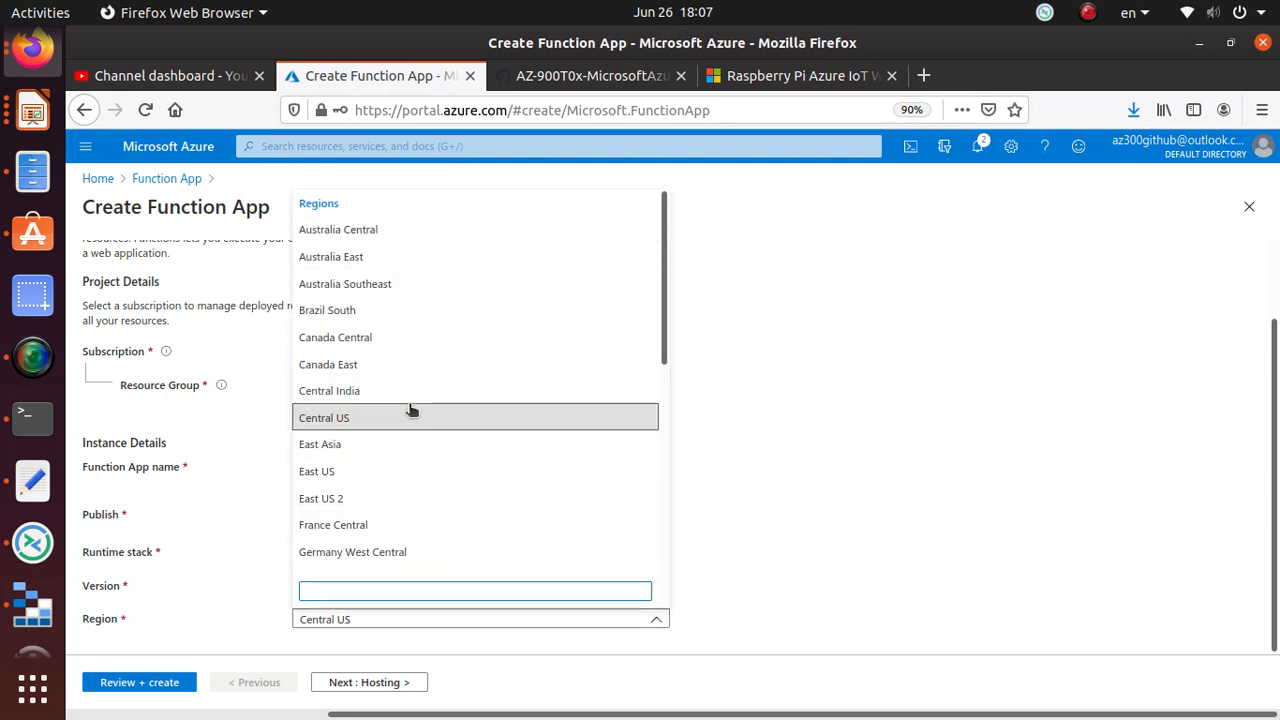
pyautogui.click(320, 444)
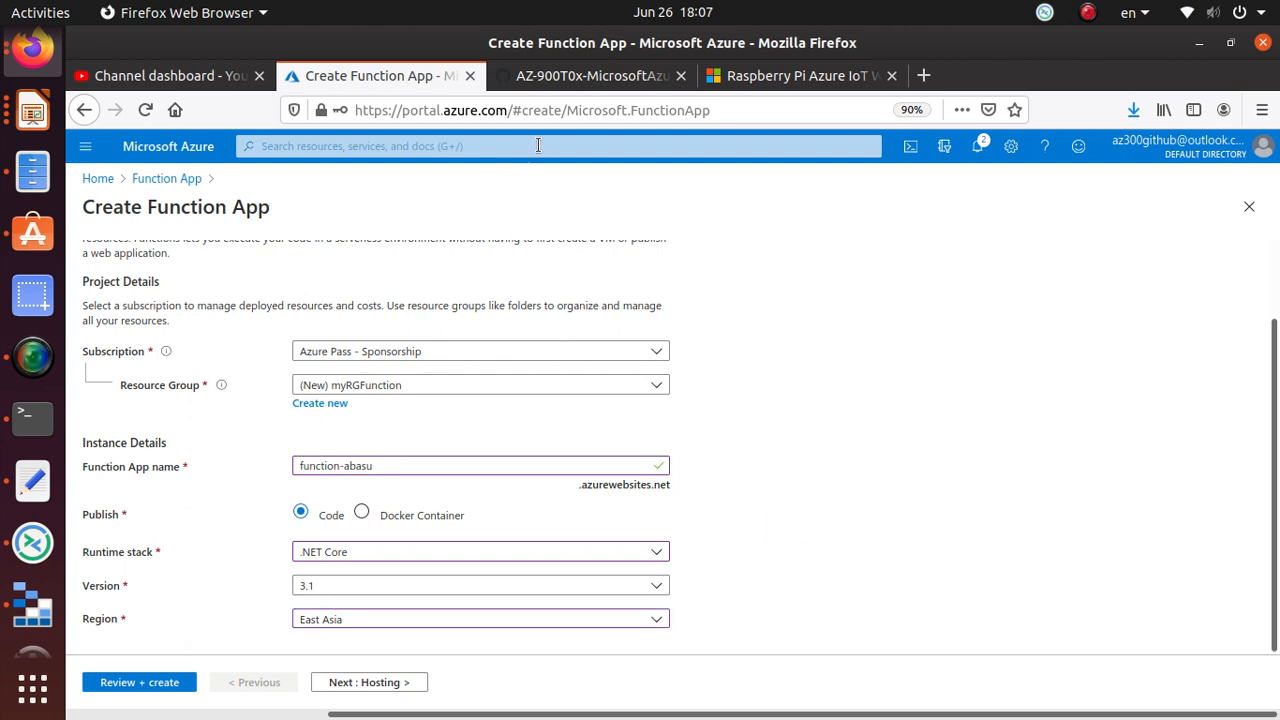
pyautogui.click(590, 76)
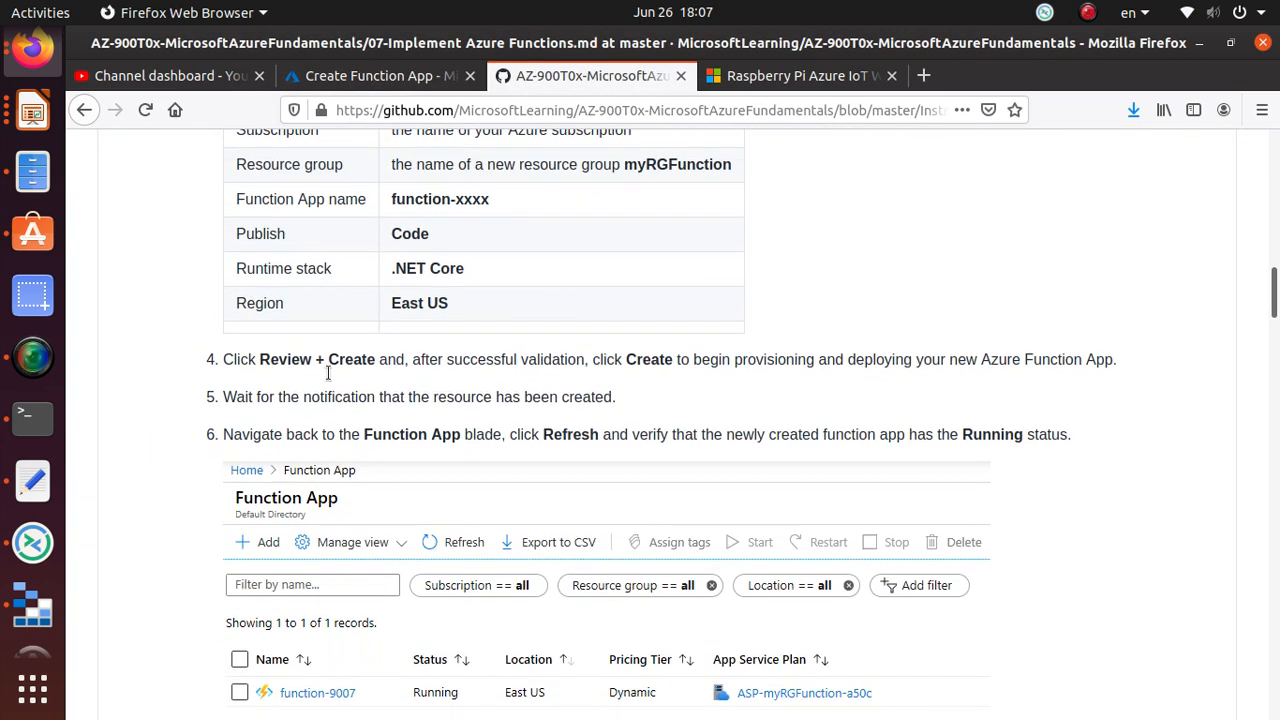
pyautogui.click(380, 76)
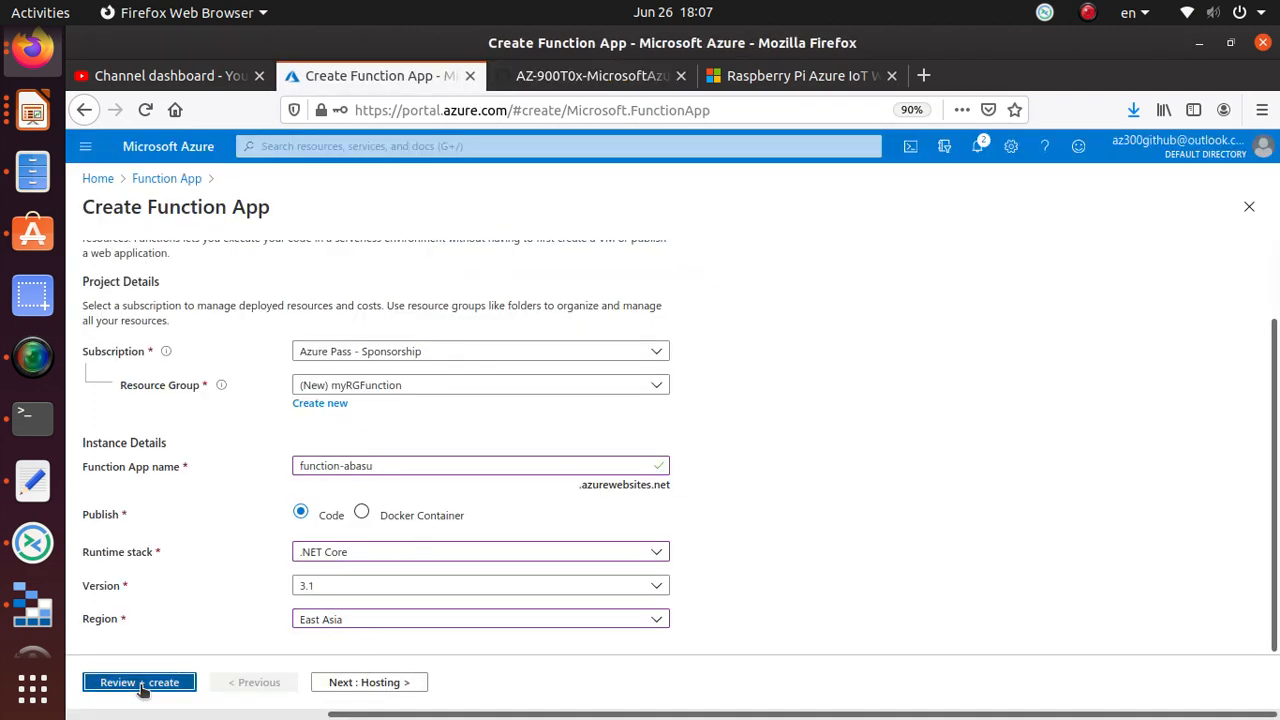
# Step: Review and validate the function app settings, then create it
pyautogui.click(140, 682)
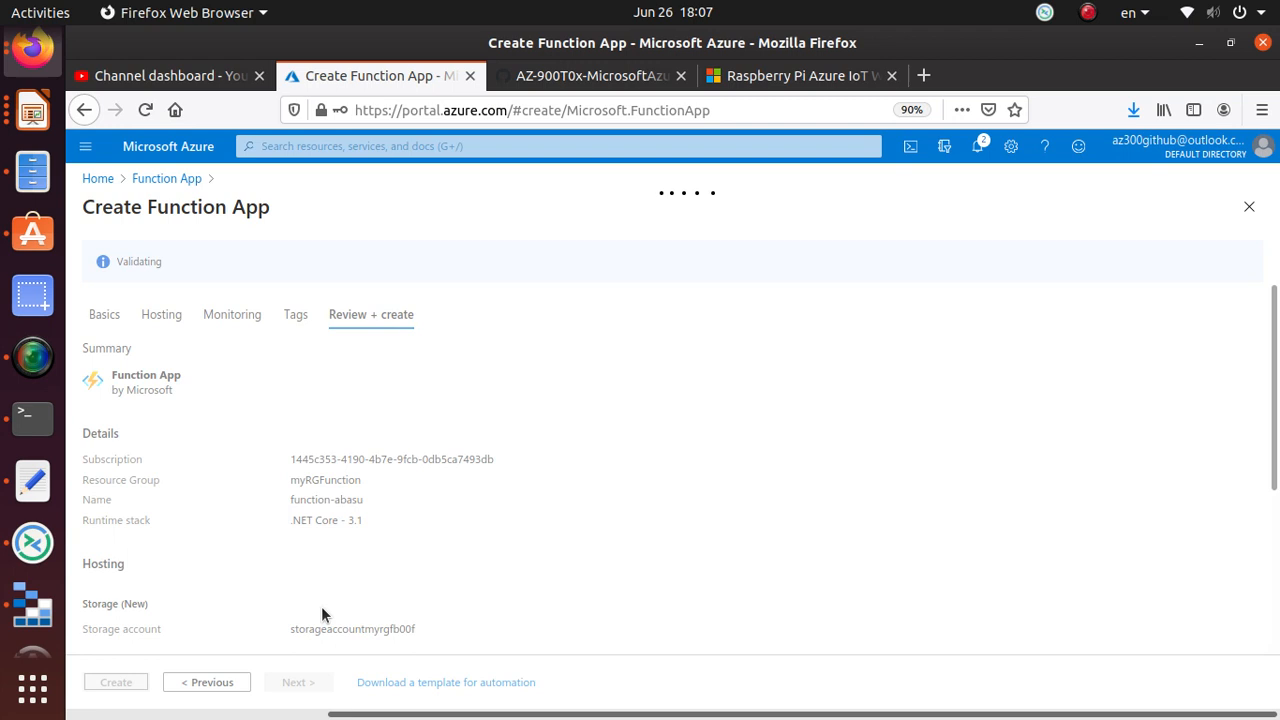
pyautogui.moveTo(190, 284)
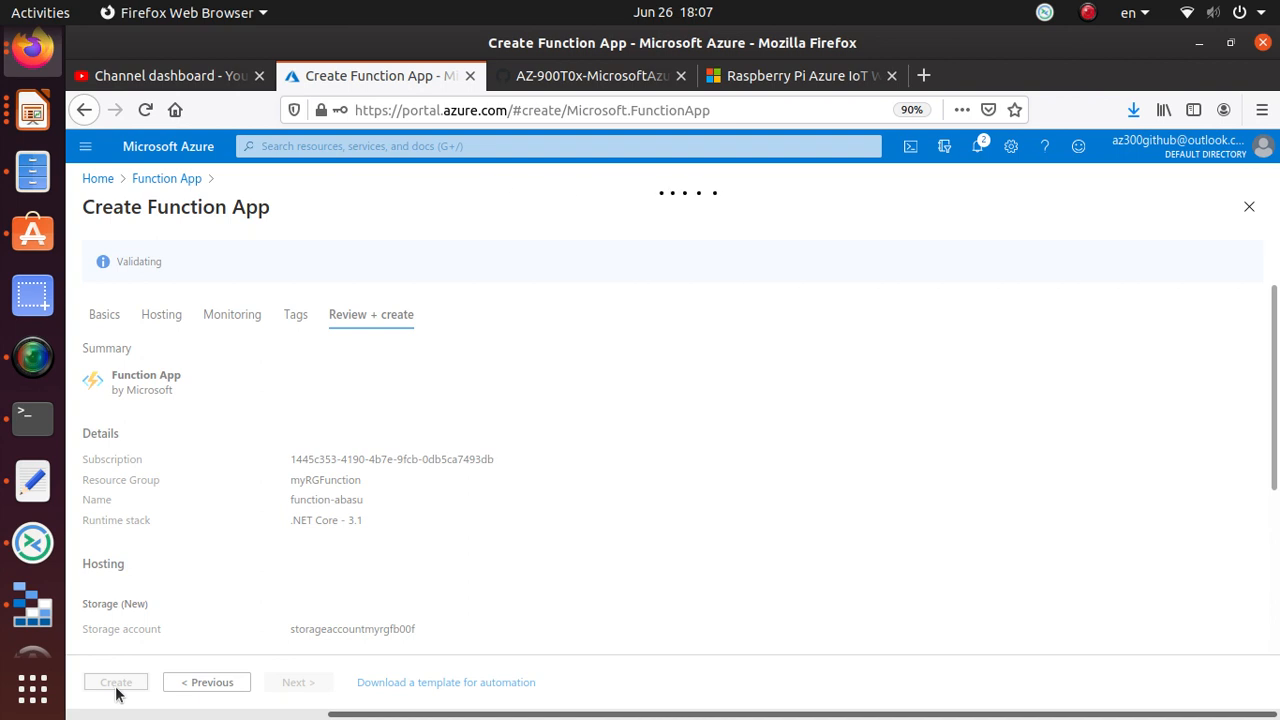
pyautogui.click(590, 76)
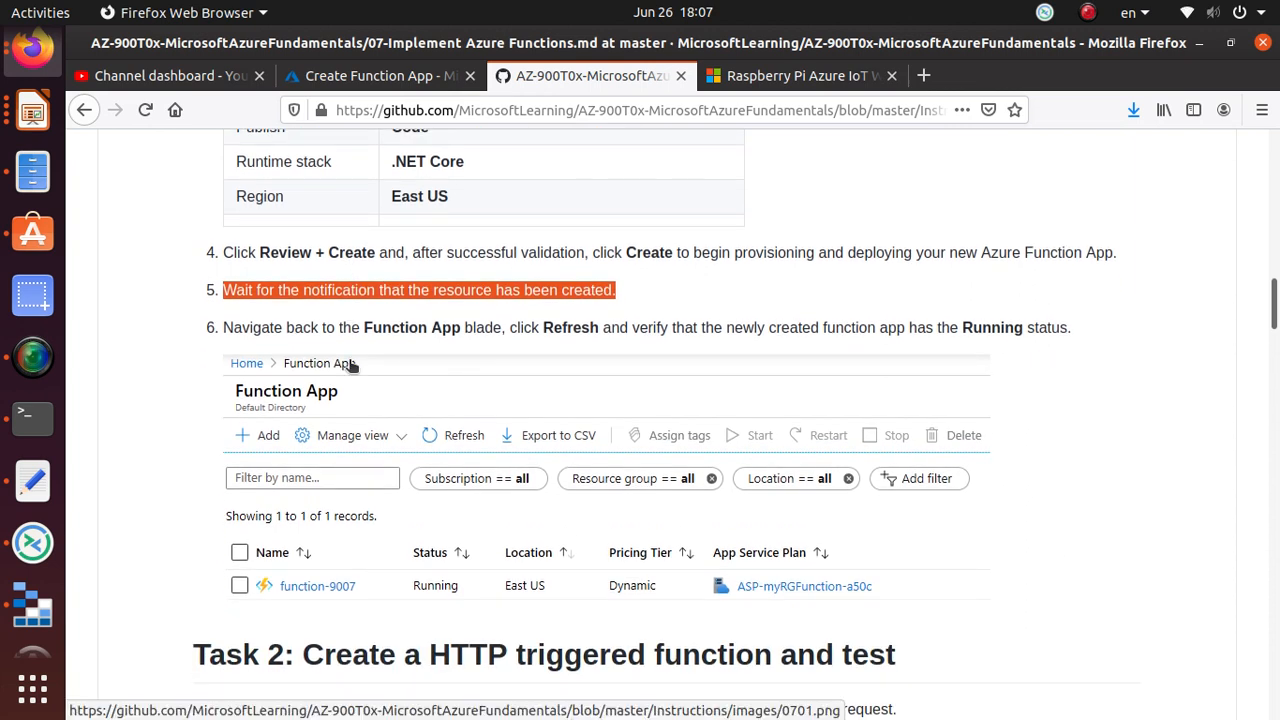
pyautogui.moveTo(358, 382)
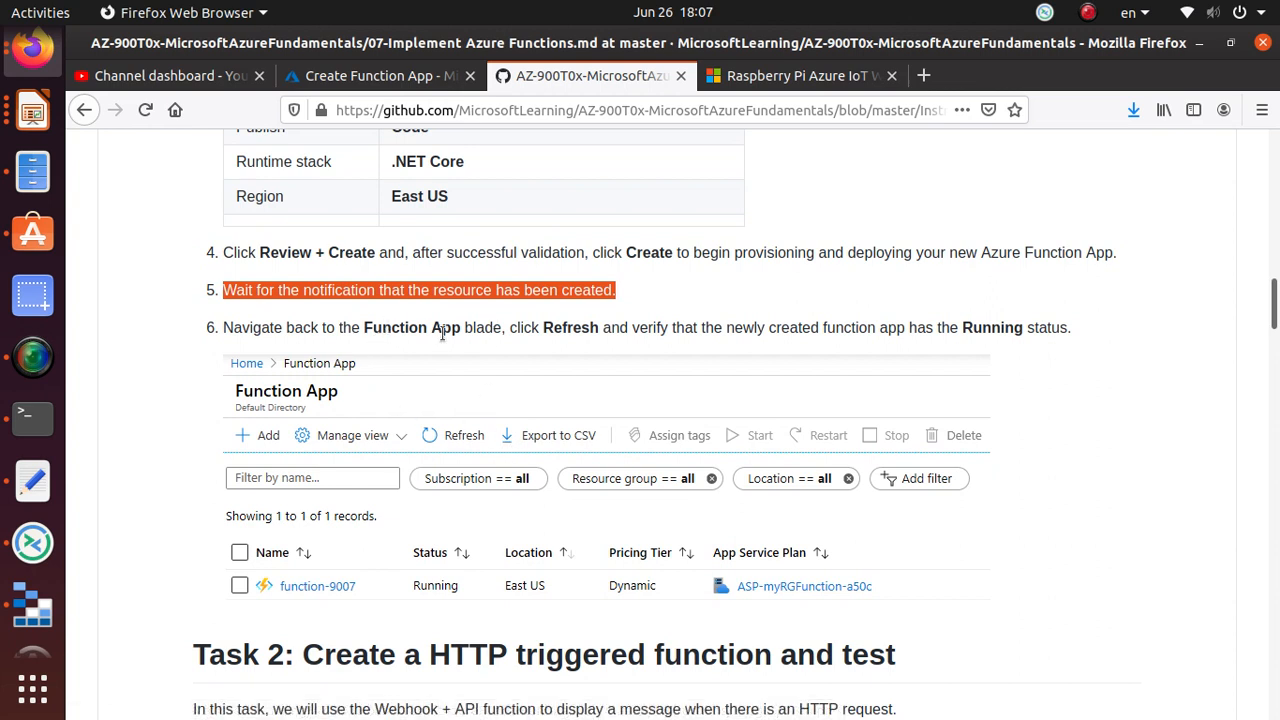
pyautogui.moveTo(424, 590)
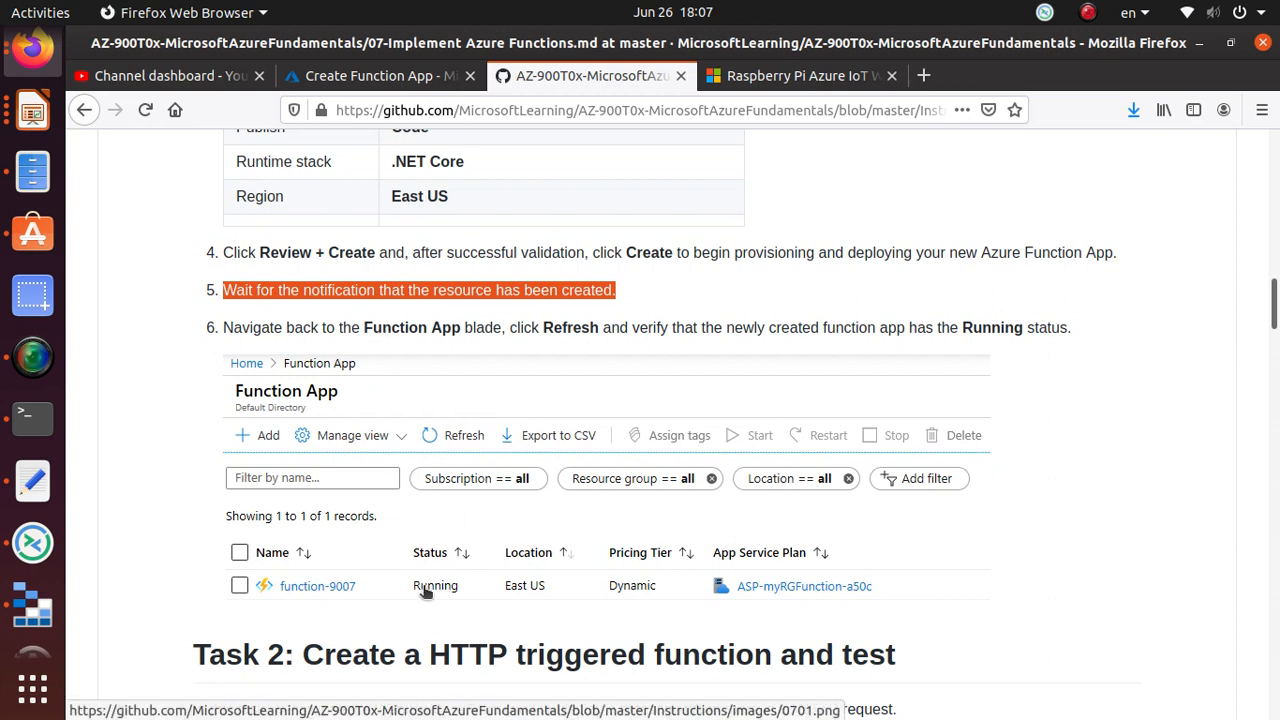
pyautogui.click(380, 76)
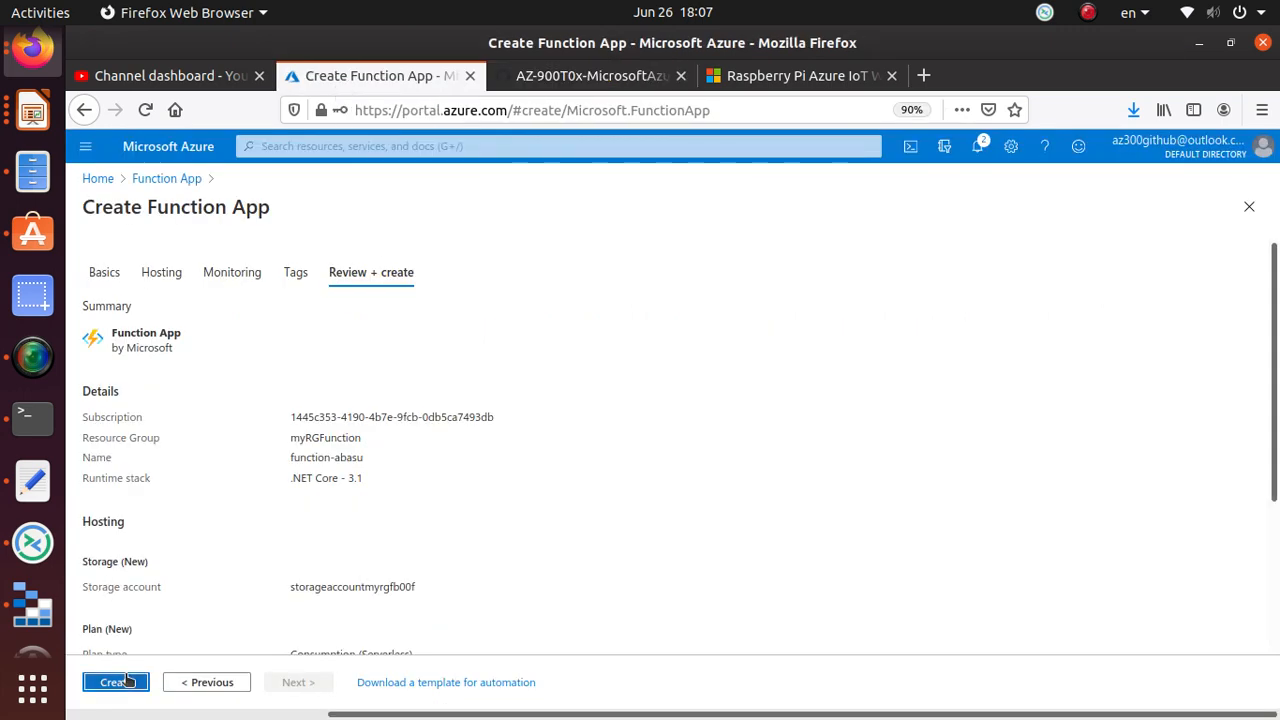
pyautogui.click(116, 682)
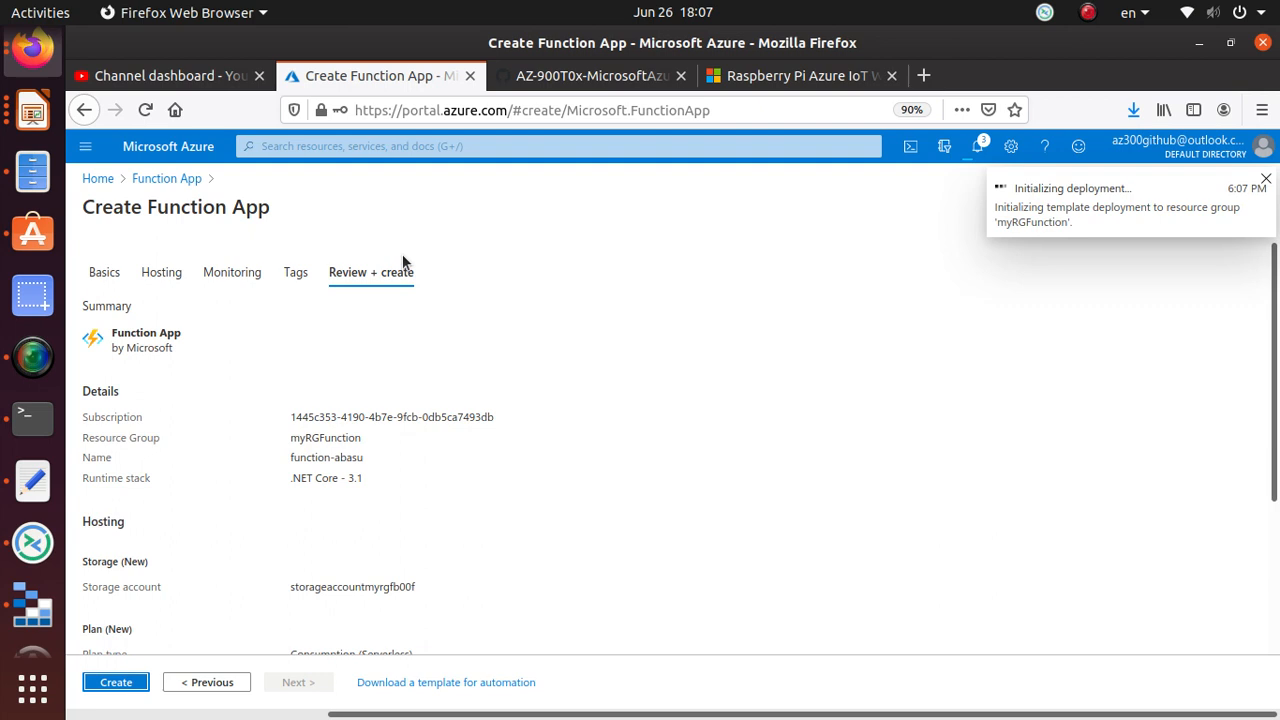
# Step: Follow the deployment notification and view the submitted deployment's details
pyautogui.click(1266, 180)
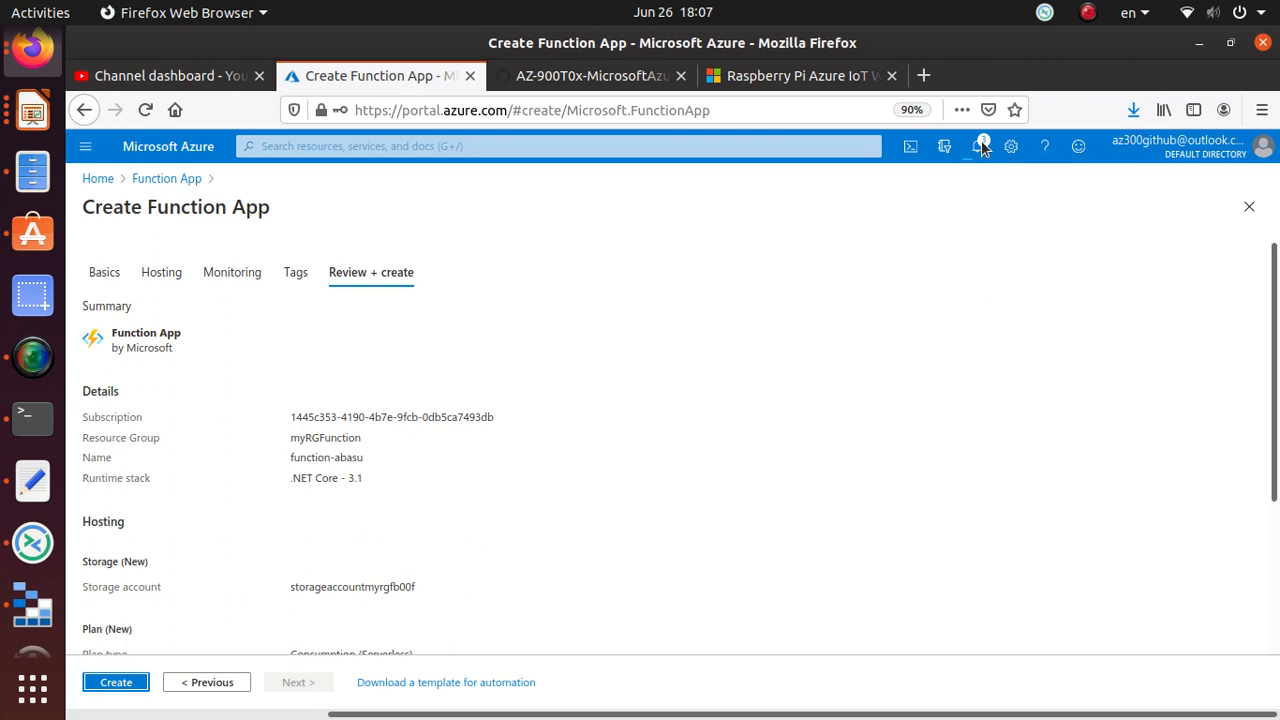
pyautogui.click(976, 146)
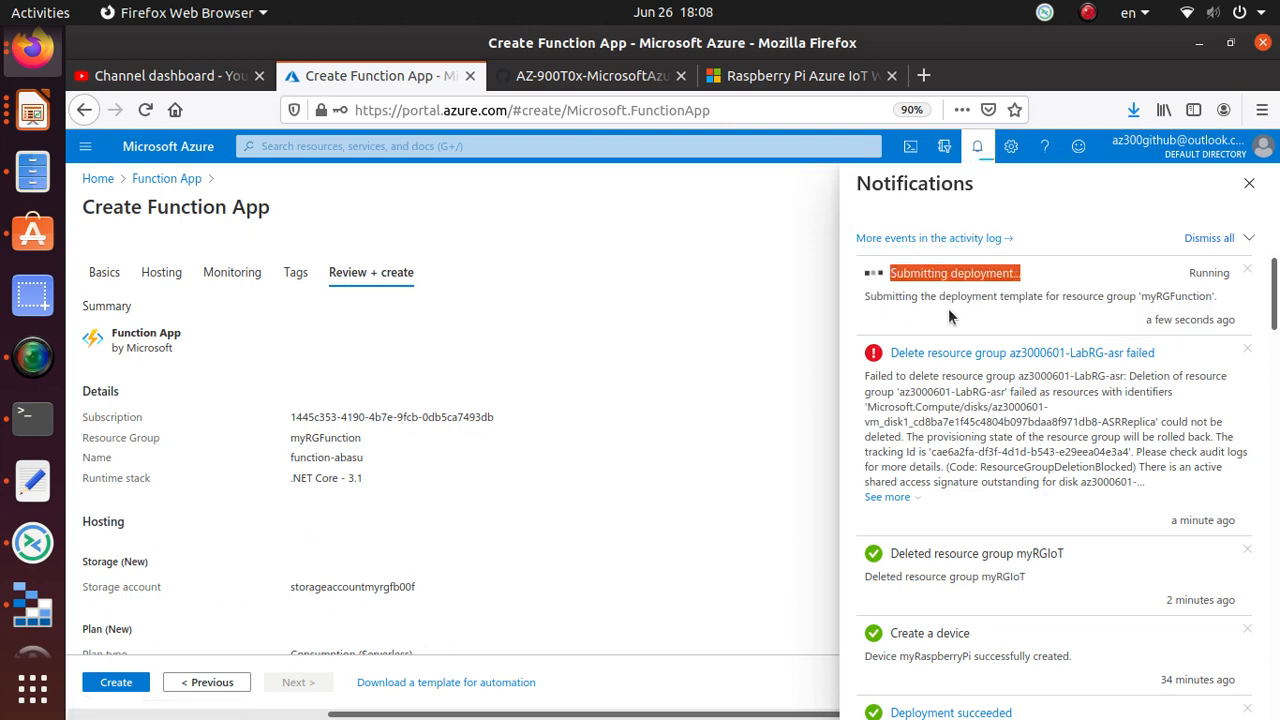
pyautogui.moveTo(1148, 312)
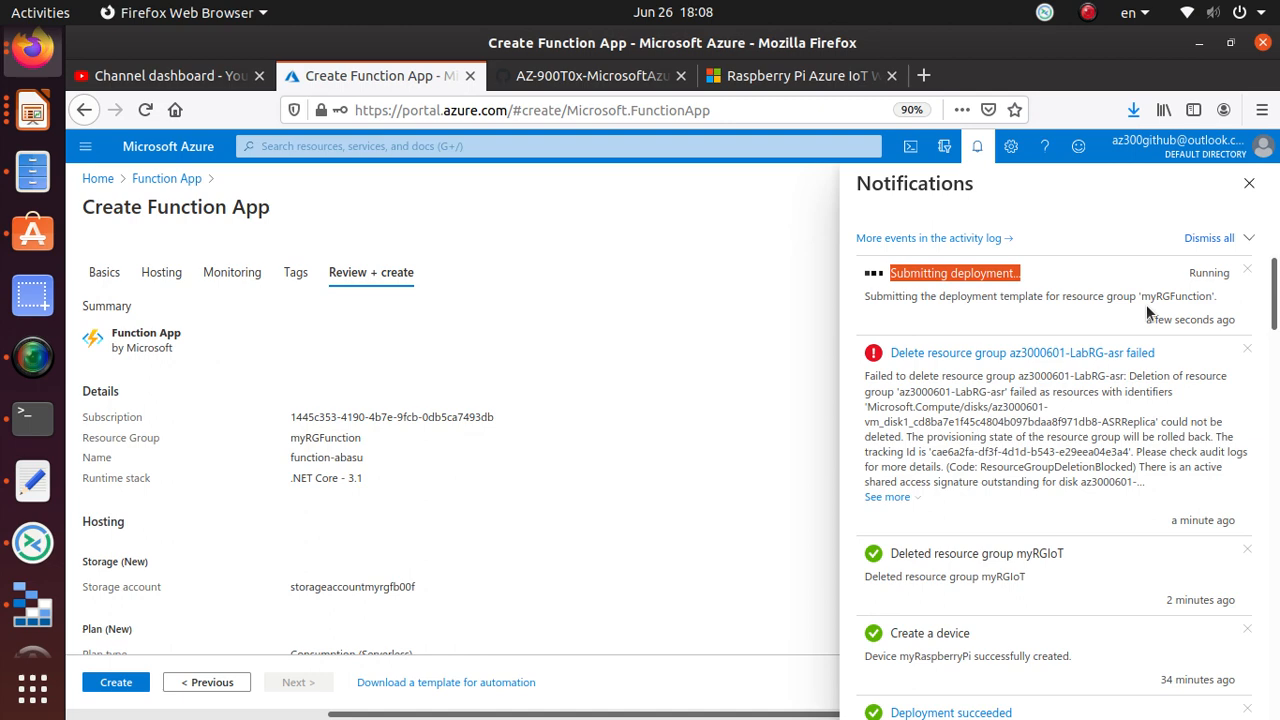
pyautogui.click(116, 682)
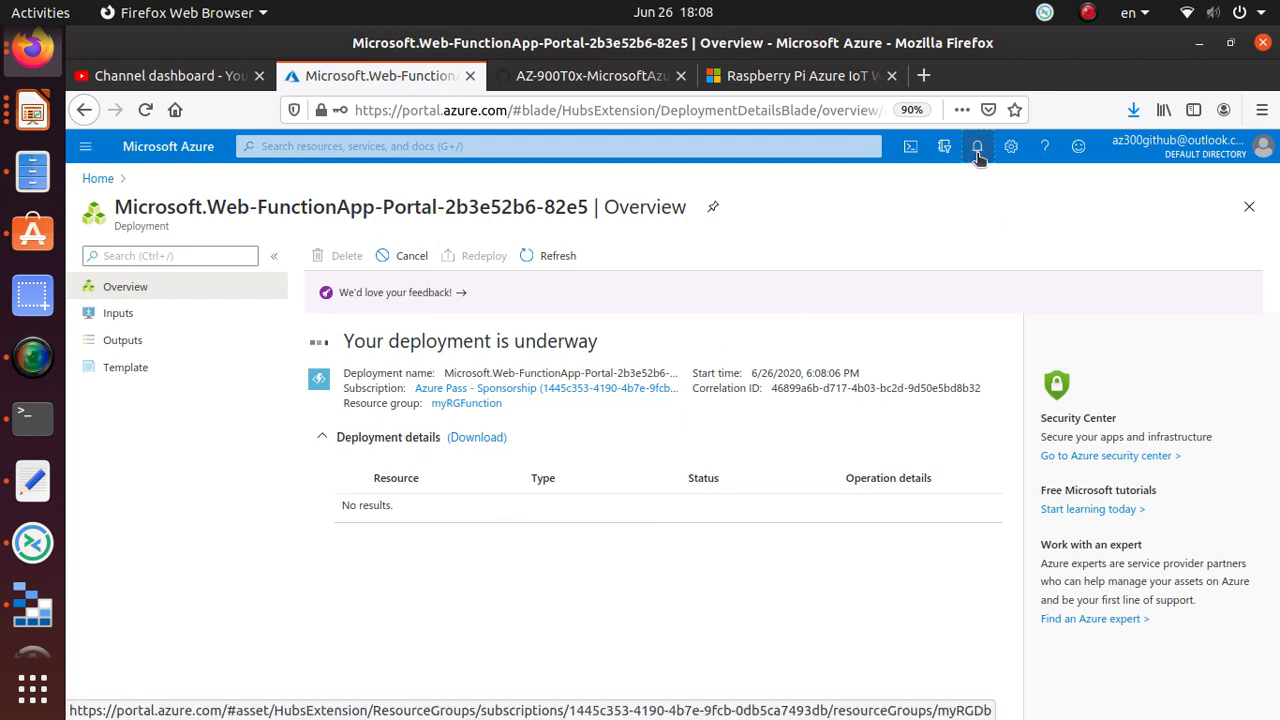
# Step: Watch notifications until the function-abasu deployment into myRGFunction succeeds
pyautogui.click(976, 146)
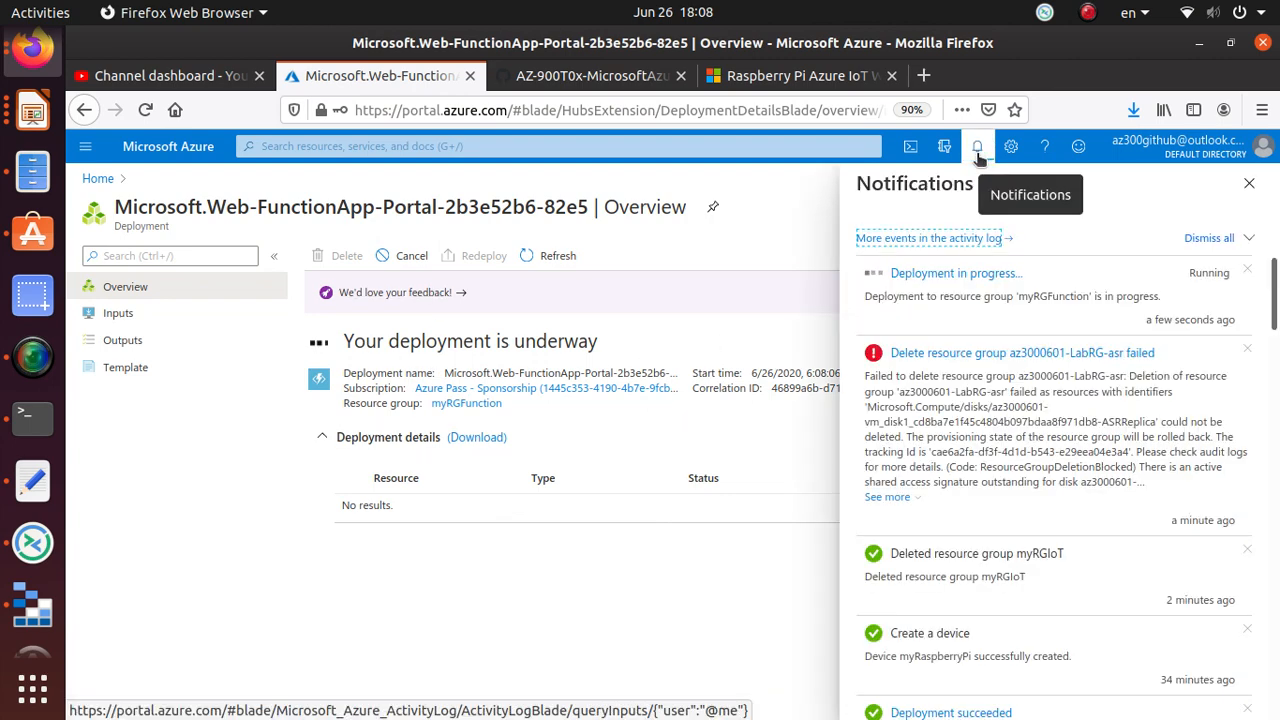
pyautogui.moveTo(32, 356)
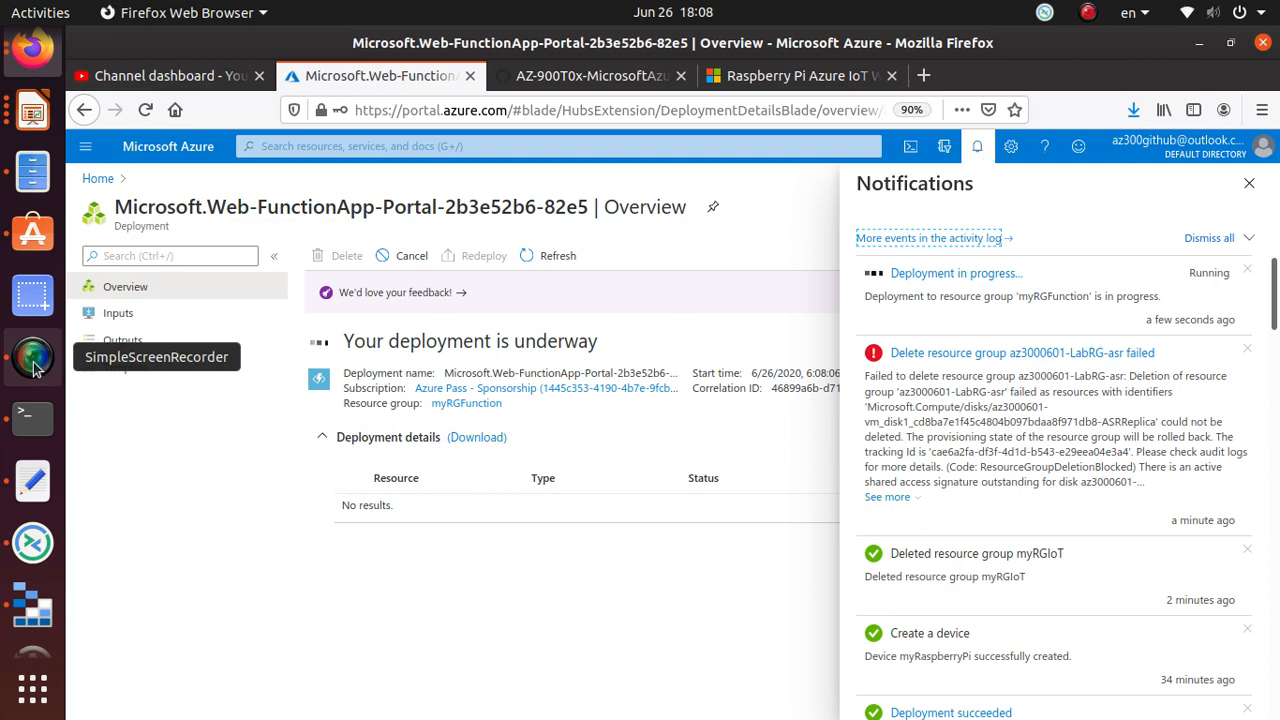
pyautogui.click(32, 356)
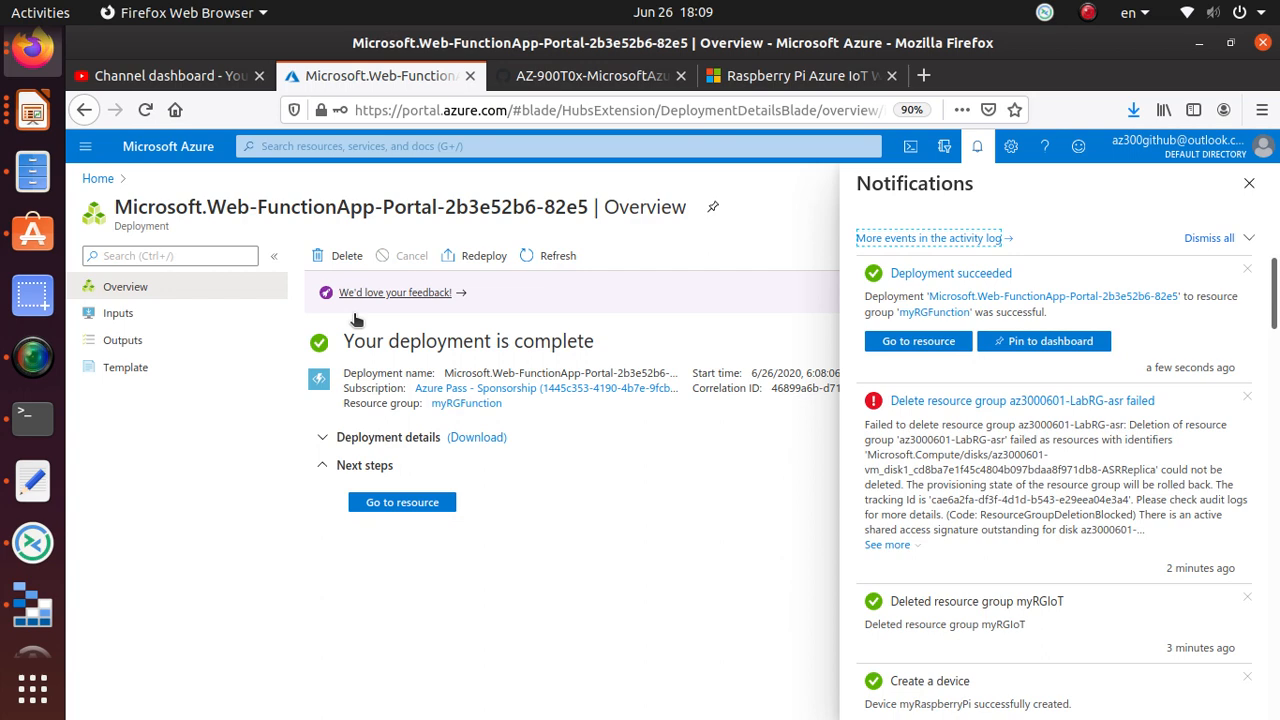
pyautogui.moveTo(944, 364)
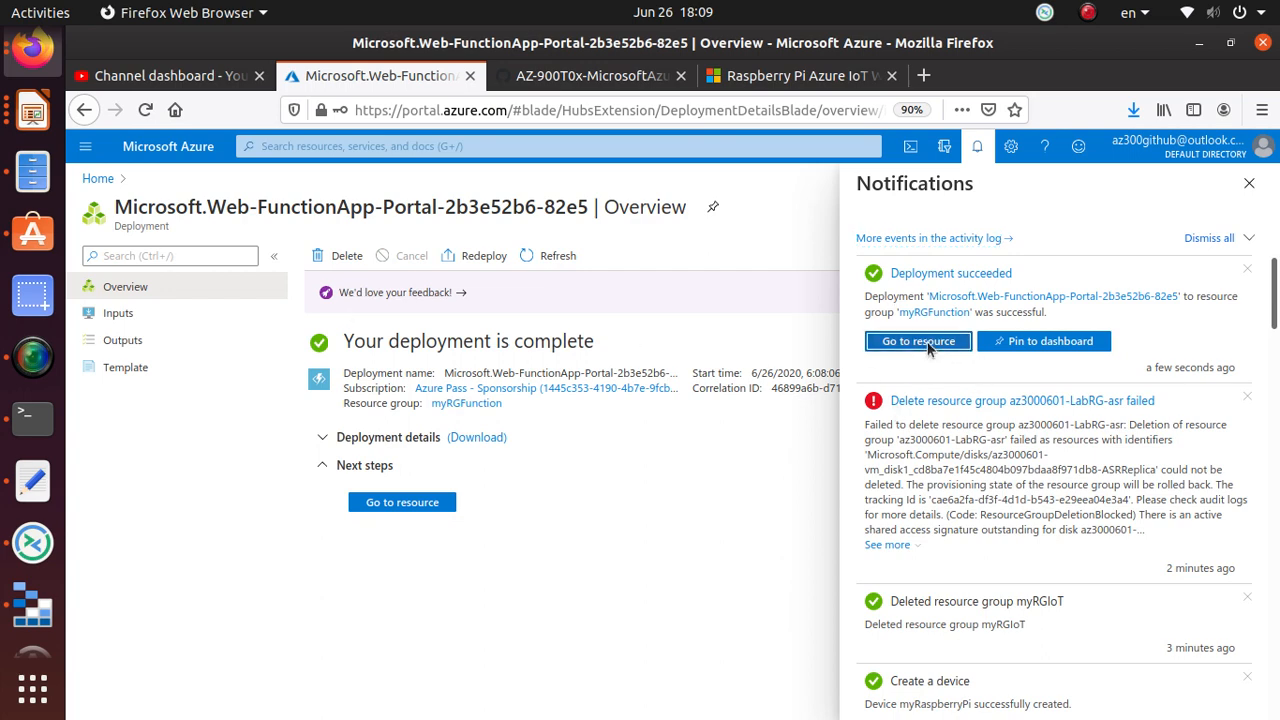
# Step: View function-abasu's overview showing Running in East Asia and its Metrics charts
pyautogui.click(918, 340)
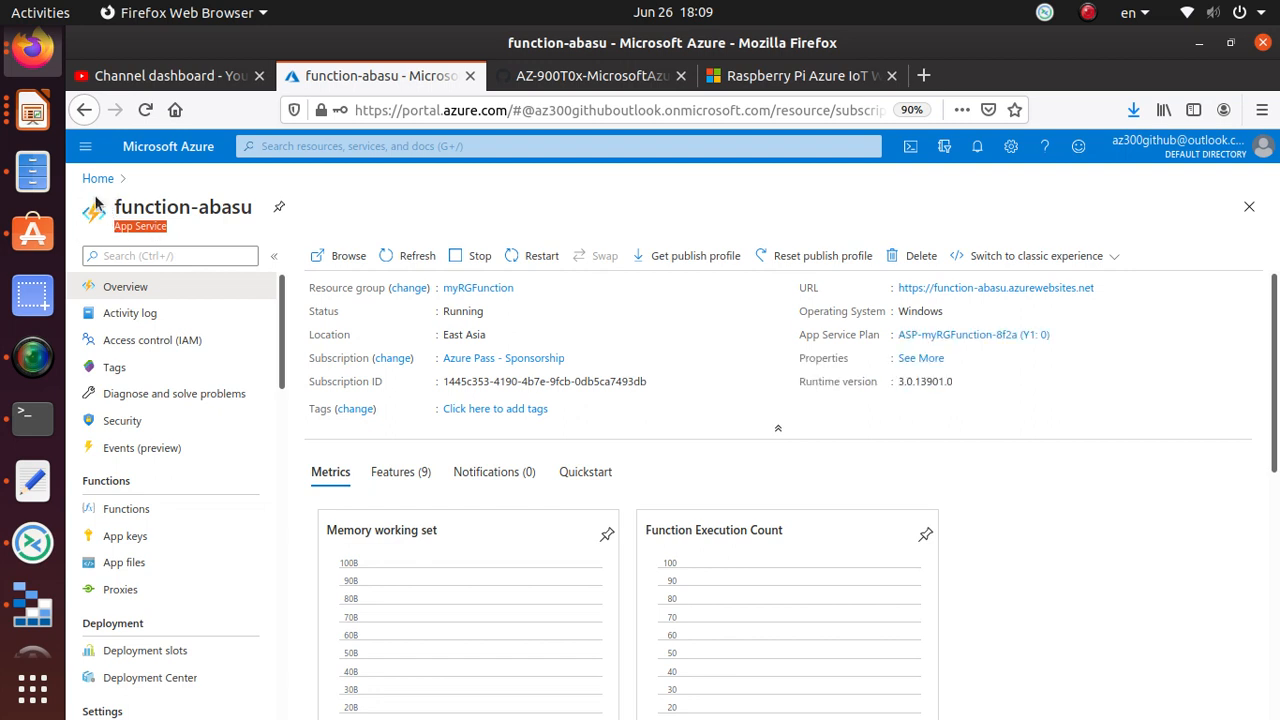
pyautogui.moveTo(204, 220)
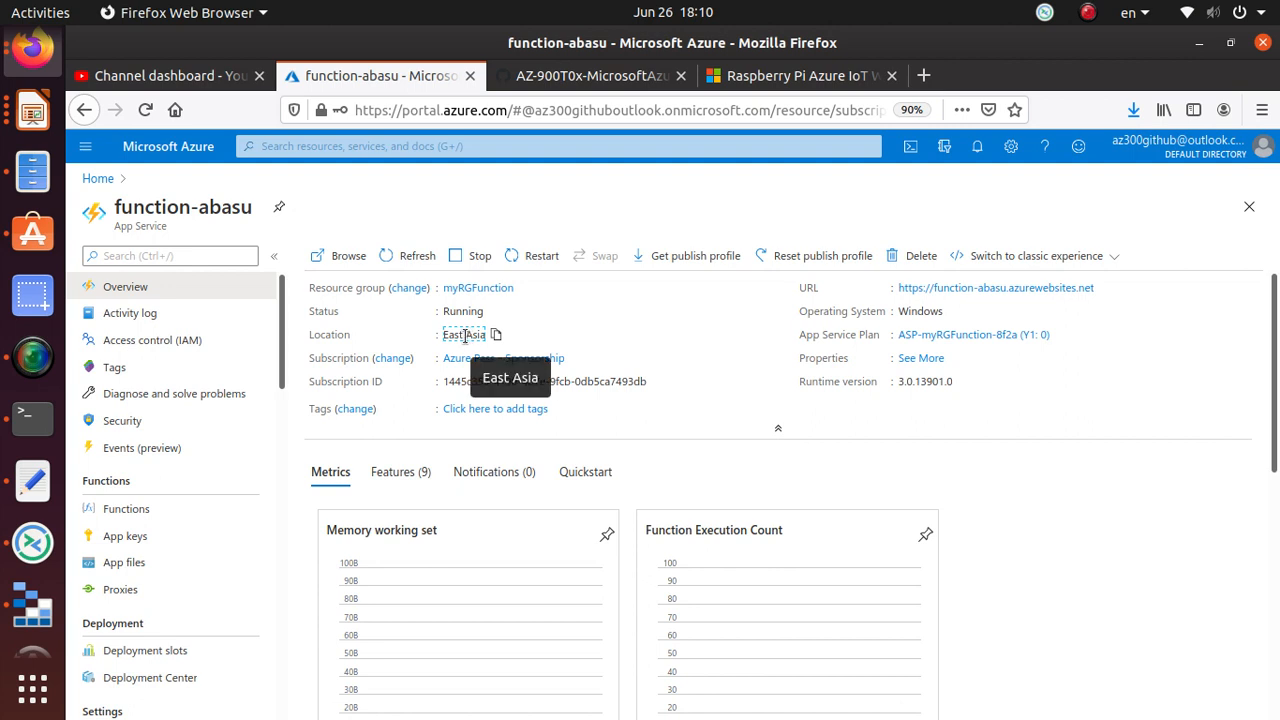
pyautogui.moveTo(856, 304)
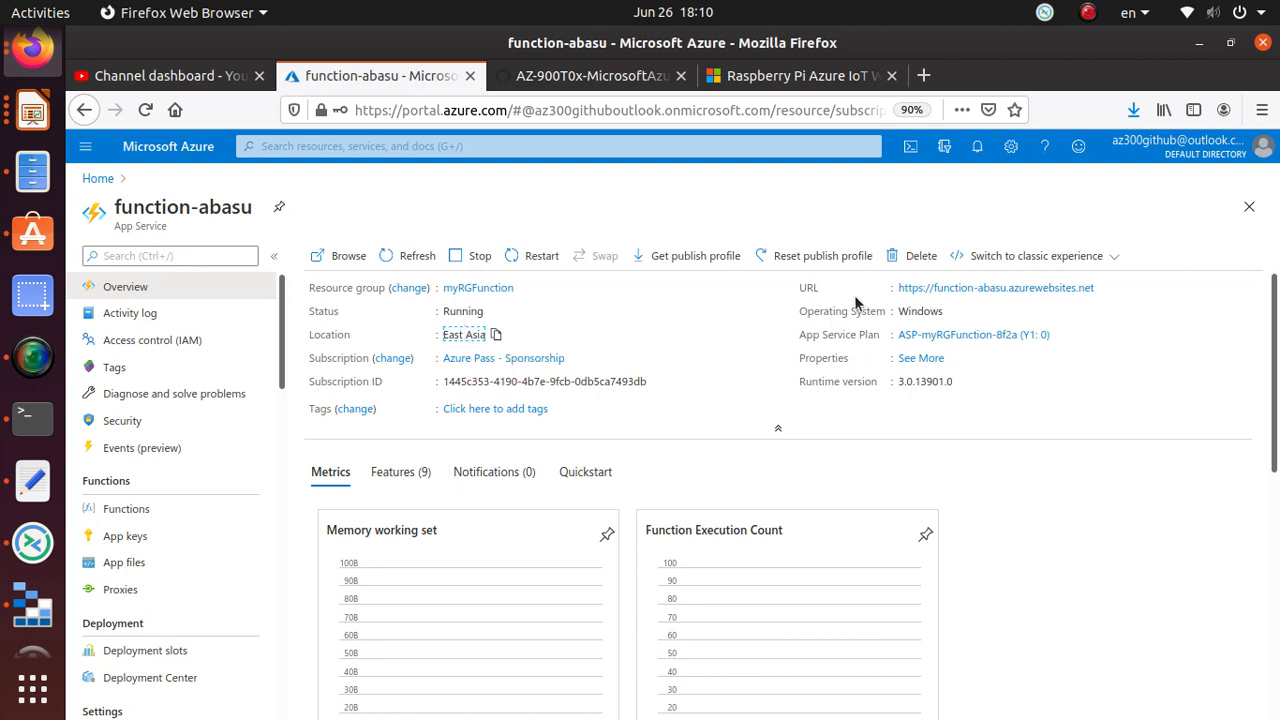
pyautogui.moveTo(920, 310)
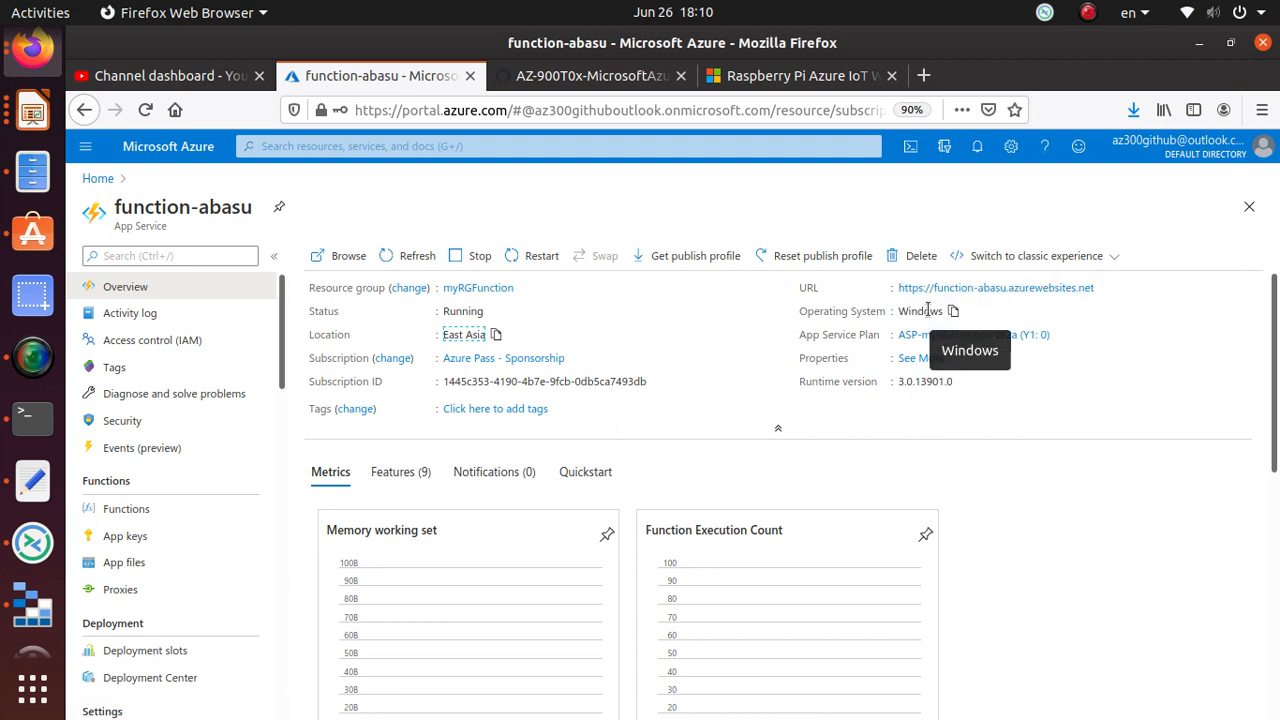
pyautogui.moveTo(1006, 344)
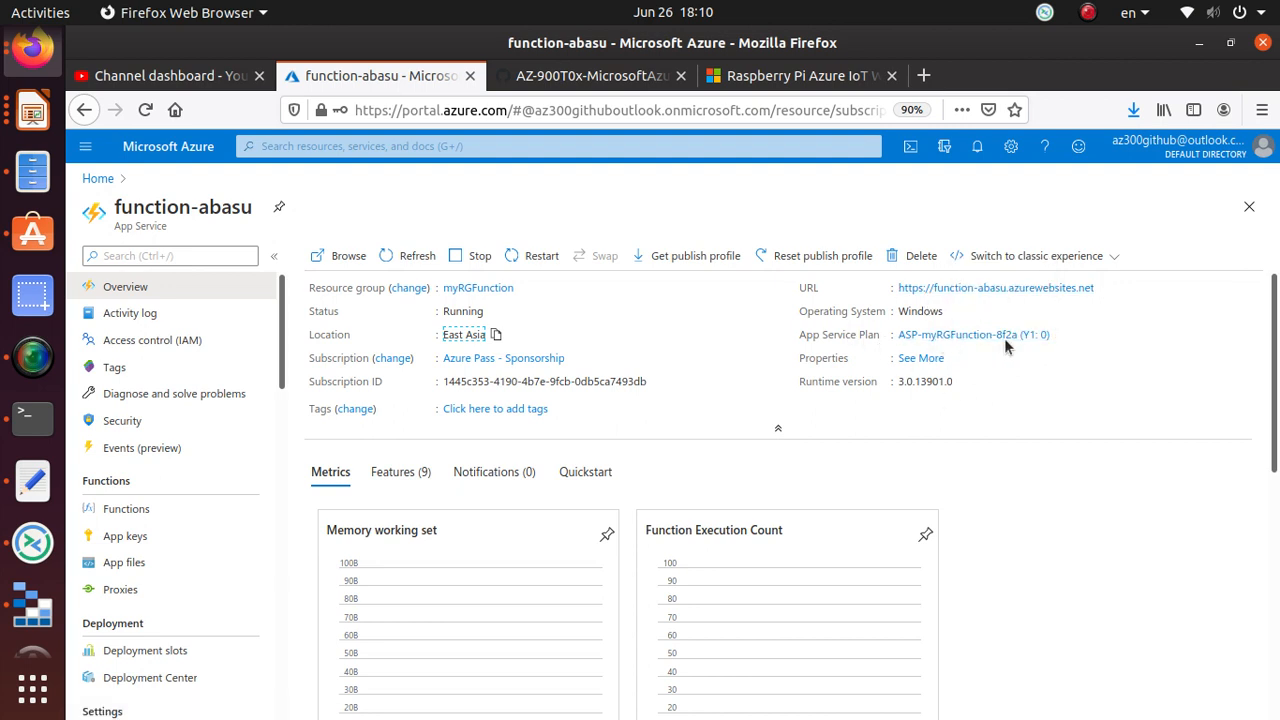
pyautogui.scroll(-3)
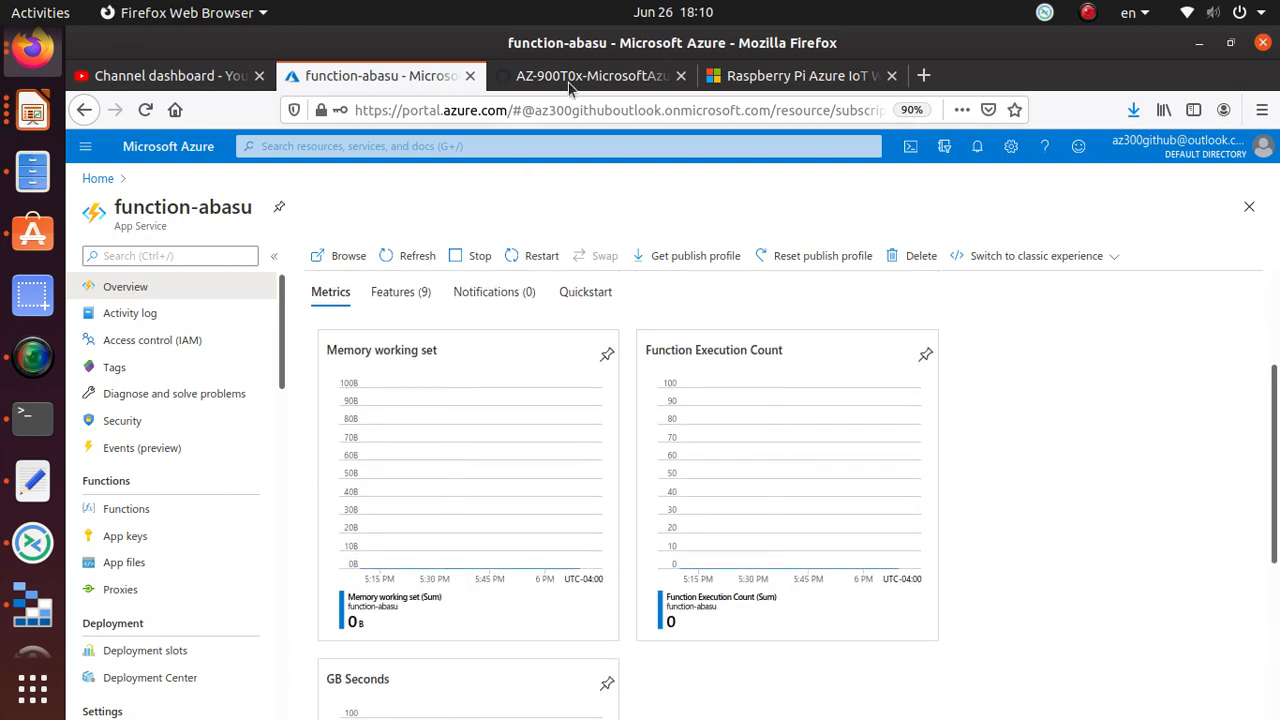
pyautogui.click(590, 76)
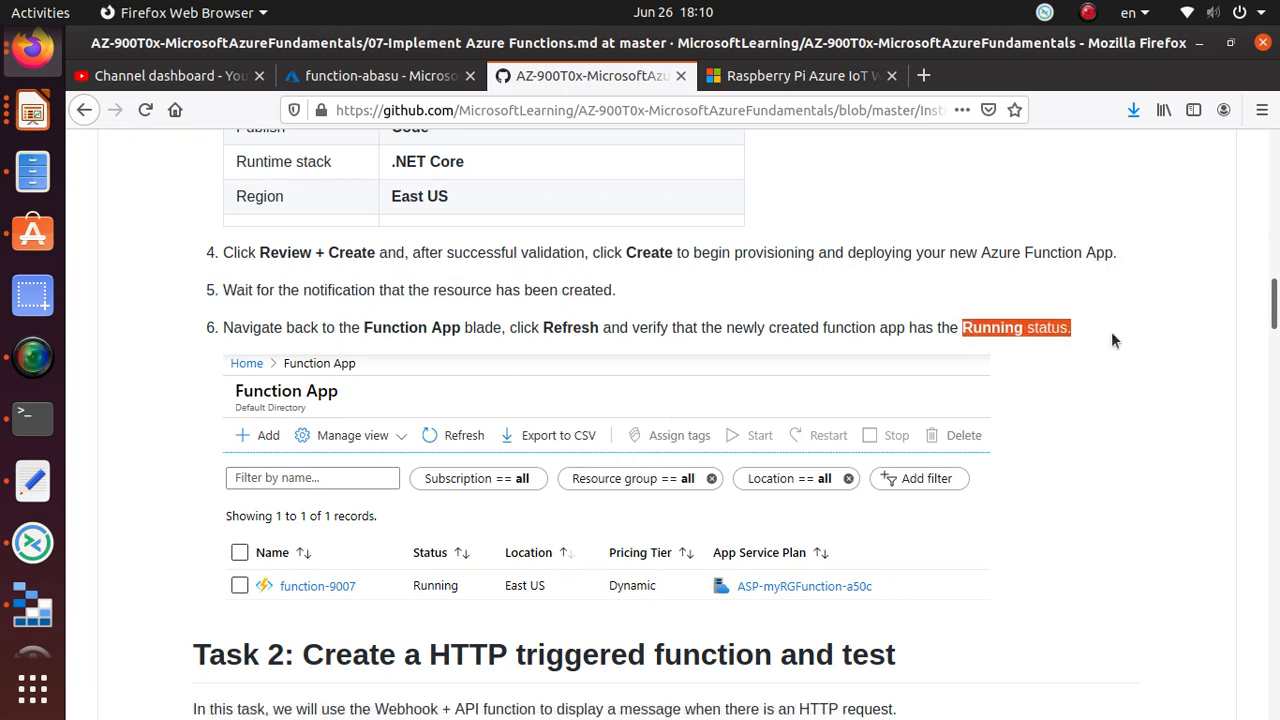
# Step: Read Task 2 on creating an HTTP-triggered function, then return to function-abasu
pyautogui.scroll(-3)
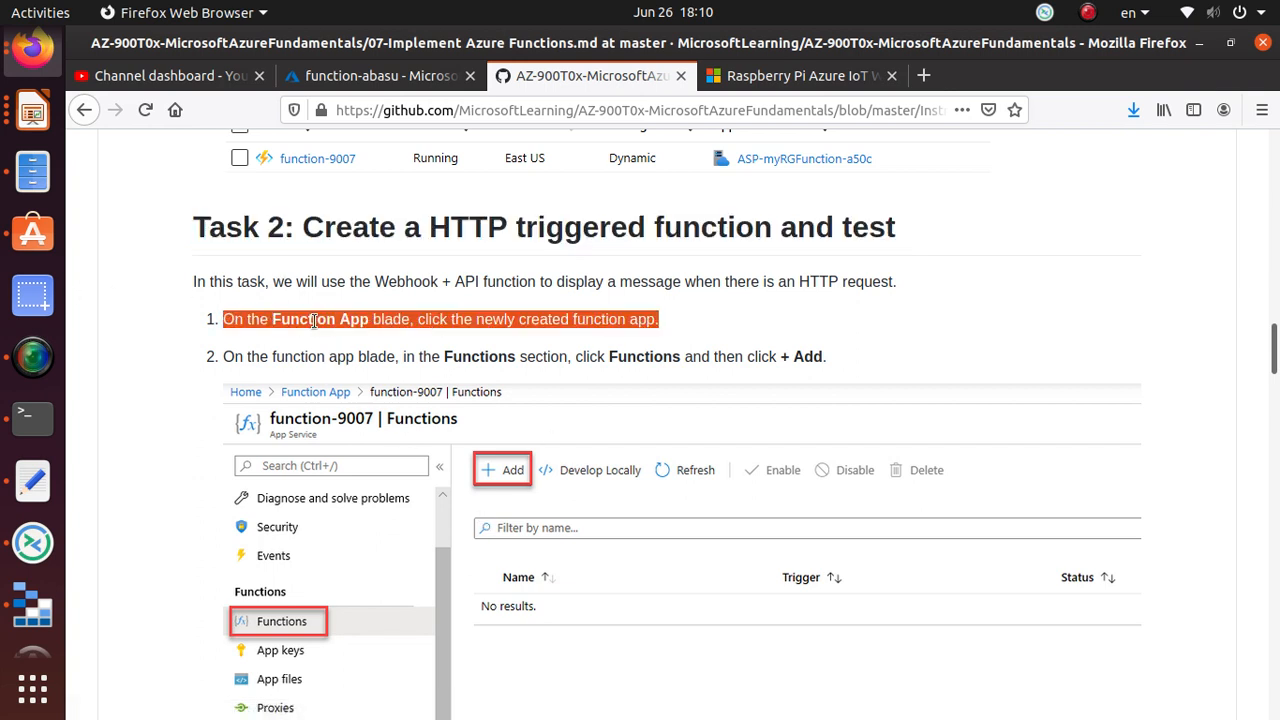
pyautogui.moveTo(280, 620)
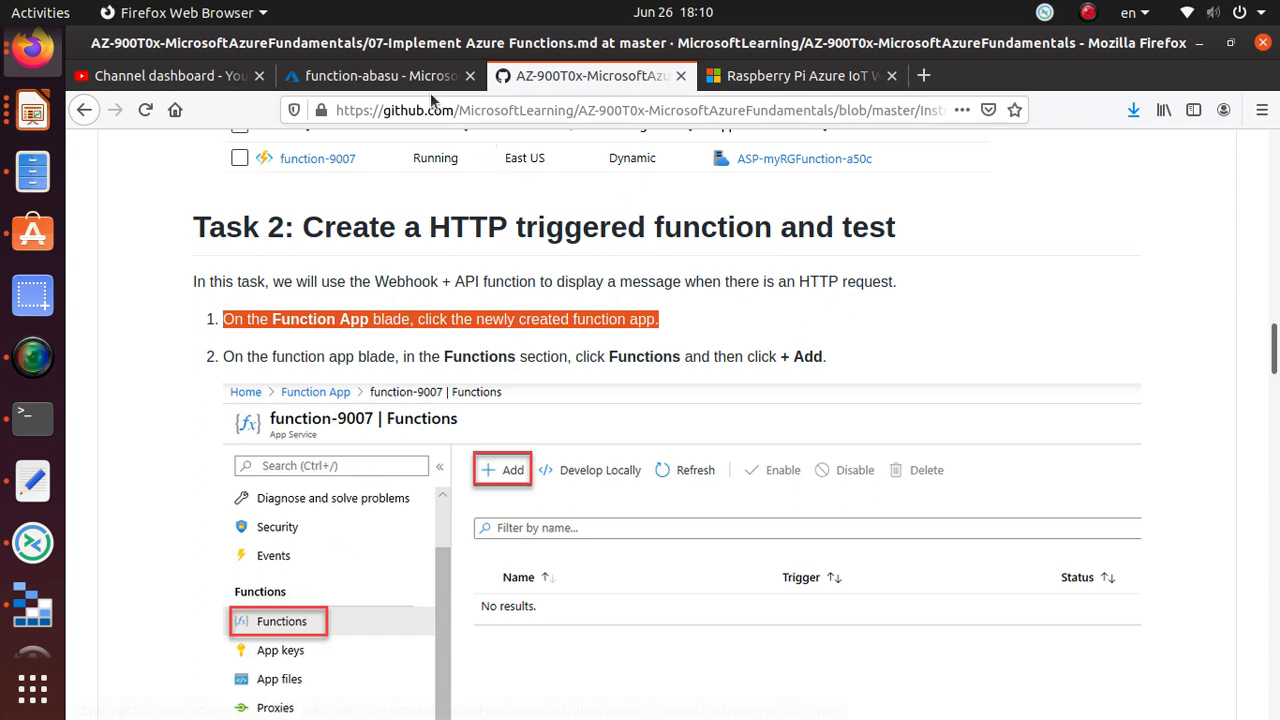
pyautogui.click(380, 76)
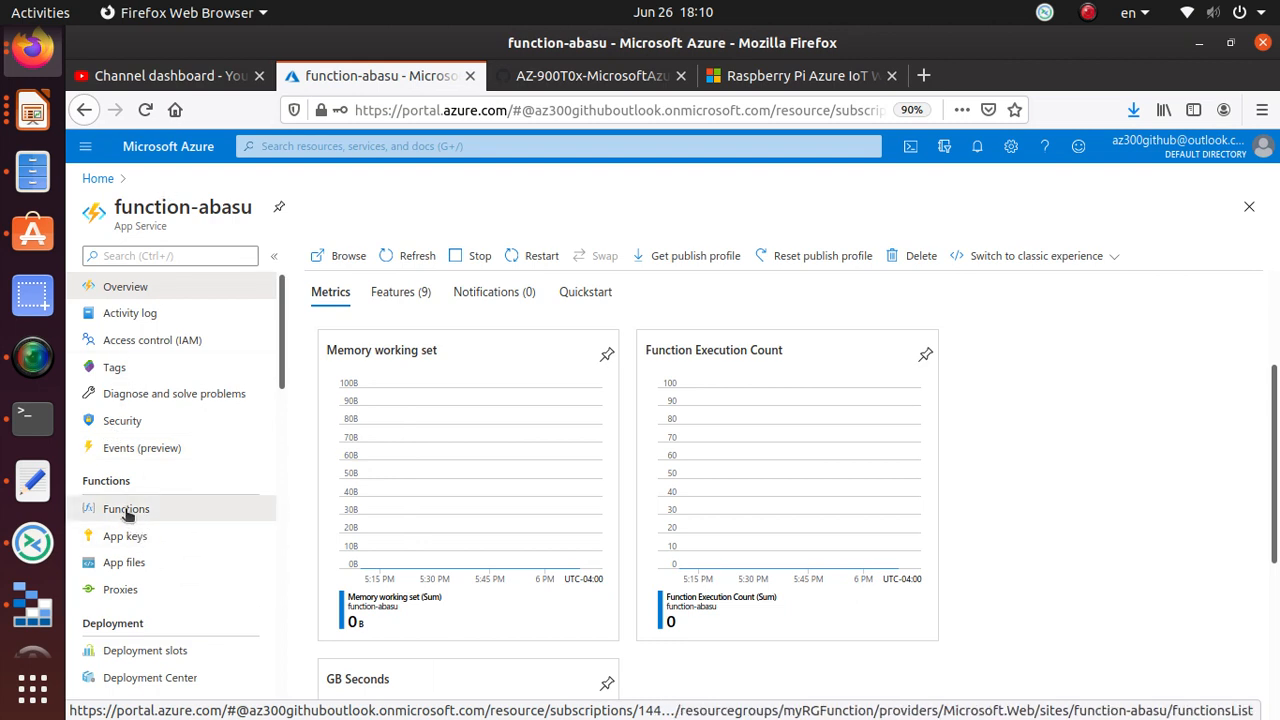
# Step: Go to function-abasu's Functions list and add a new HTTP trigger function
pyautogui.click(126, 508)
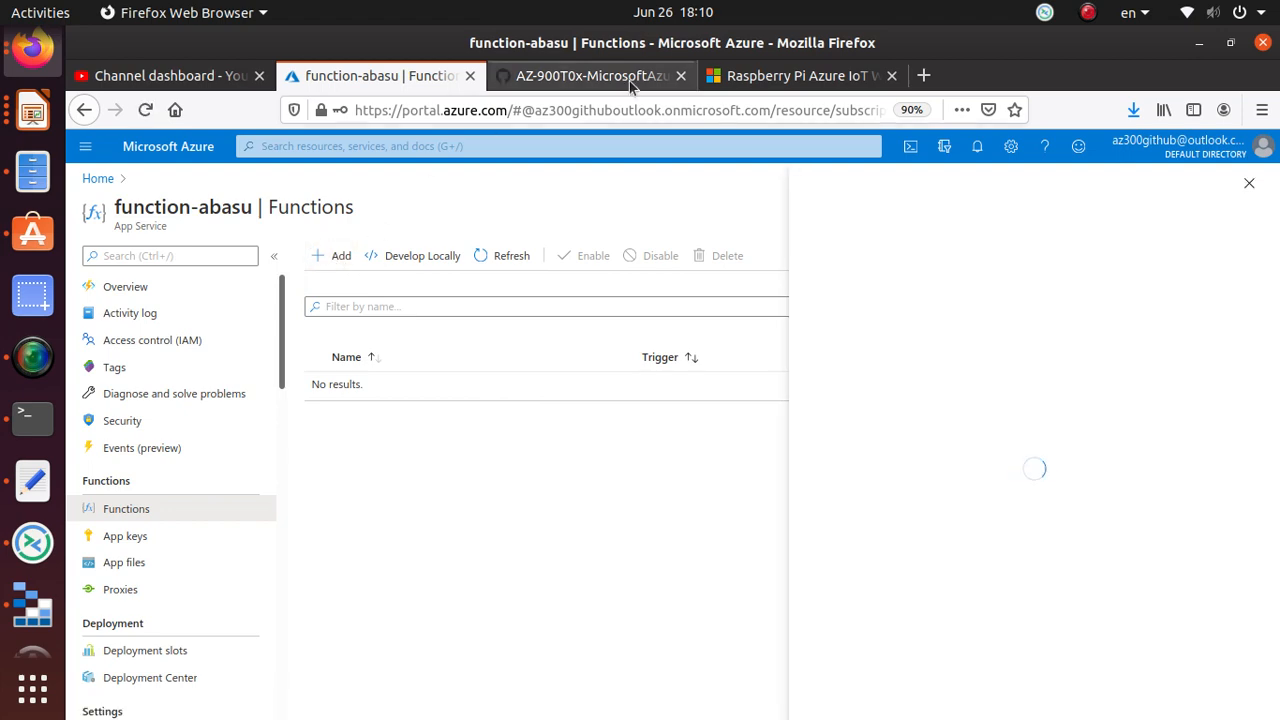
pyautogui.click(590, 76)
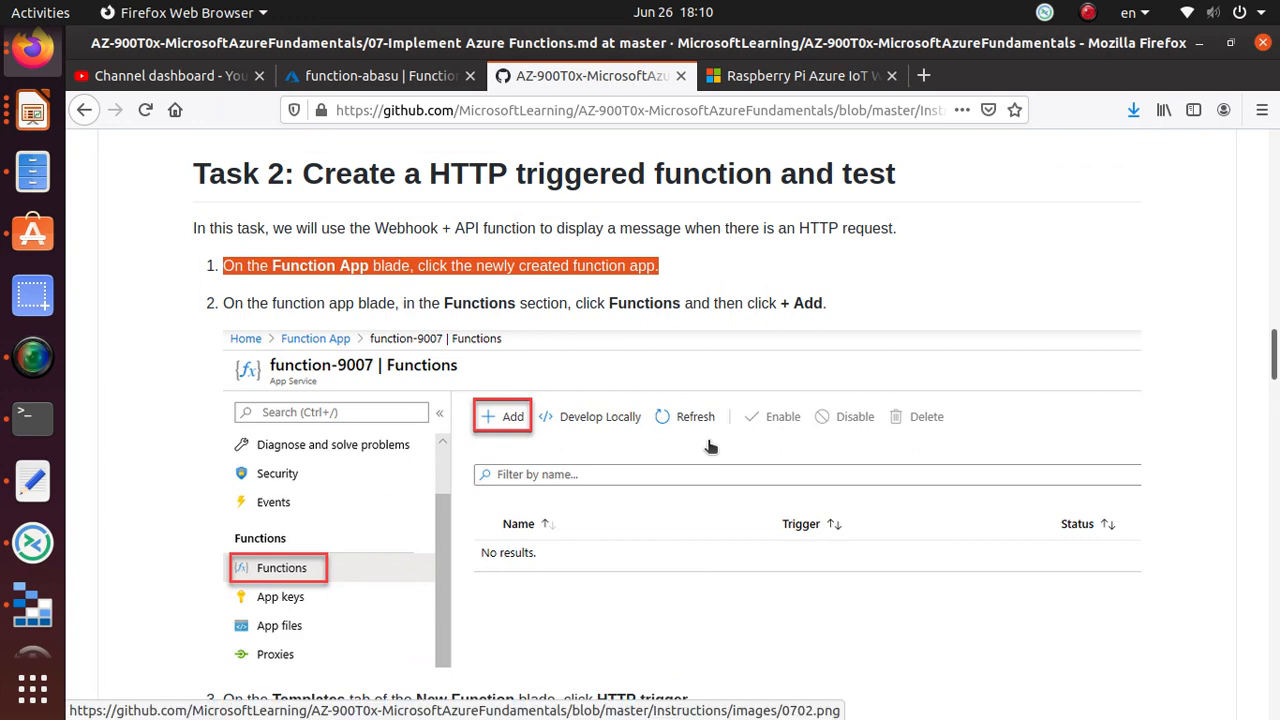
pyautogui.scroll(-3)
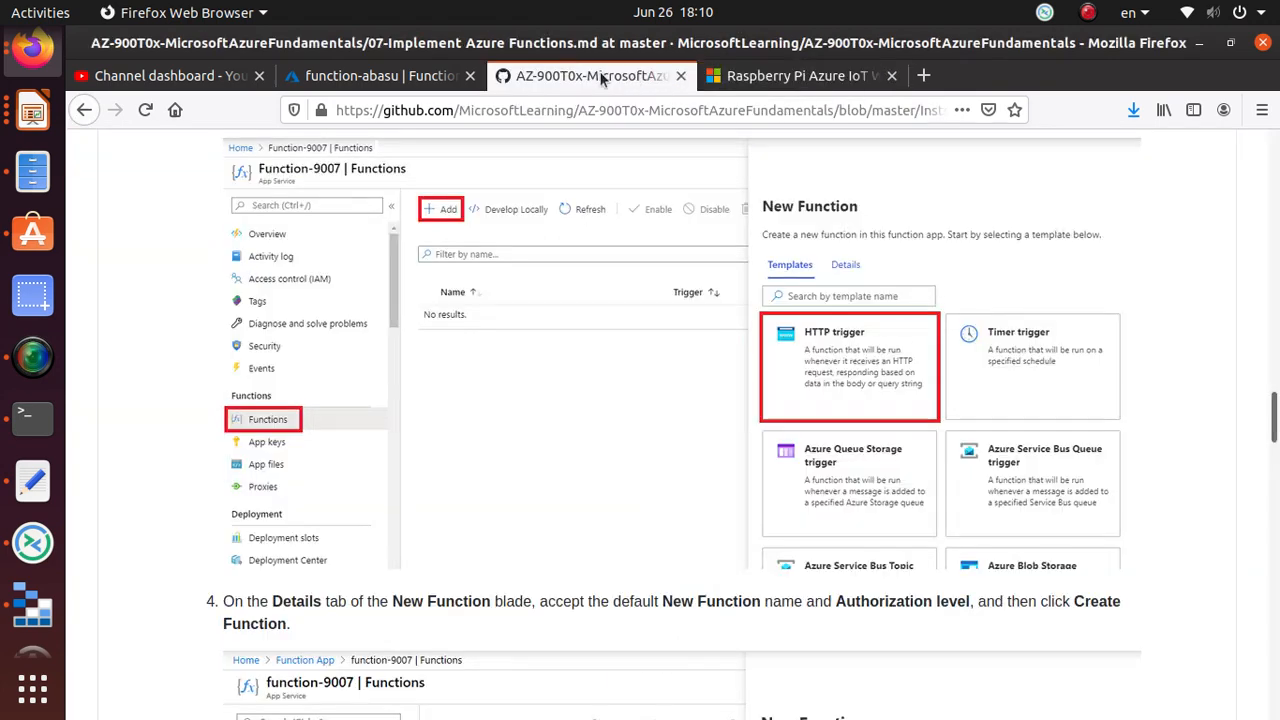
pyautogui.click(380, 76)
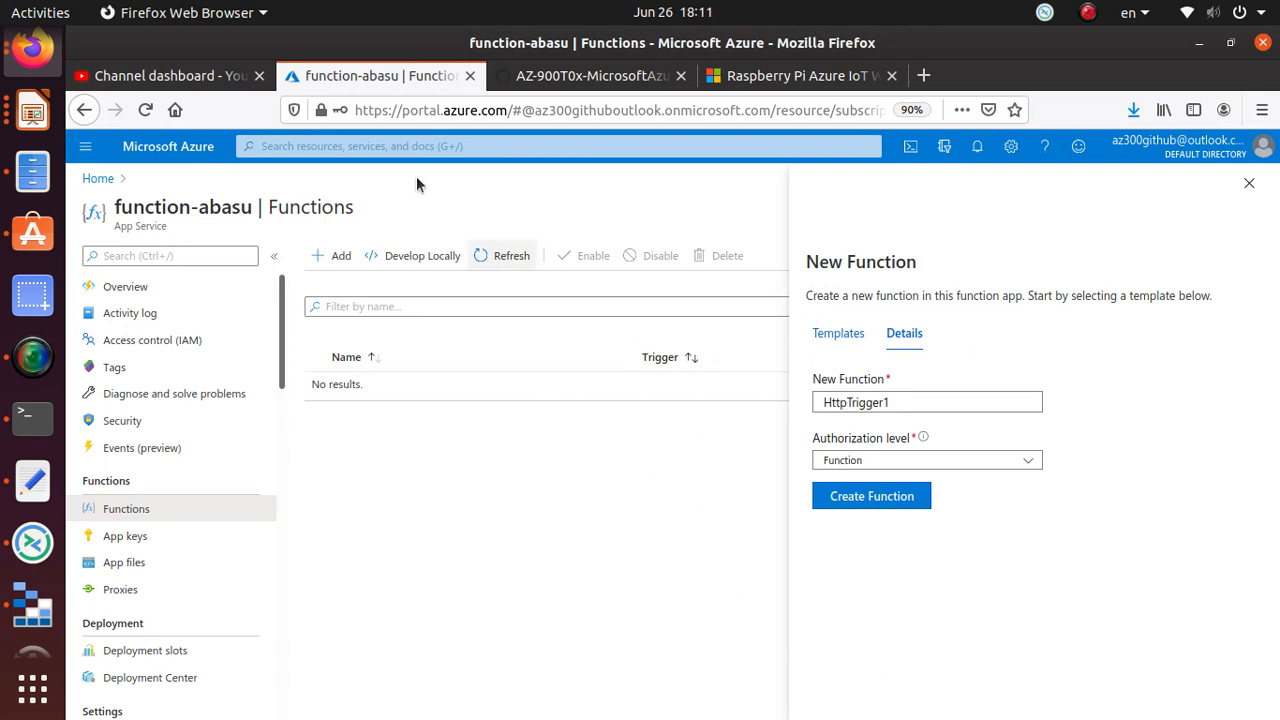
# Step: Keep the default name HttpTrigger1 and Function authorization level, checking against the lab
pyautogui.click(590, 76)
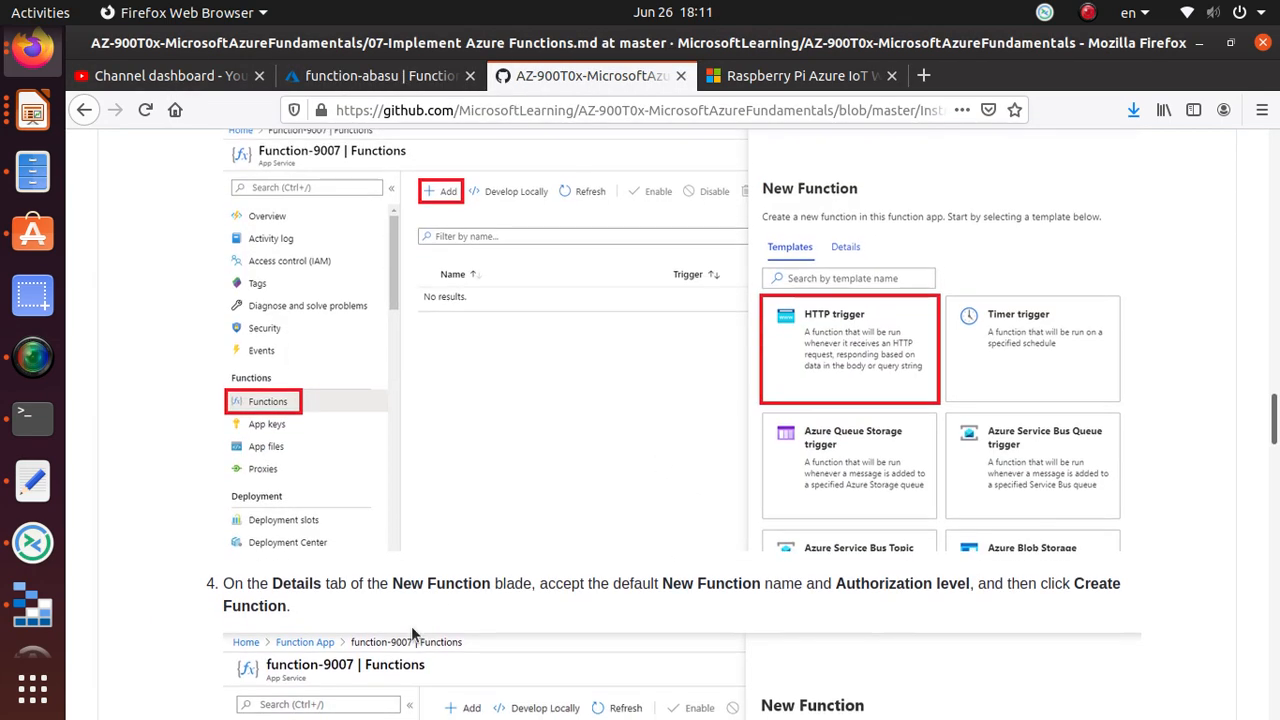
pyautogui.scroll(-3)
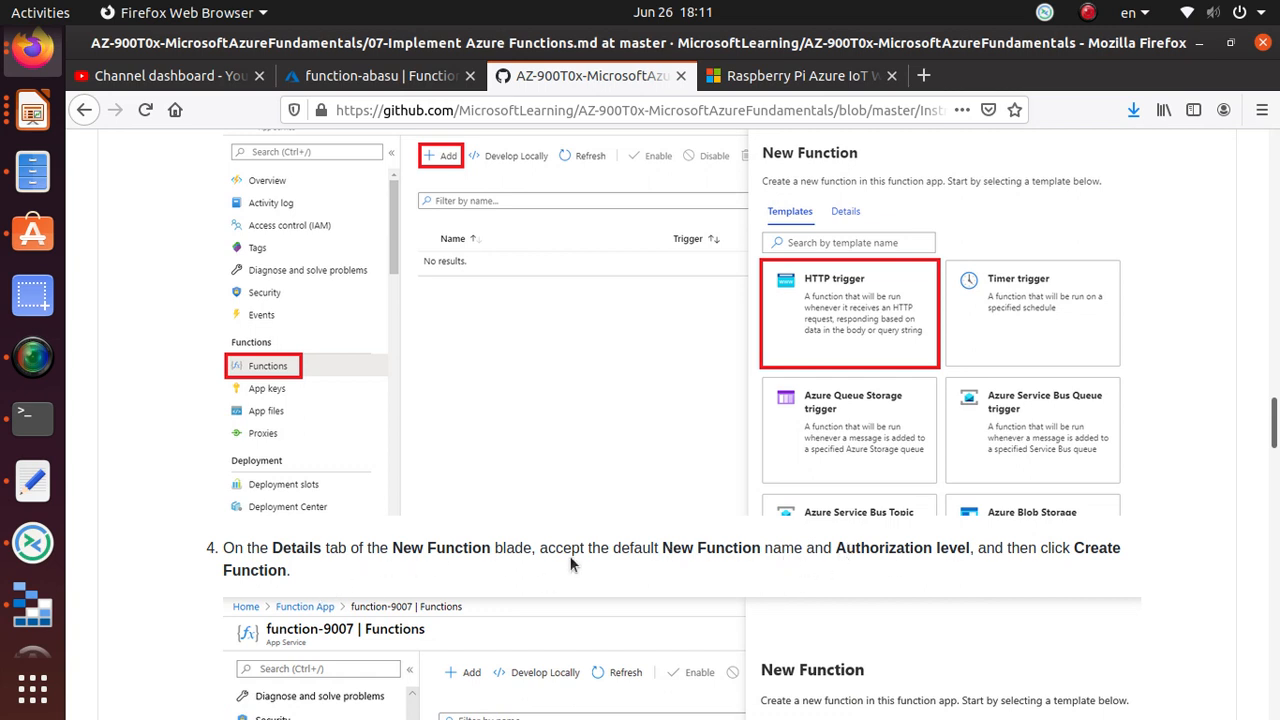
pyautogui.moveTo(944, 552)
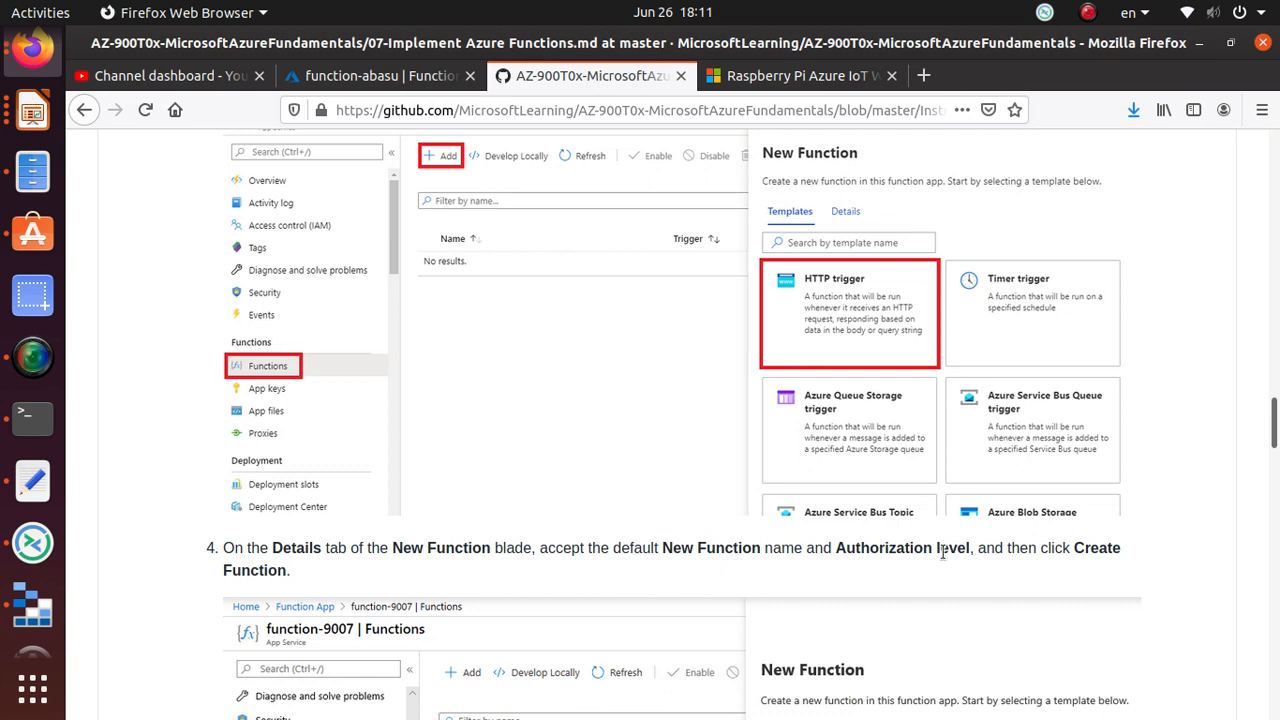
pyautogui.scroll(-3)
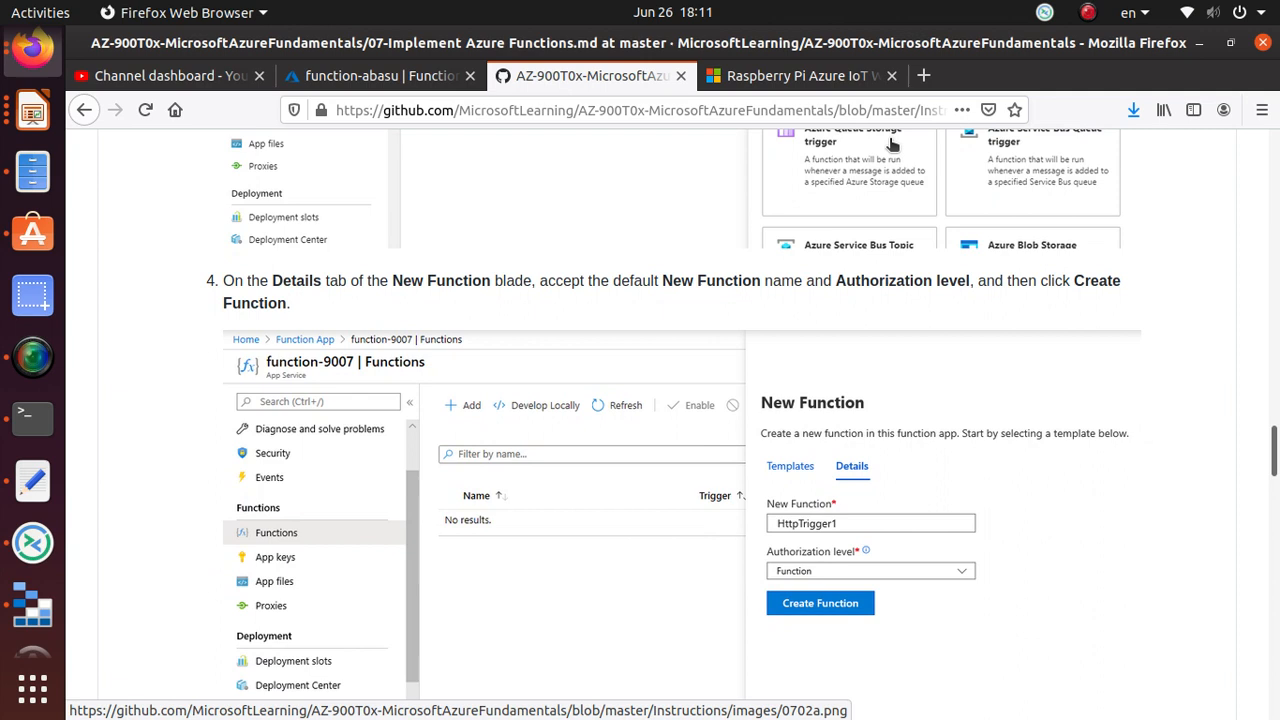
pyautogui.click(380, 76)
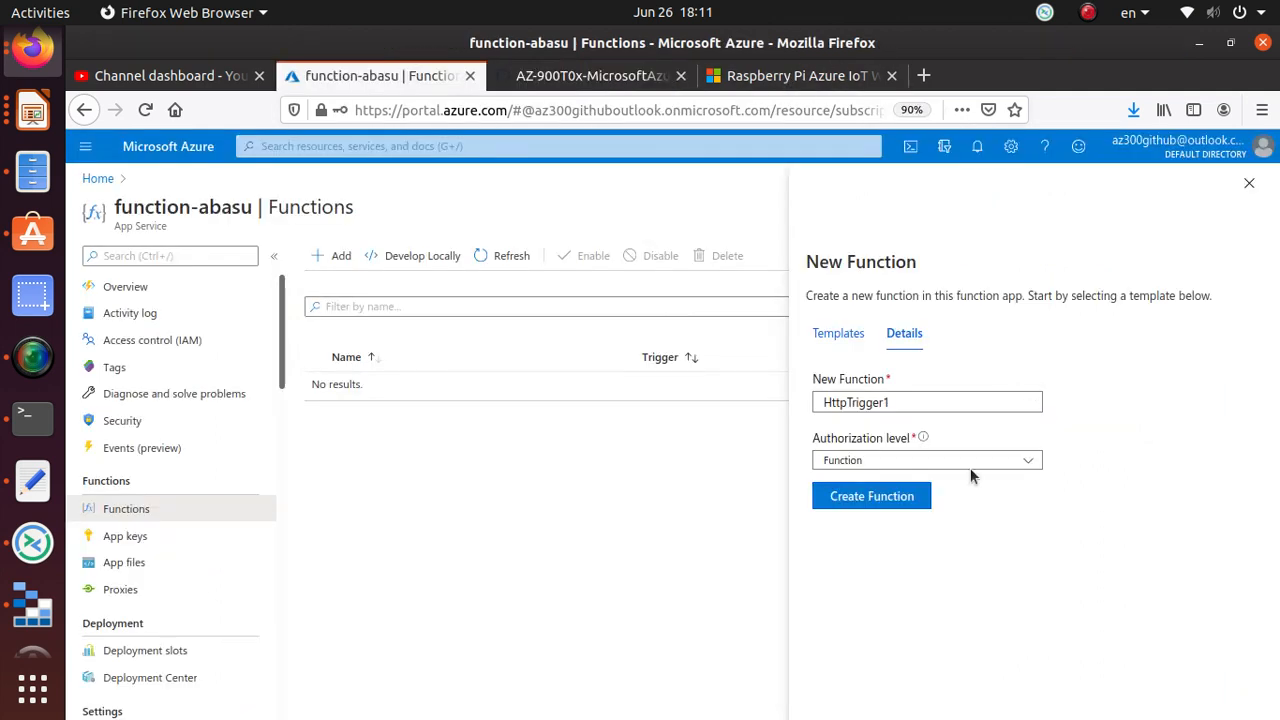
# Step: Create HttpTrigger1 and read the lab's upcoming Code + Test steps meanwhile
pyautogui.click(872, 496)
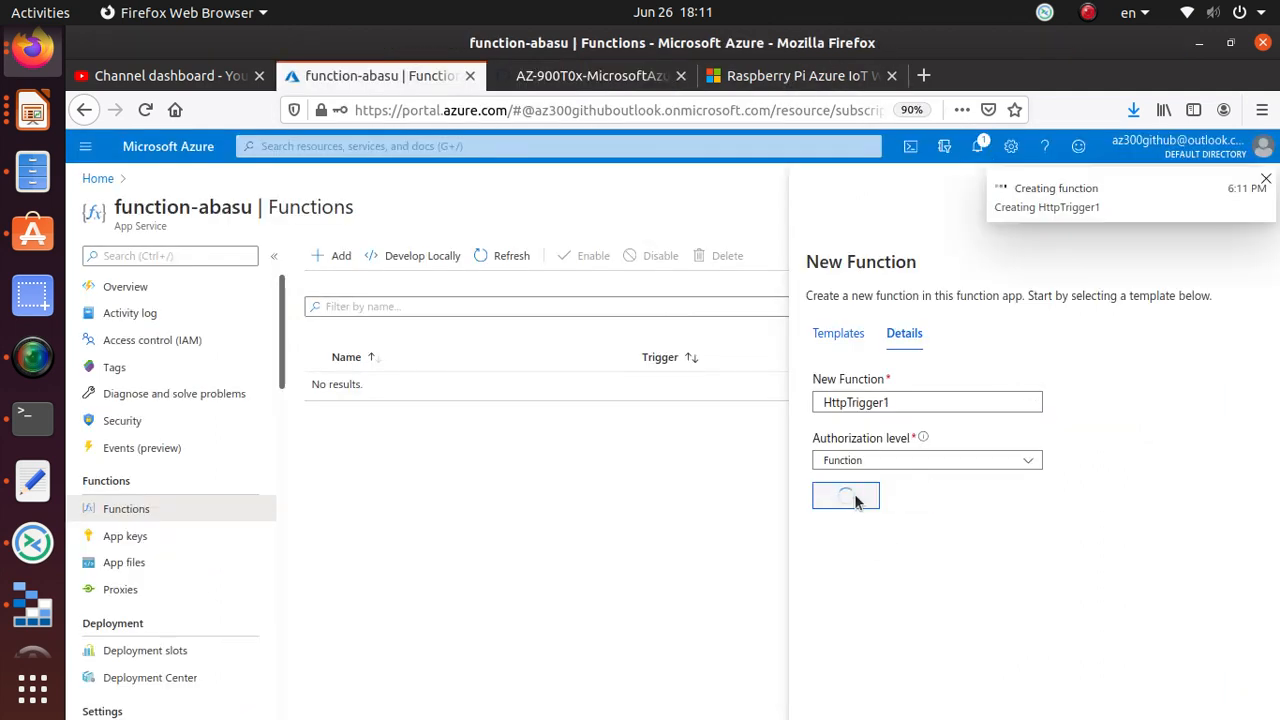
pyautogui.click(590, 76)
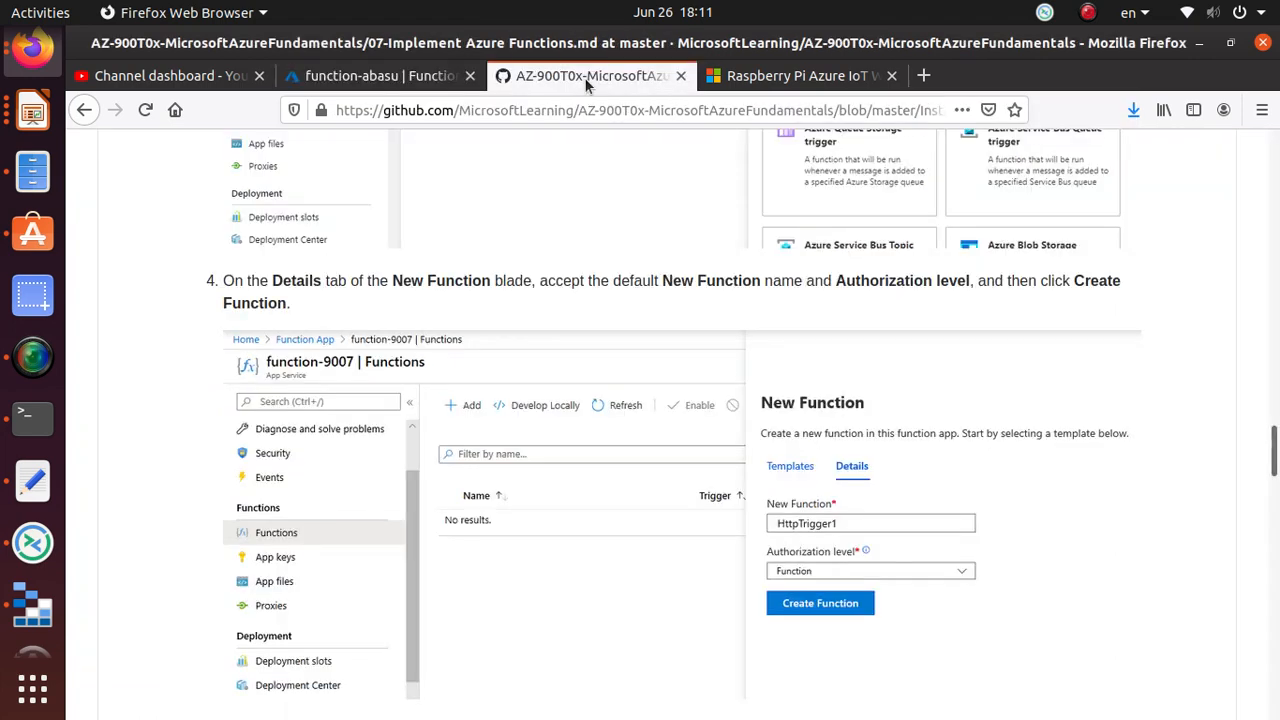
pyautogui.scroll(-3)
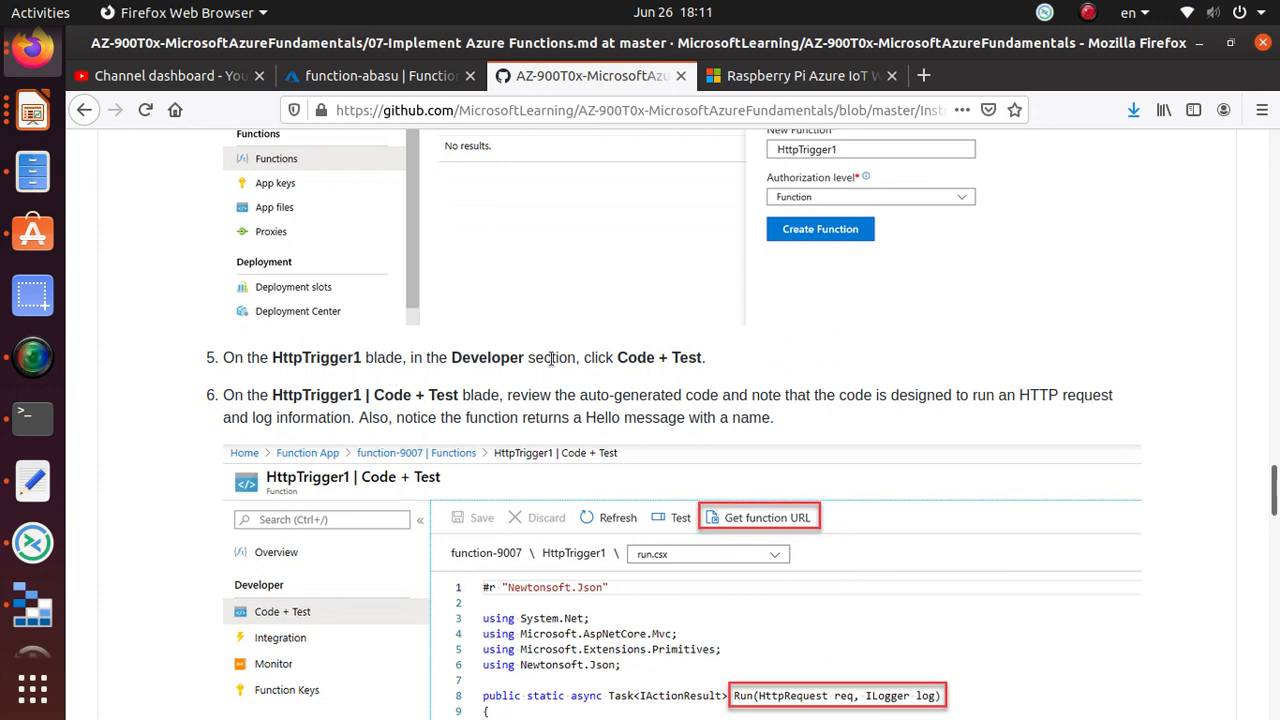
pyautogui.moveTo(350, 136)
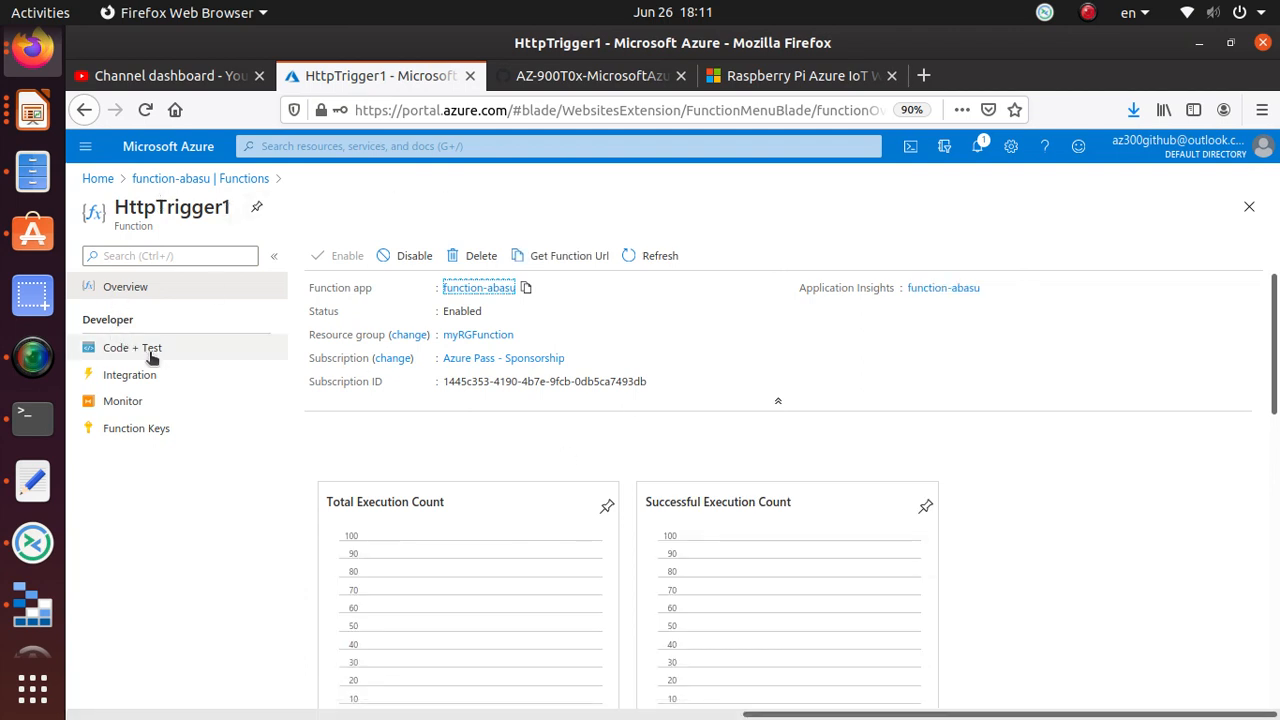
# Step: Open HttpTrigger1's Code + Test page, then return to the lab step about reviewing code
pyautogui.click(132, 348)
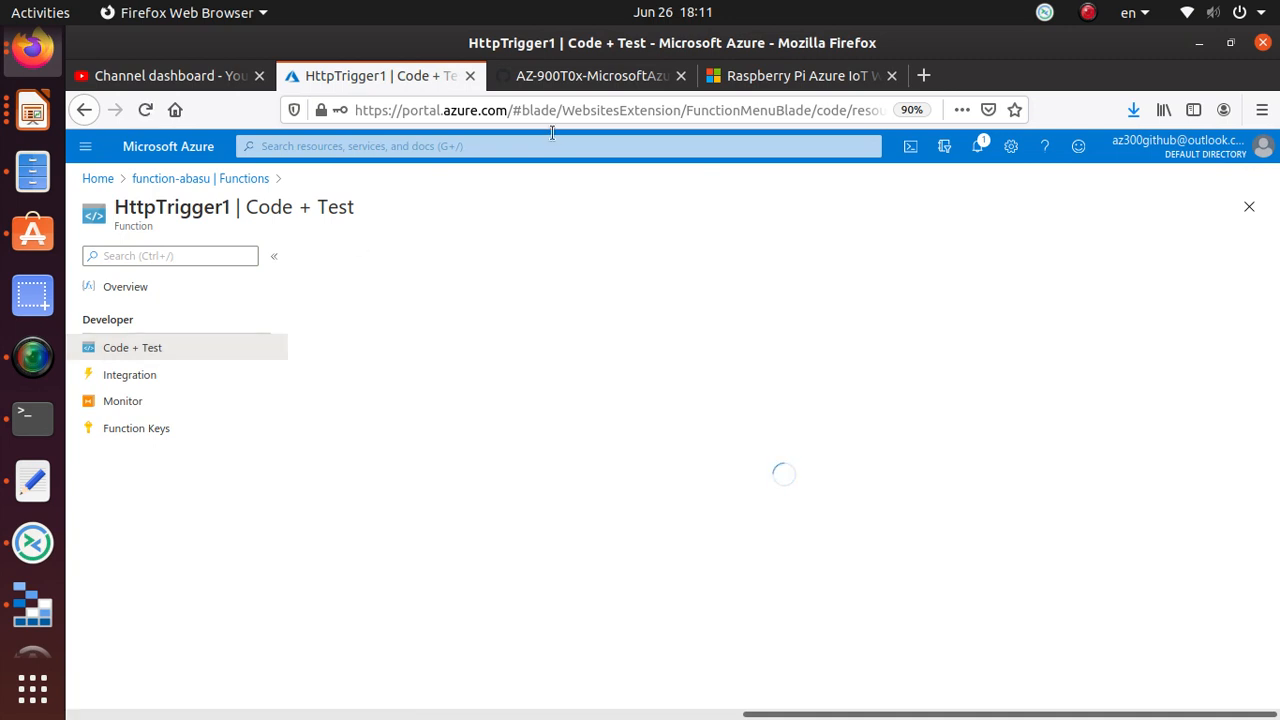
pyautogui.click(590, 76)
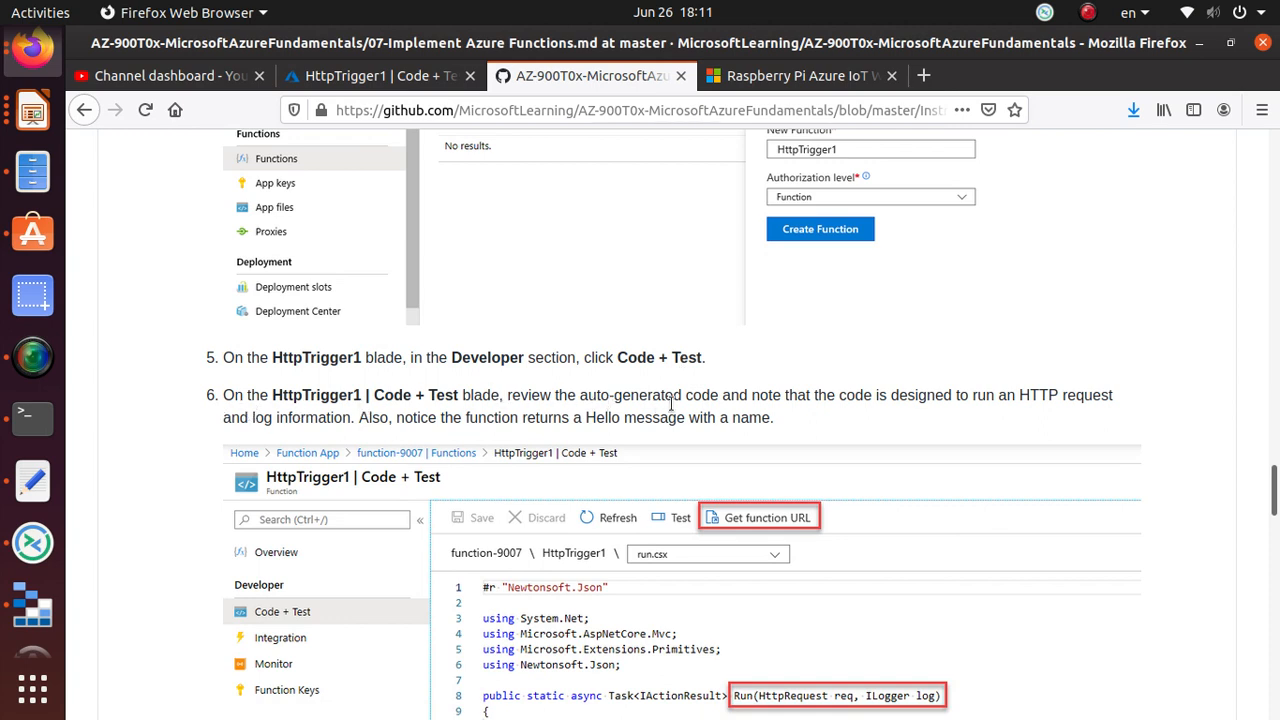
pyautogui.moveTo(940, 418)
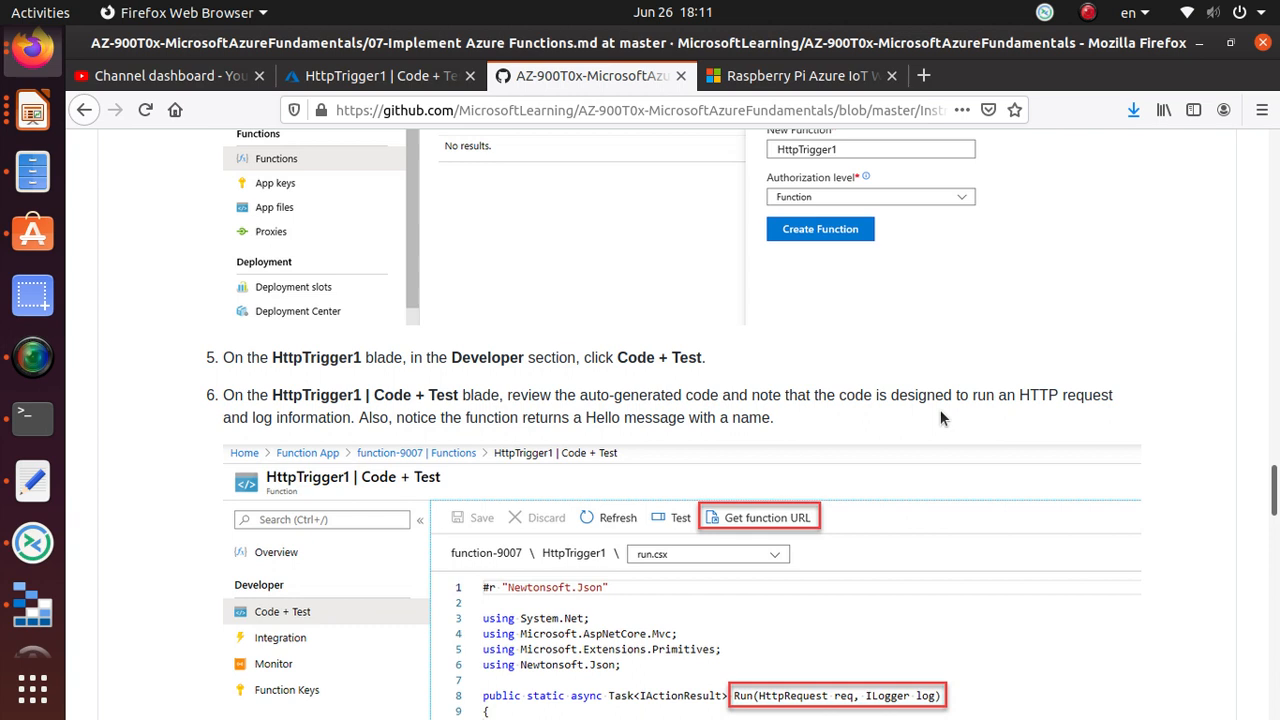
pyautogui.moveTo(436, 450)
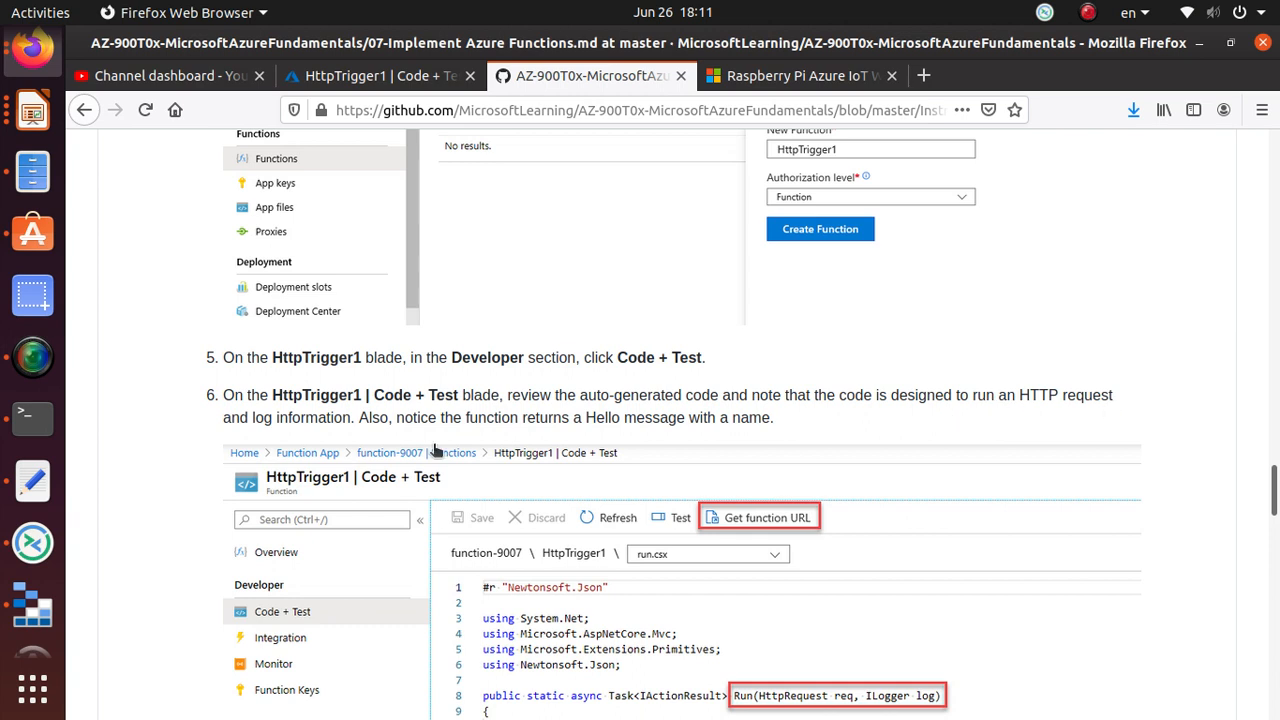
pyautogui.moveTo(528, 432)
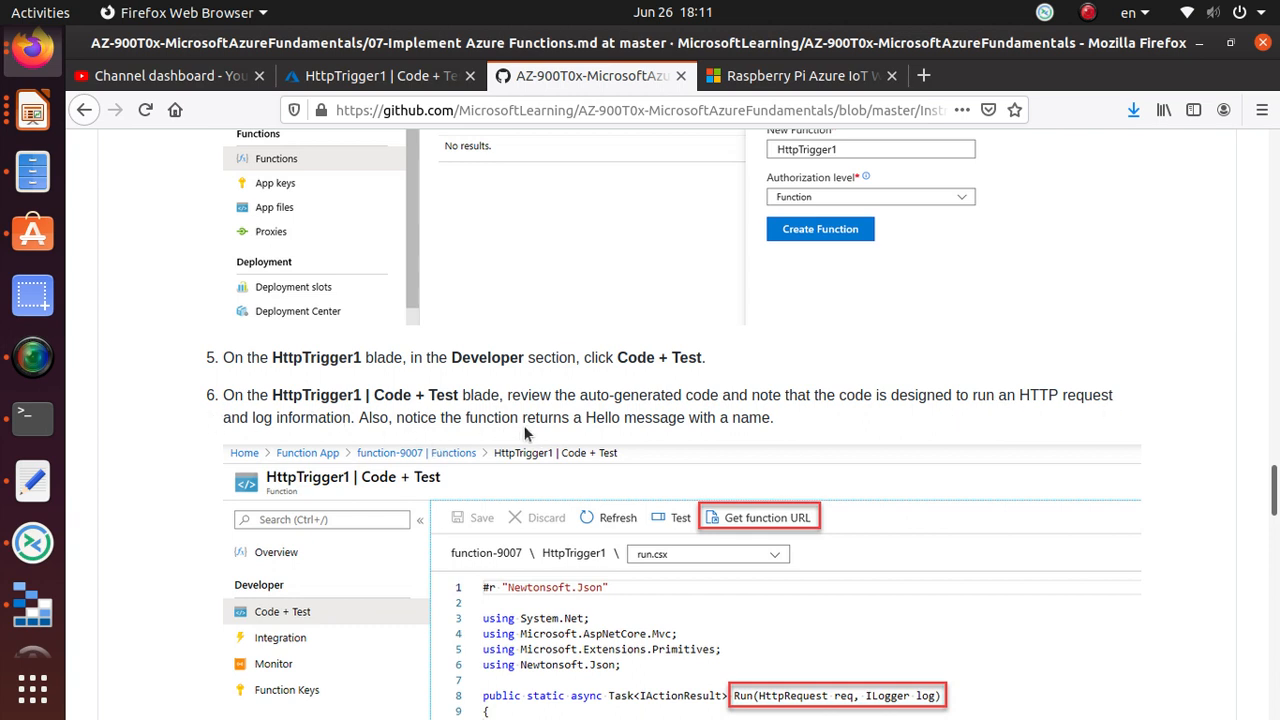
pyautogui.moveTo(756, 422)
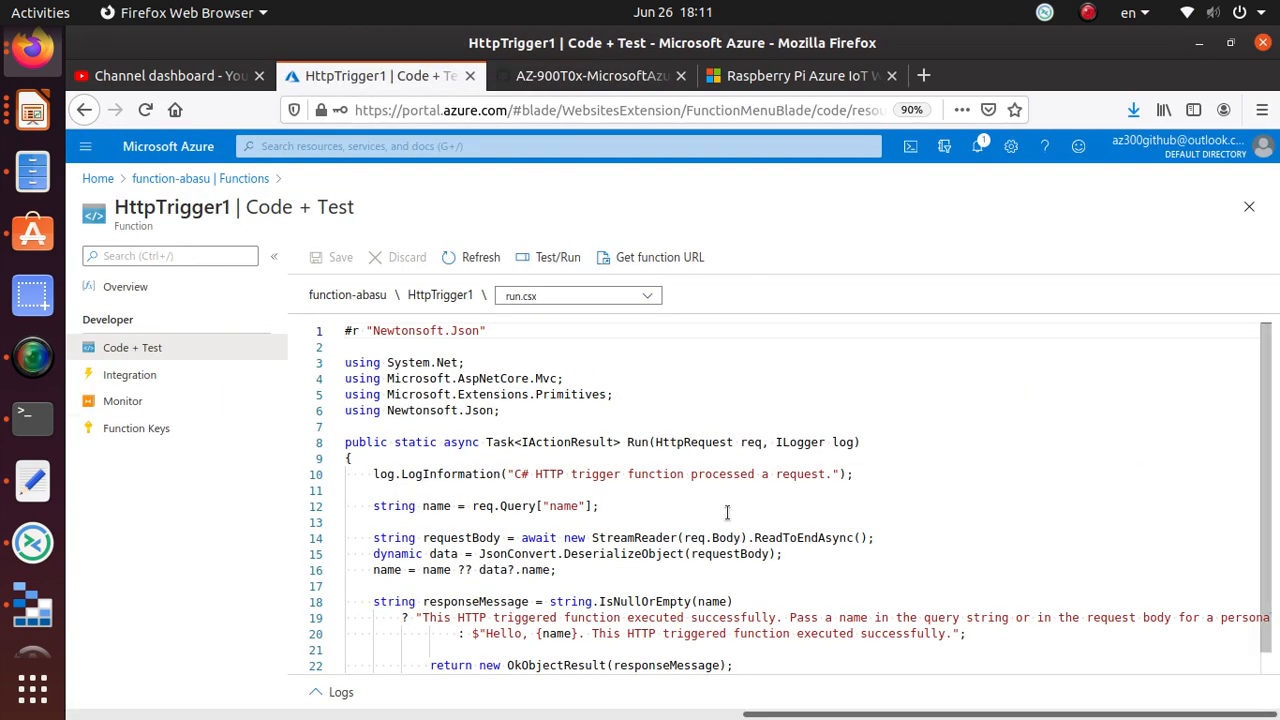
pyautogui.moveTo(350, 458)
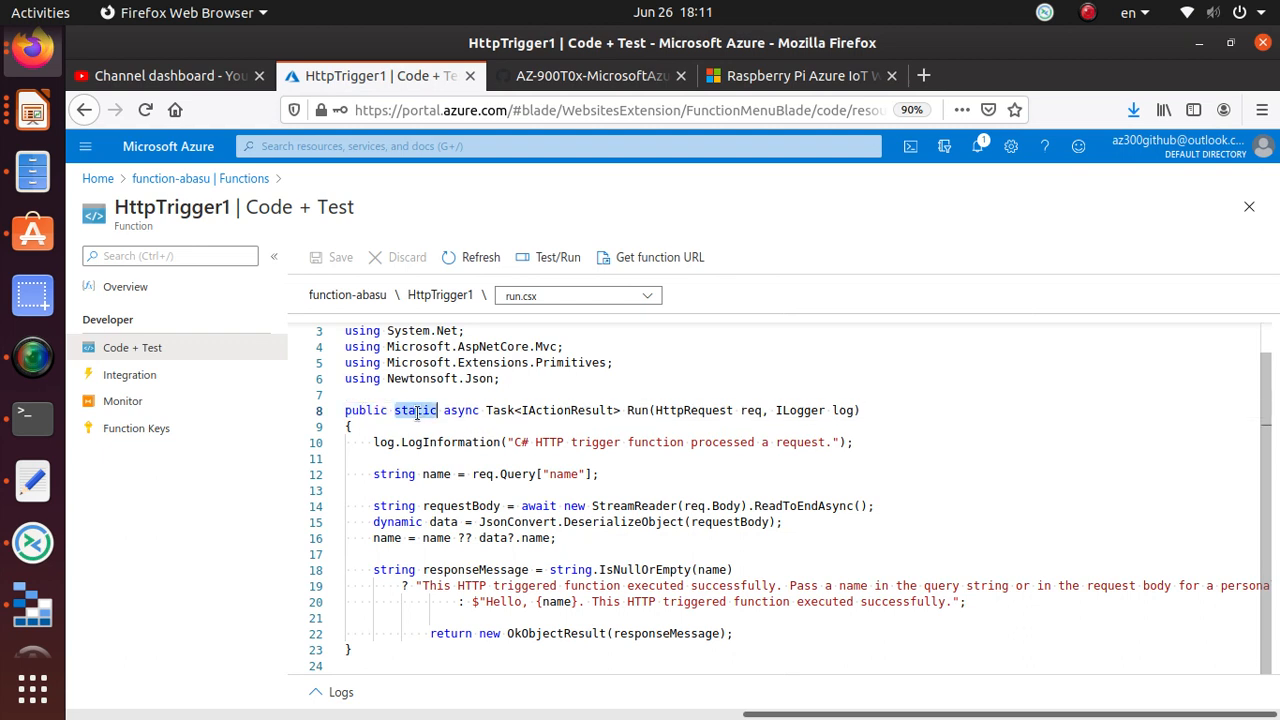
pyautogui.tripleClick(490, 410)
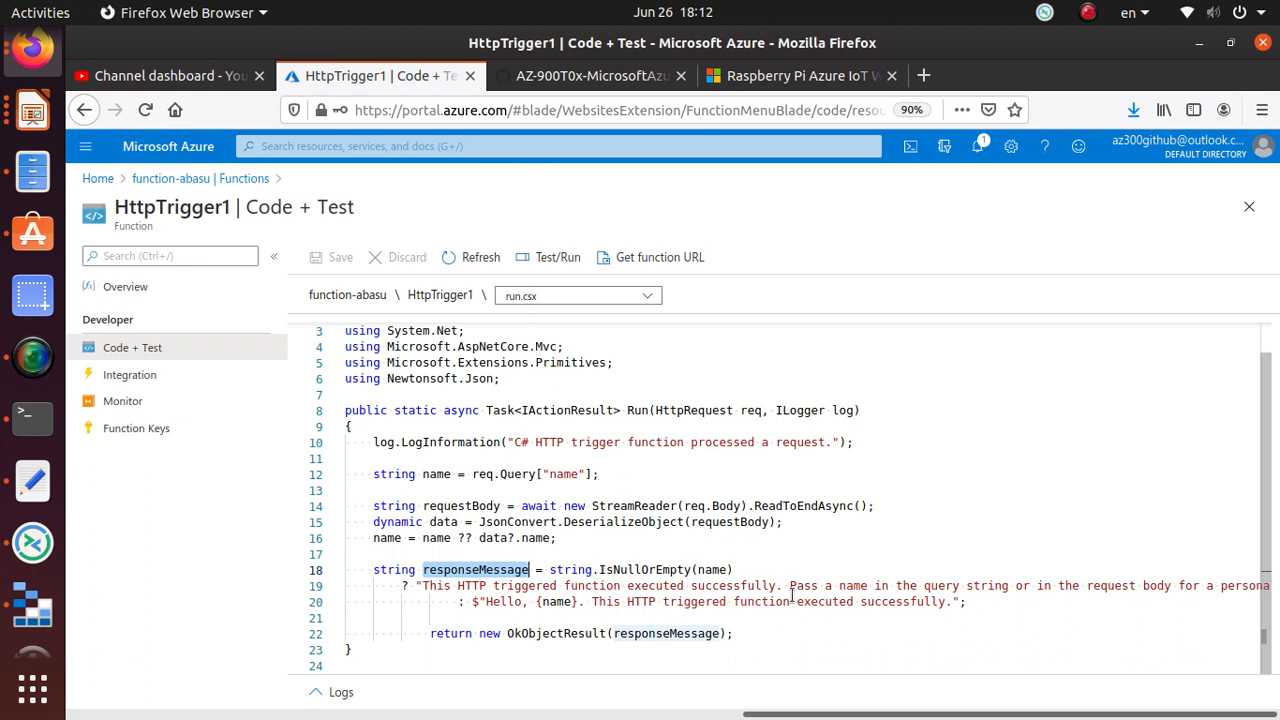
pyautogui.moveTo(980, 588)
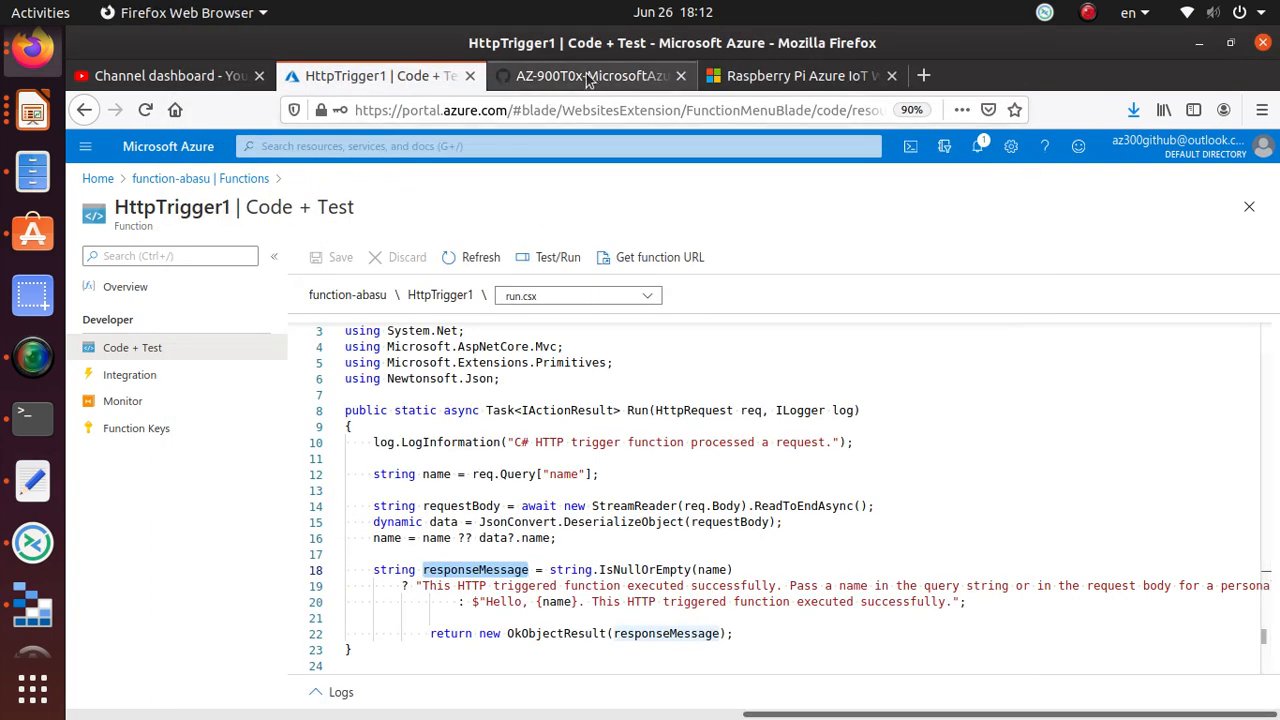
# Step: Read lab step 7 on getting the function URL, then return to HttpTrigger1's Code + Test page
pyautogui.click(590, 76)
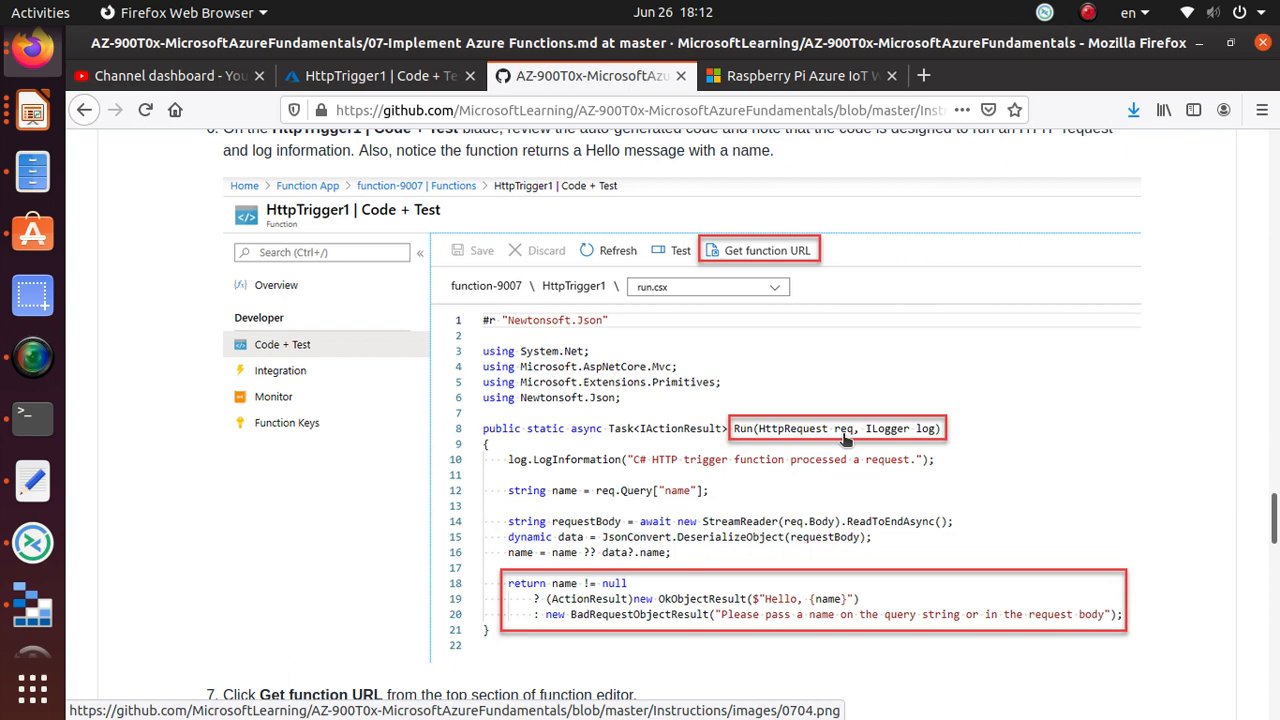
pyautogui.moveTo(556, 582)
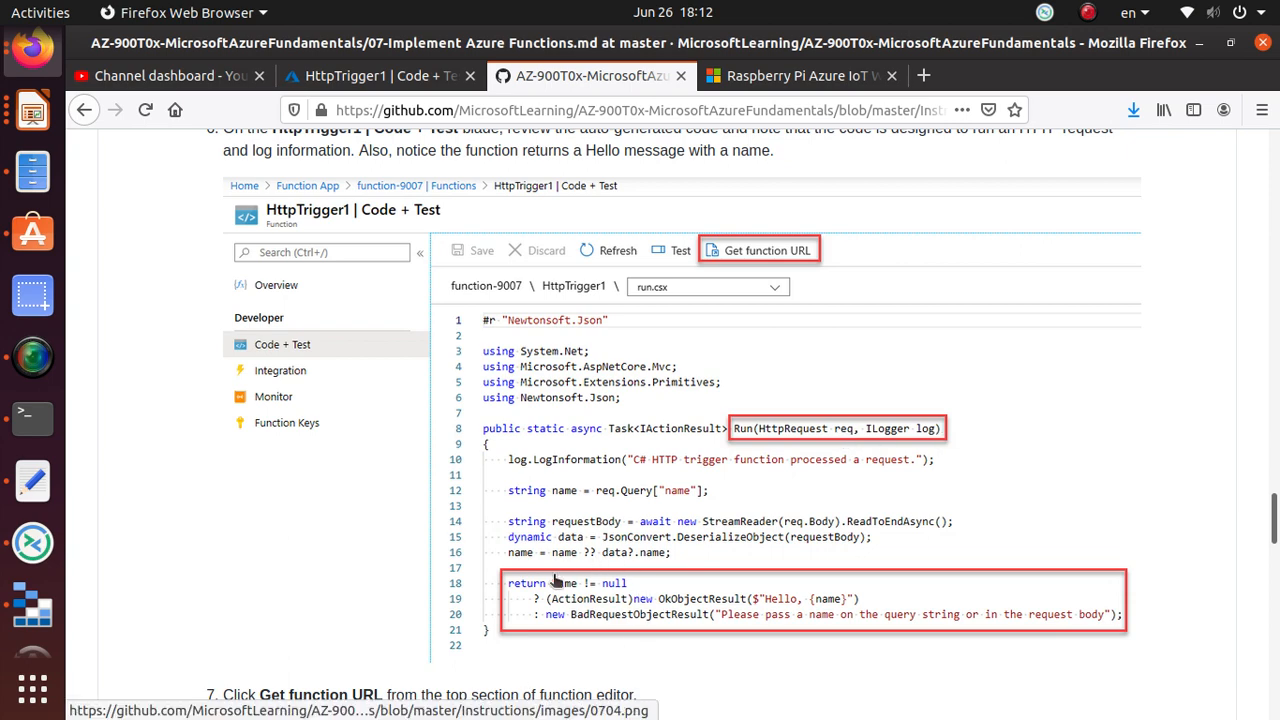
pyautogui.scroll(-3)
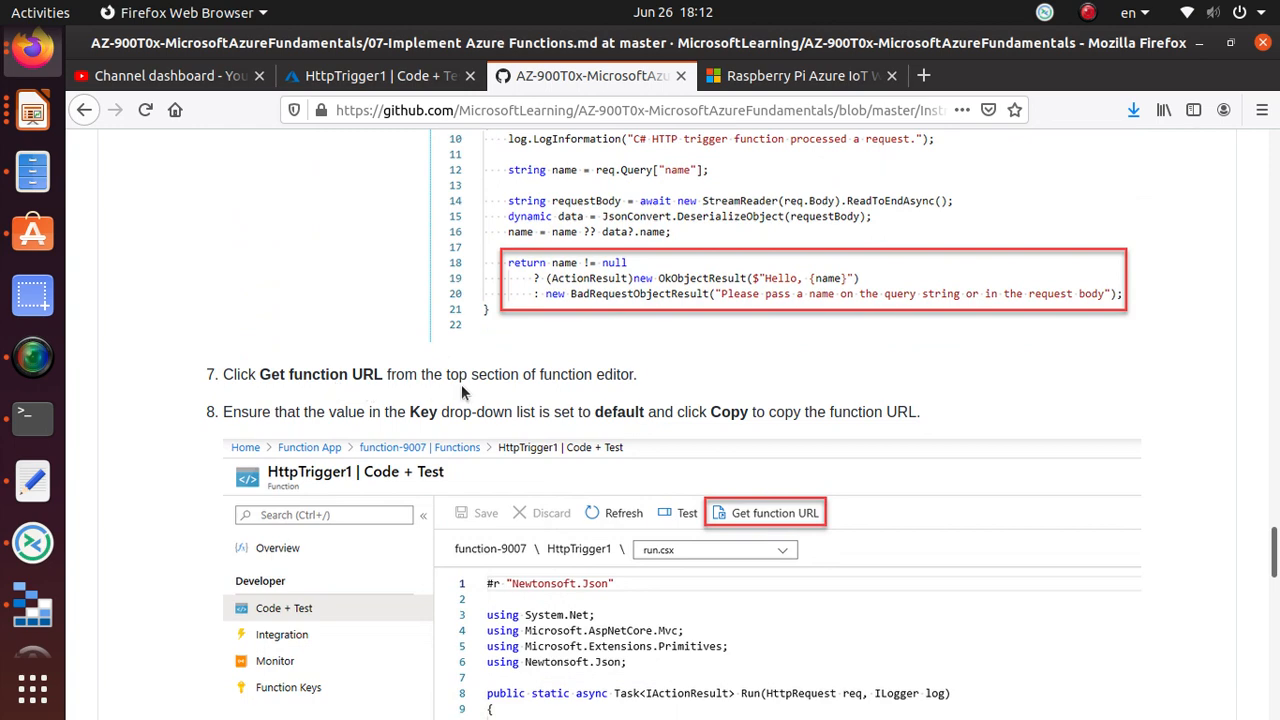
pyautogui.moveTo(658, 400)
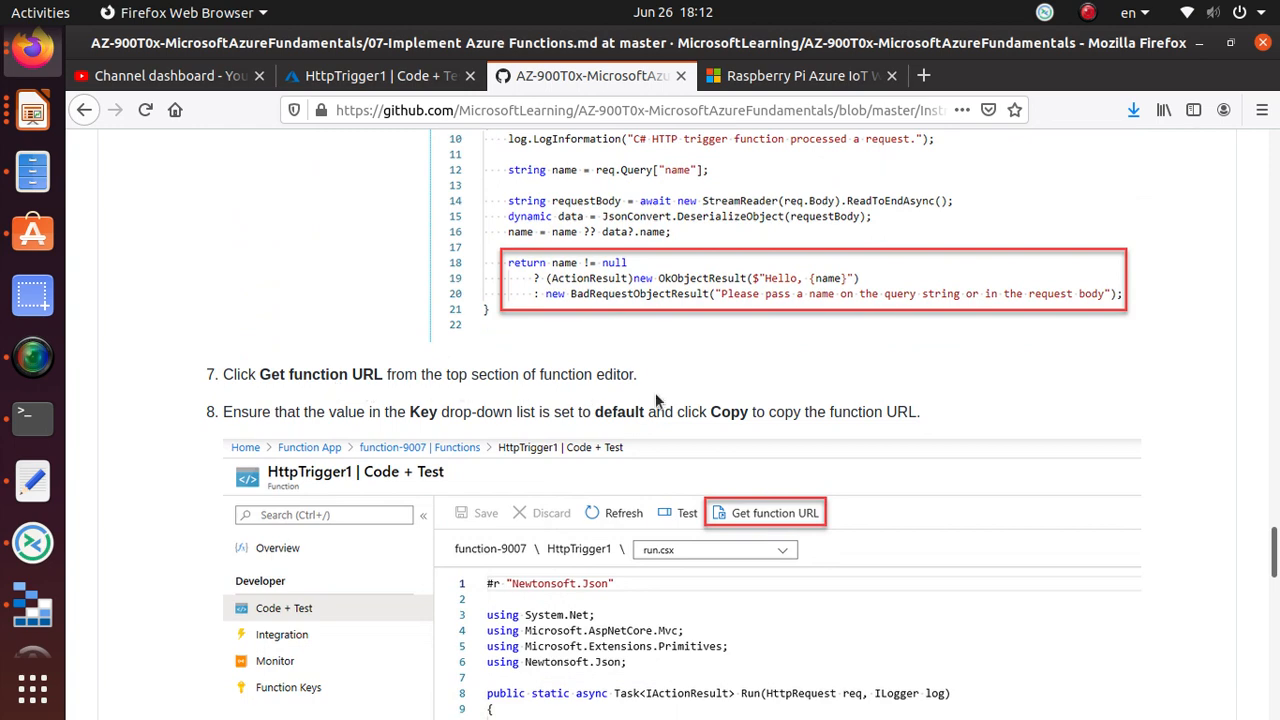
pyautogui.click(376, 76)
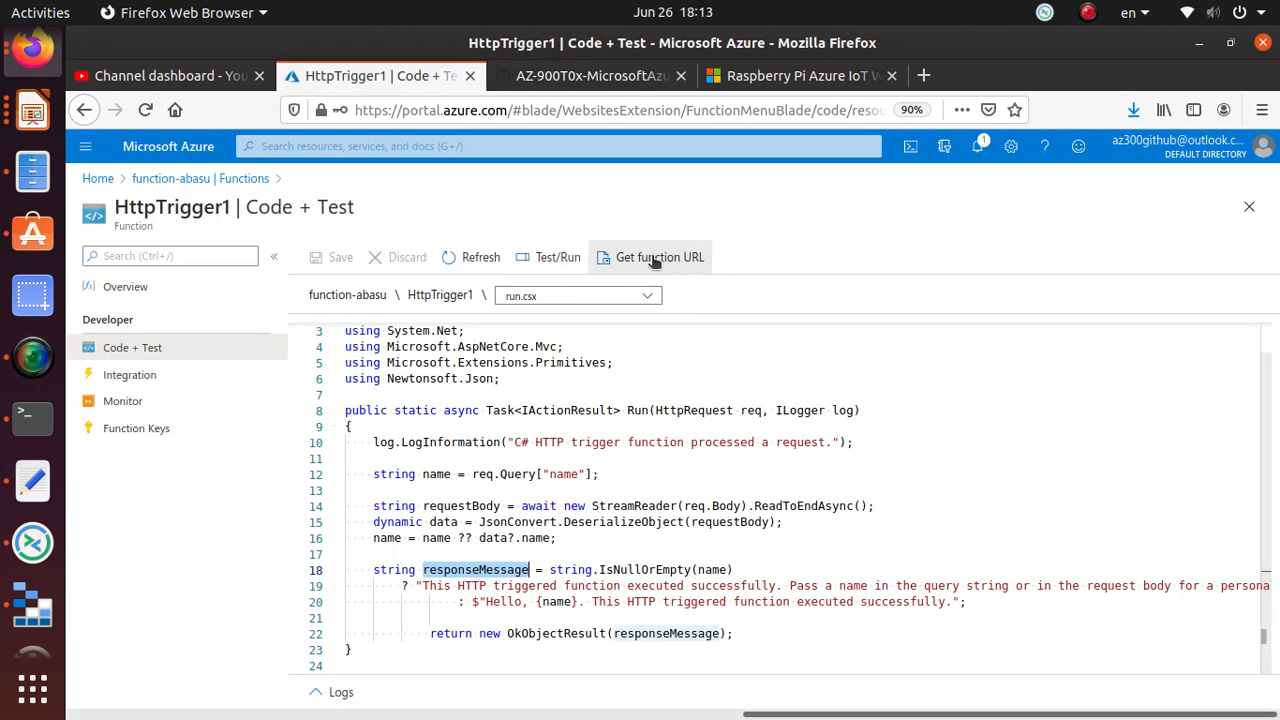
# Step: Get the HttpTrigger1 function URL for the default key and save it in the notes document
pyautogui.click(660, 256)
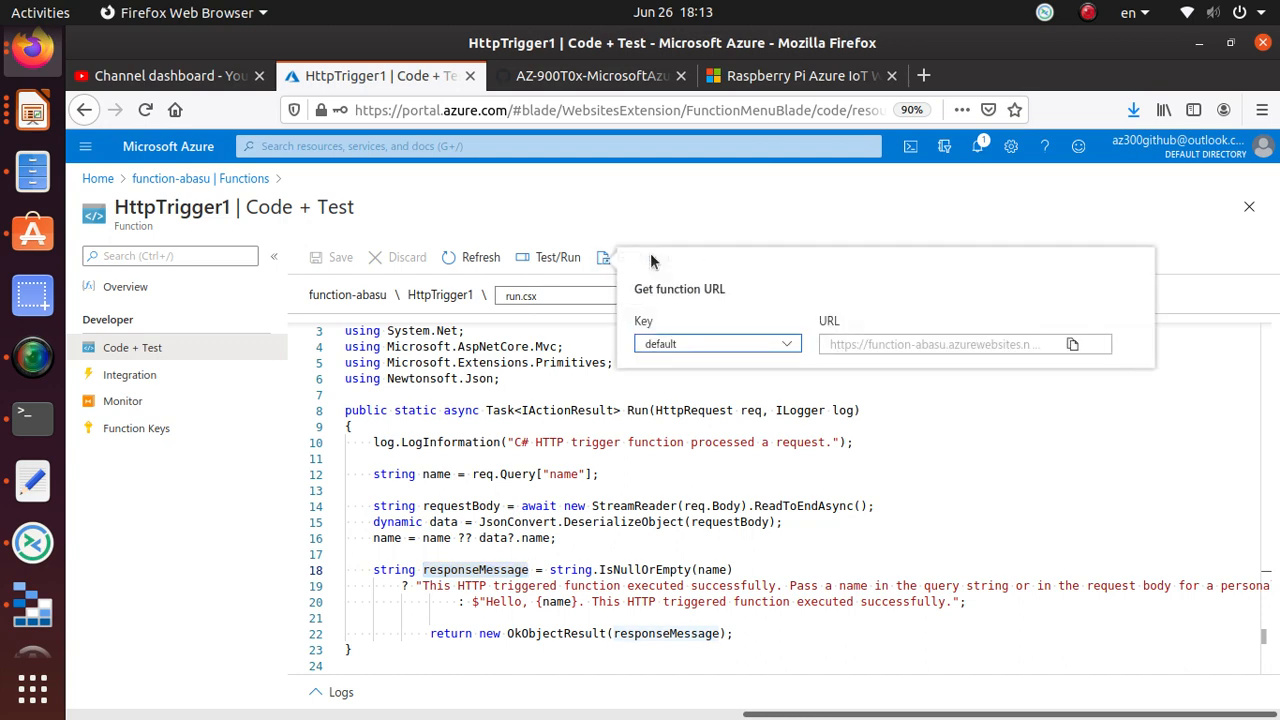
pyautogui.moveTo(1072, 344)
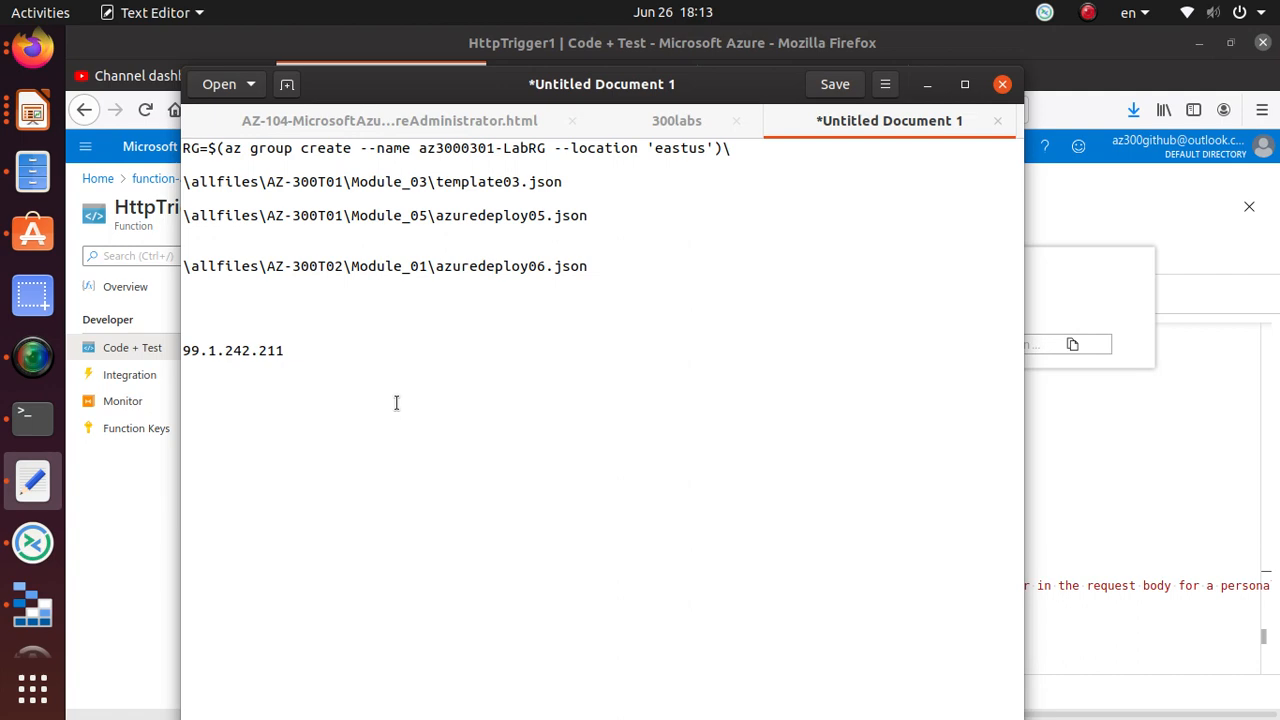
pyautogui.write('https://function-abasu.azurewebsites.net/api/HttpTrigger1?code=chDzWUwC9ApCkJUMv7uTSSBQX/aBp3c77GmVwGcizkXCmULwQpkKLg==')
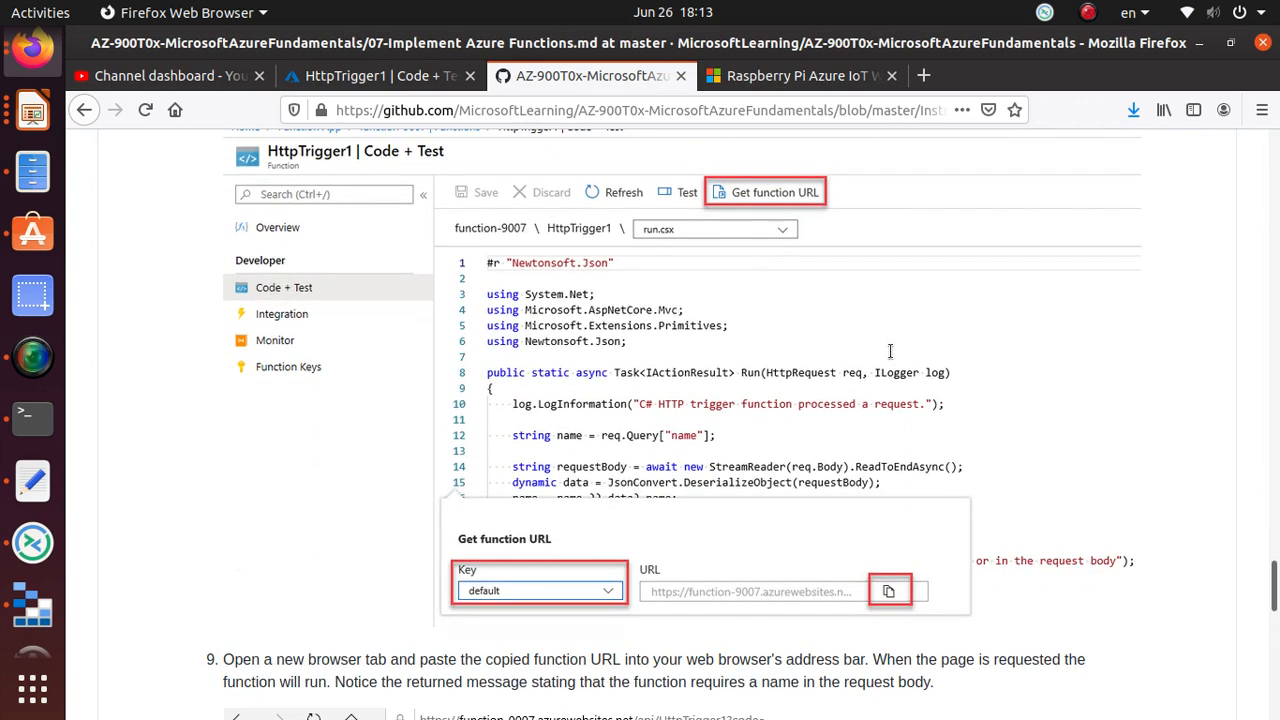
# Step: Read lab steps 9-10 on testing the function URL, then start a new Firefox tab
pyautogui.scroll(-3)
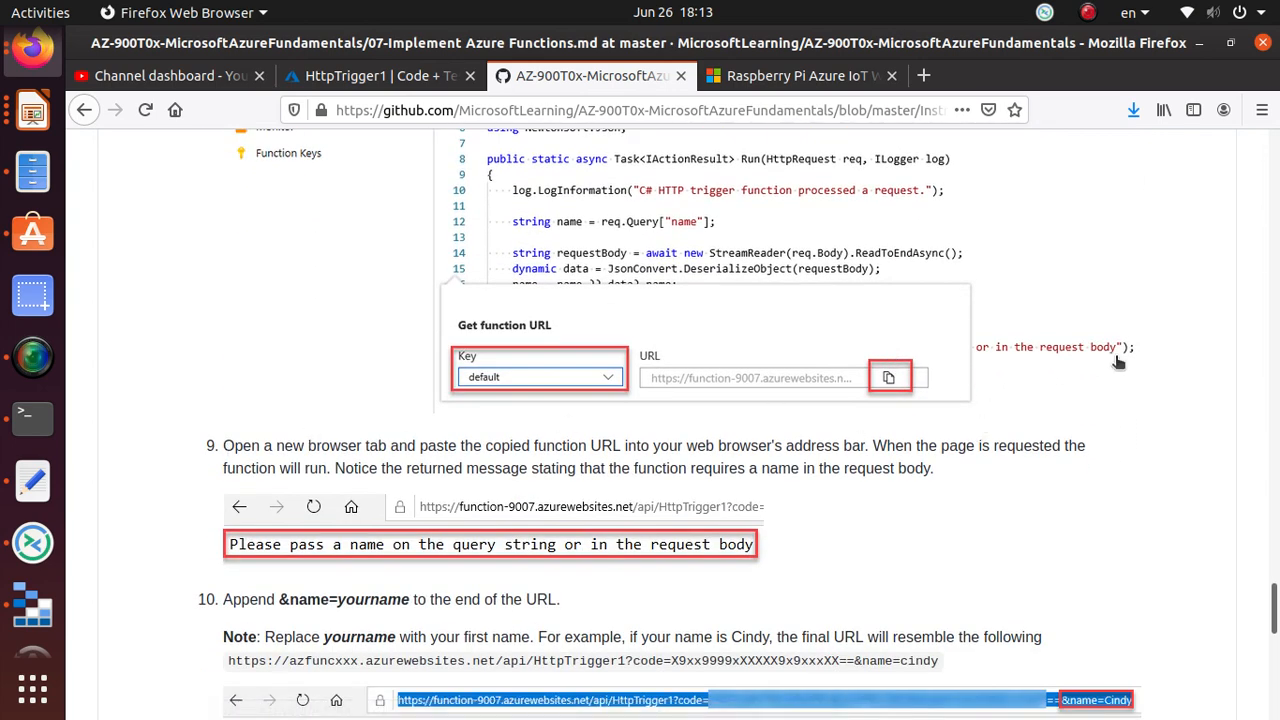
pyautogui.moveTo(504, 460)
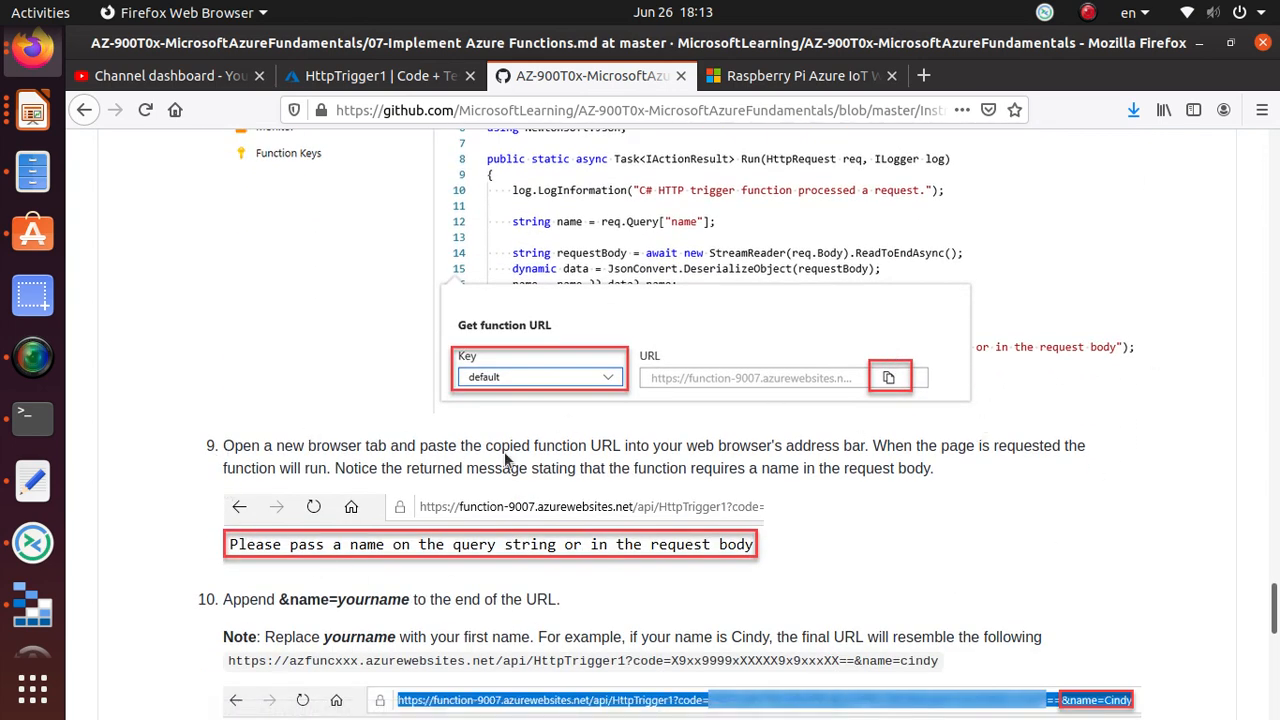
pyautogui.moveTo(896, 464)
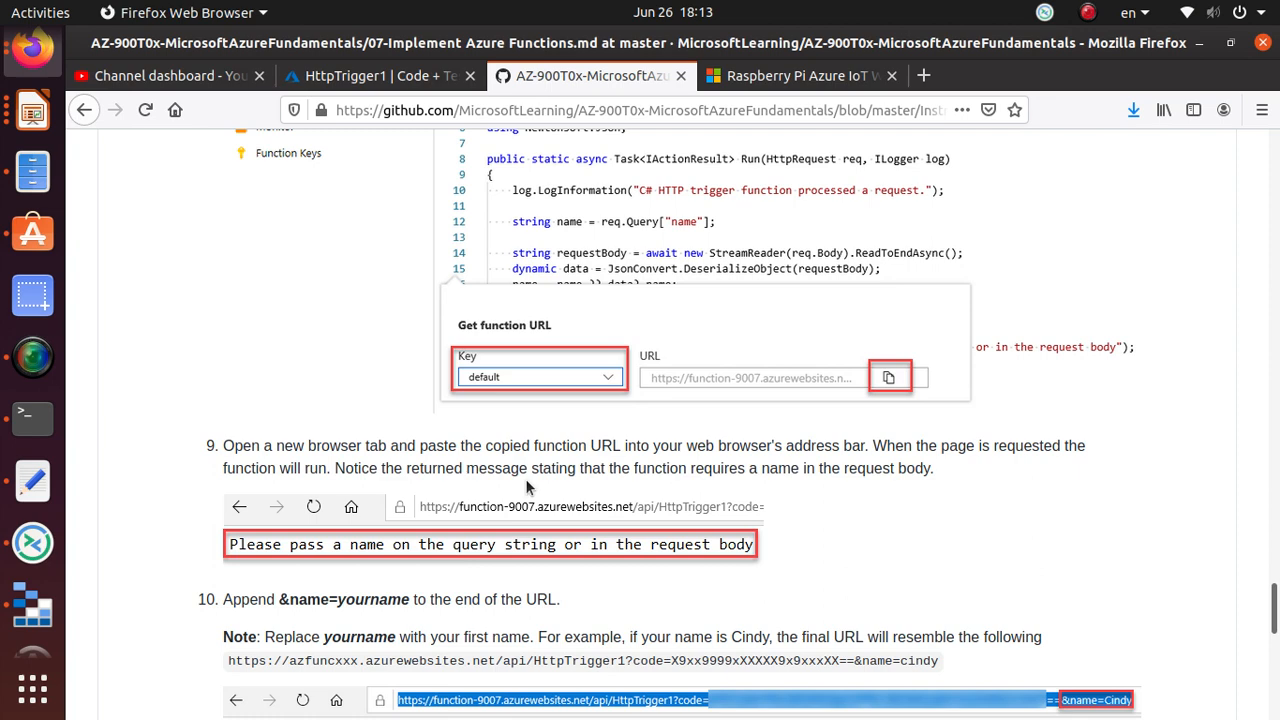
pyautogui.moveTo(816, 504)
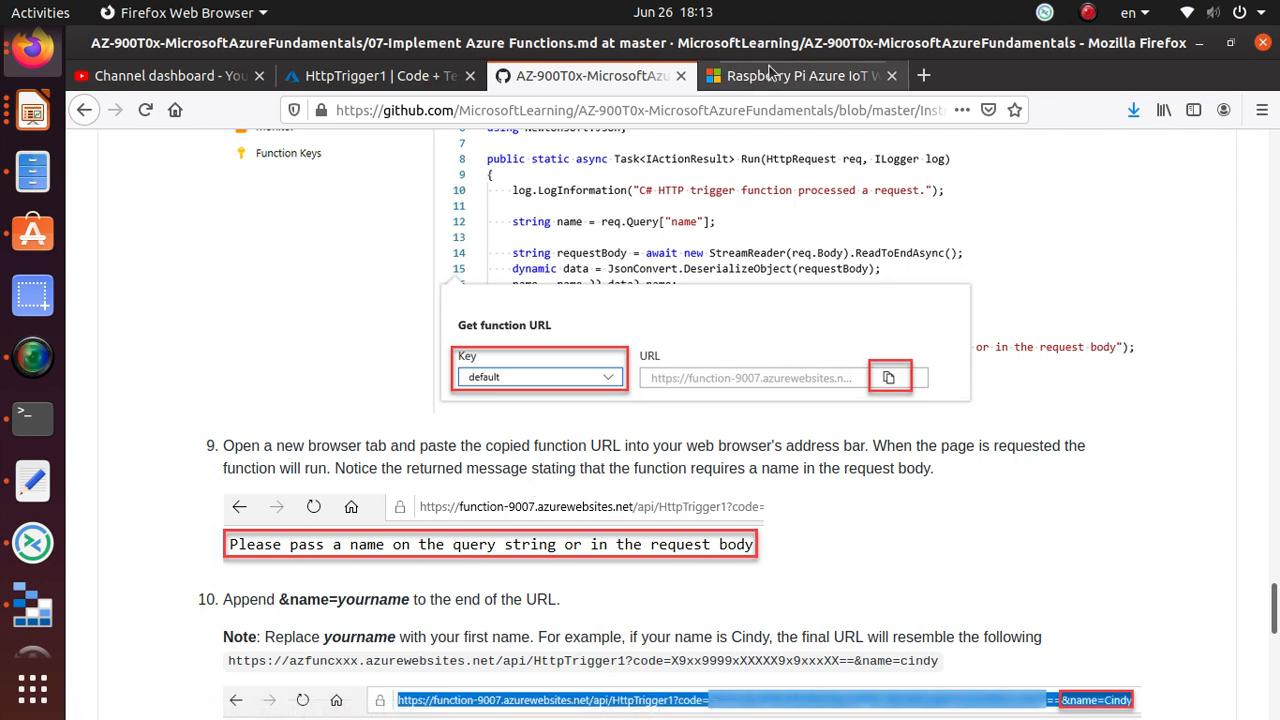
pyautogui.click(924, 76)
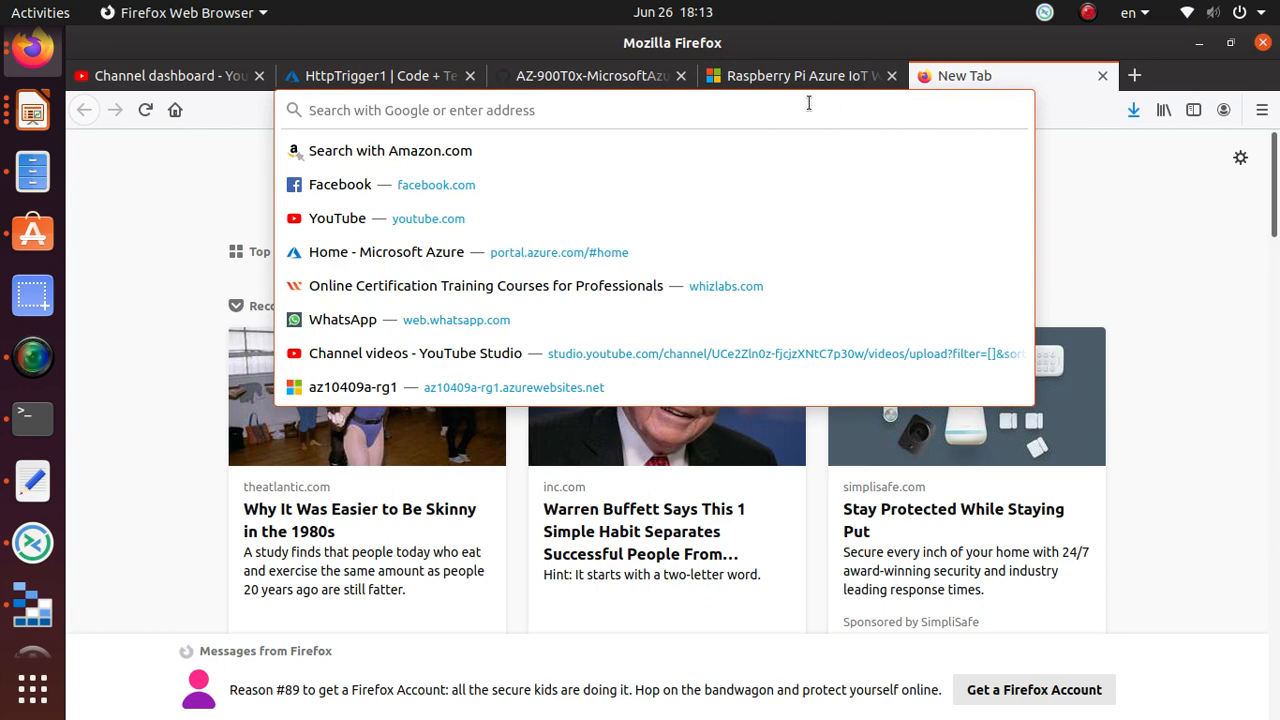
# Step: Load the HttpTrigger1 URL, select the 'provide a name' response, and return to the lab instructions
pyautogui.write('https://function-abasu.azurewebsites.net/api/HttpTrigger1?code=chDzWUwC9ApCkJUMv7uTSSBQX/aBp3c77GmV')
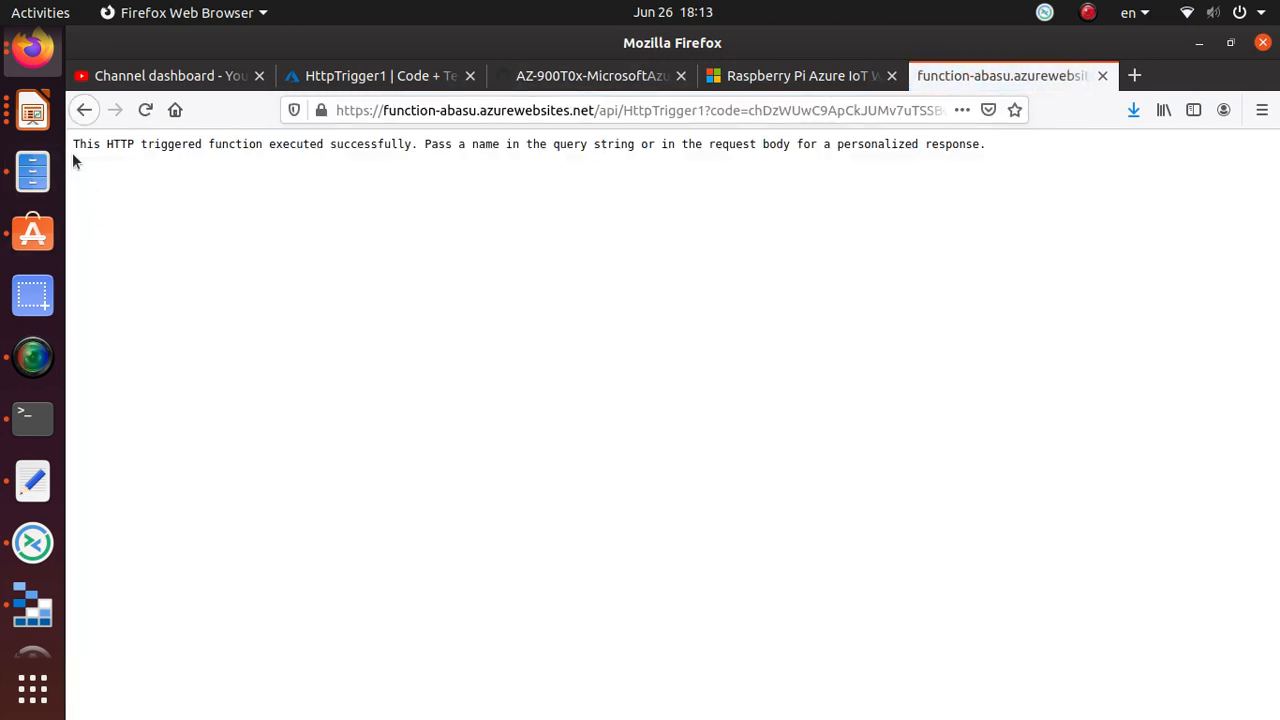
pyautogui.moveTo(430, 158)
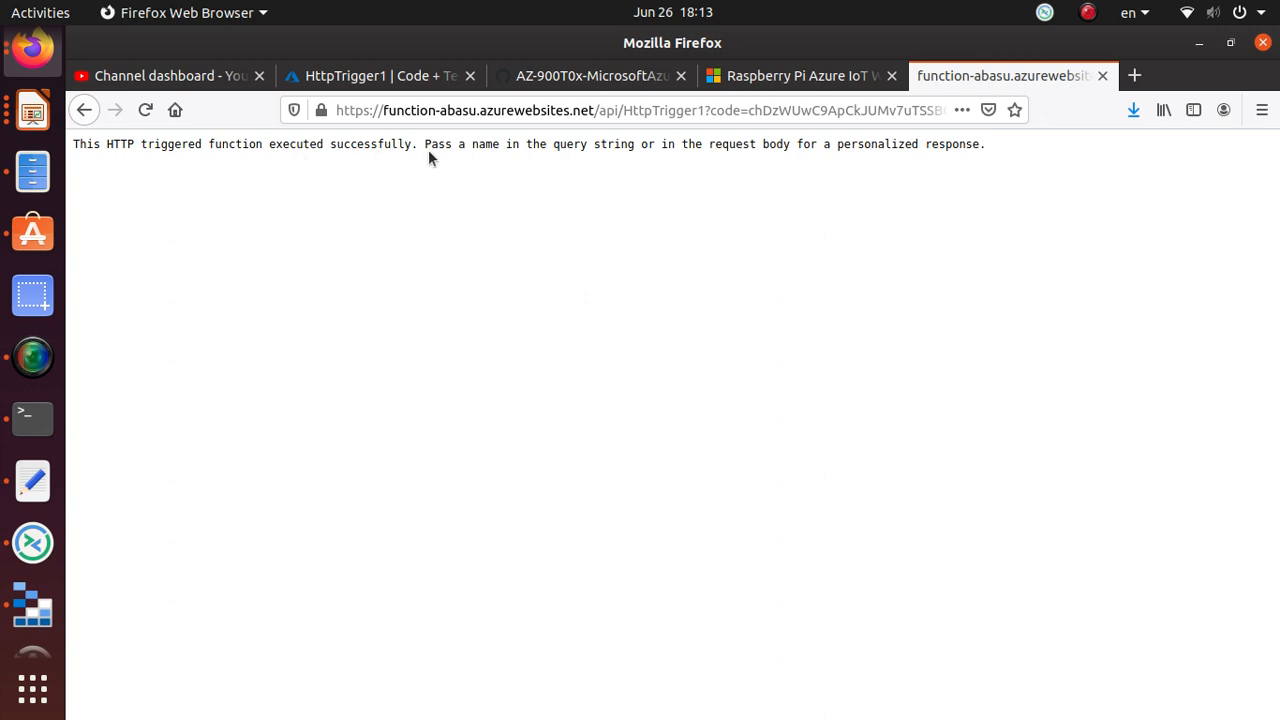
pyautogui.moveTo(628, 148)
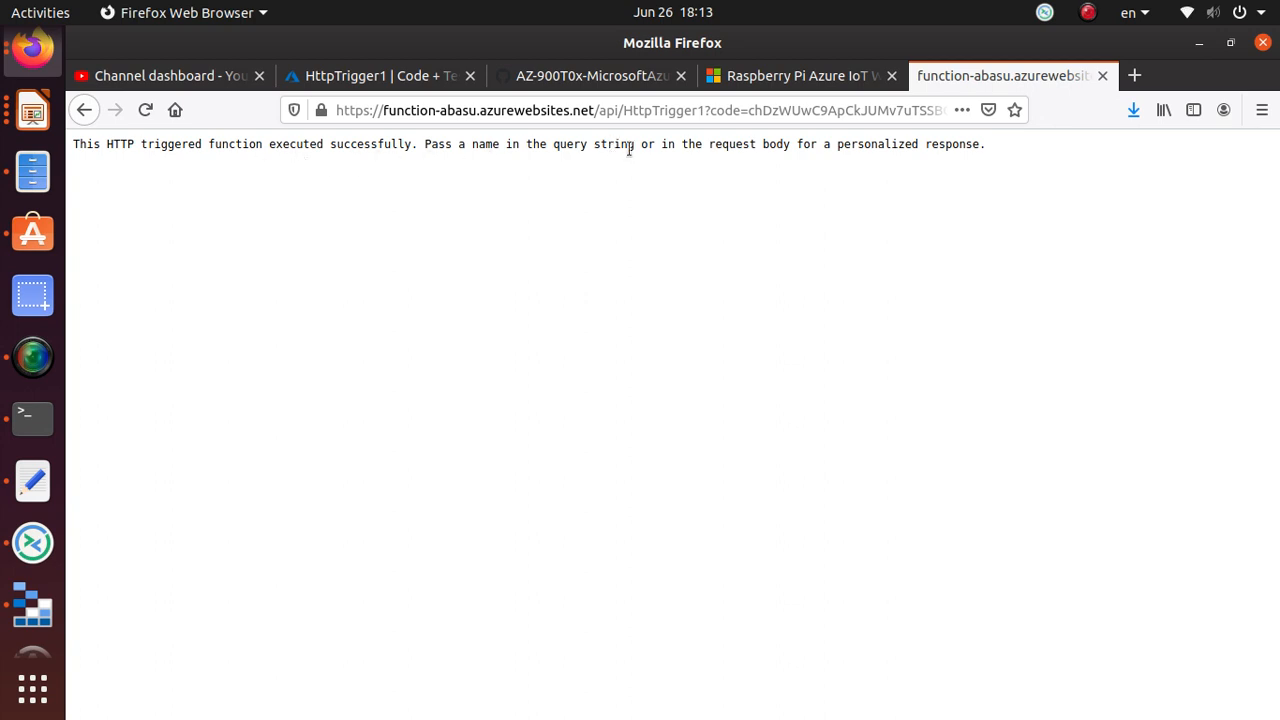
pyautogui.moveTo(954, 136)
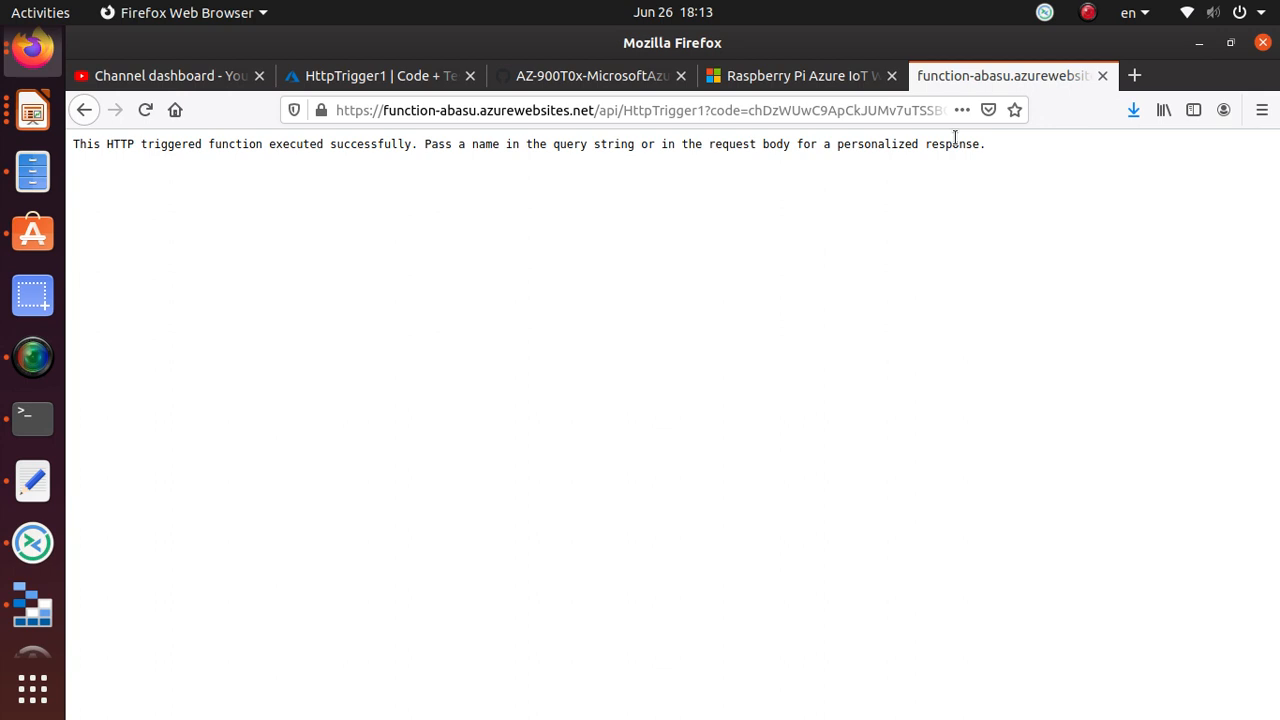
pyautogui.tripleClick(500, 144)
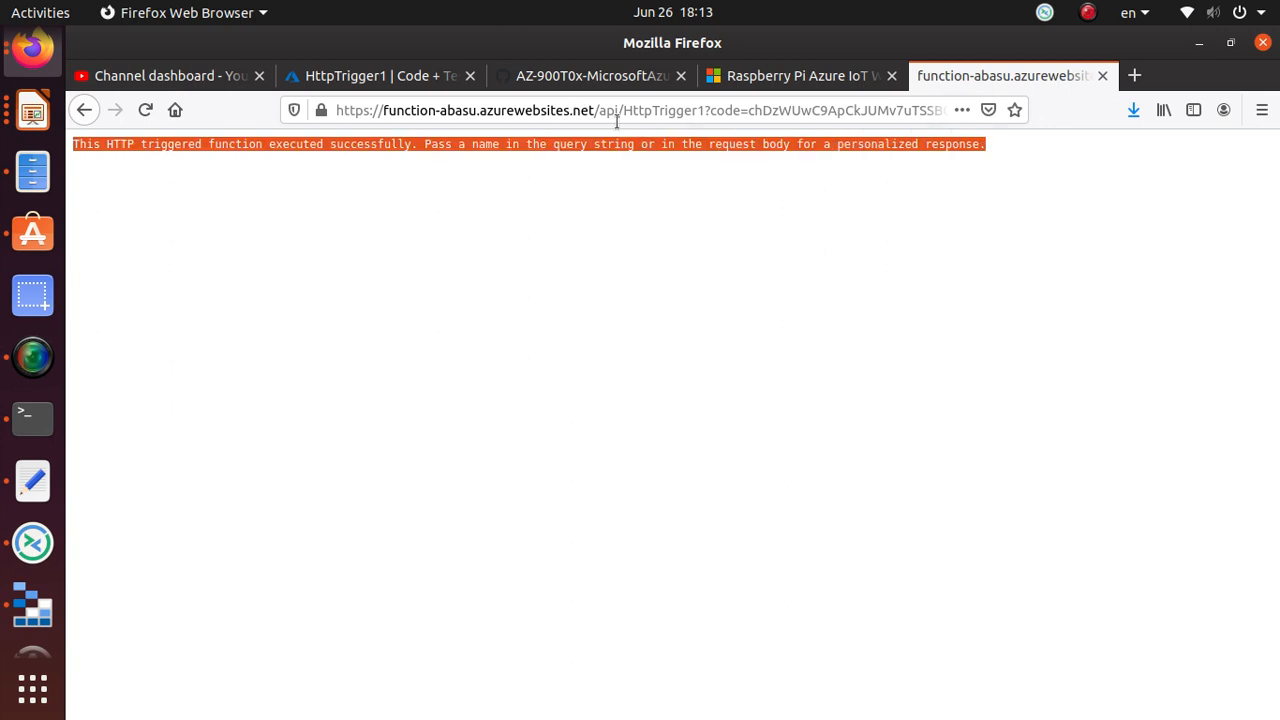
pyautogui.click(590, 76)
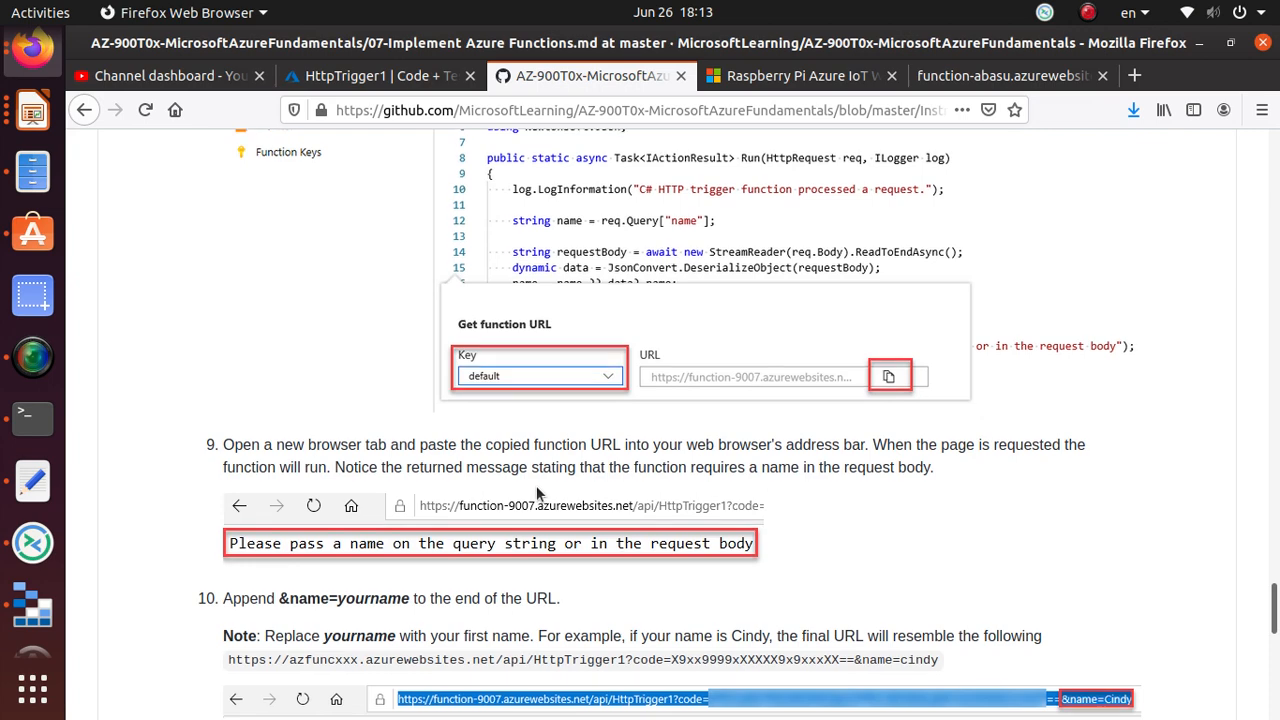
# Step: Read step 10 about appending &name=yourname, then bring up the notes holding the saved URL
pyautogui.scroll(-3)
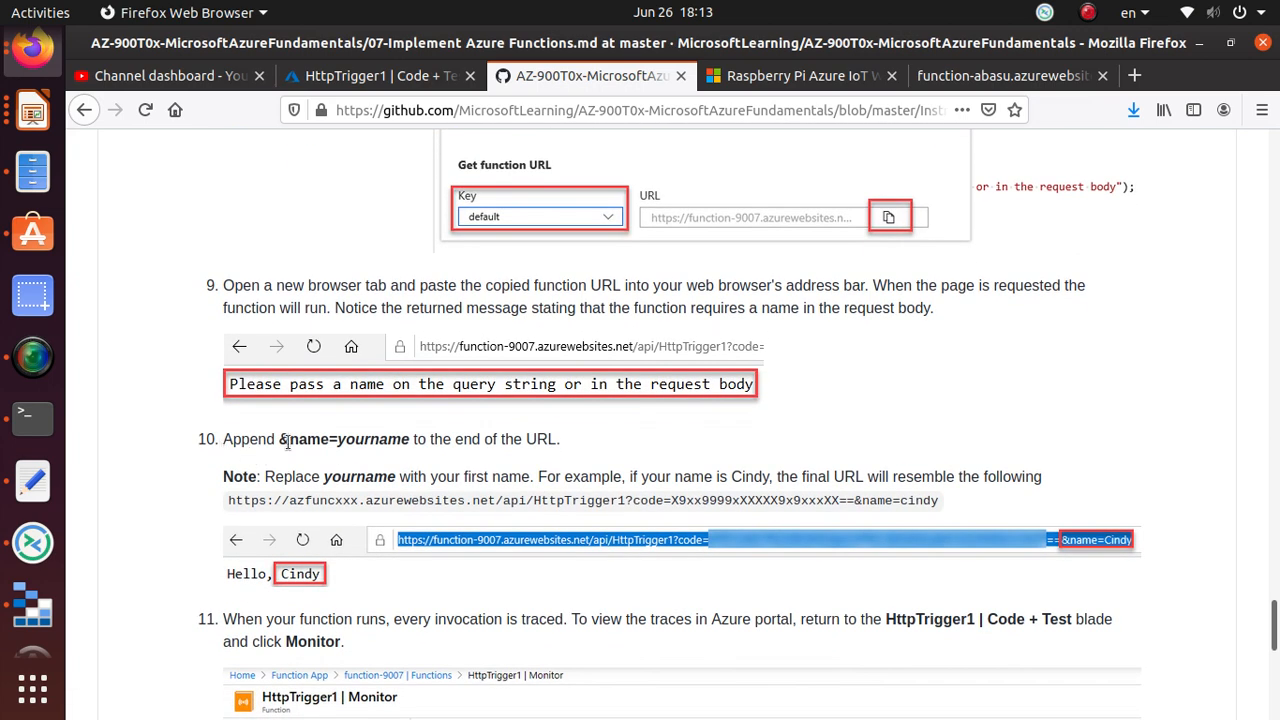
pyautogui.moveTo(404, 442)
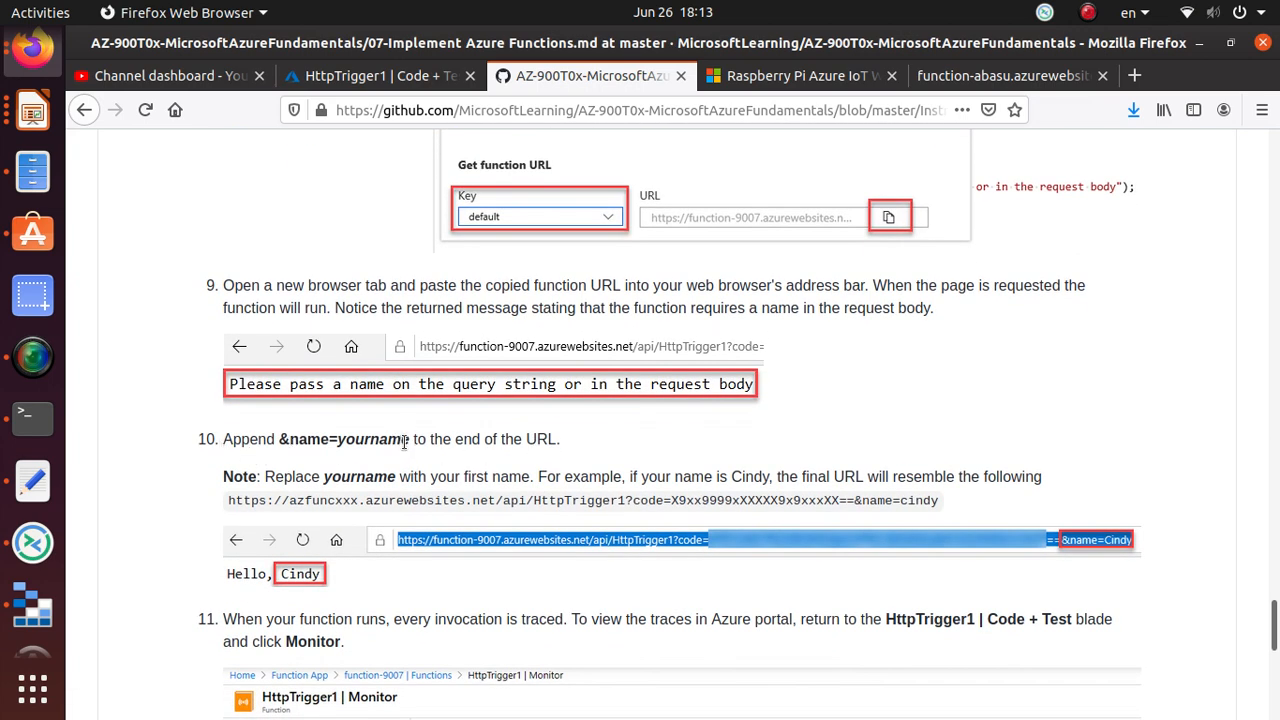
pyautogui.doubleClick(376, 440)
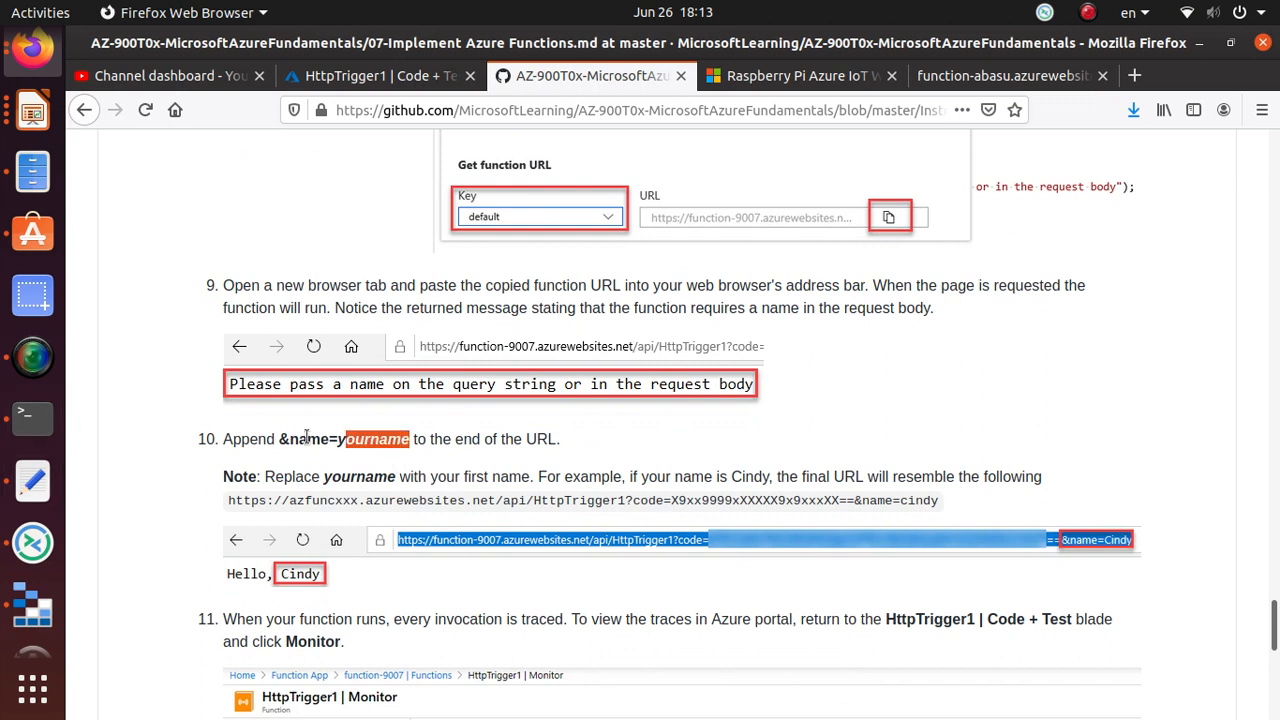
pyautogui.moveTo(32, 542)
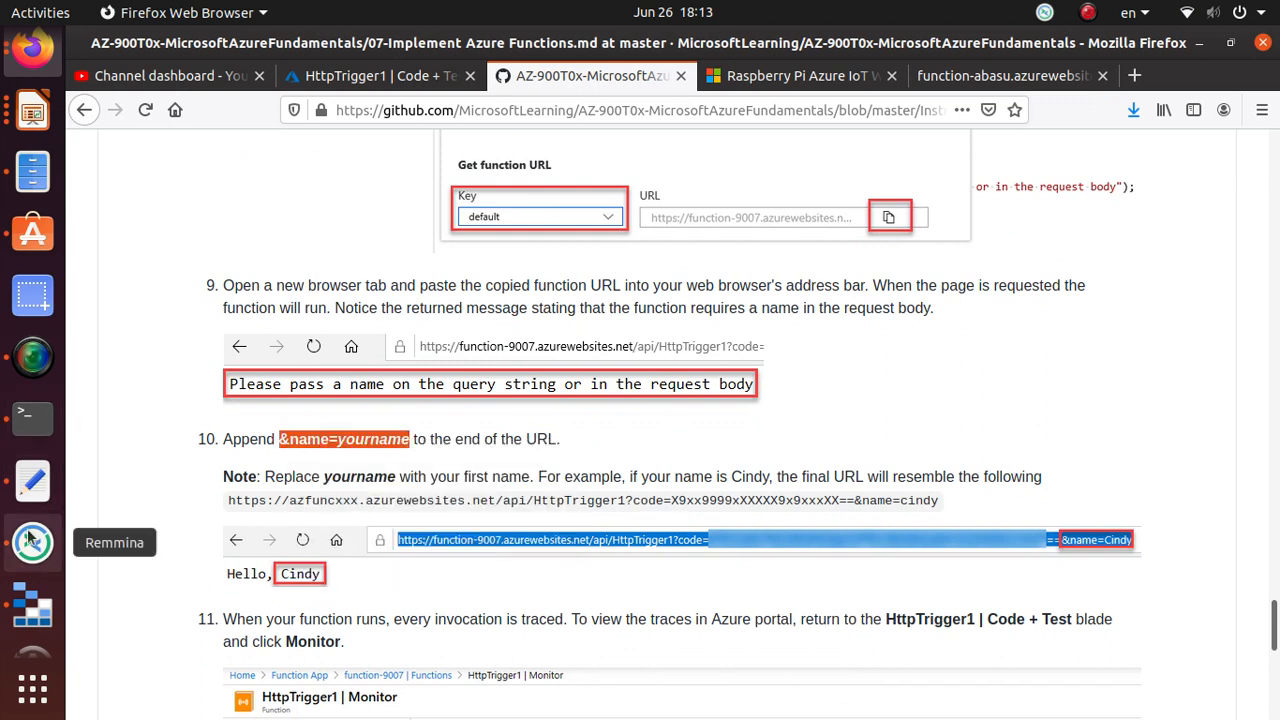
pyautogui.moveTo(32, 480)
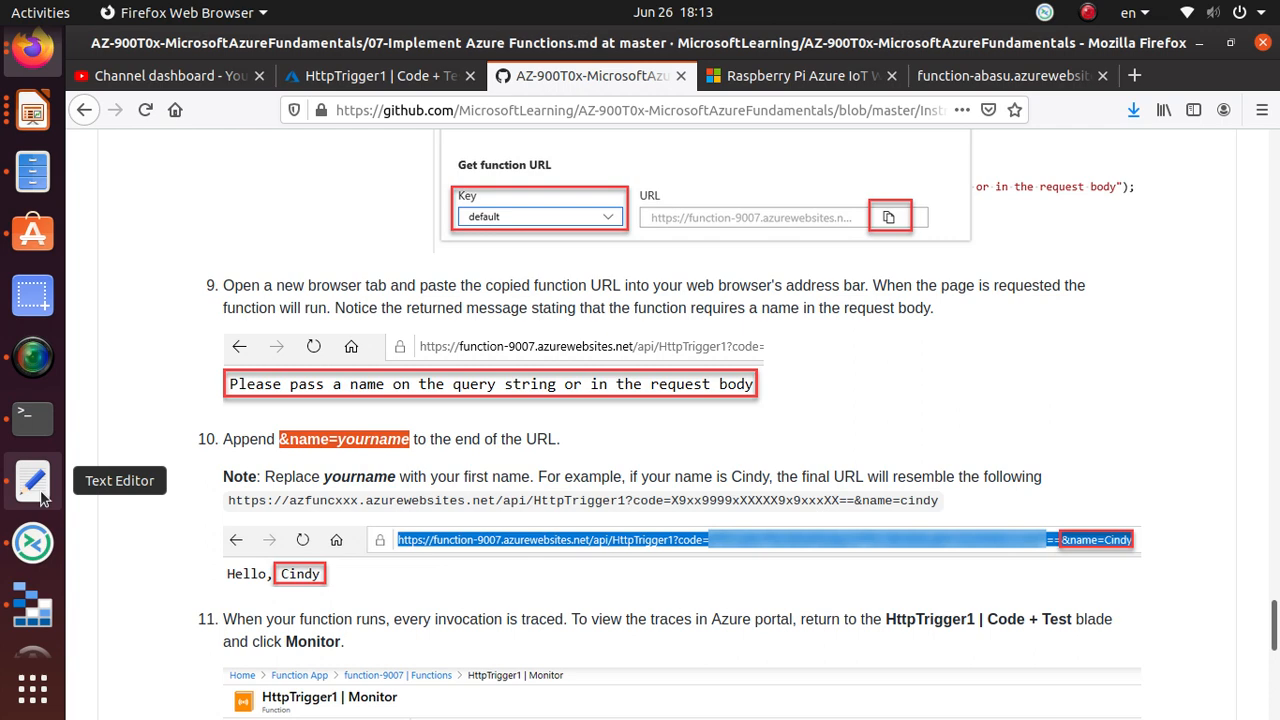
pyautogui.click(32, 480)
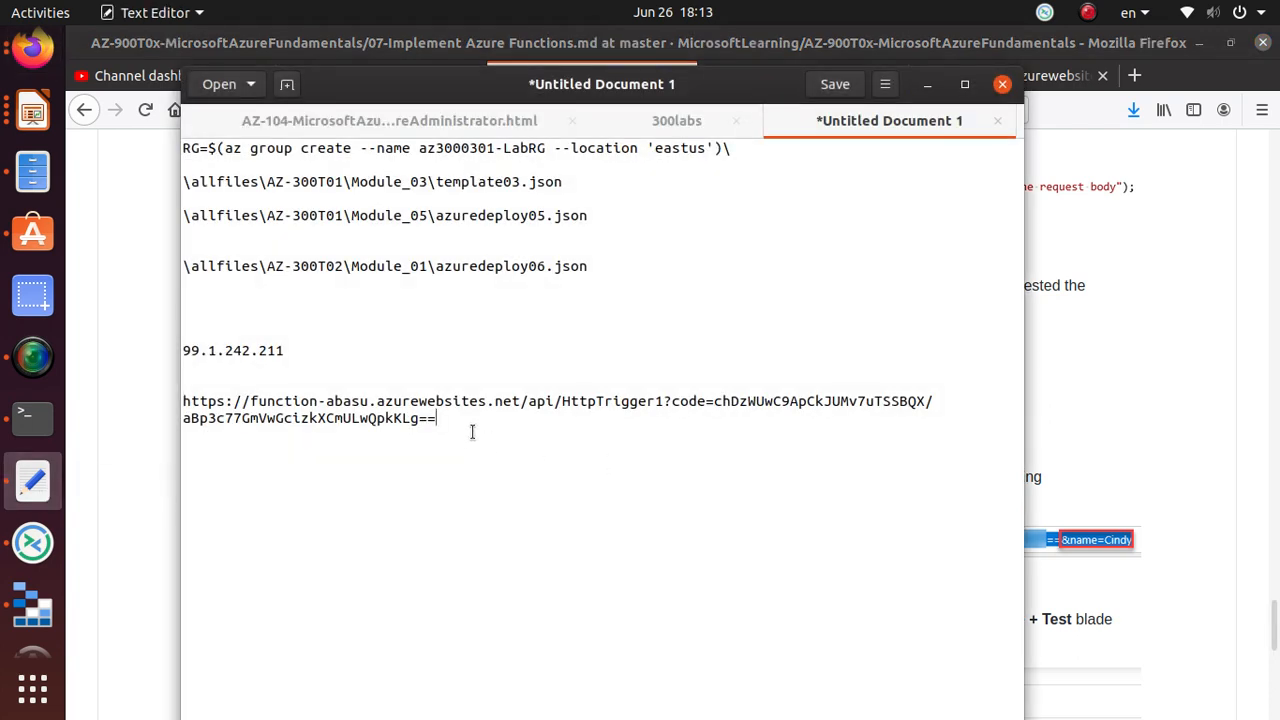
# Step: Append &name=abasu to the URL, confirm the 'Hello, abasu' response, and return to the lab instructions
pyautogui.write('&name=yourn')
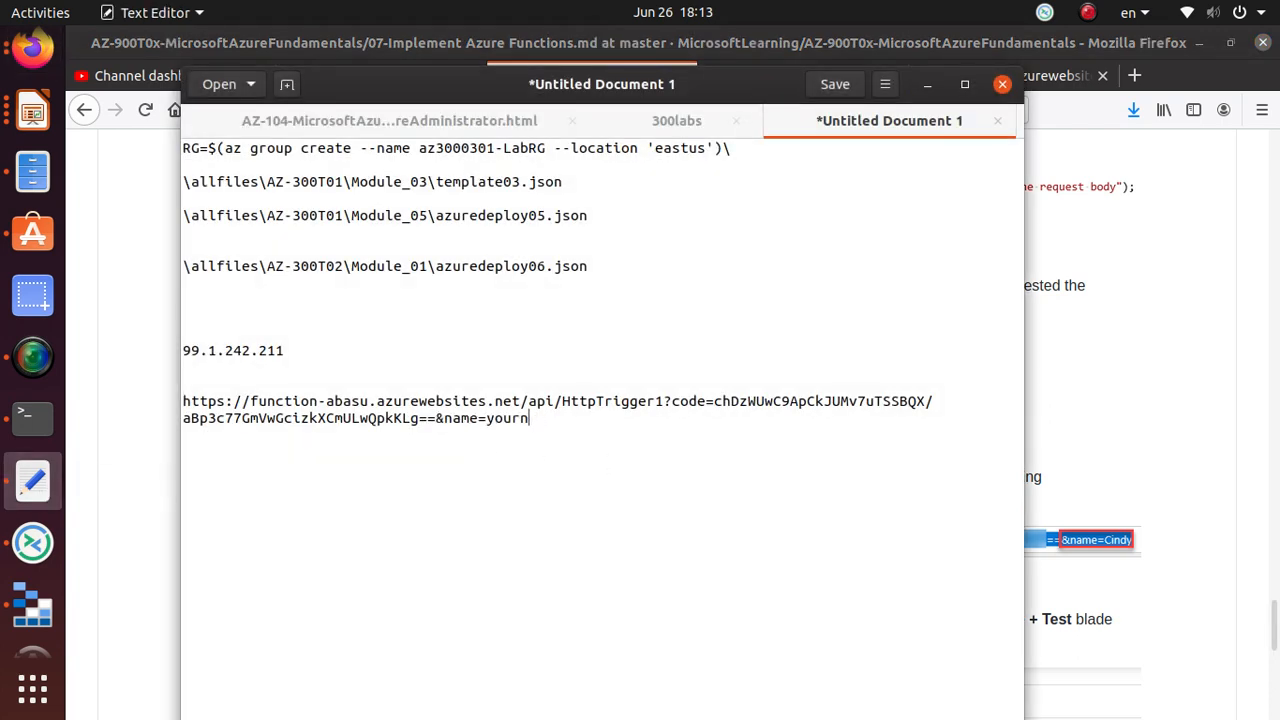
pyautogui.write('abasu')
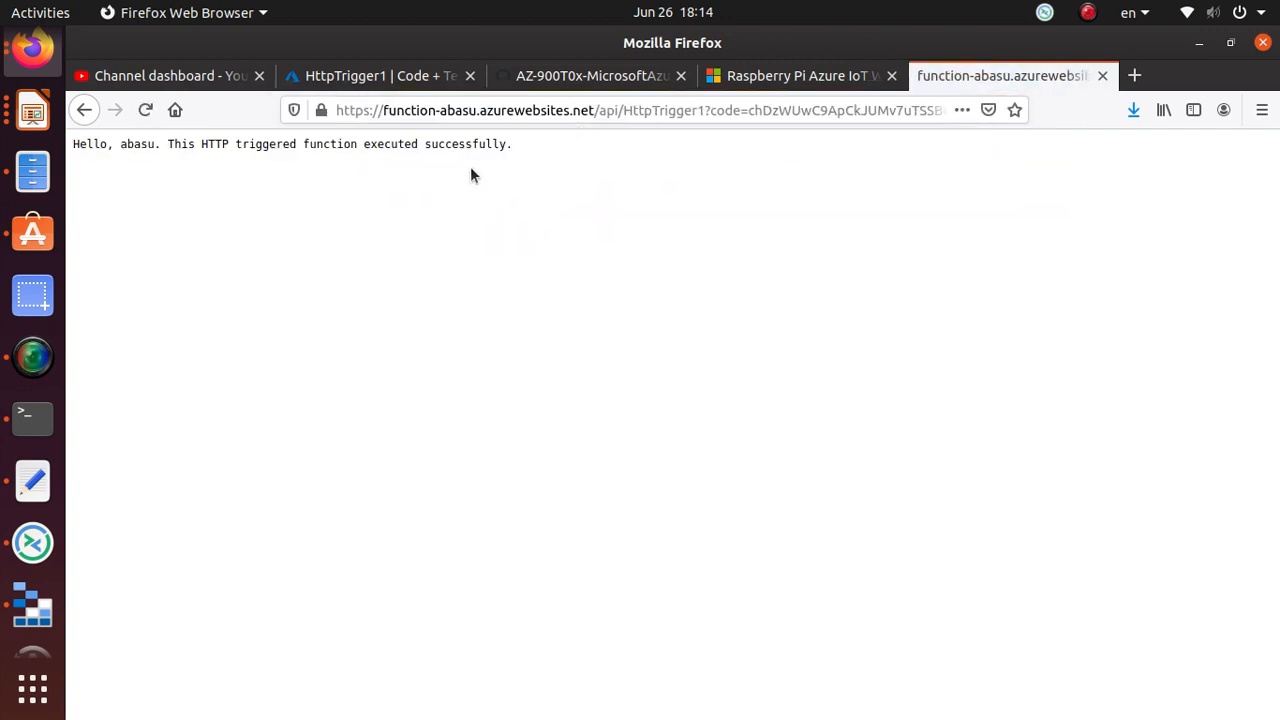
pyautogui.tripleClick(290, 144)
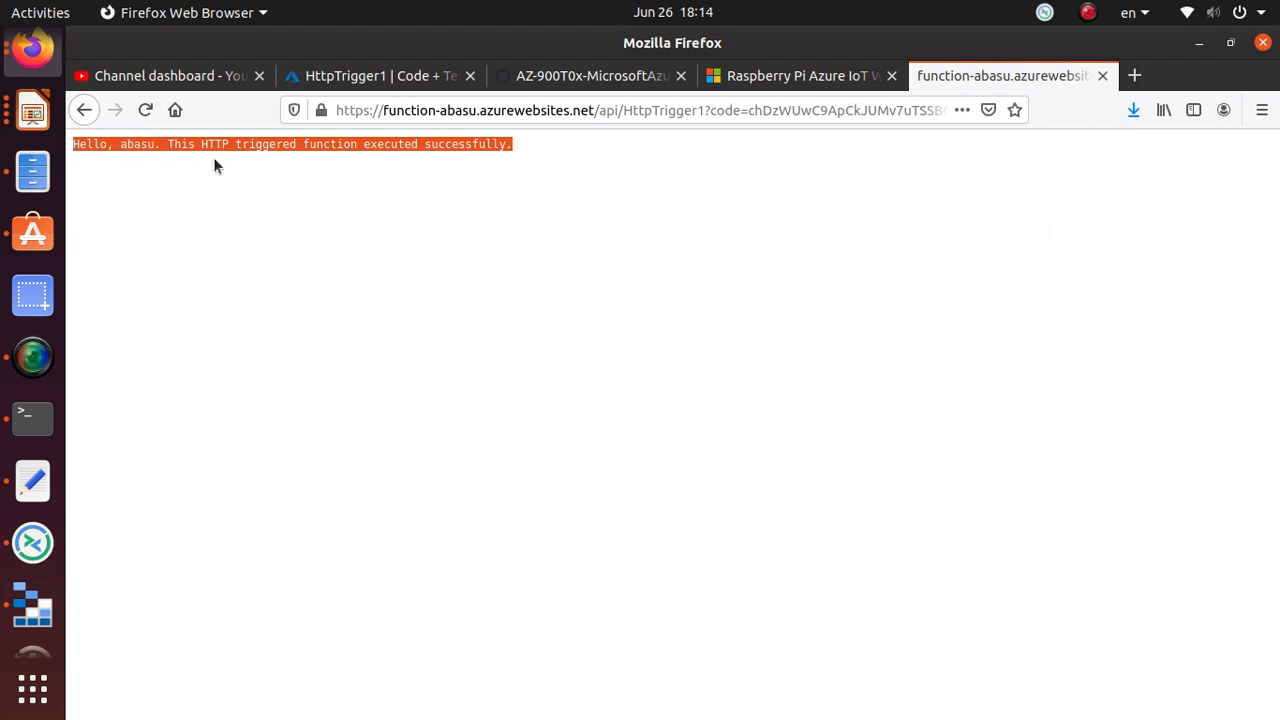
pyautogui.moveTo(516, 170)
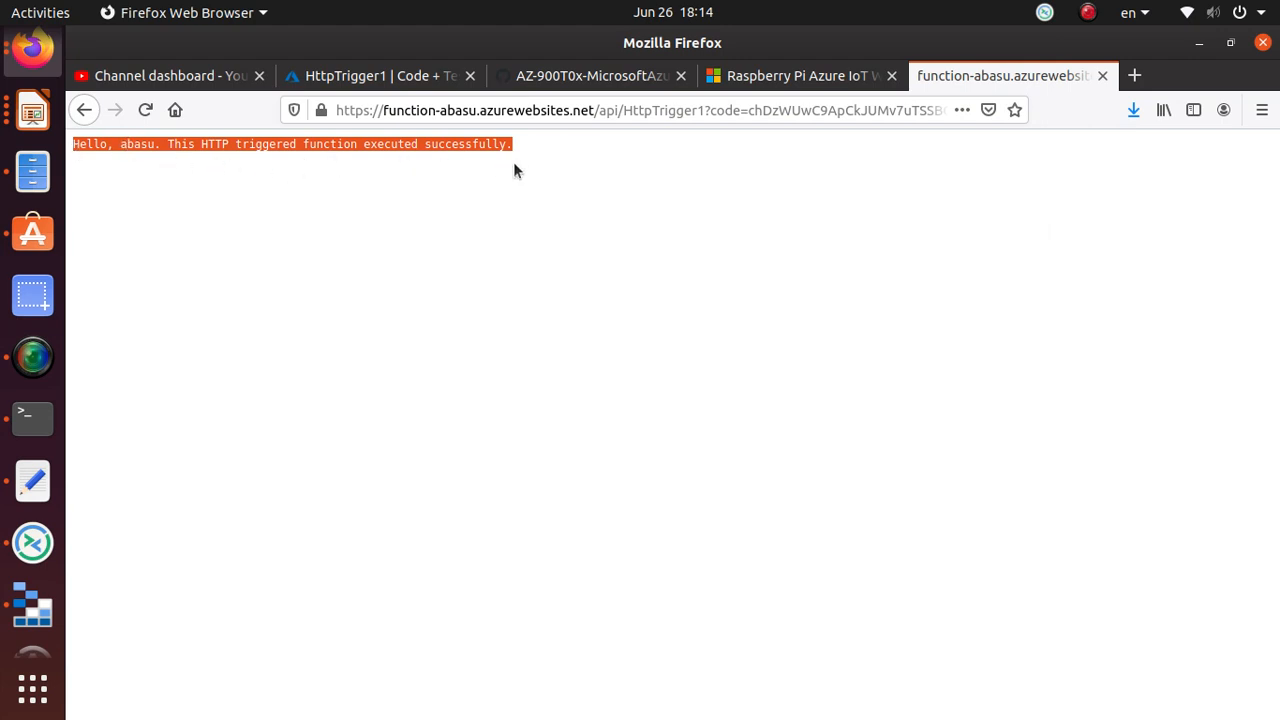
pyautogui.moveTo(764, 82)
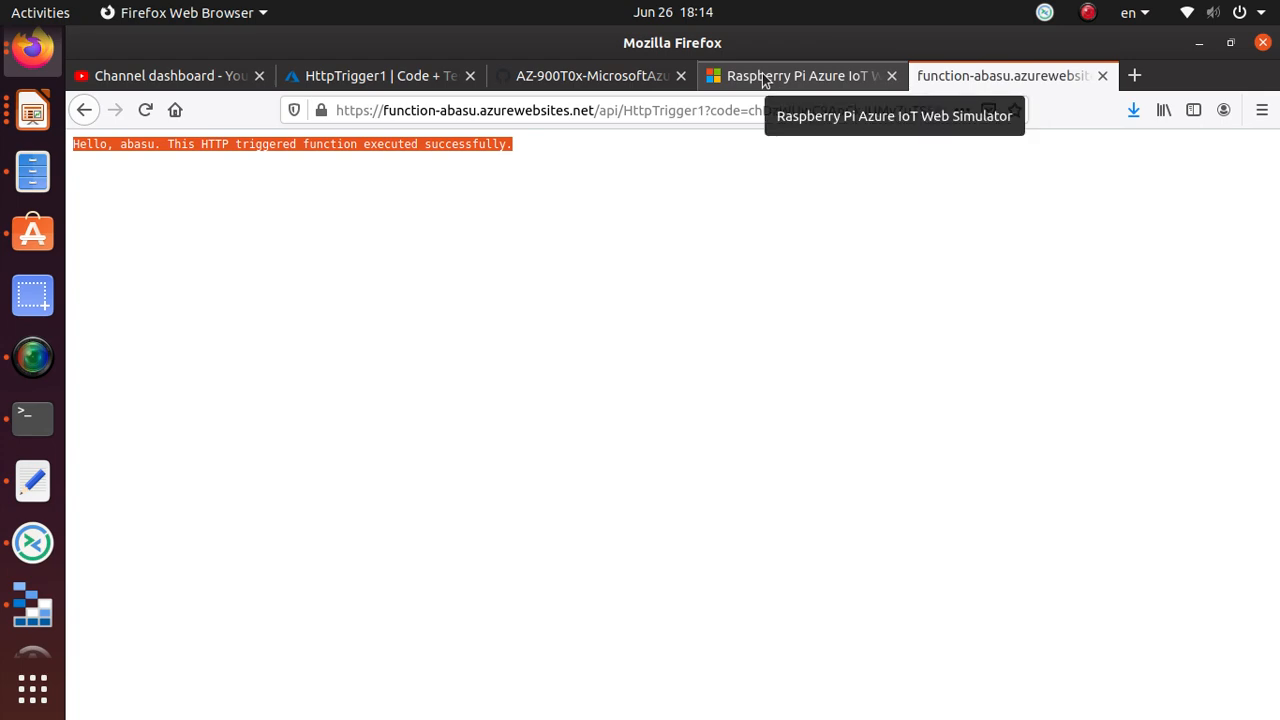
pyautogui.click(590, 76)
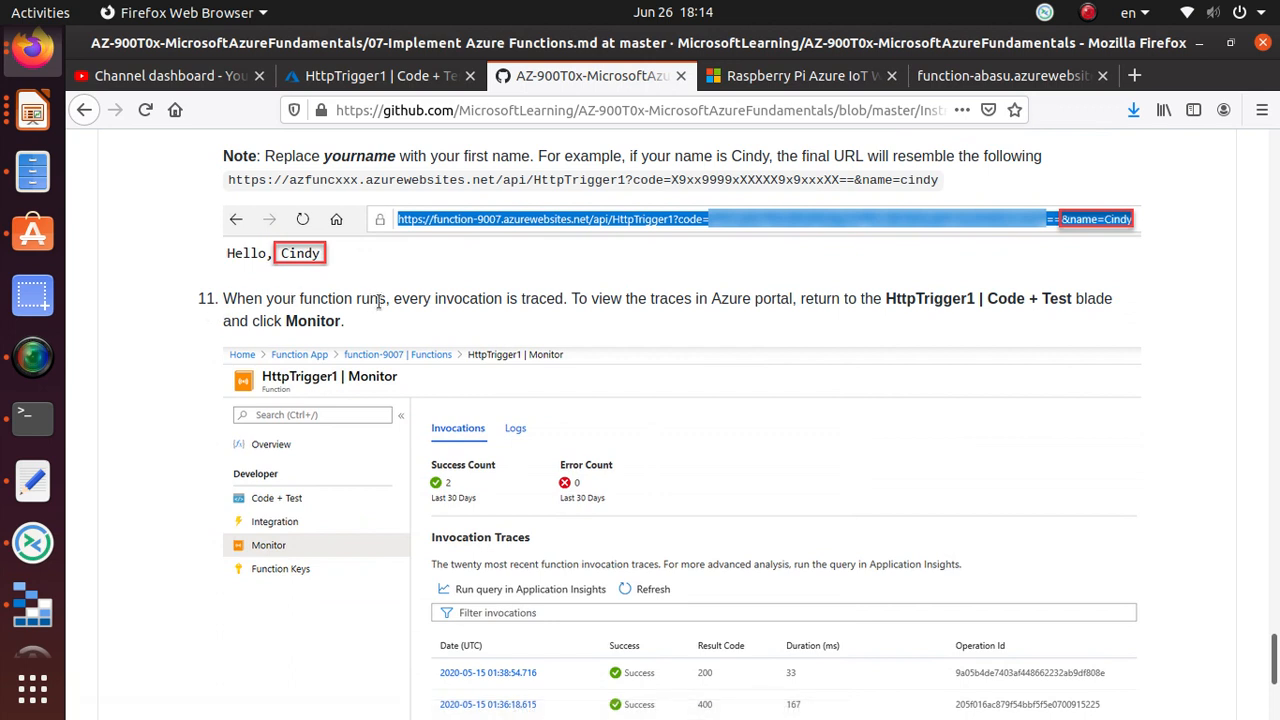
pyautogui.moveTo(522, 300)
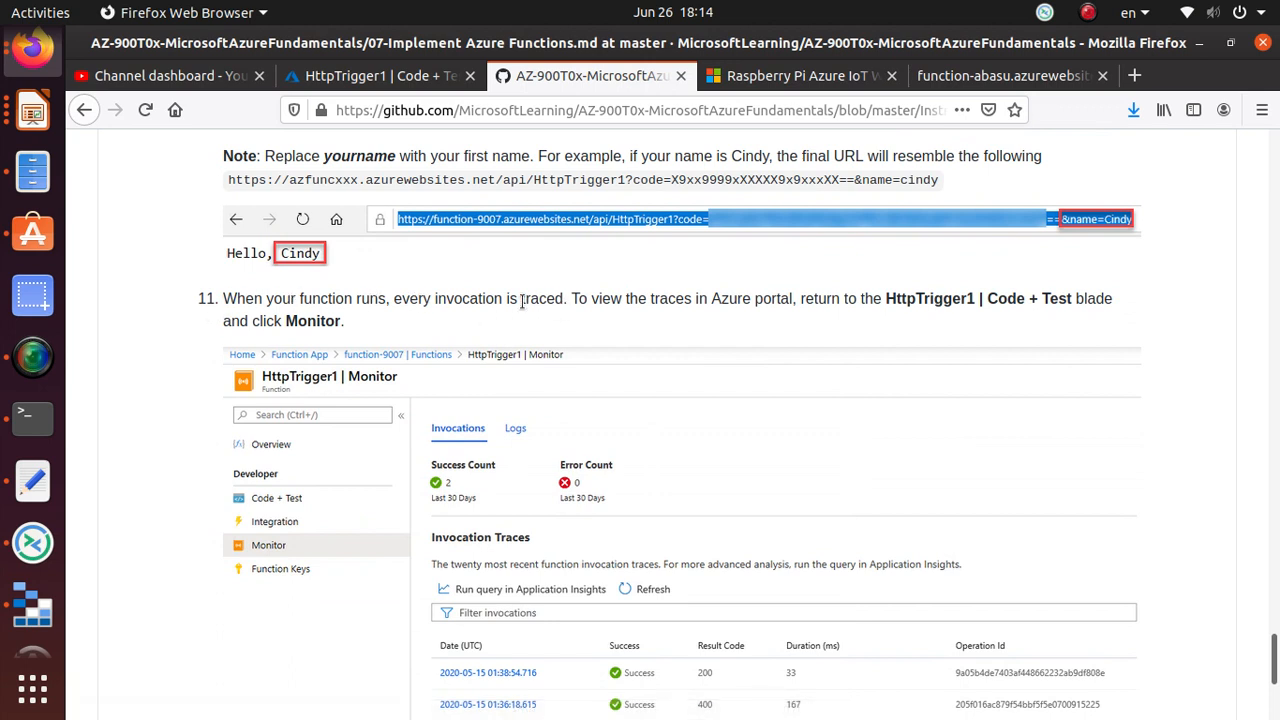
# Step: Highlight step 11 on invocation tracing, then return to HttpTrigger1's Code + Test page
pyautogui.moveTo(222, 298); pyautogui.dragTo(562, 298)
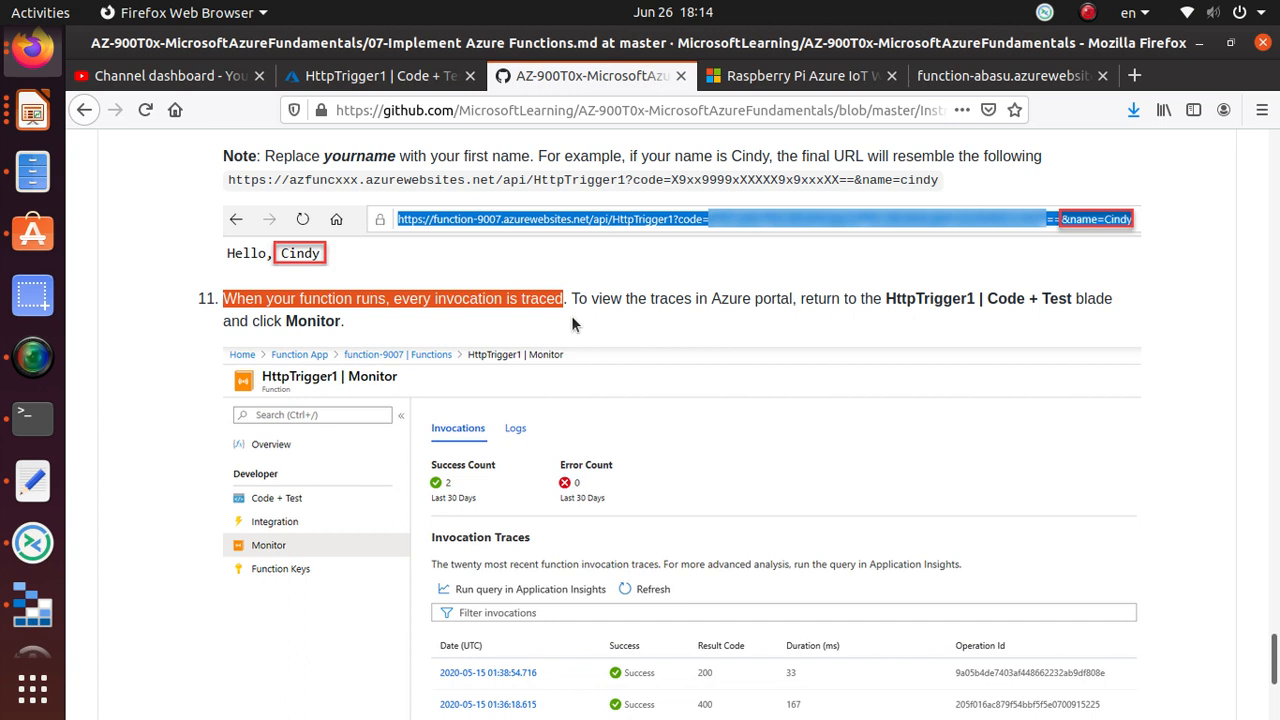
pyautogui.moveTo(744, 332)
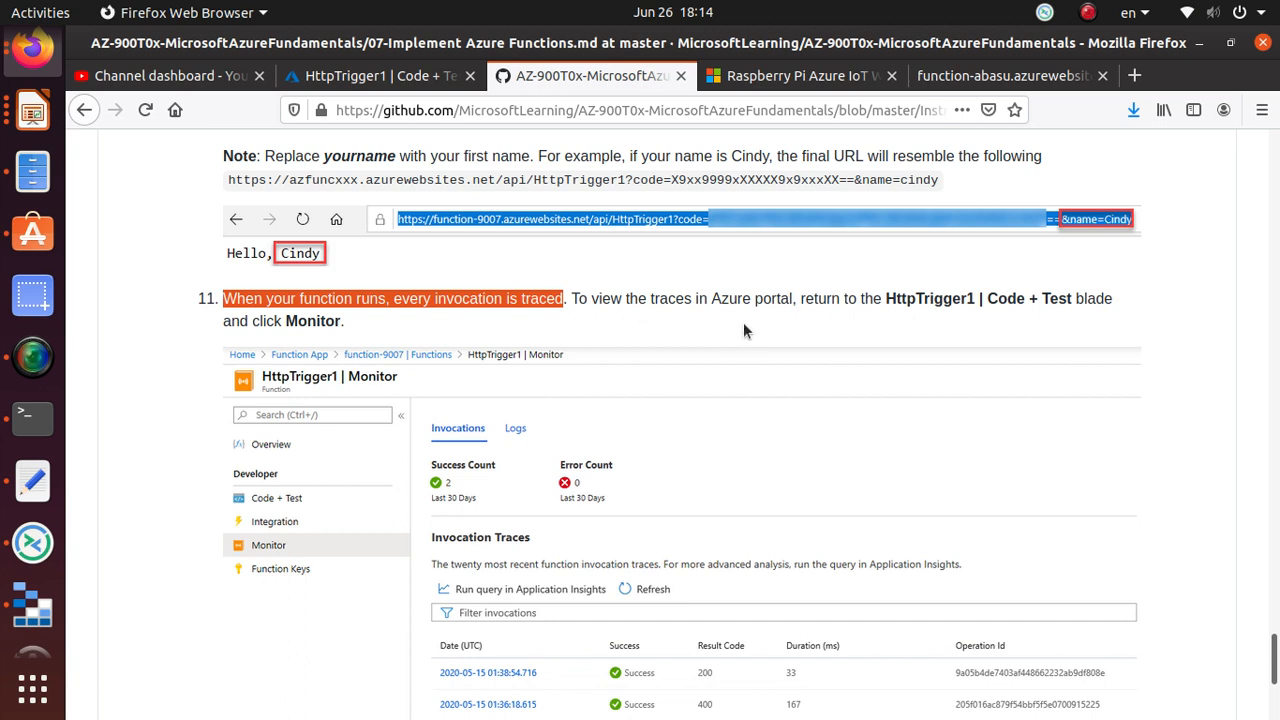
pyautogui.moveTo(980, 320)
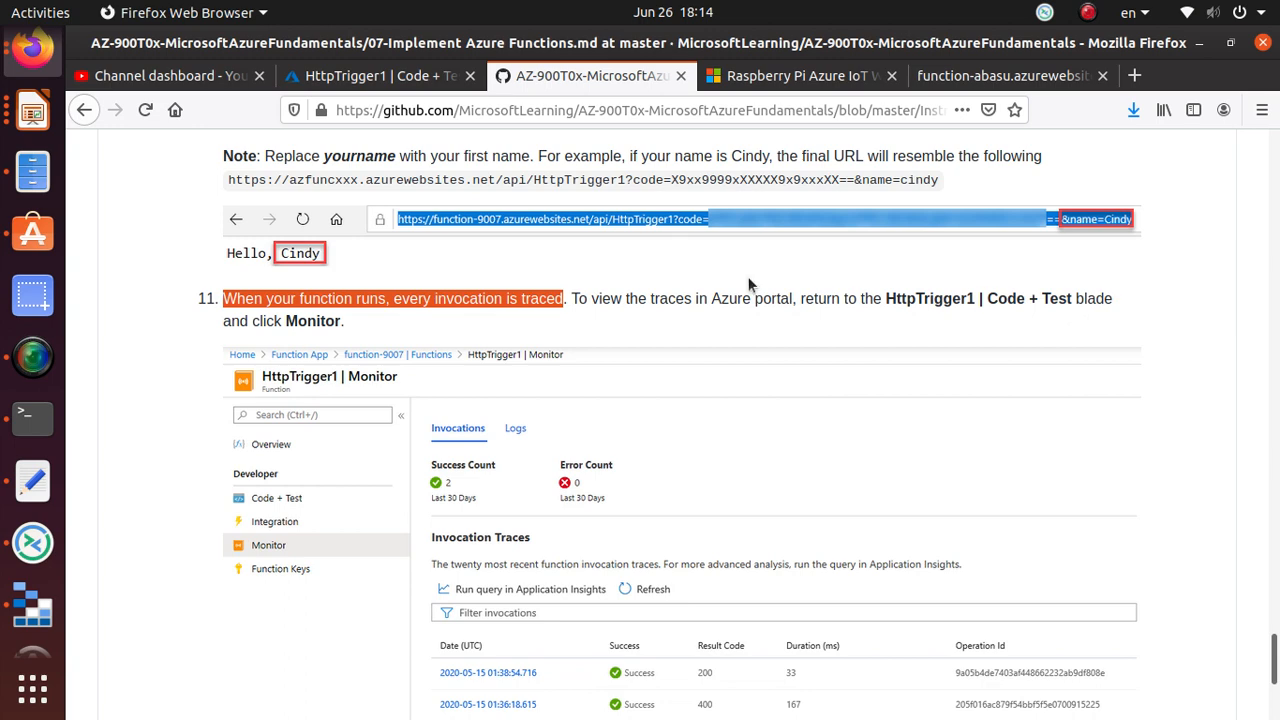
pyautogui.click(376, 76)
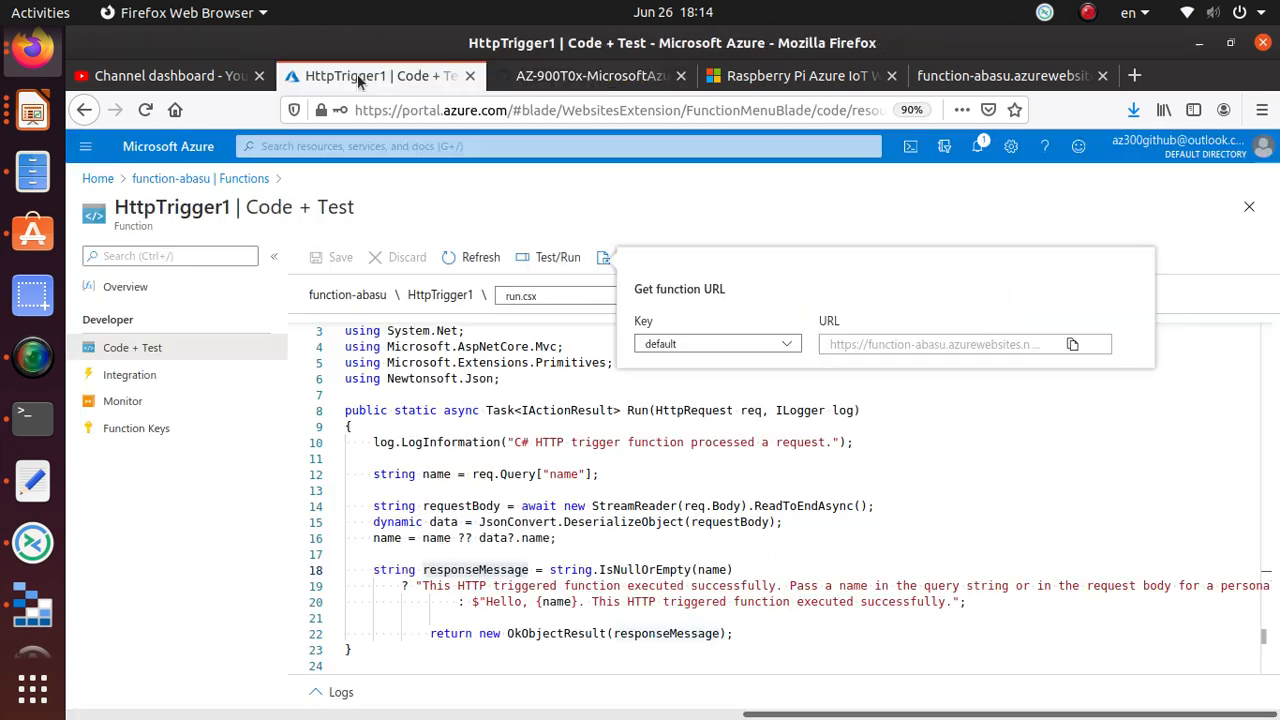
# Step: Open HttpTrigger1's Monitor page and its Logs stream, then check the lab instructions
pyautogui.click(124, 400)
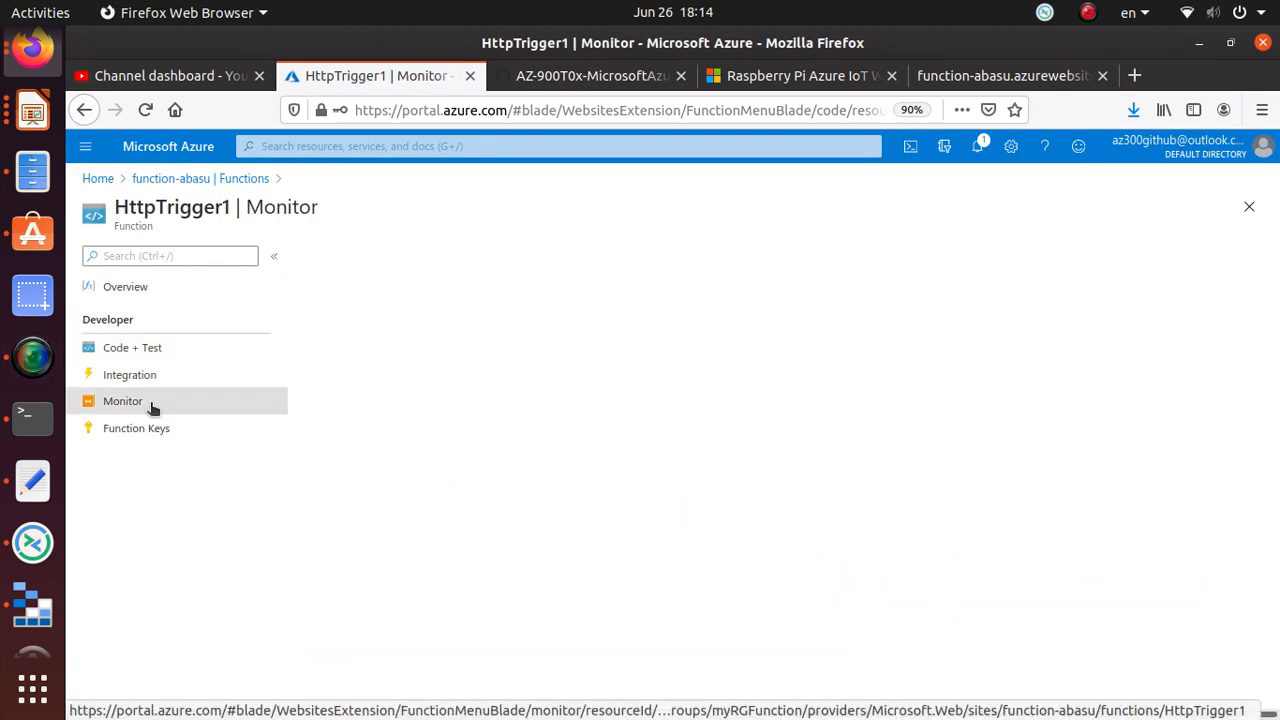
pyautogui.click(122, 400)
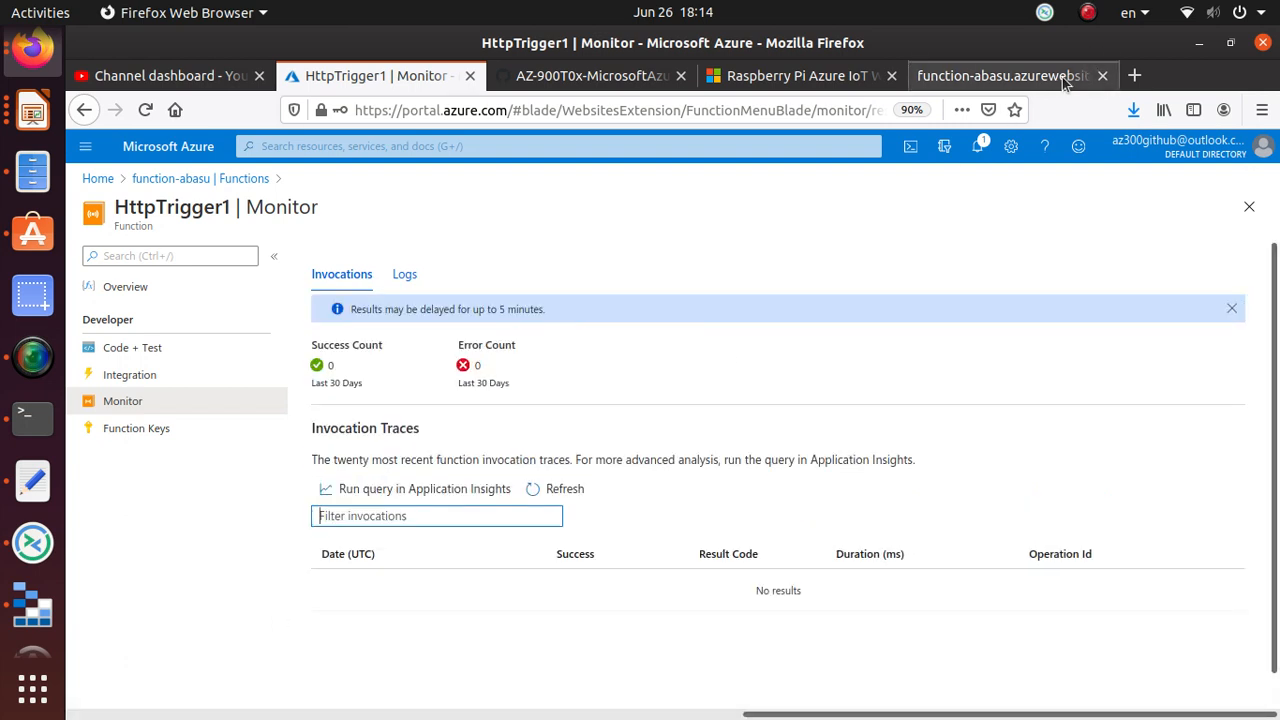
pyautogui.moveTo(528, 708)
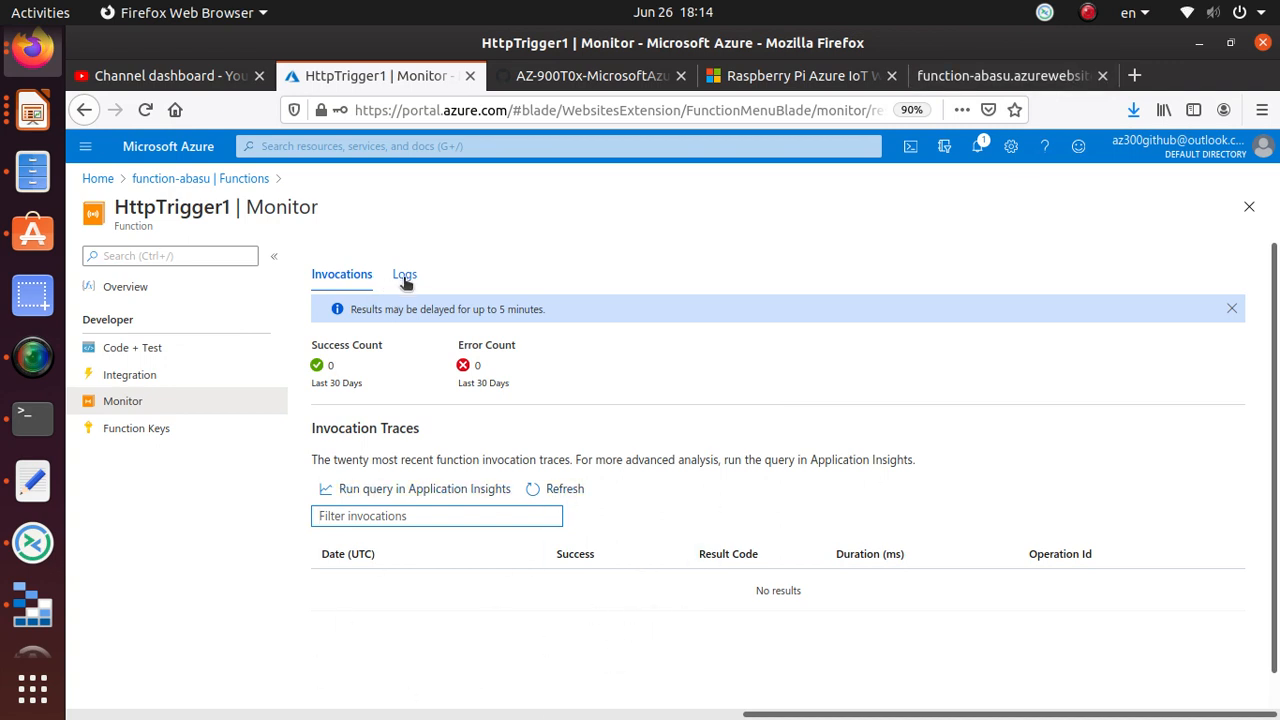
pyautogui.click(404, 274)
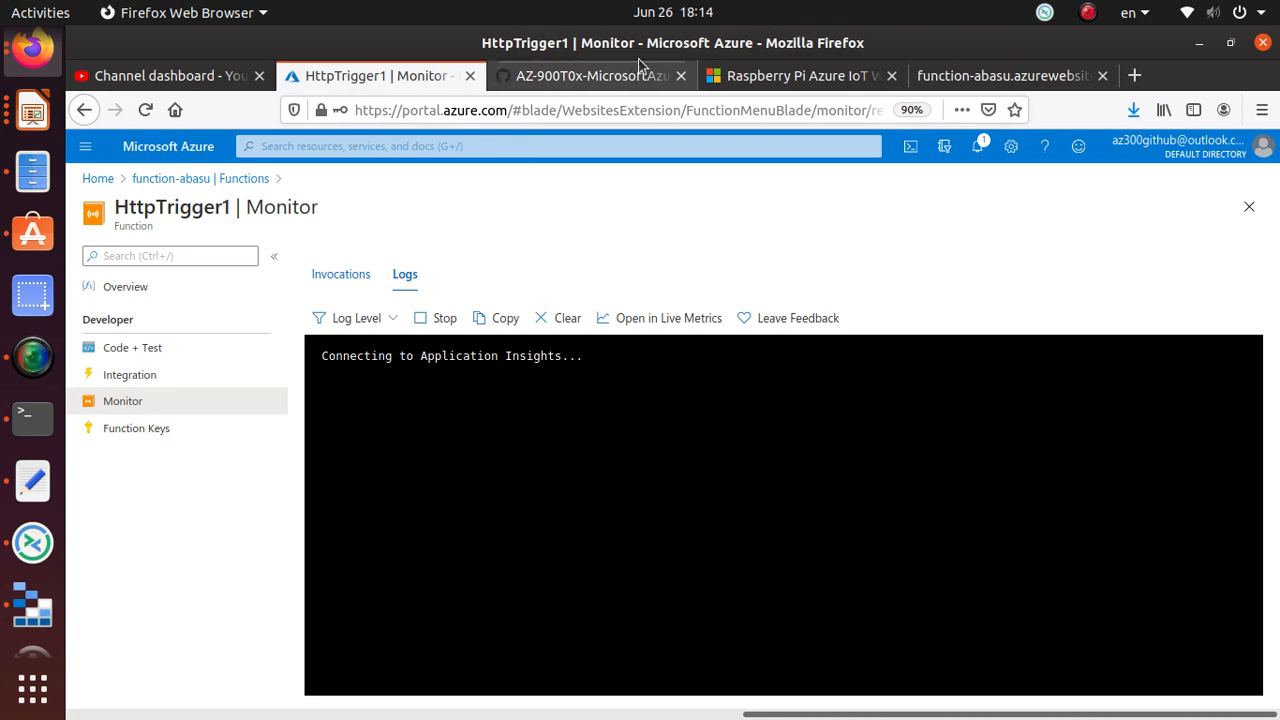
pyautogui.click(588, 76)
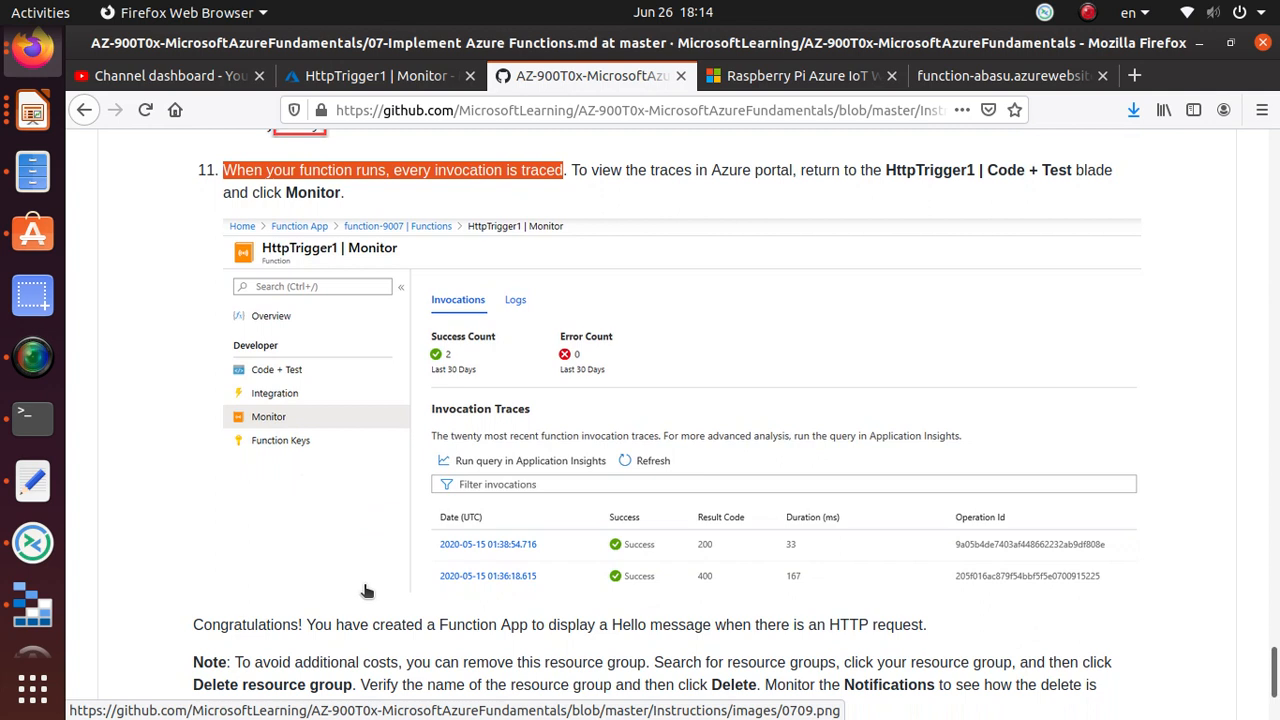
pyautogui.scroll(-3)
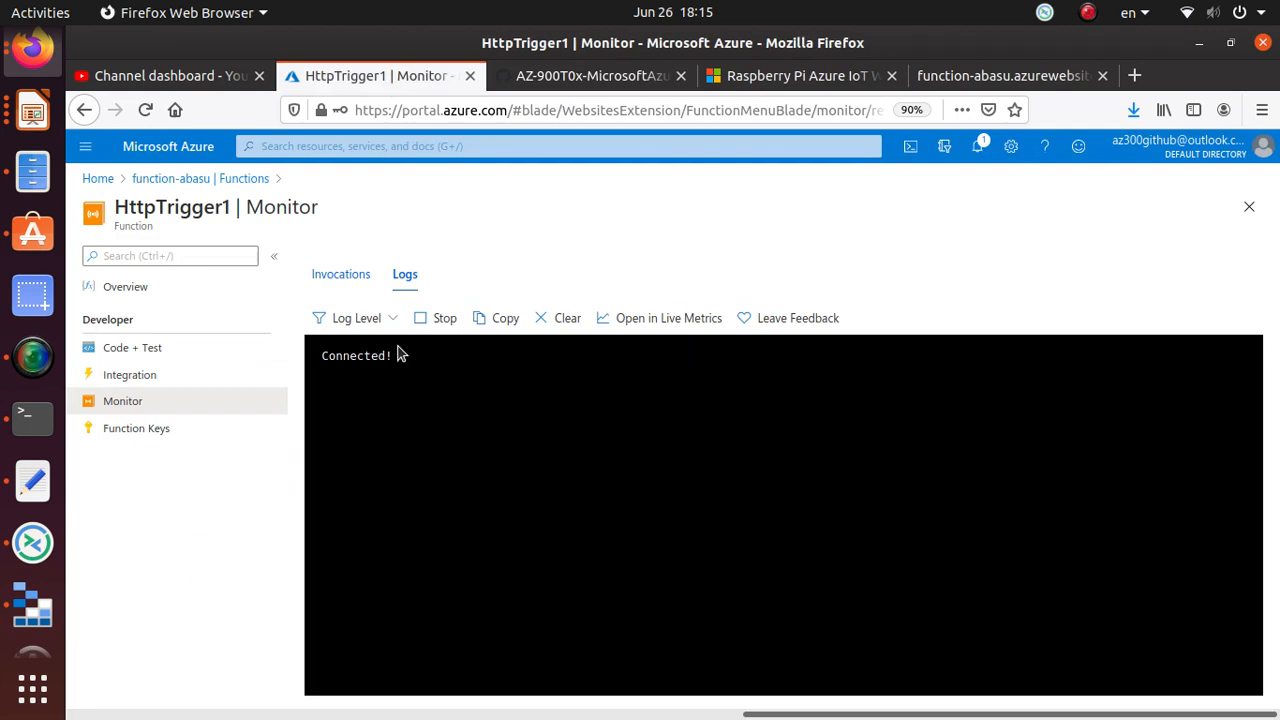
# Step: Return to Invocations, revisit the function URL tab, reload Monitor (still no traces), and close Firefox
pyautogui.click(340, 274)
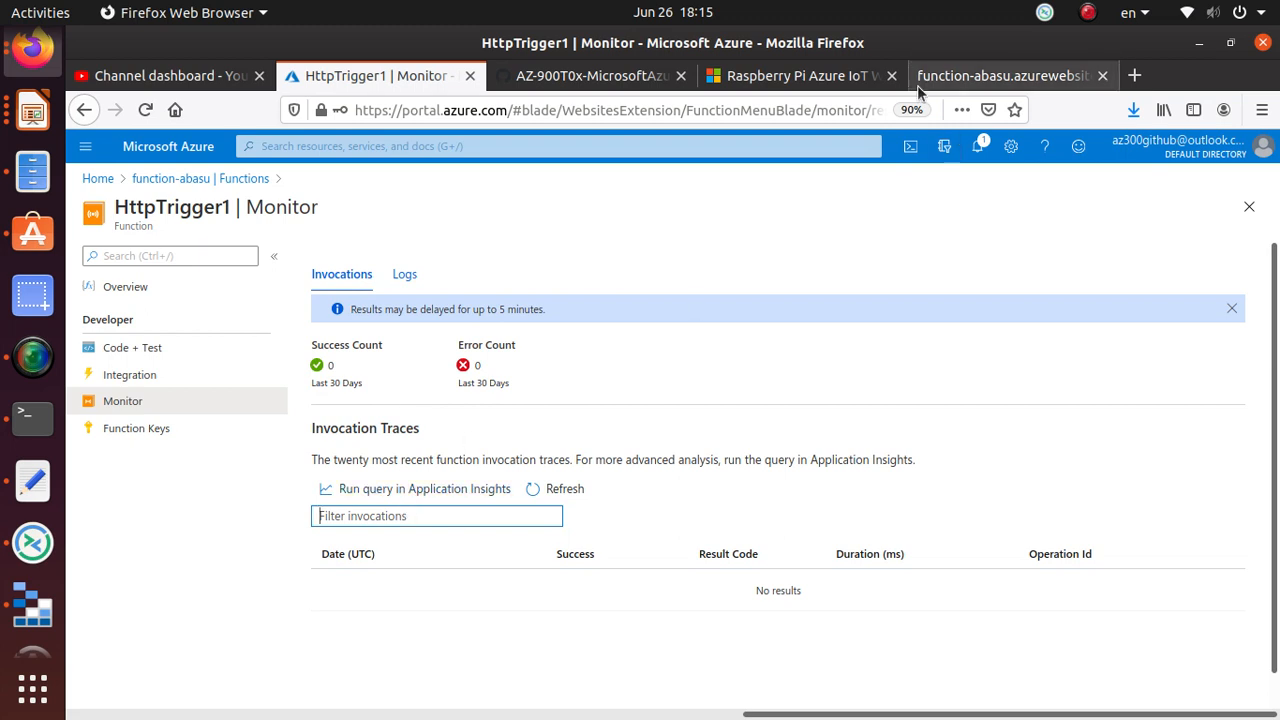
pyautogui.click(1000, 76)
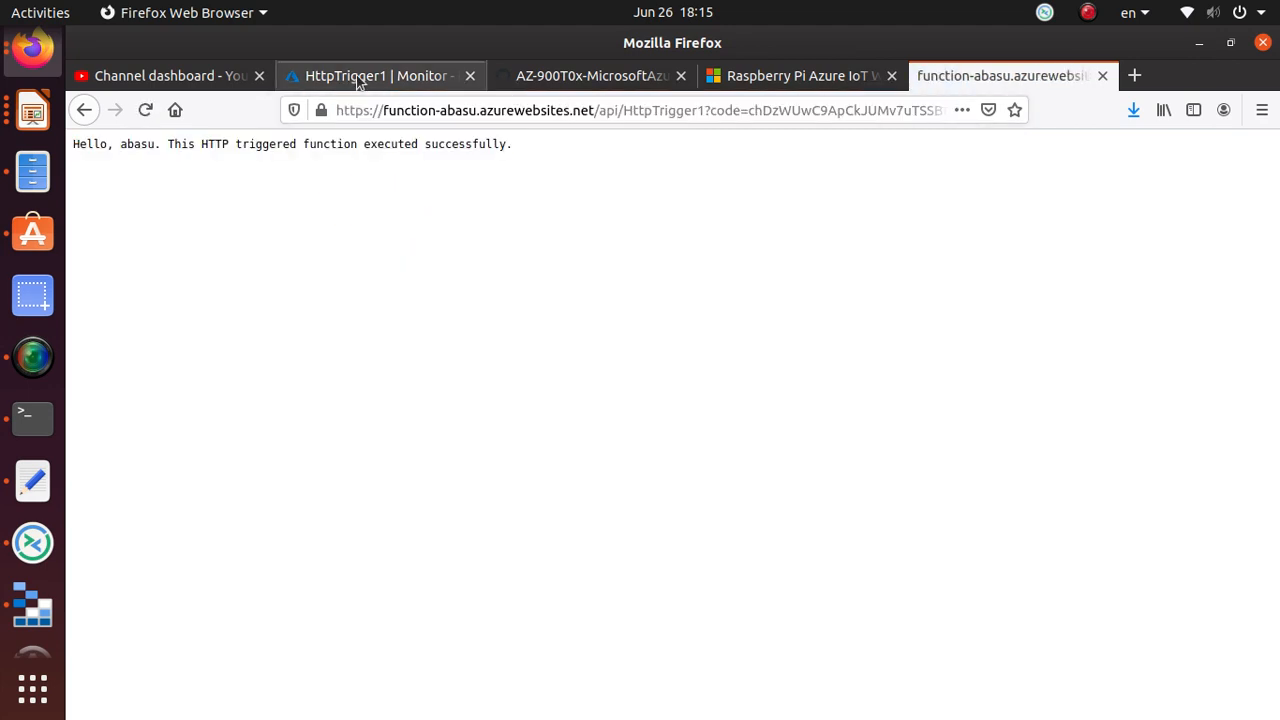
pyautogui.click(376, 76)
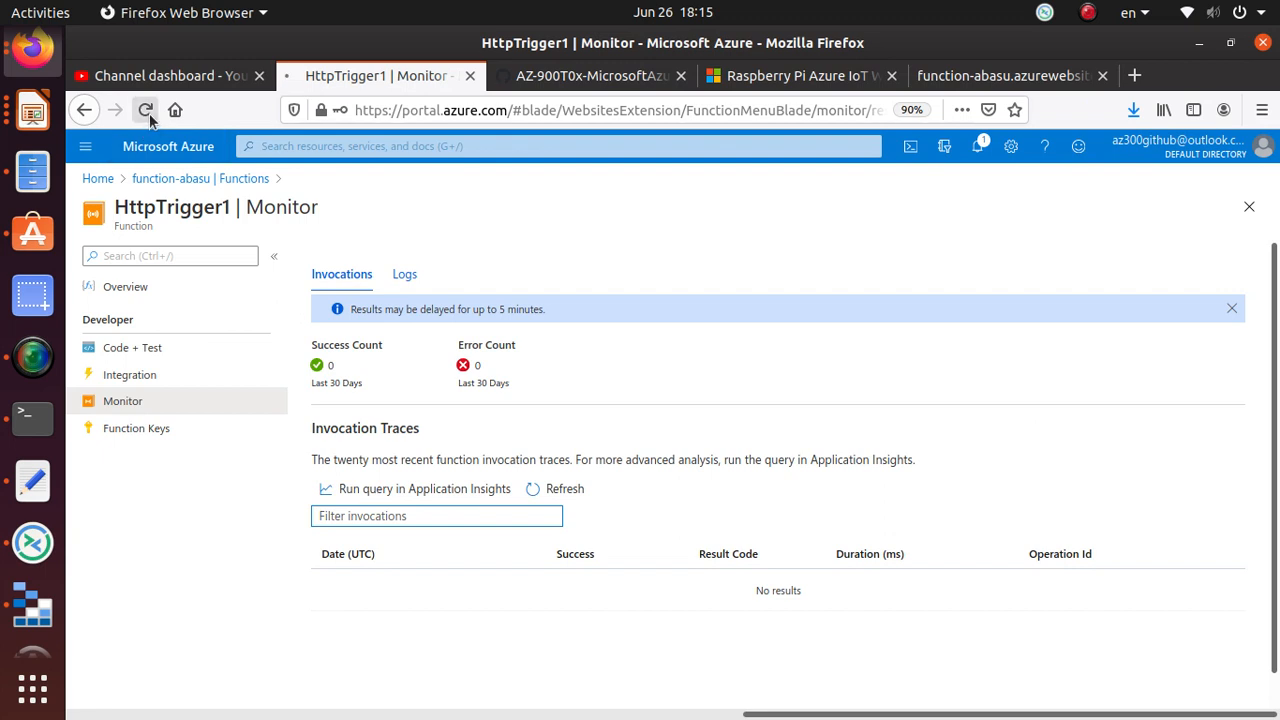
pyautogui.click(144, 110)
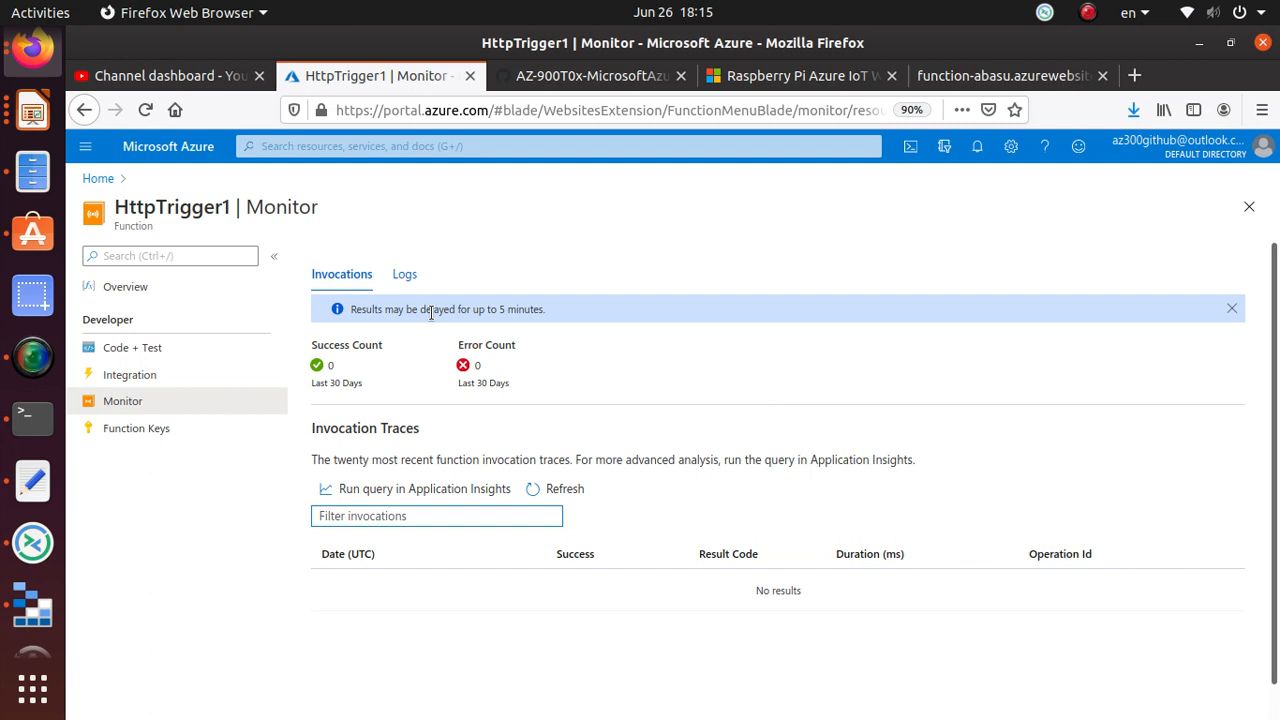
pyautogui.click(132, 348)
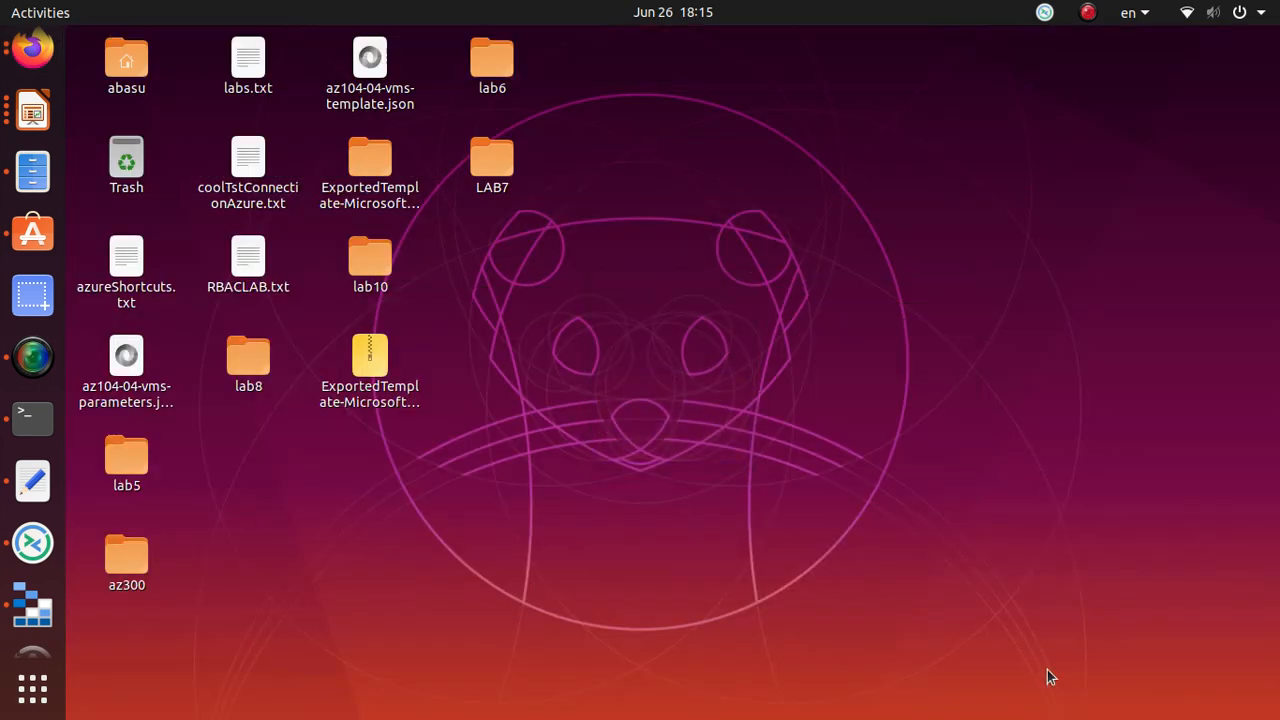
pyautogui.moveTo(32, 56)
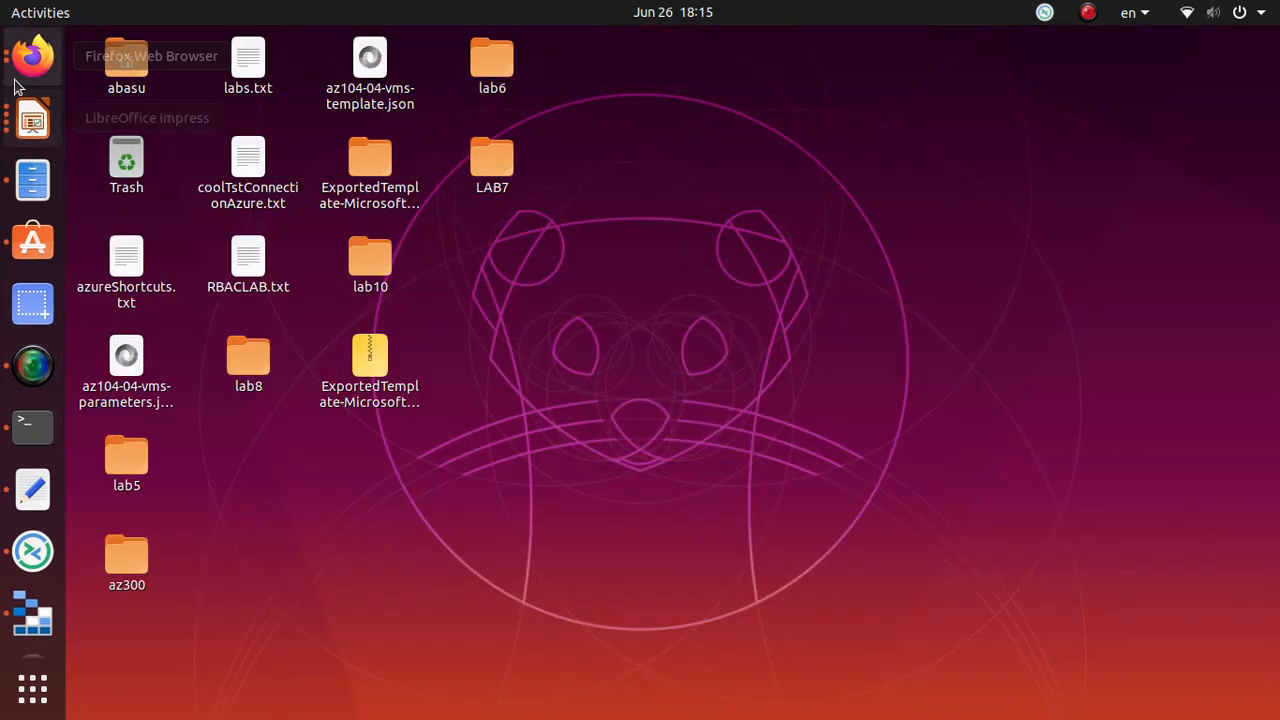
# Step: Relaunch Firefox and reopen HttpTrigger1's Monitor page via Integration, still empty, then view the lab's expected traces
pyautogui.click(32, 56)
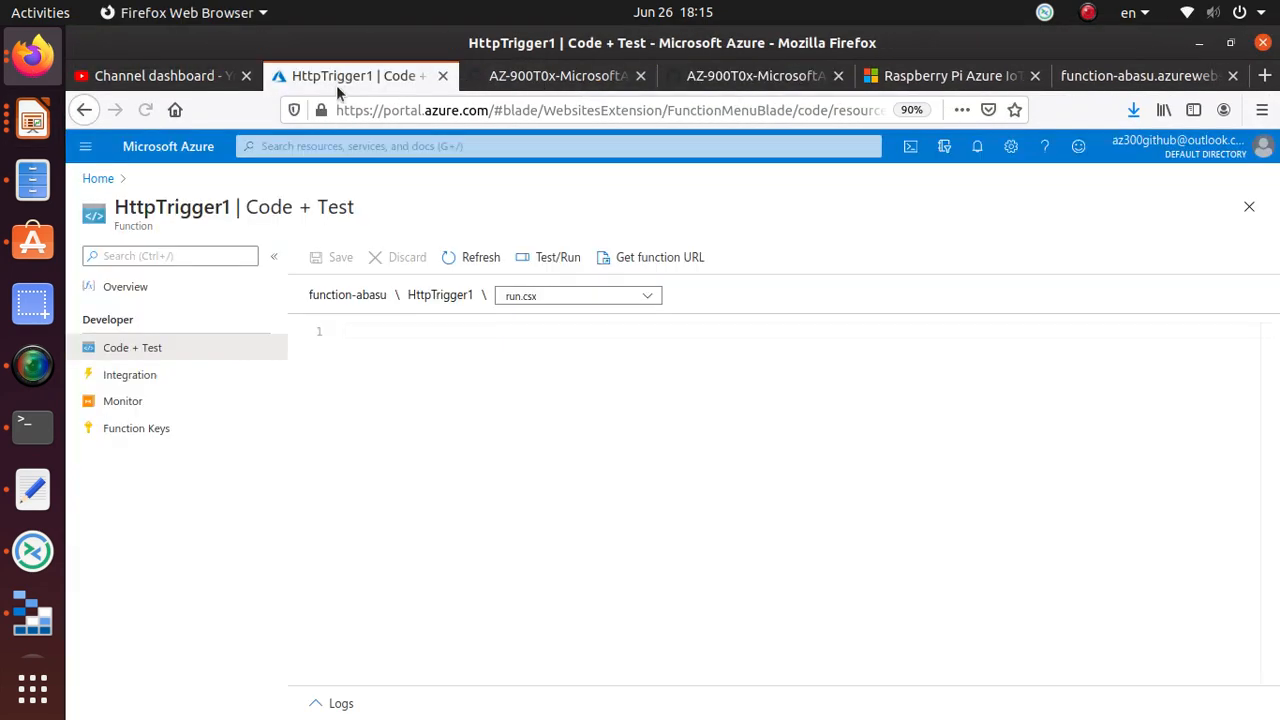
pyautogui.click(480, 256)
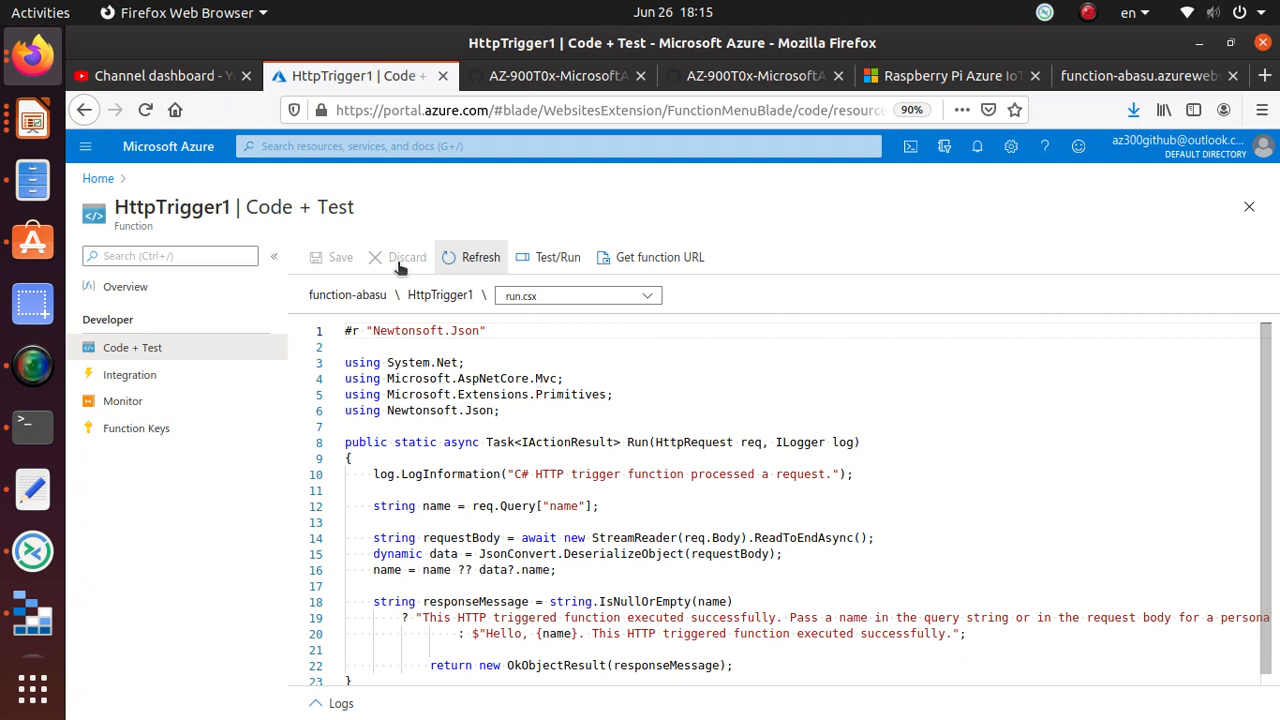
pyautogui.click(128, 374)
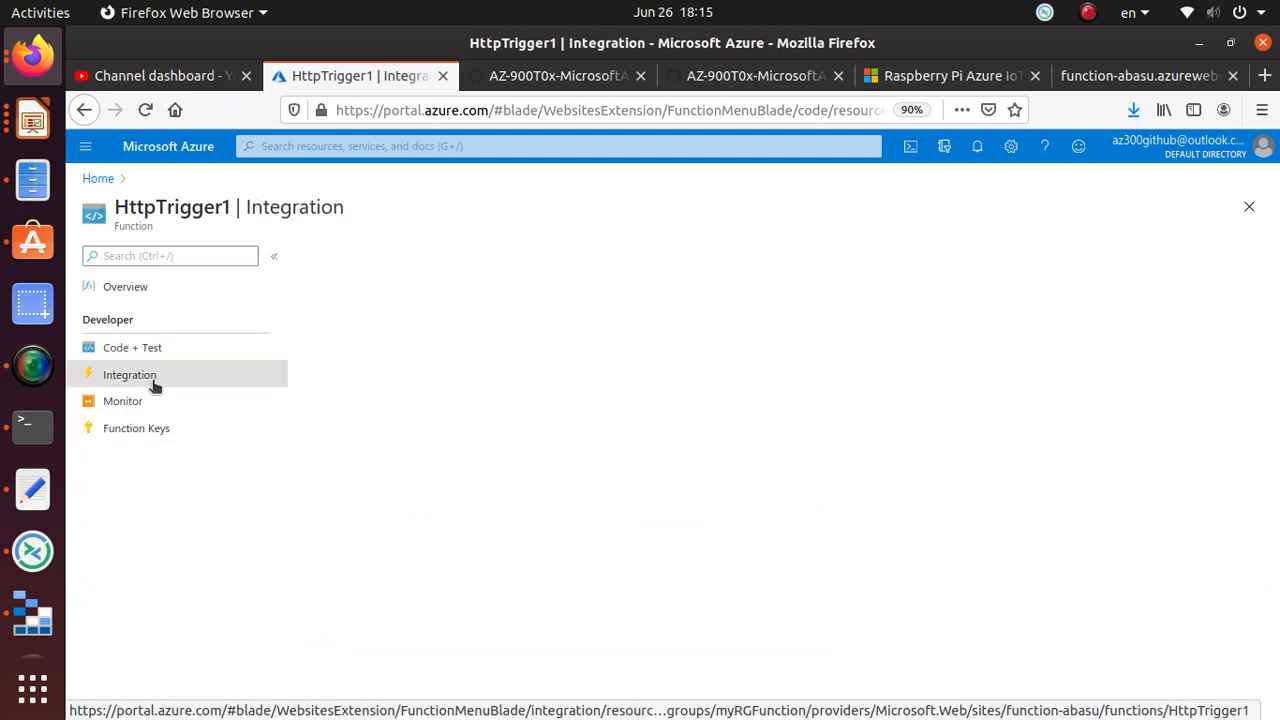
pyautogui.click(124, 400)
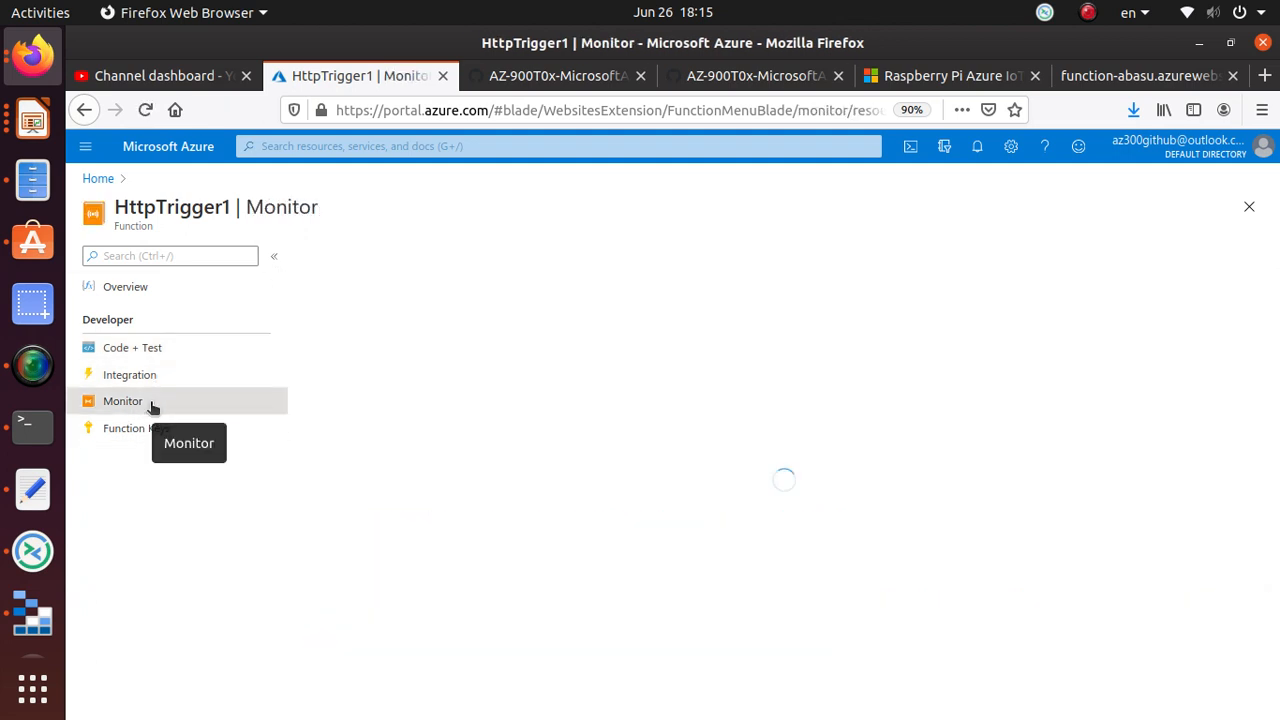
pyautogui.click(122, 400)
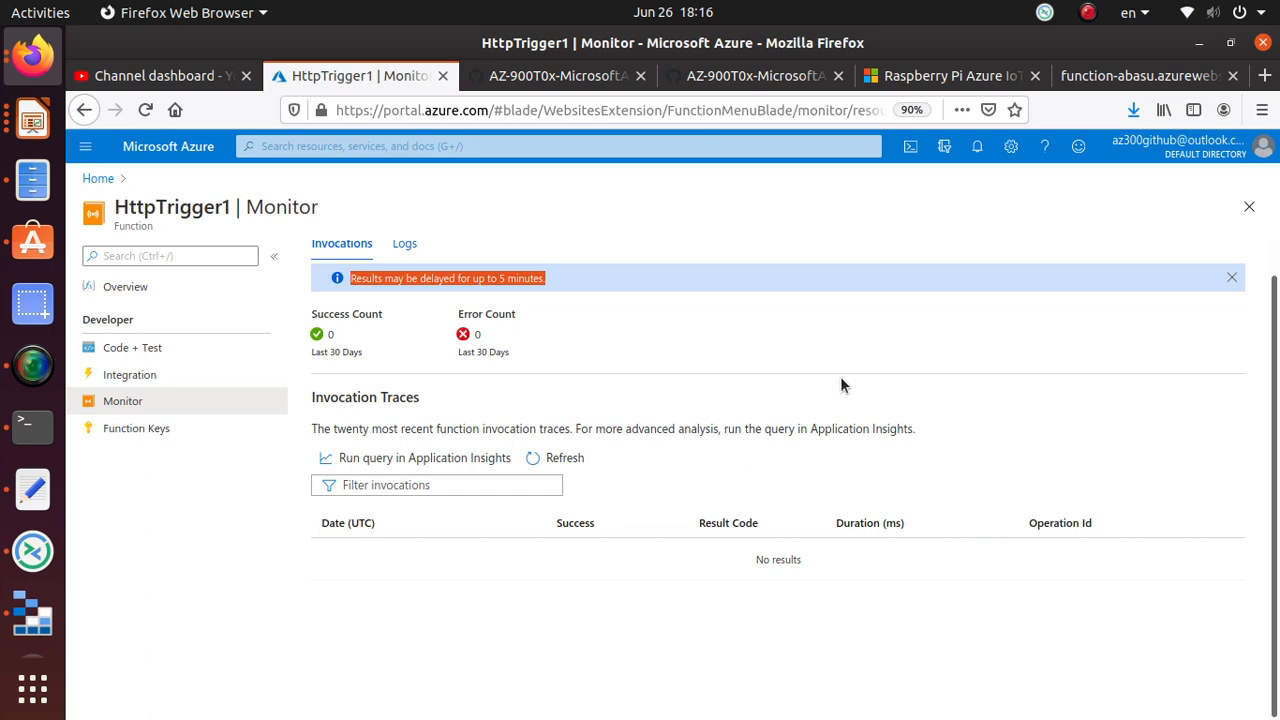
pyautogui.moveTo(240, 612)
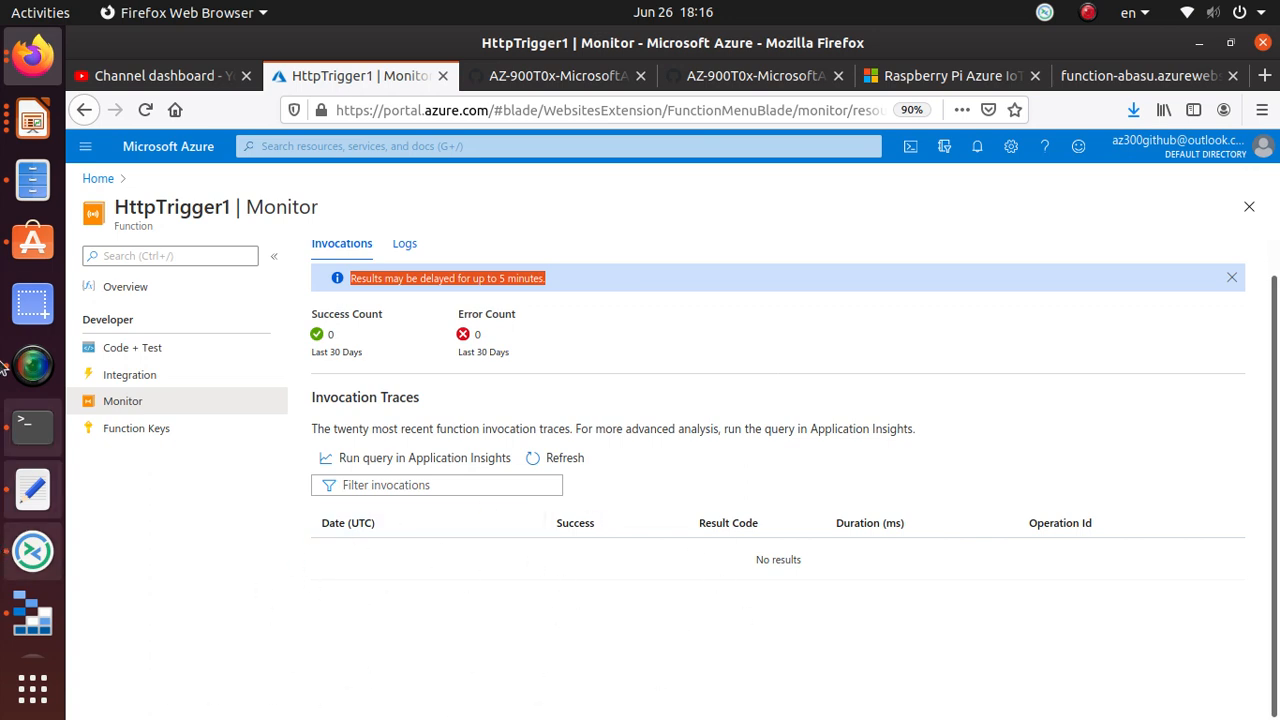
pyautogui.click(556, 76)
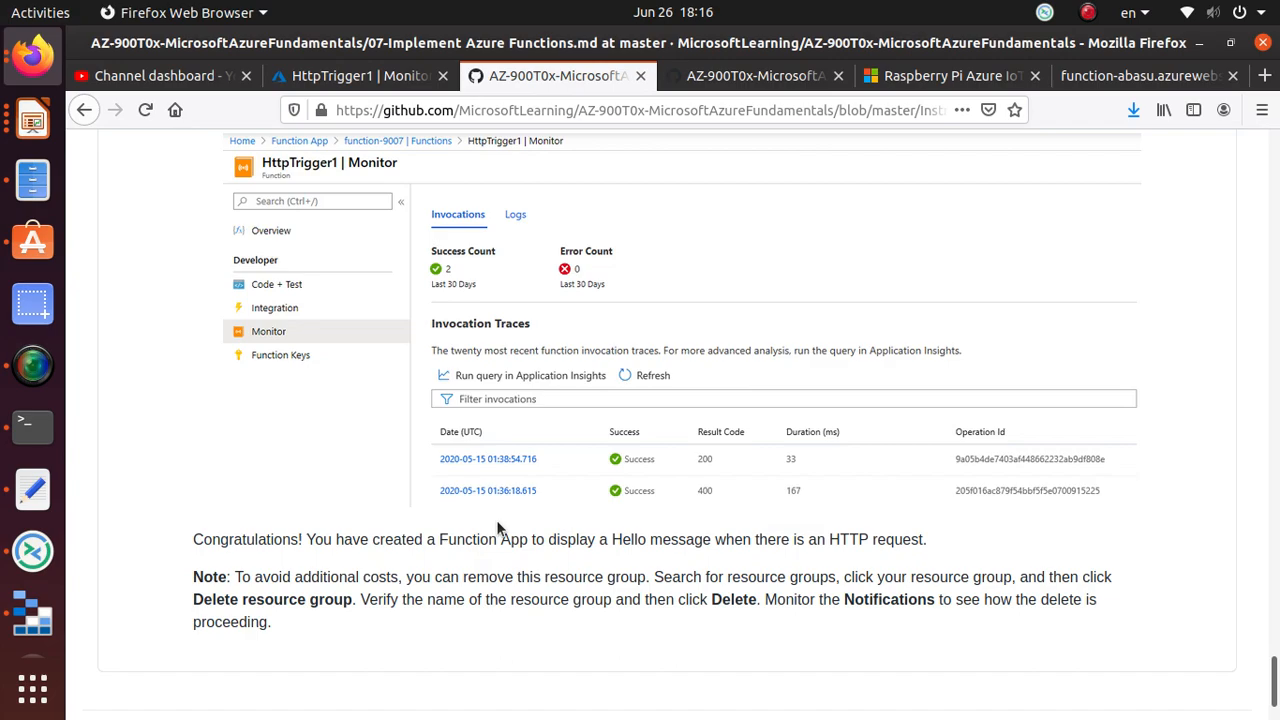
pyautogui.moveTo(508, 512)
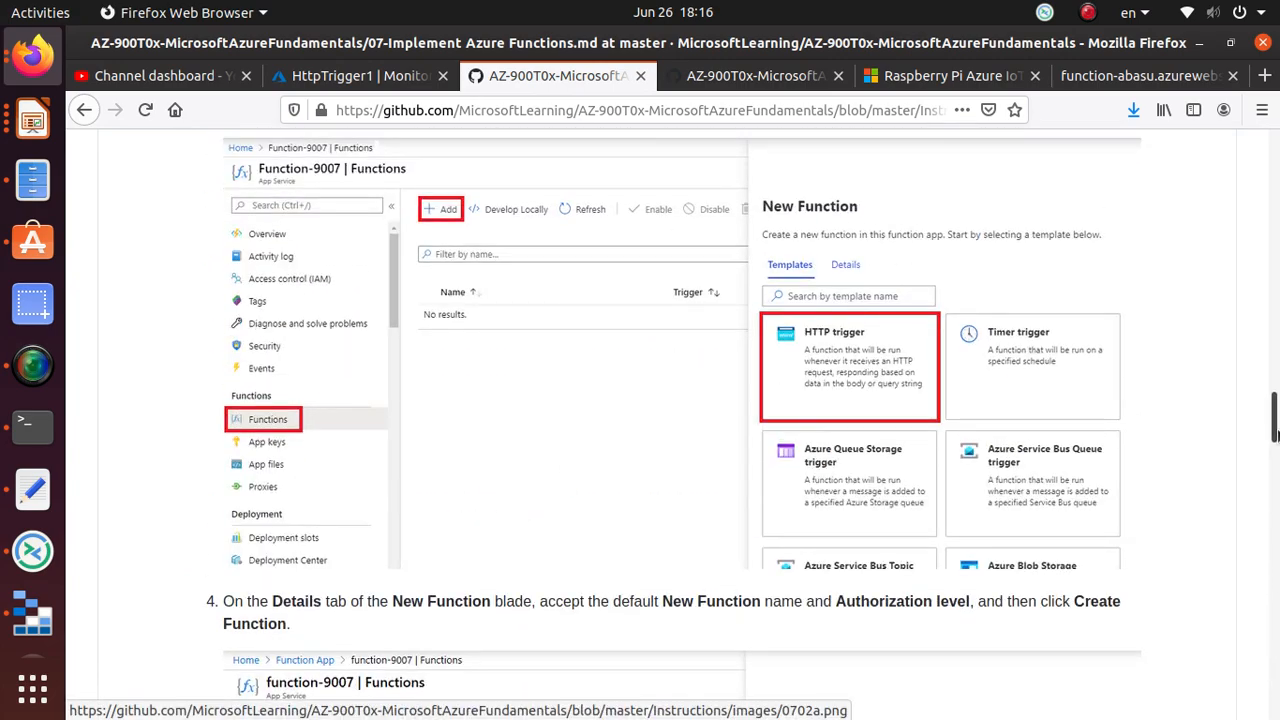
# Step: Scroll the GitHub lab through Task 2 down to step 11's screenshot of two successful invocation traces
pyautogui.scroll(3)
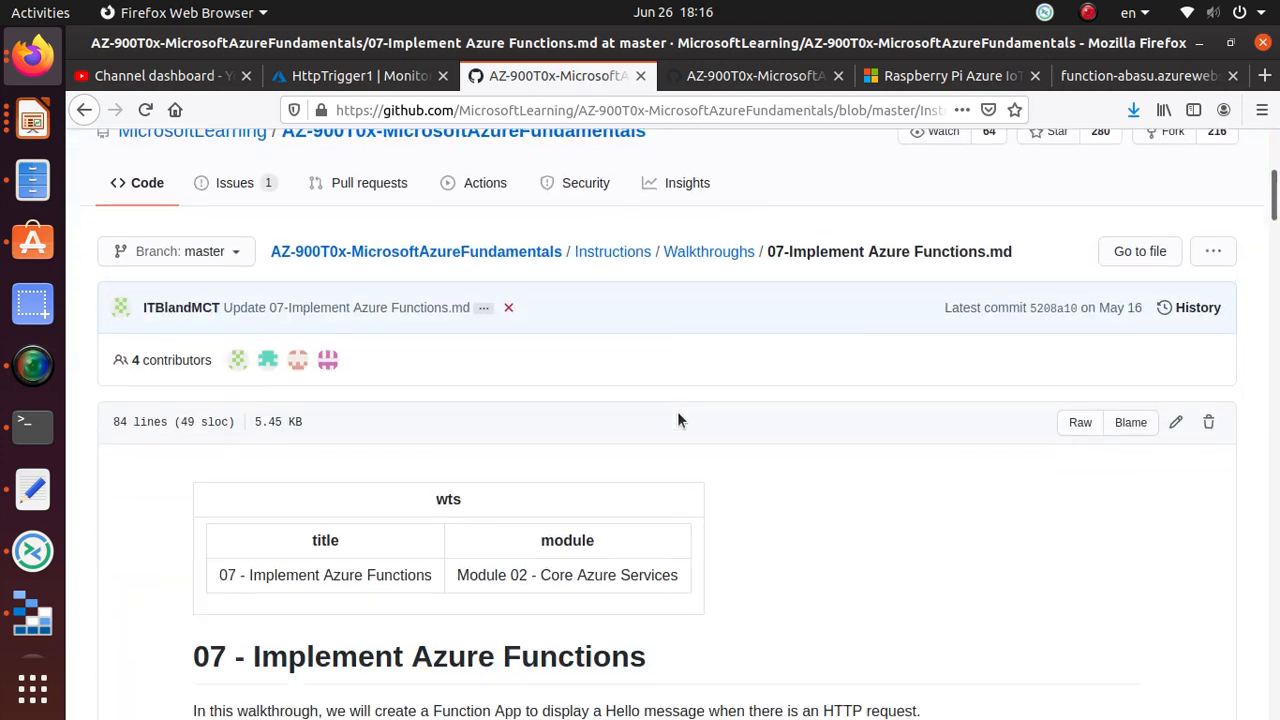
pyautogui.scroll(-3)
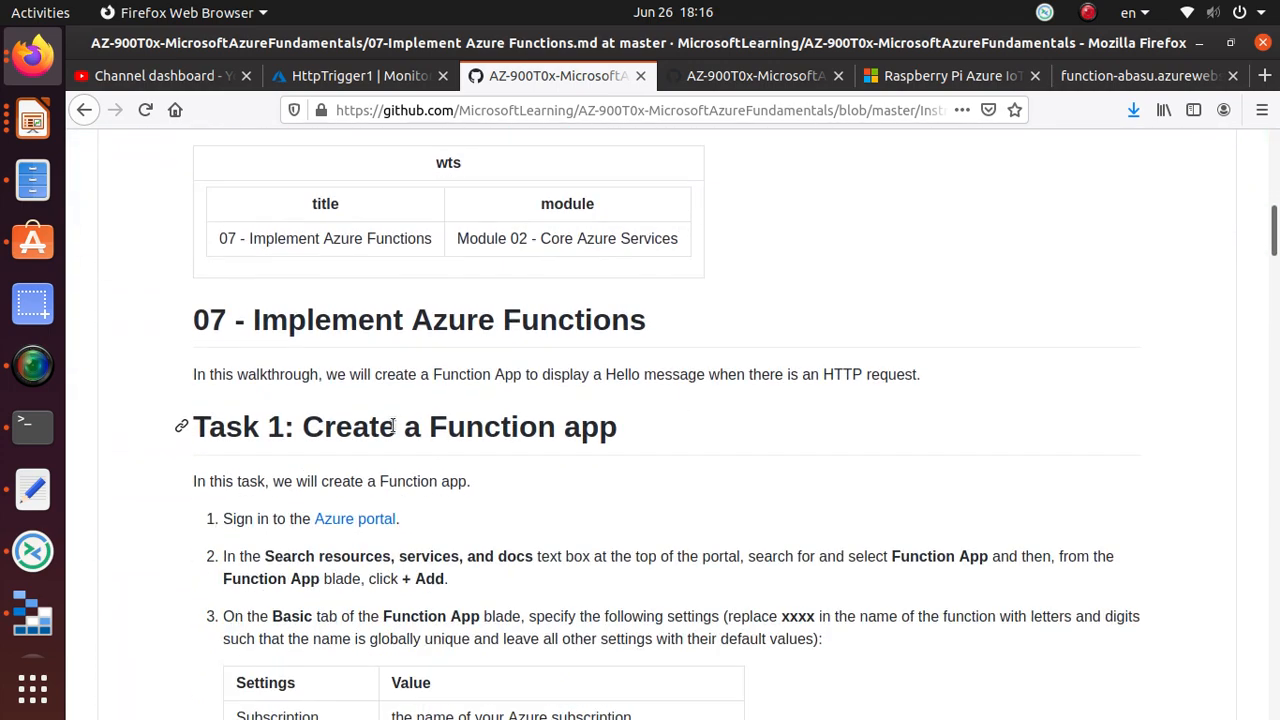
pyautogui.scroll(-3)
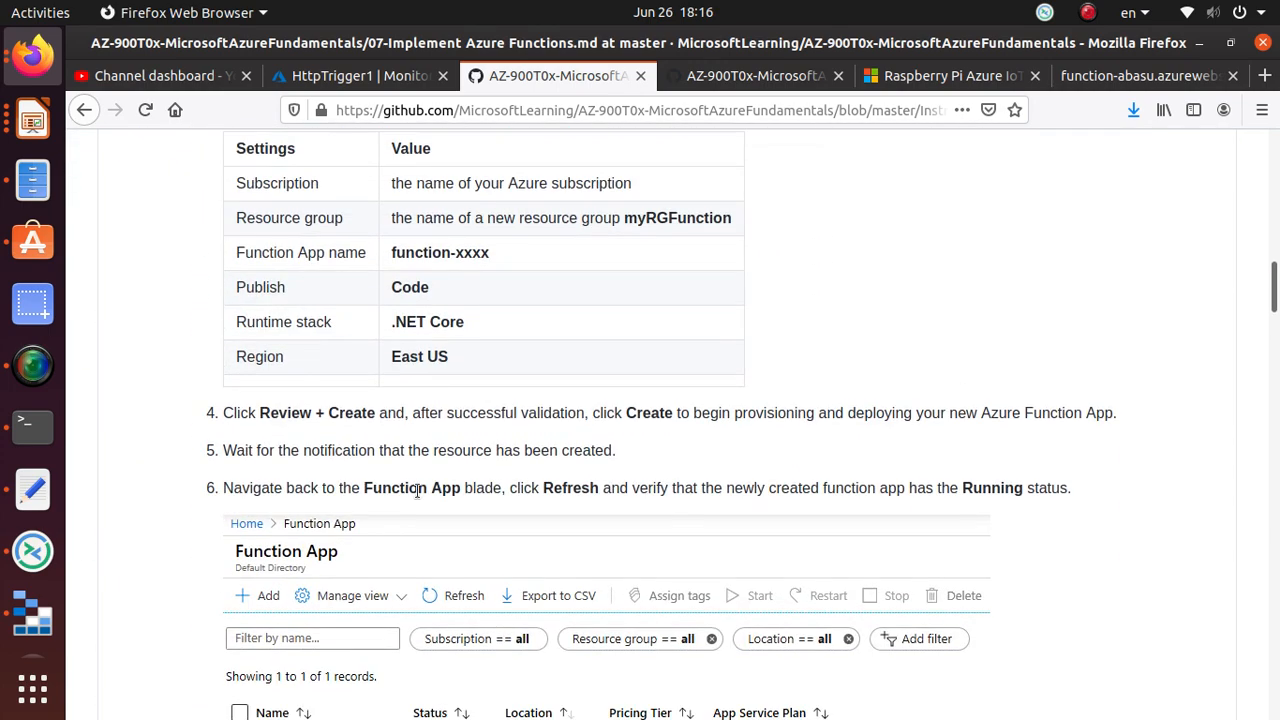
pyautogui.scroll(-3)
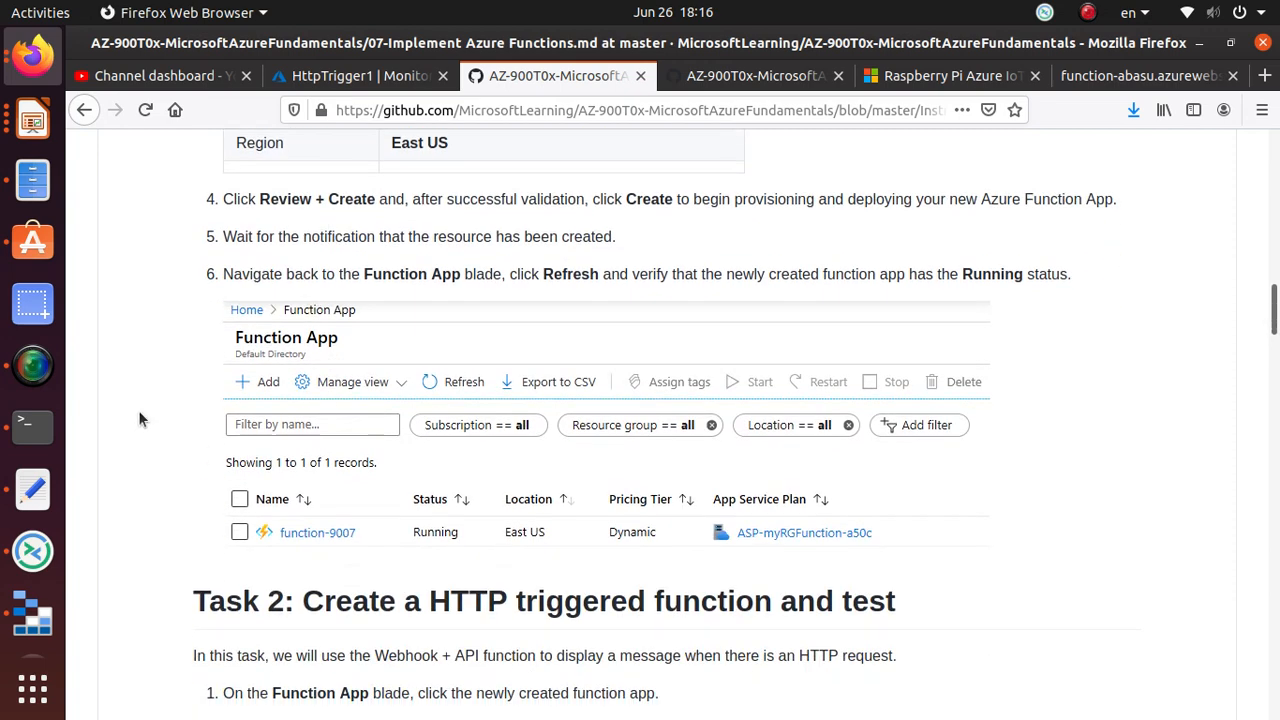
pyautogui.moveTo(358, 548)
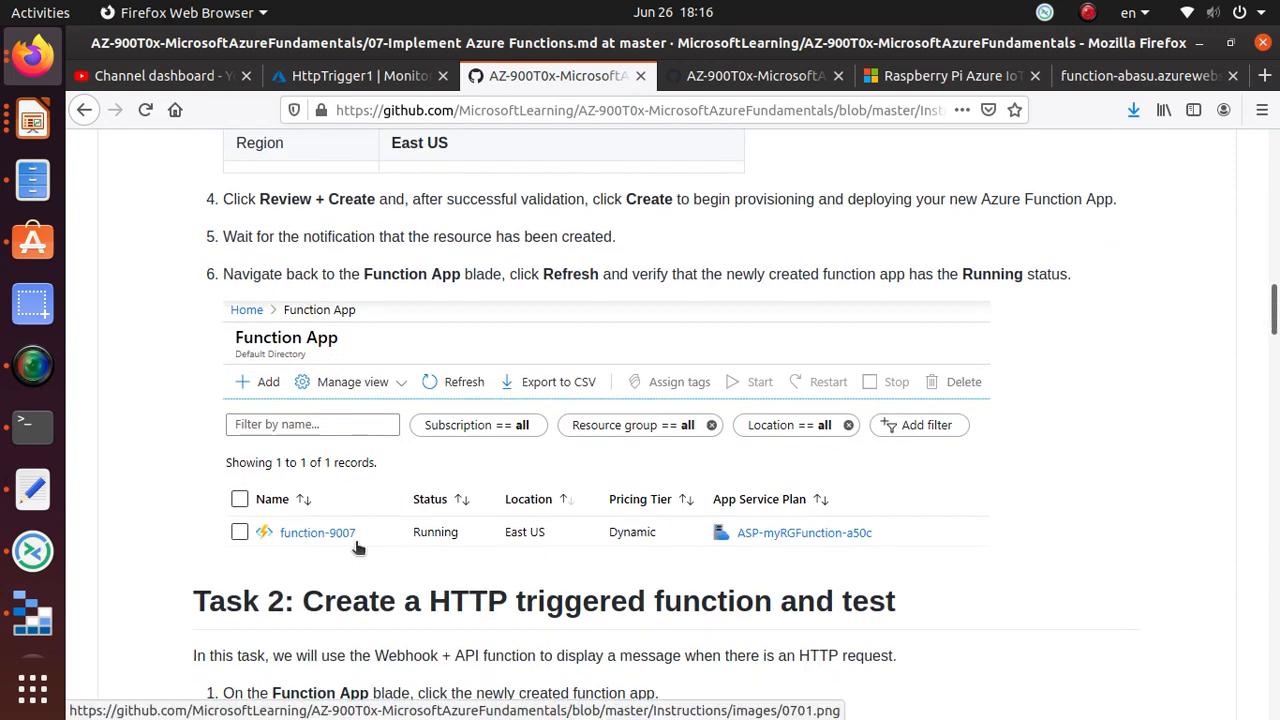
pyautogui.scroll(-3)
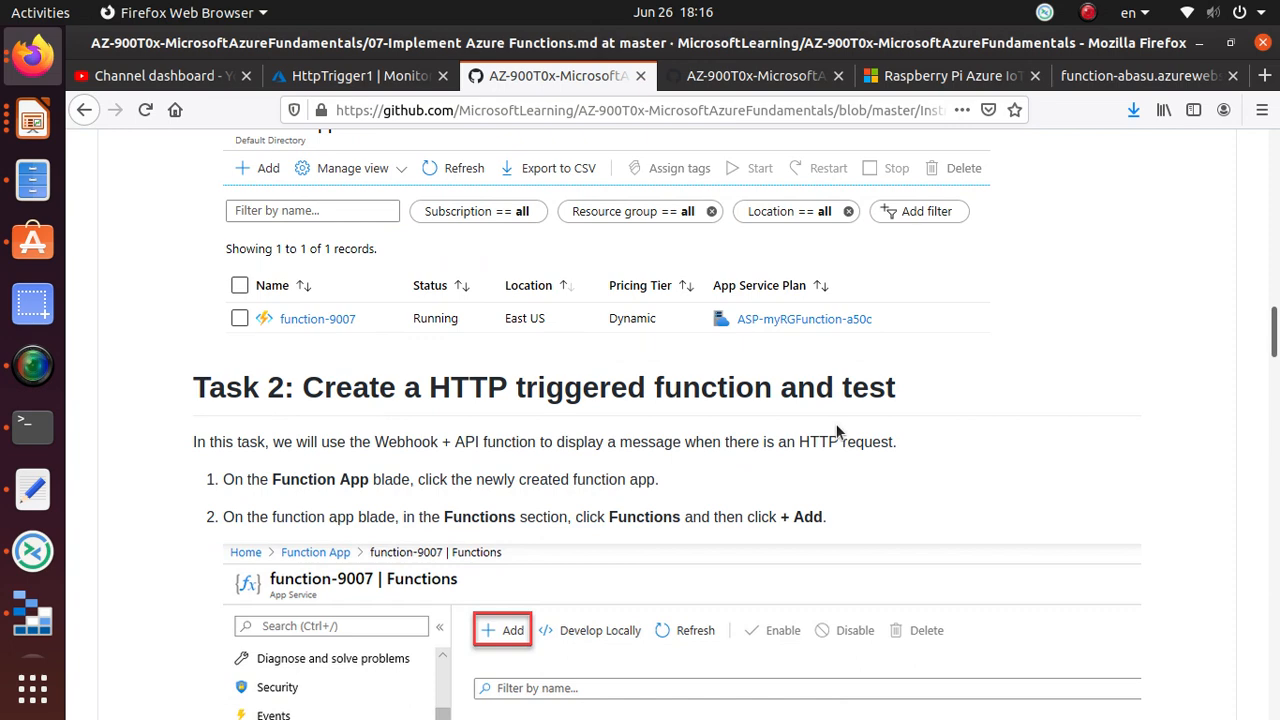
pyautogui.scroll(-3)
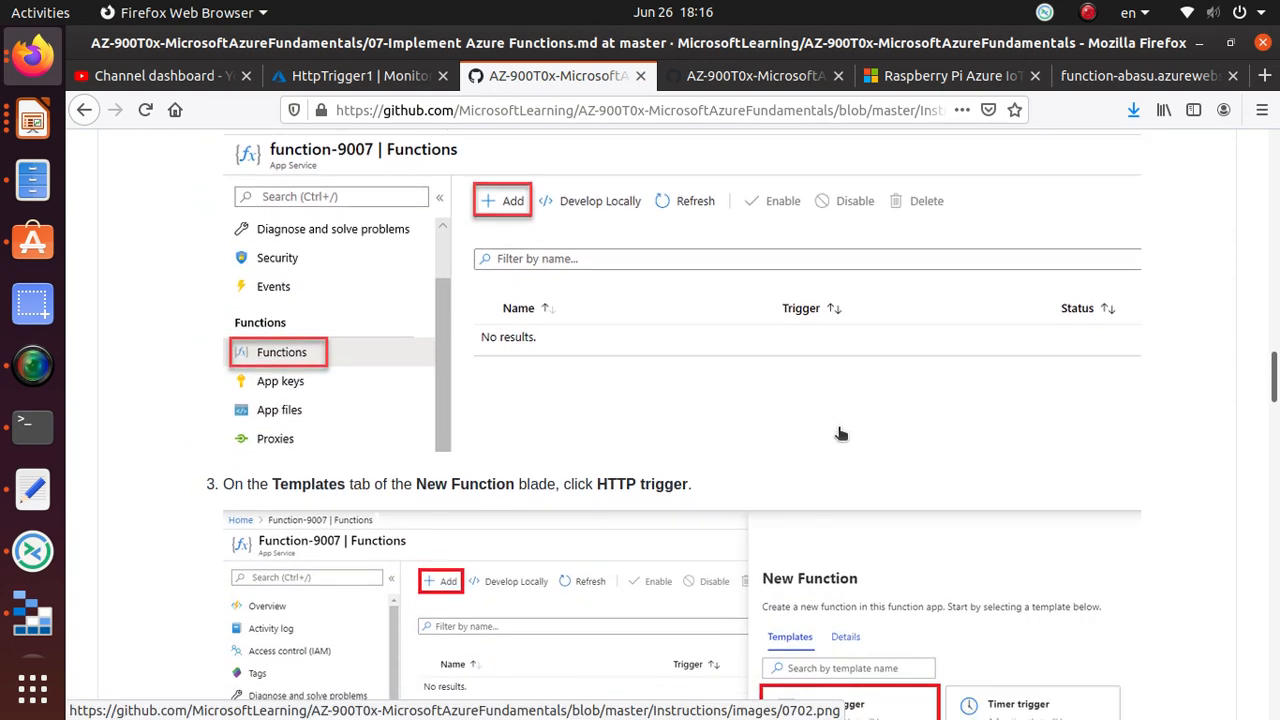
pyautogui.scroll(-3)
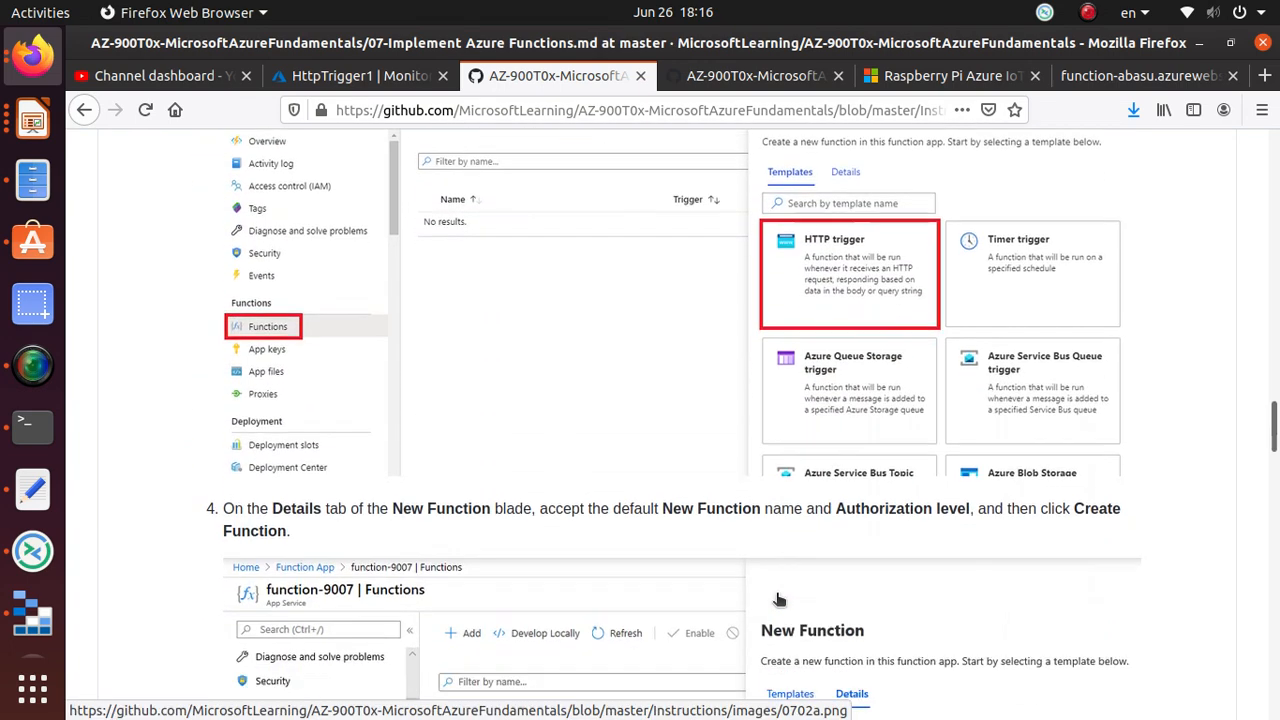
pyautogui.scroll(-3)
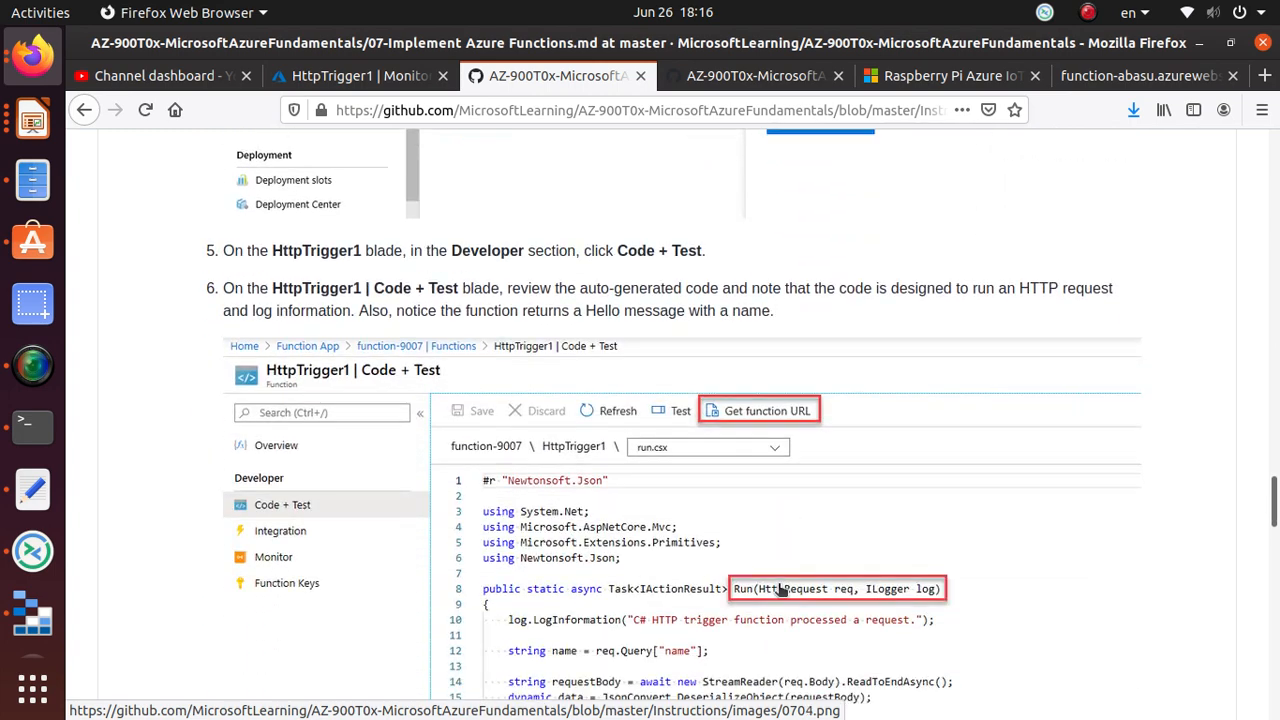
pyautogui.scroll(-3)
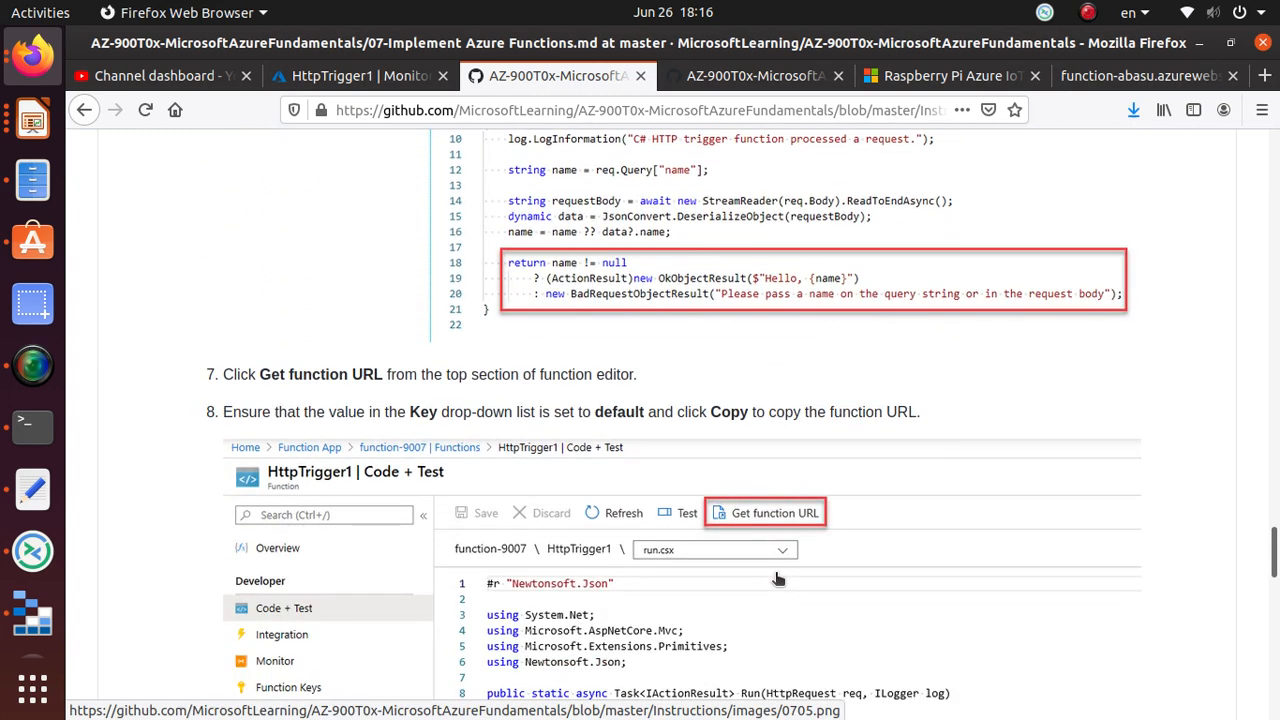
pyautogui.scroll(-3)
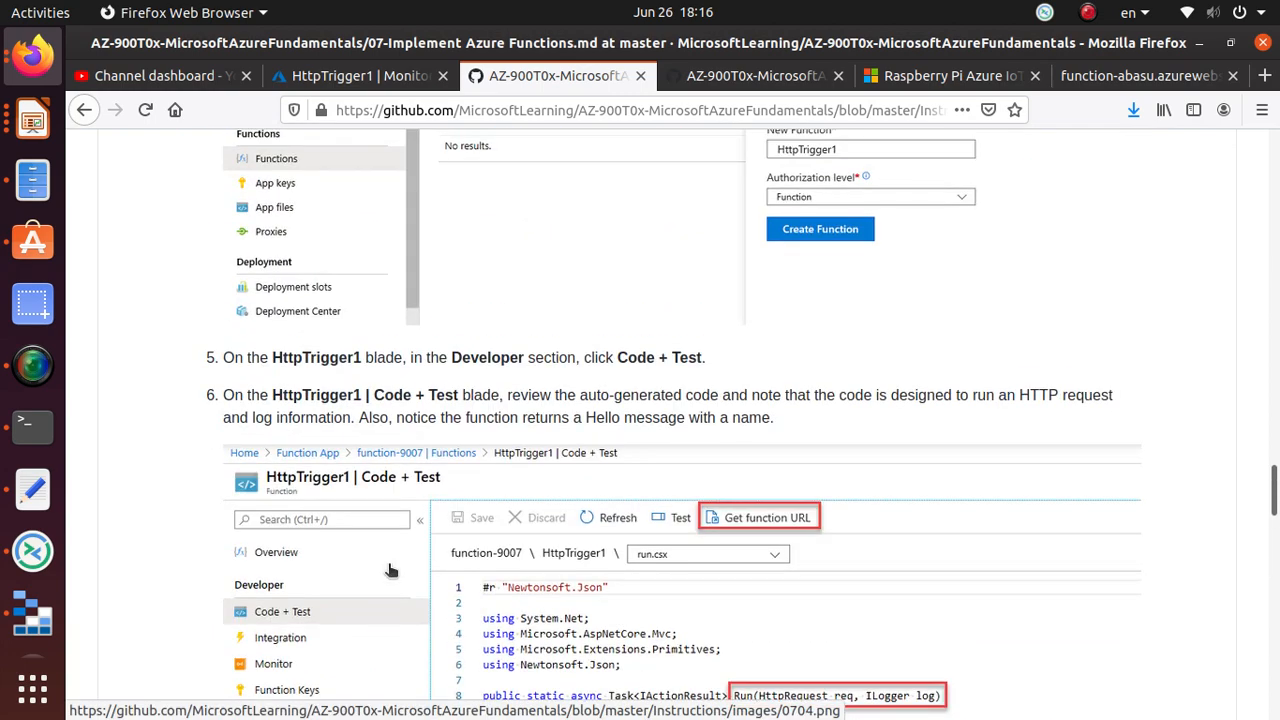
pyautogui.scroll(-3)
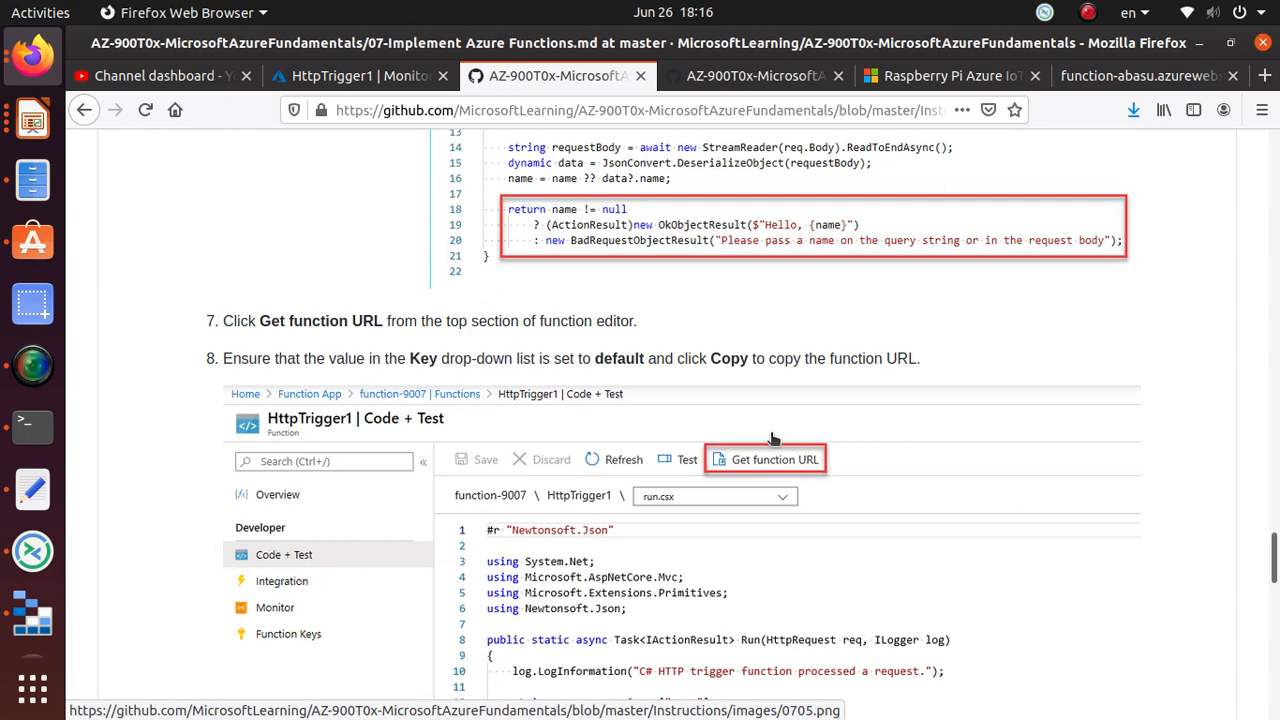
pyautogui.scroll(-3)
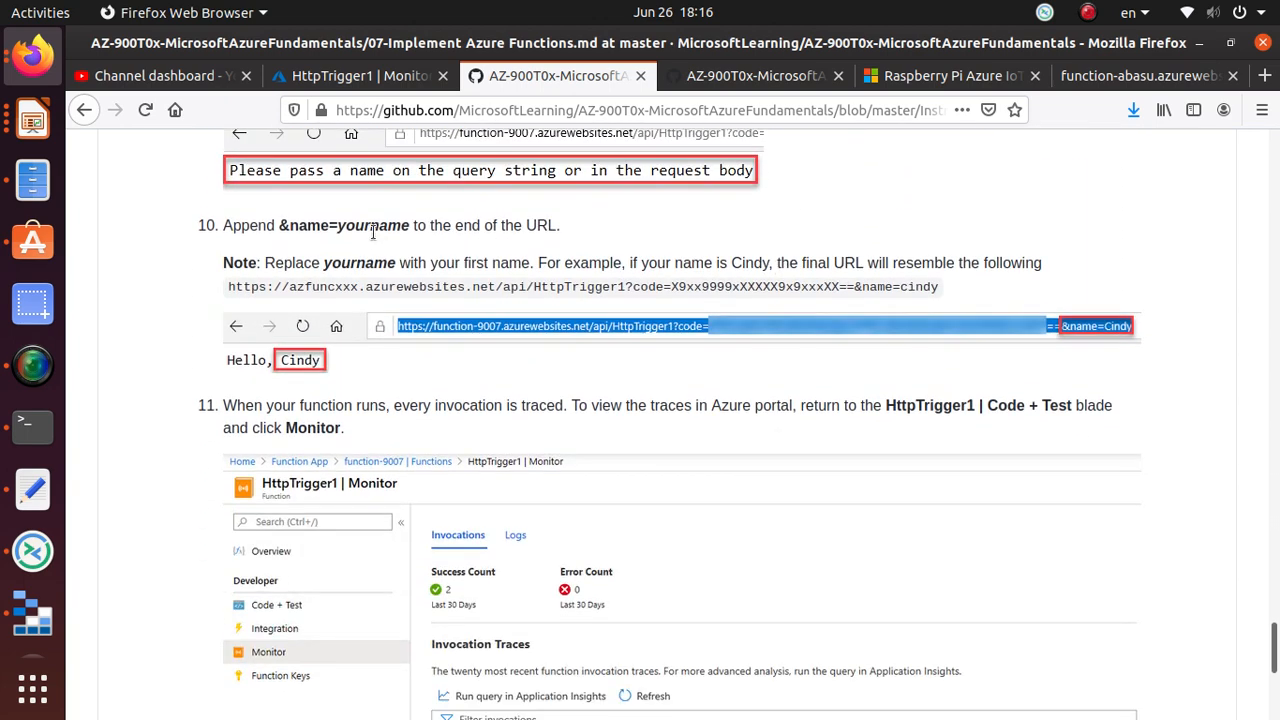
pyautogui.scroll(-3)
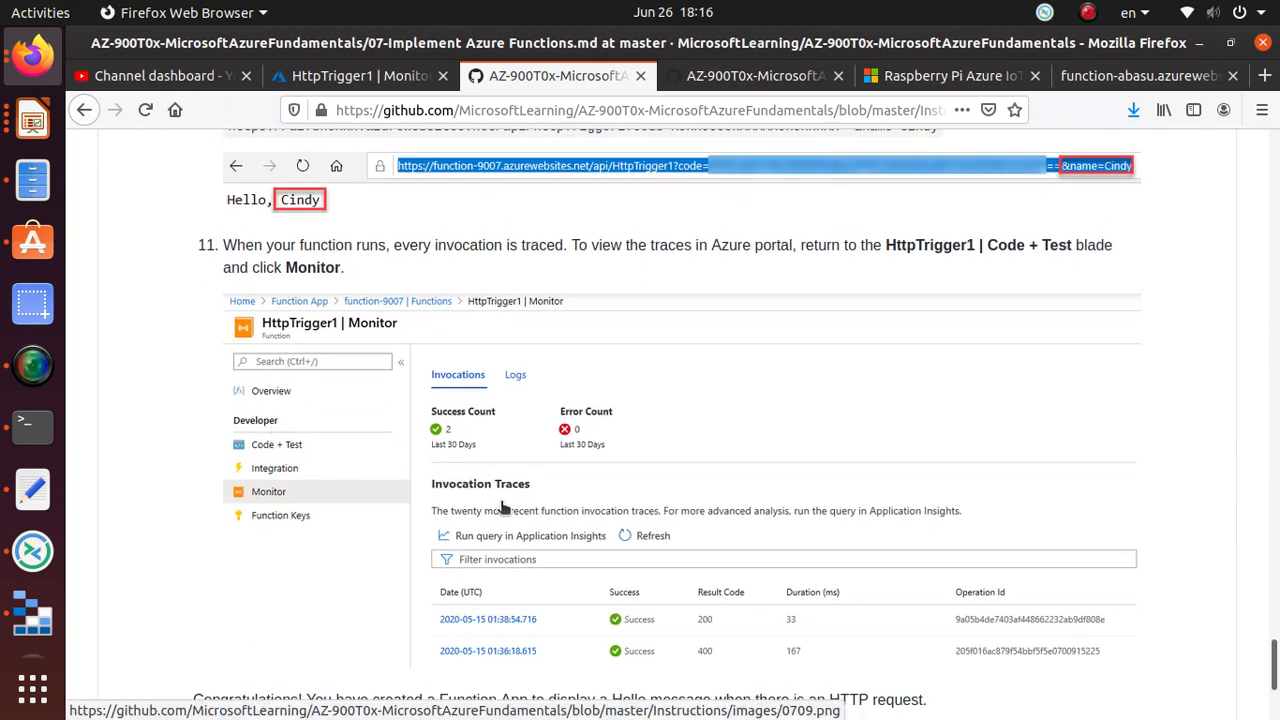
pyautogui.moveTo(456, 398)
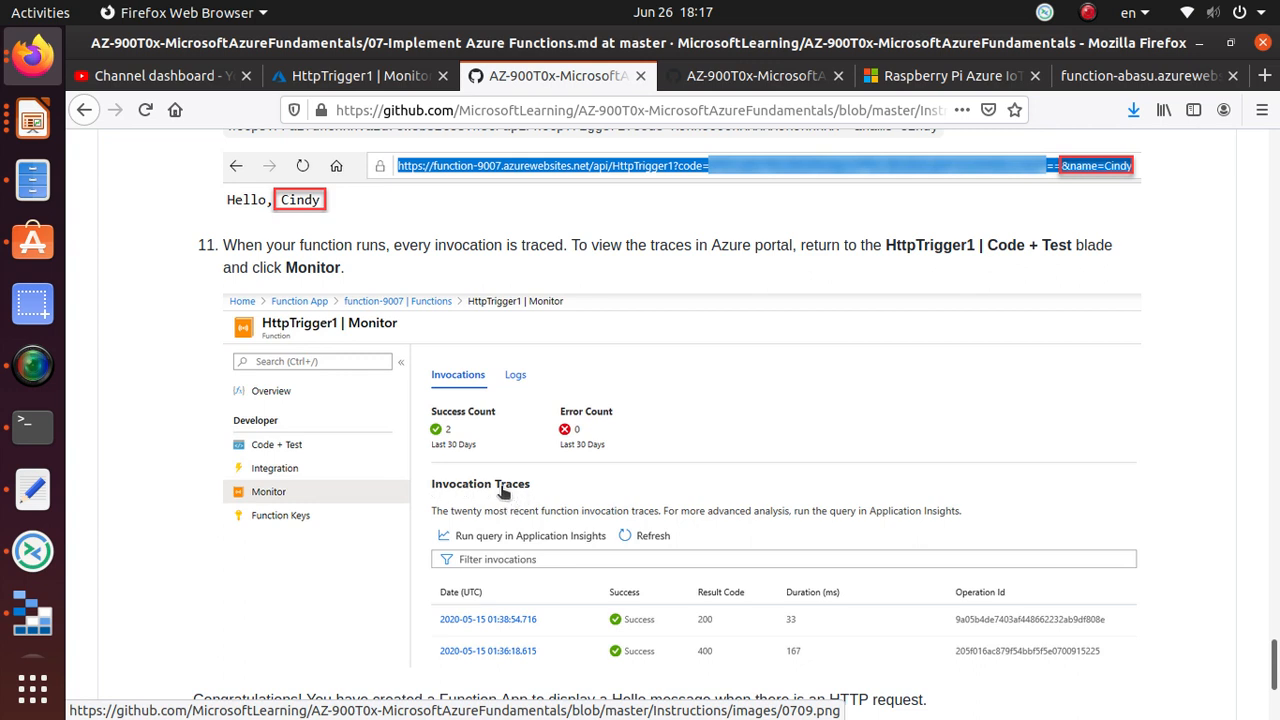
pyautogui.moveTo(508, 490)
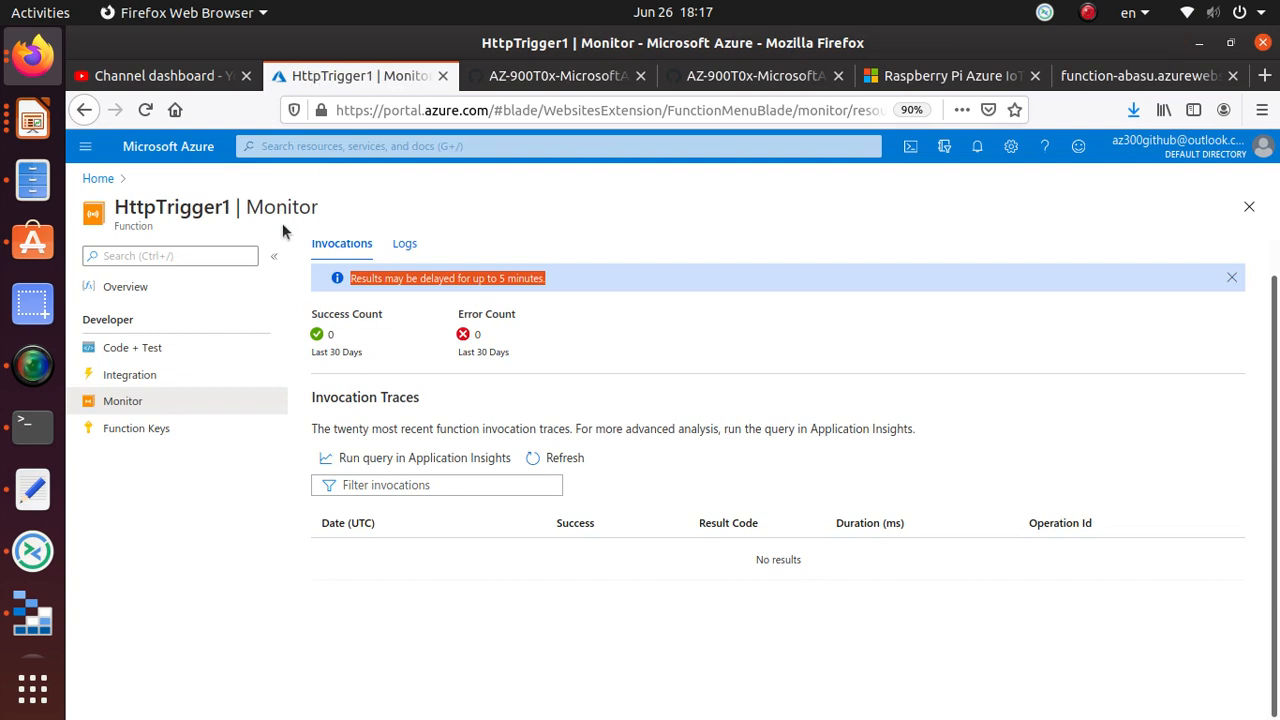
pyautogui.moveTo(480, 298)
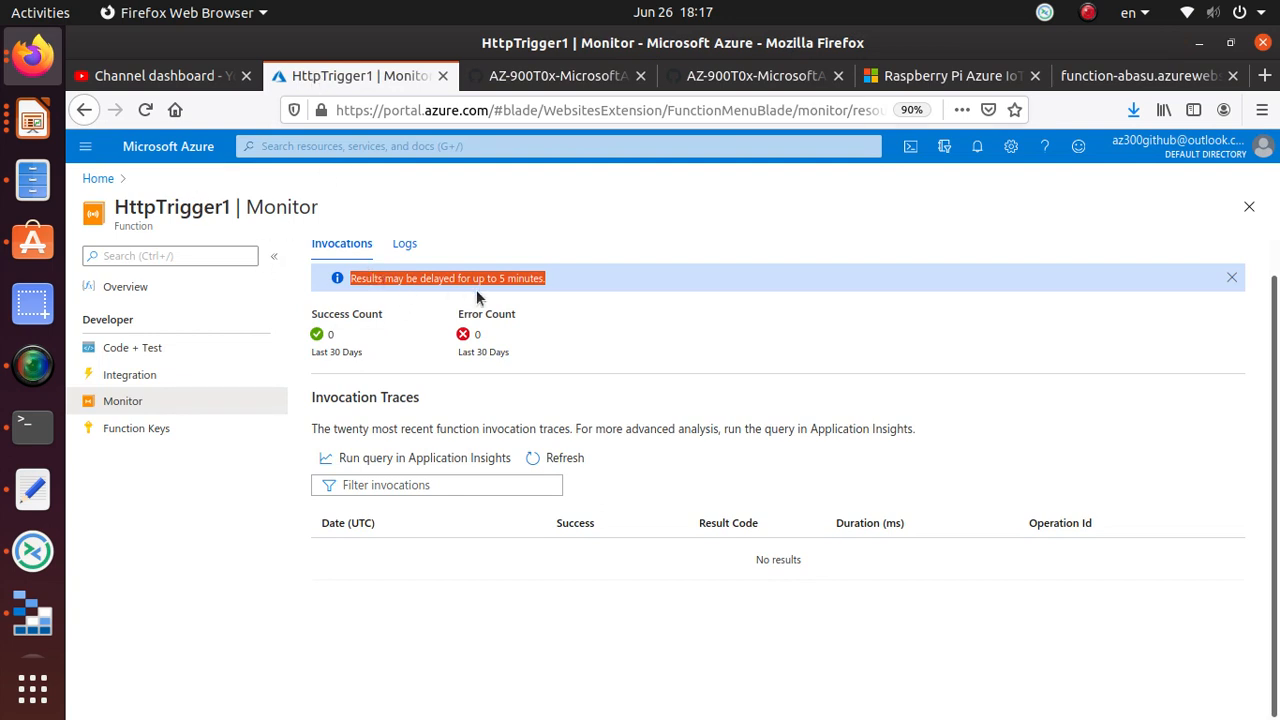
# Step: Refresh the HttpTrigger1 Monitor until two successful invocation traces with result code 200 appear
pyautogui.click(144, 110)
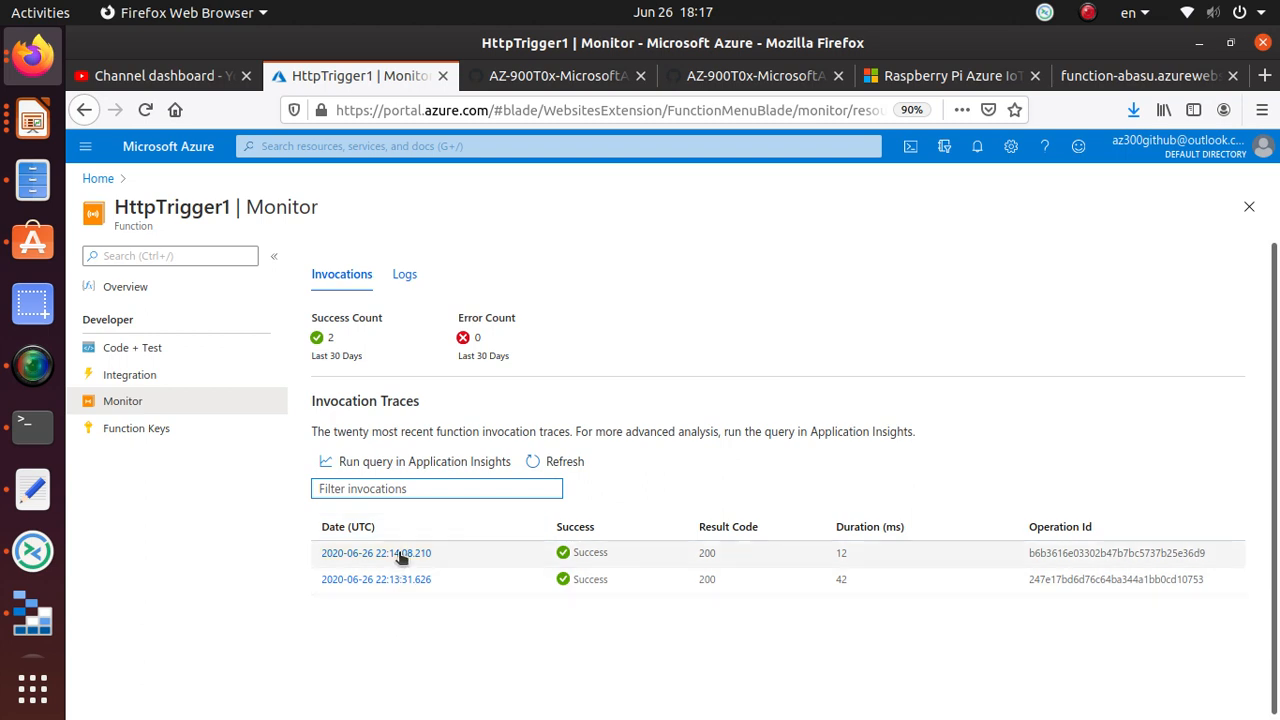
pyautogui.moveTo(364, 618)
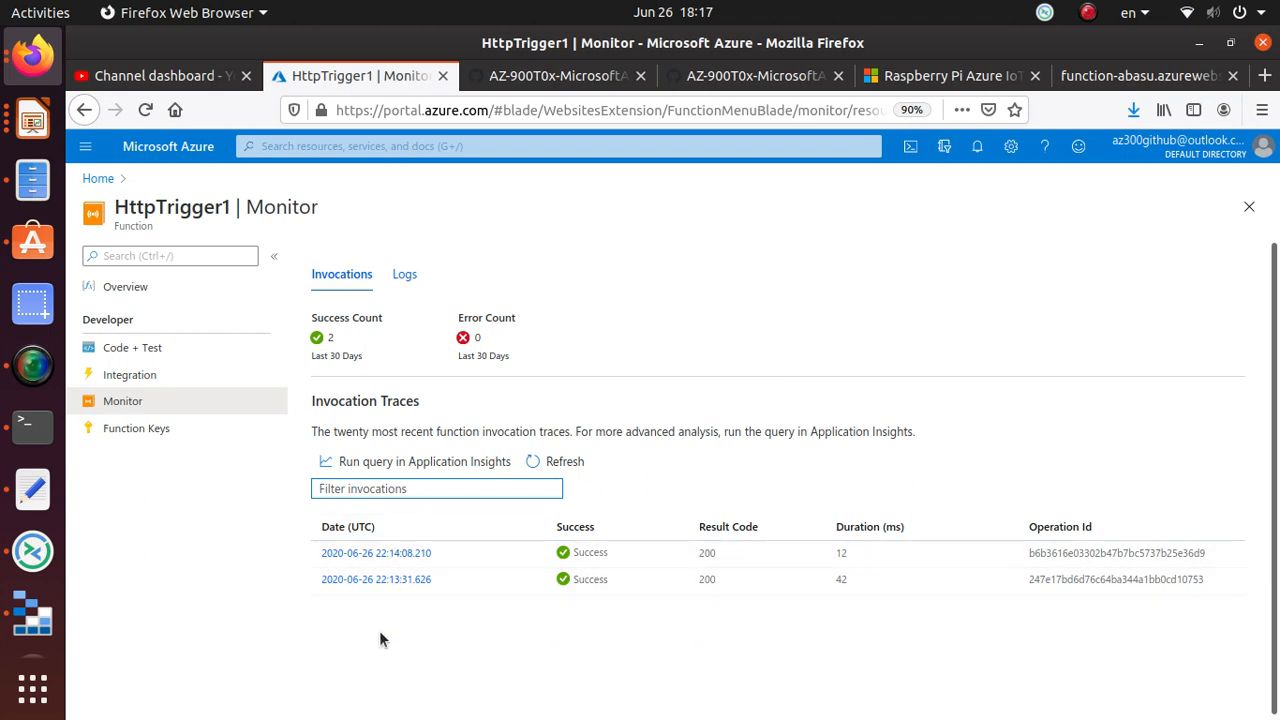
pyautogui.click(436, 488)
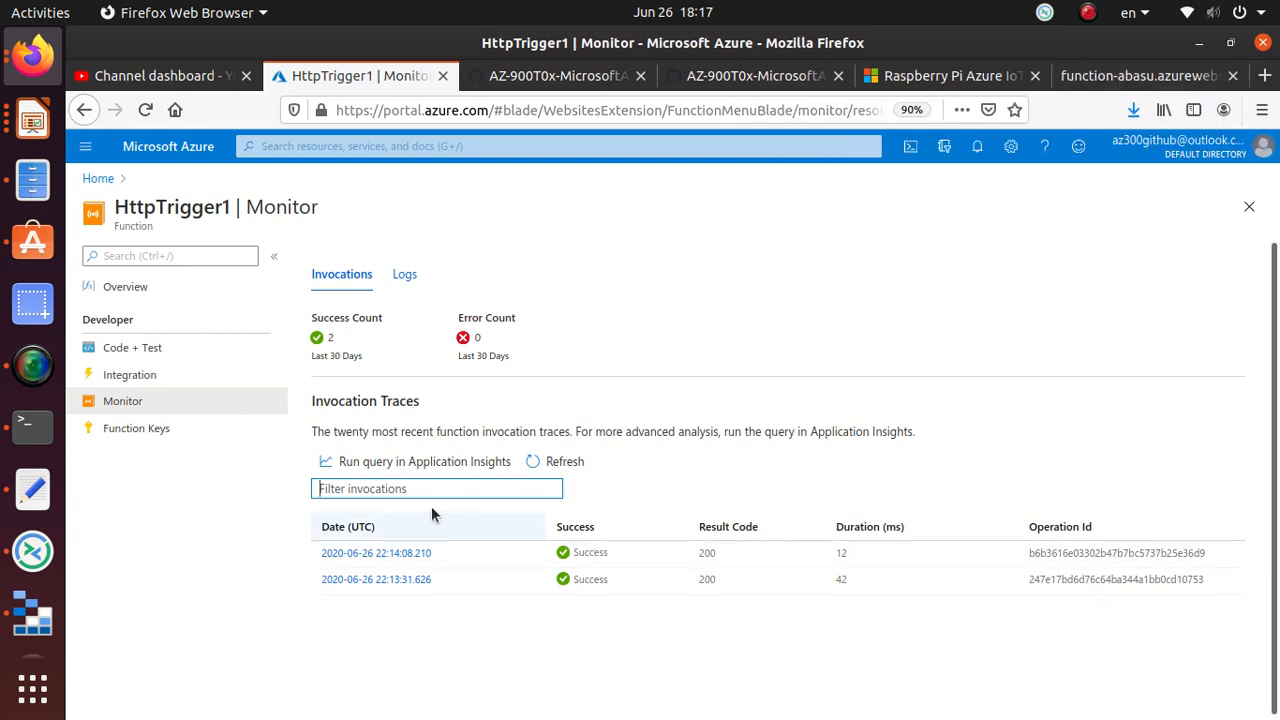
pyautogui.moveTo(124, 400)
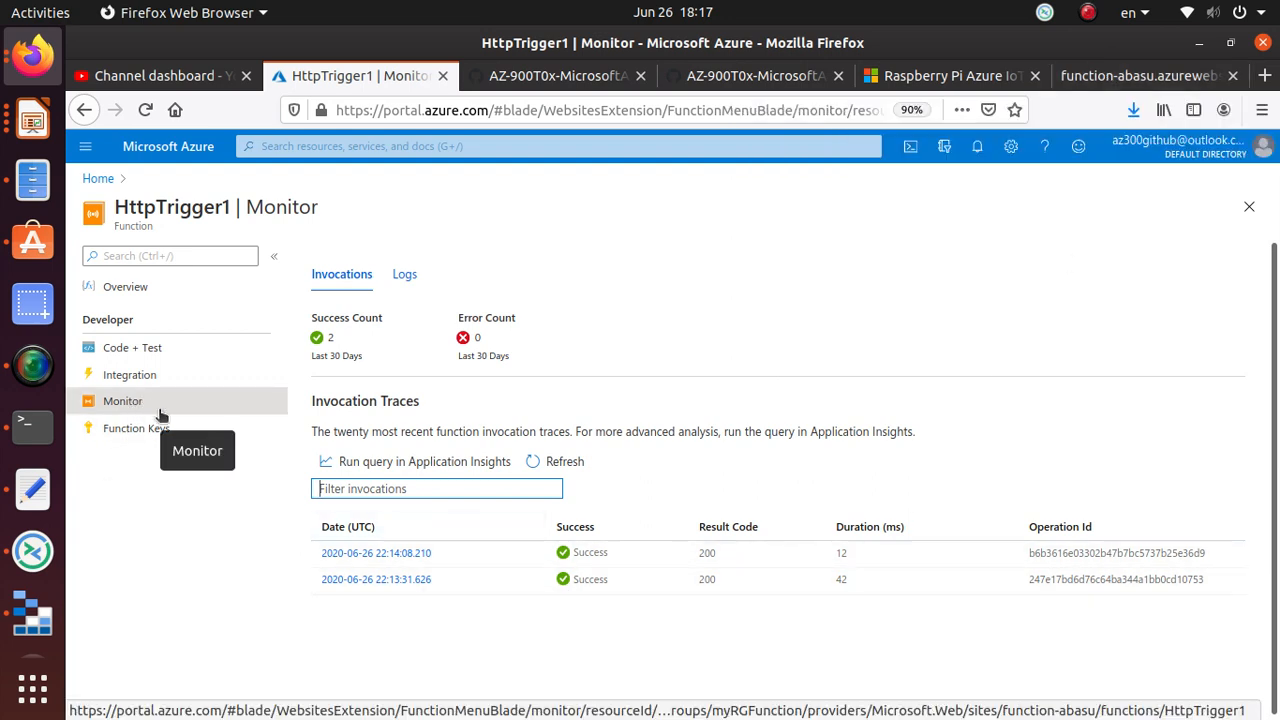
pyautogui.moveTo(32, 366)
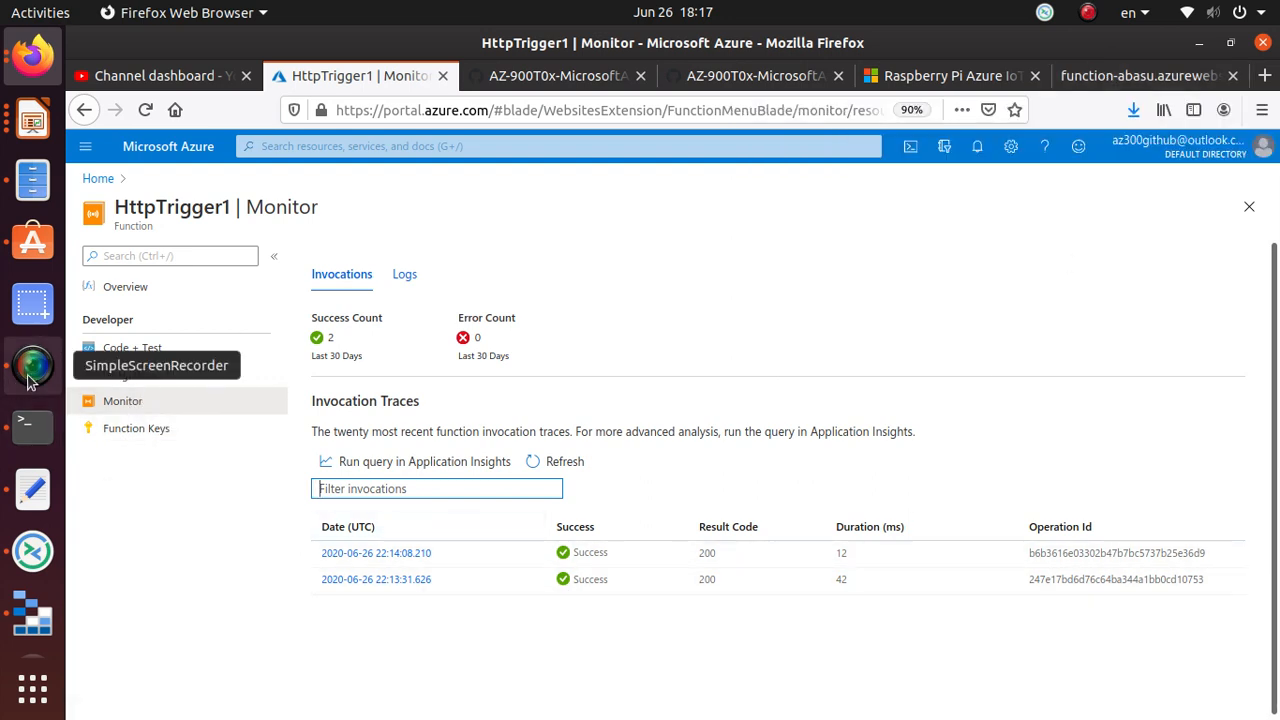
pyautogui.click(32, 364)
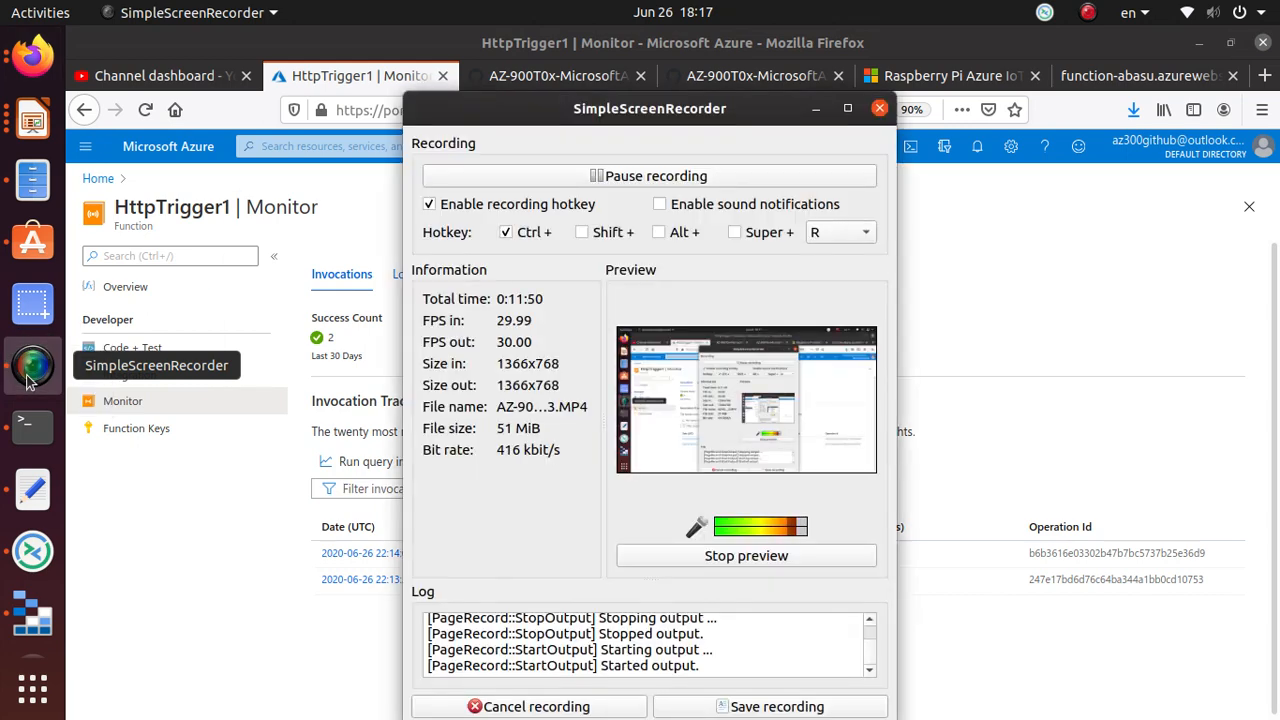